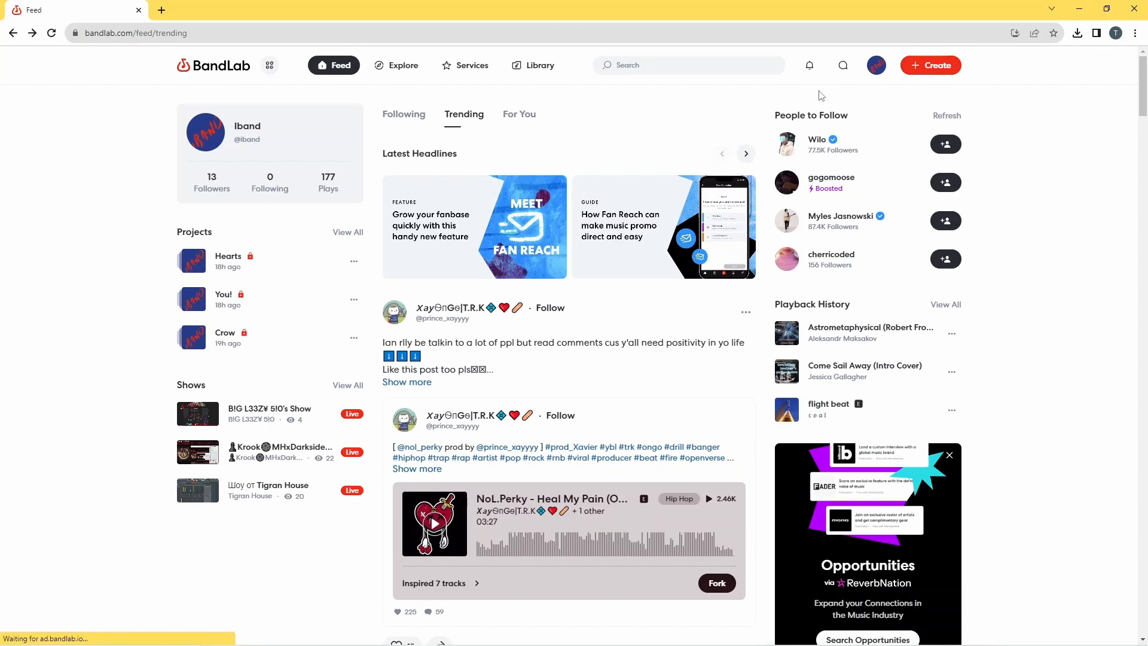
{"action": "mouse_move", "coordinate": [546, 189]}
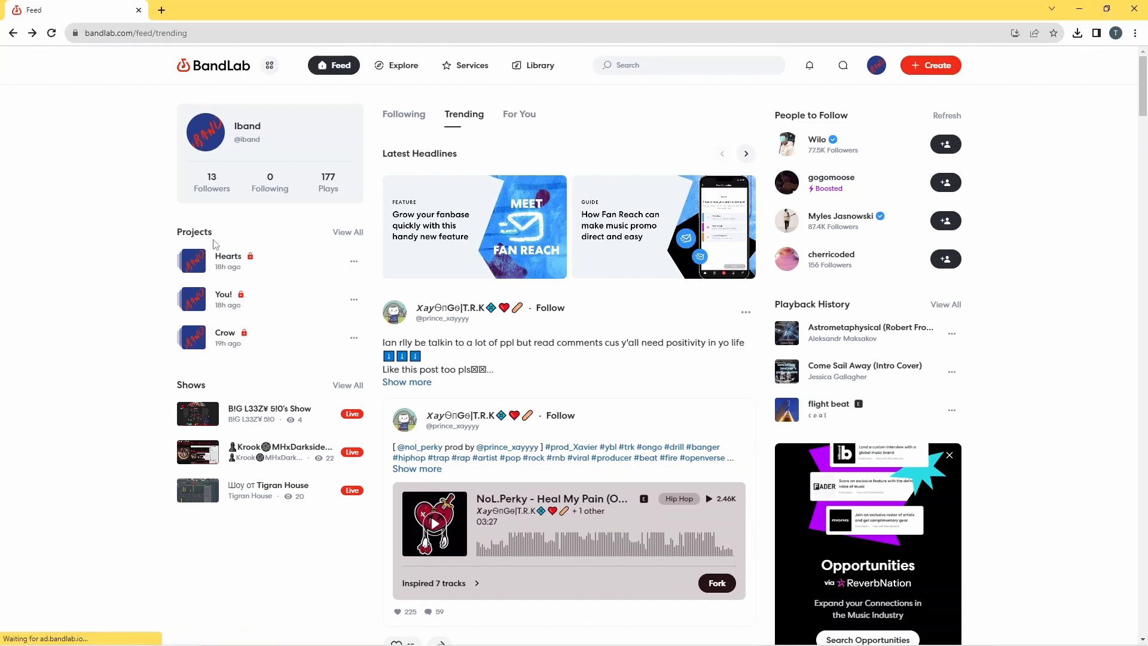
{"action": "mouse_move", "coordinate": [328, 232]}
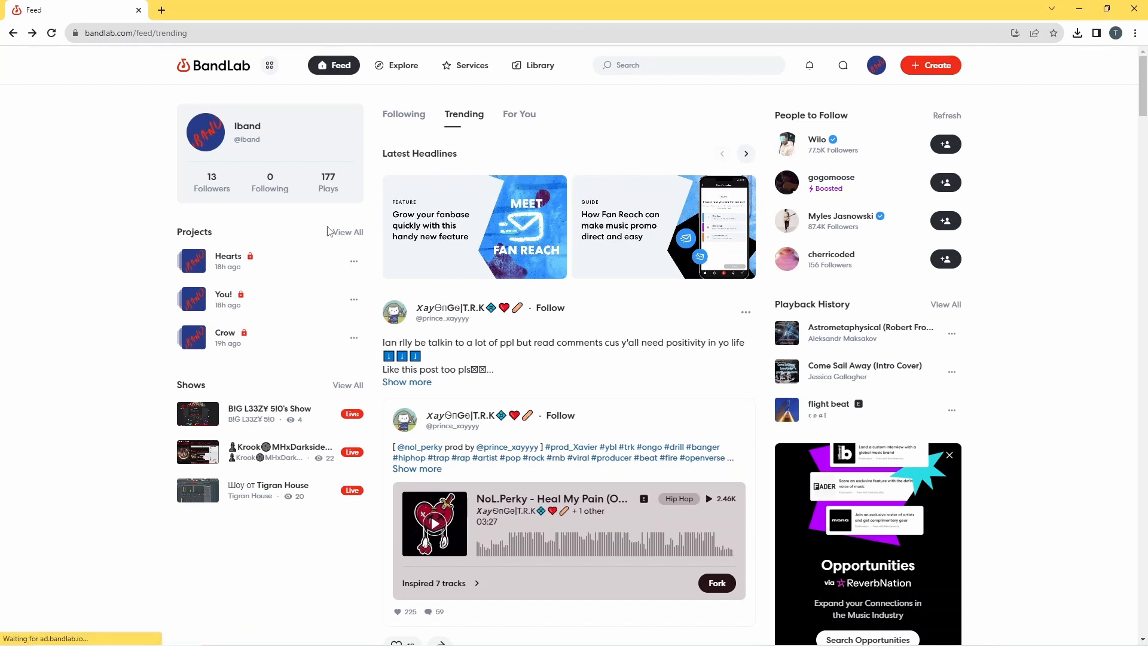
{"action": "mouse_move", "coordinate": [348, 232]}
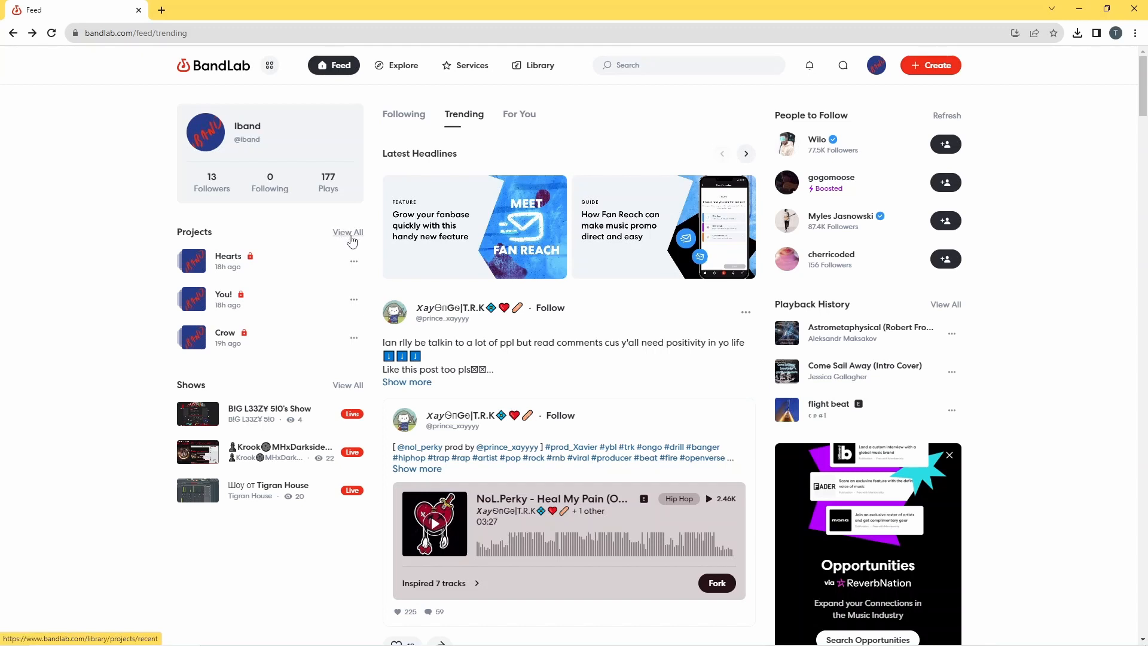
Step: Show Library > Projects > All Projects, with Hearts, You! and Crow listed first
{"action": "left_click", "coordinate": [348, 232]}
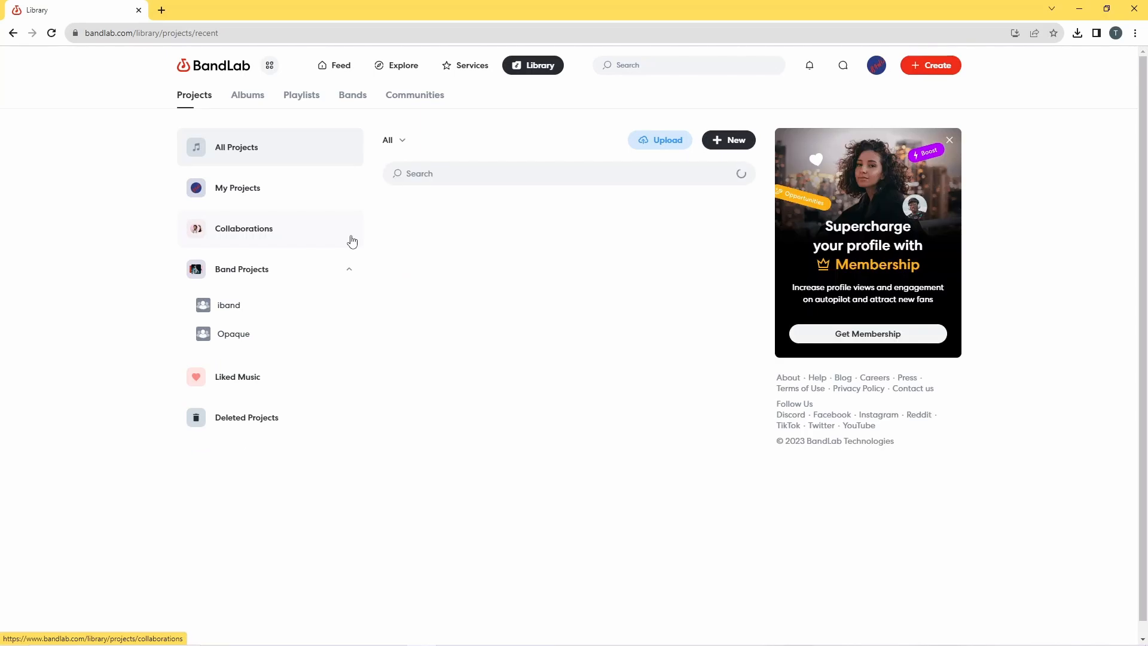
{"action": "left_click", "coordinate": [229, 304]}
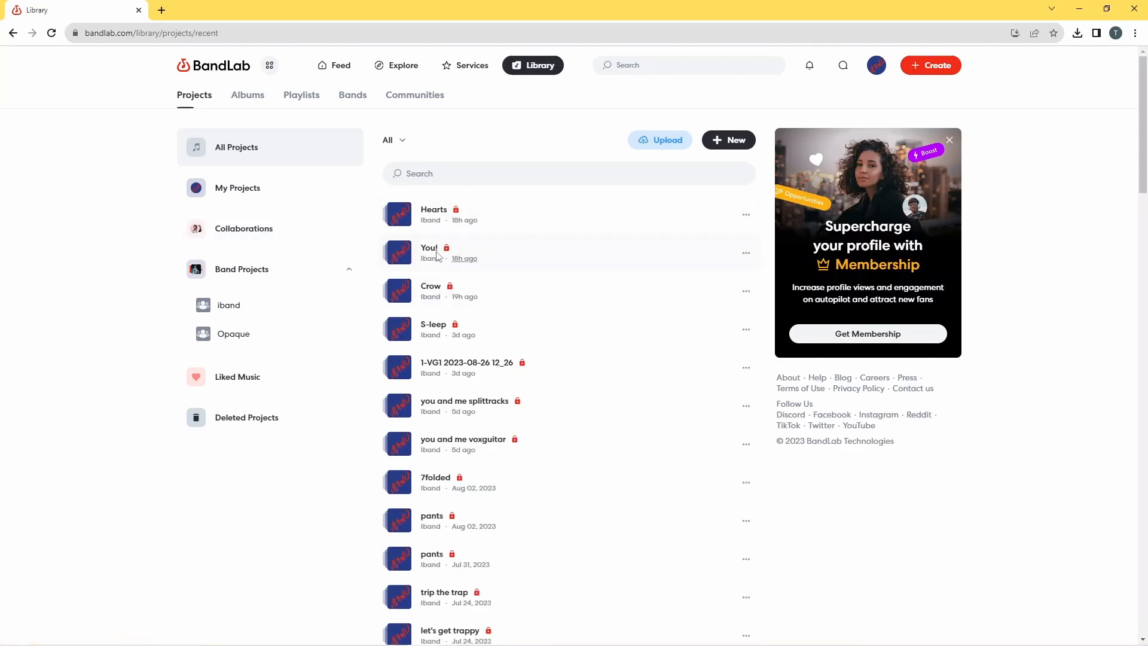
{"action": "mouse_move", "coordinate": [524, 247]}
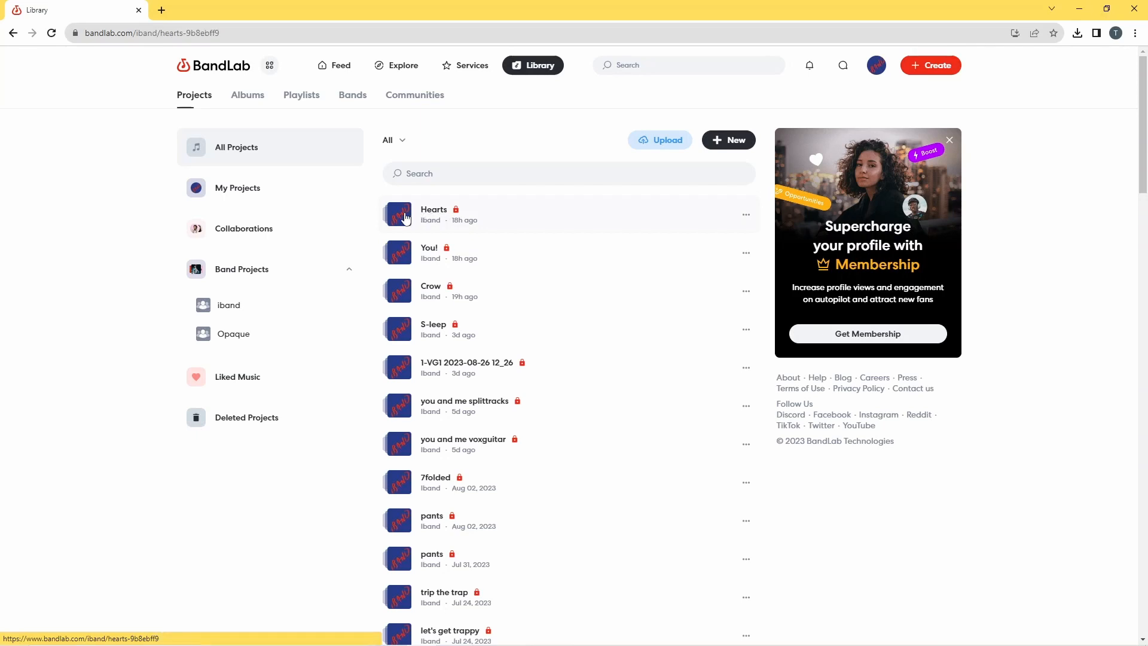
Step: Open the private Hearts project page and show its track's more-options menu
{"action": "left_click", "coordinate": [433, 210]}
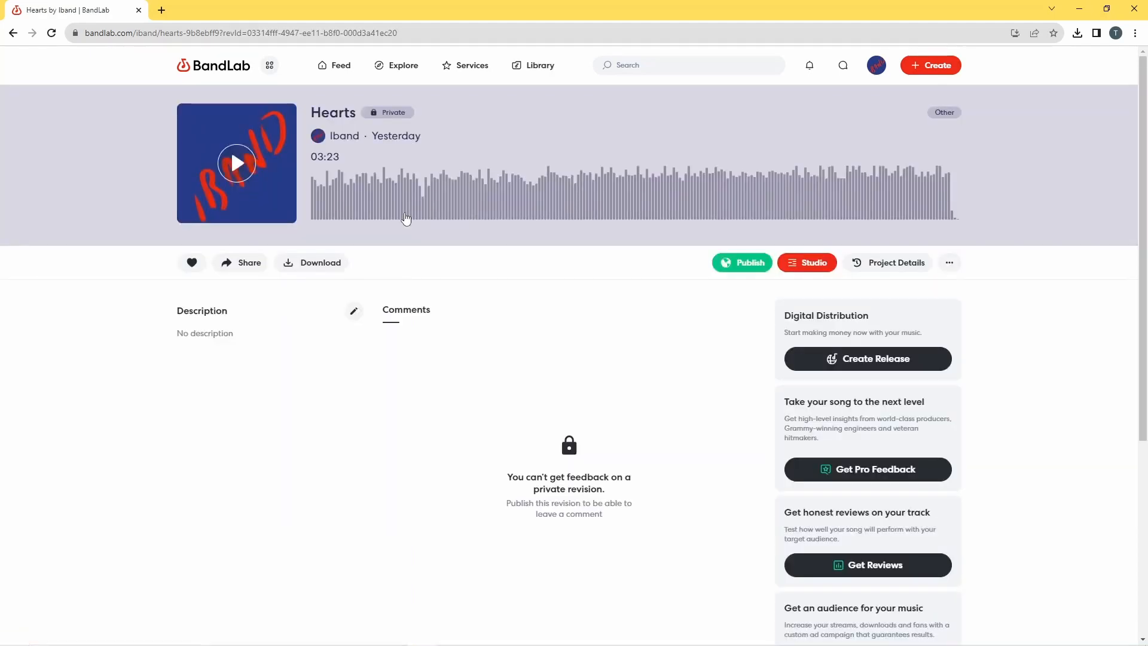
{"action": "mouse_move", "coordinate": [561, 287]}
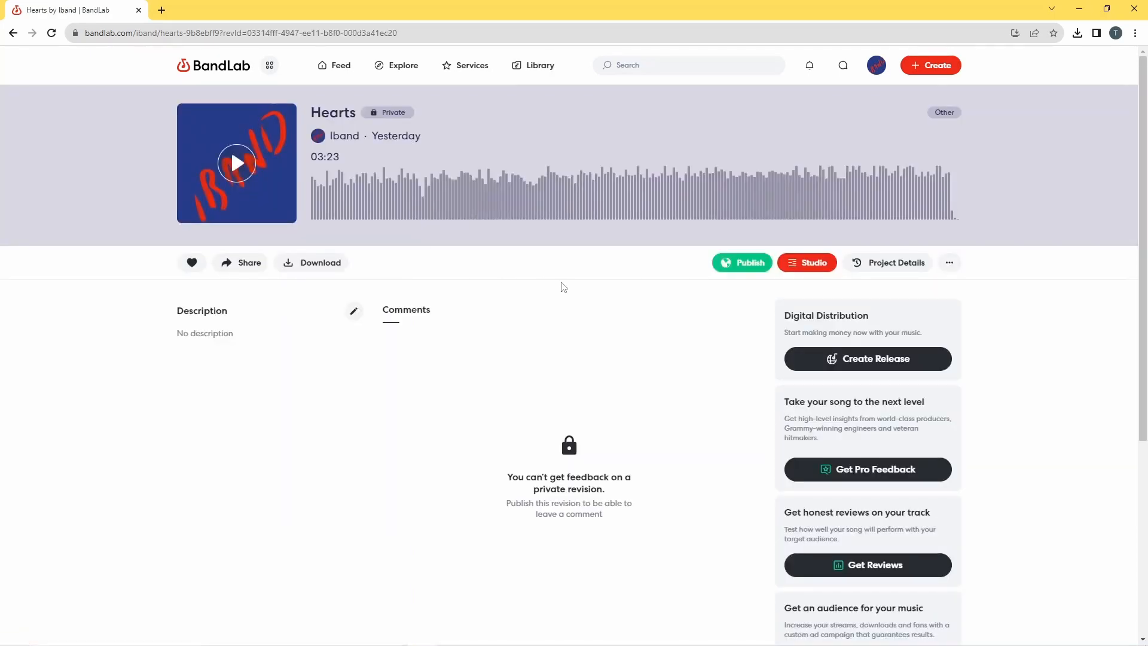
{"action": "mouse_move", "coordinate": [907, 262]}
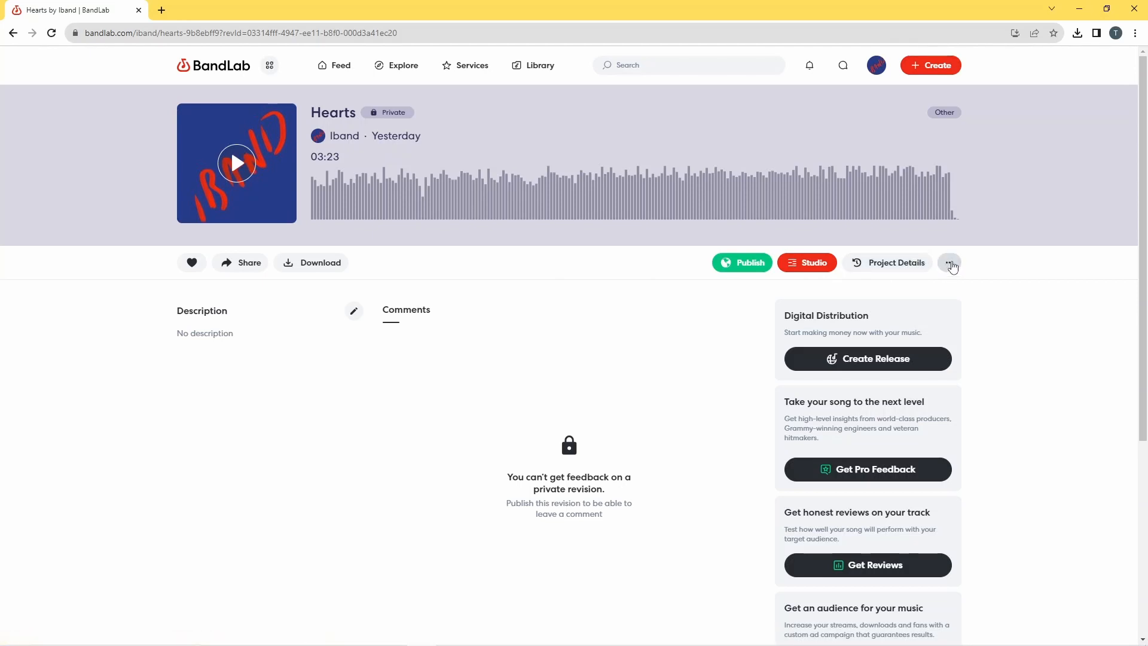
{"action": "left_click", "coordinate": [950, 262]}
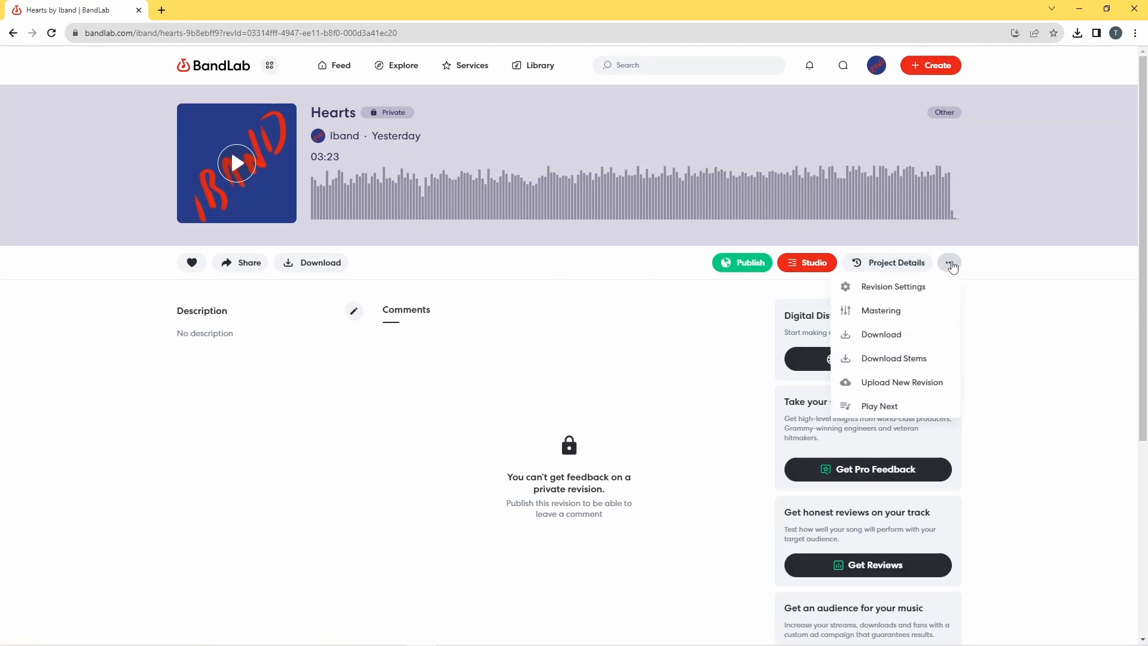
{"action": "mouse_move", "coordinate": [880, 335]}
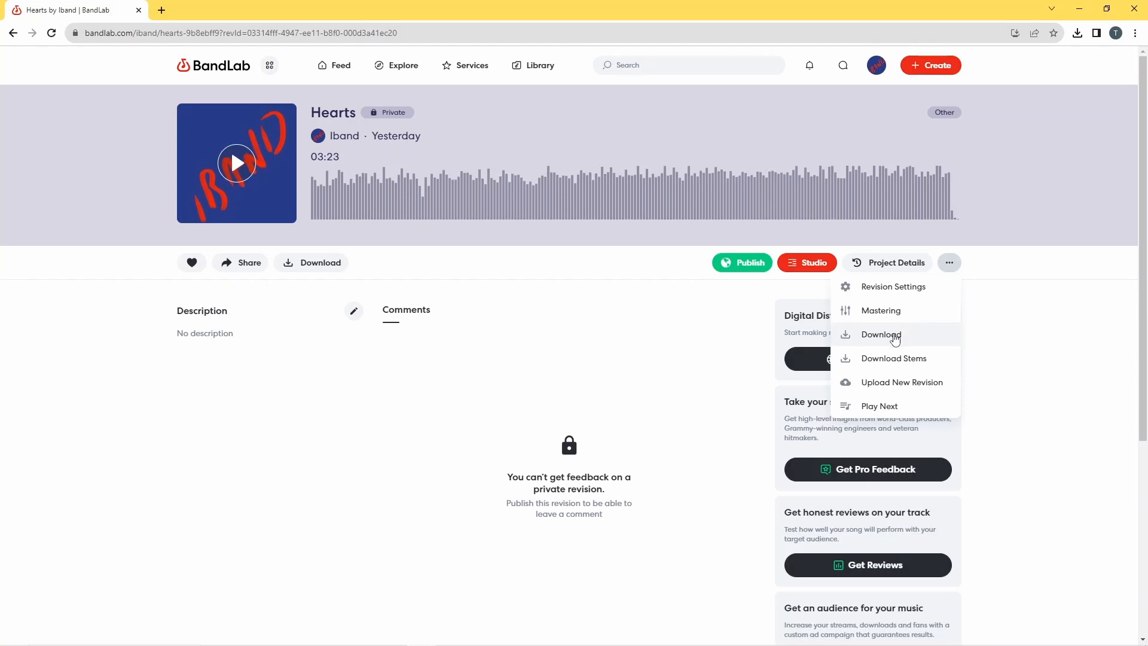
Step: Start downloading Hearts' Mastered mixdown as the uncompressed 34.2MB WAV
{"action": "left_click", "coordinate": [880, 335]}
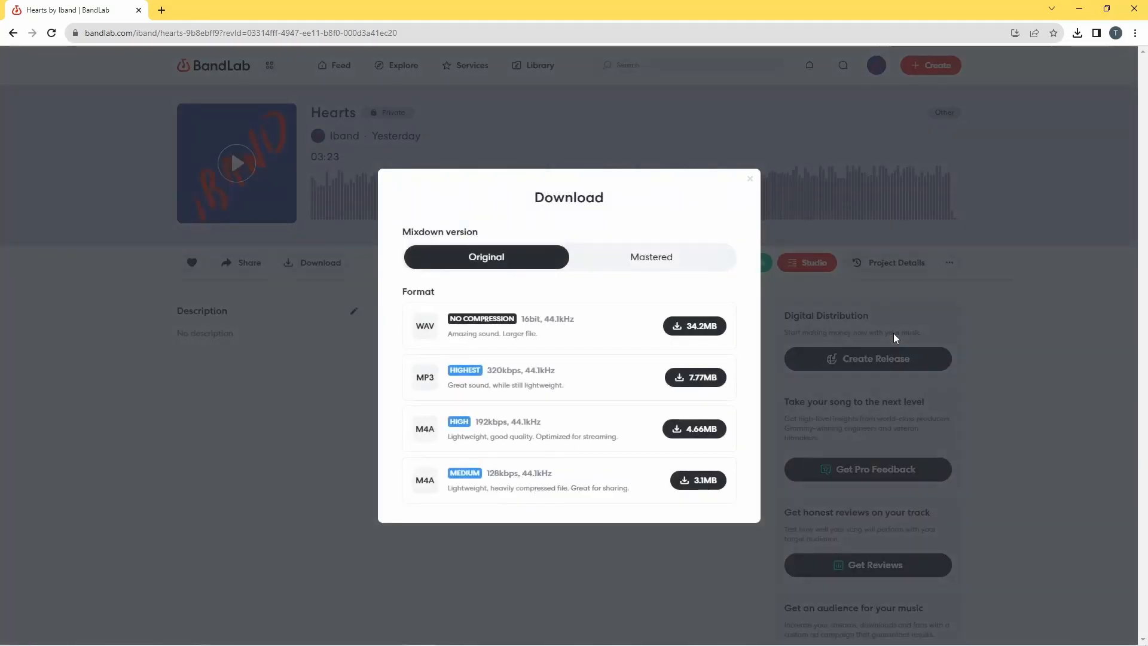
{"action": "mouse_move", "coordinate": [617, 294]}
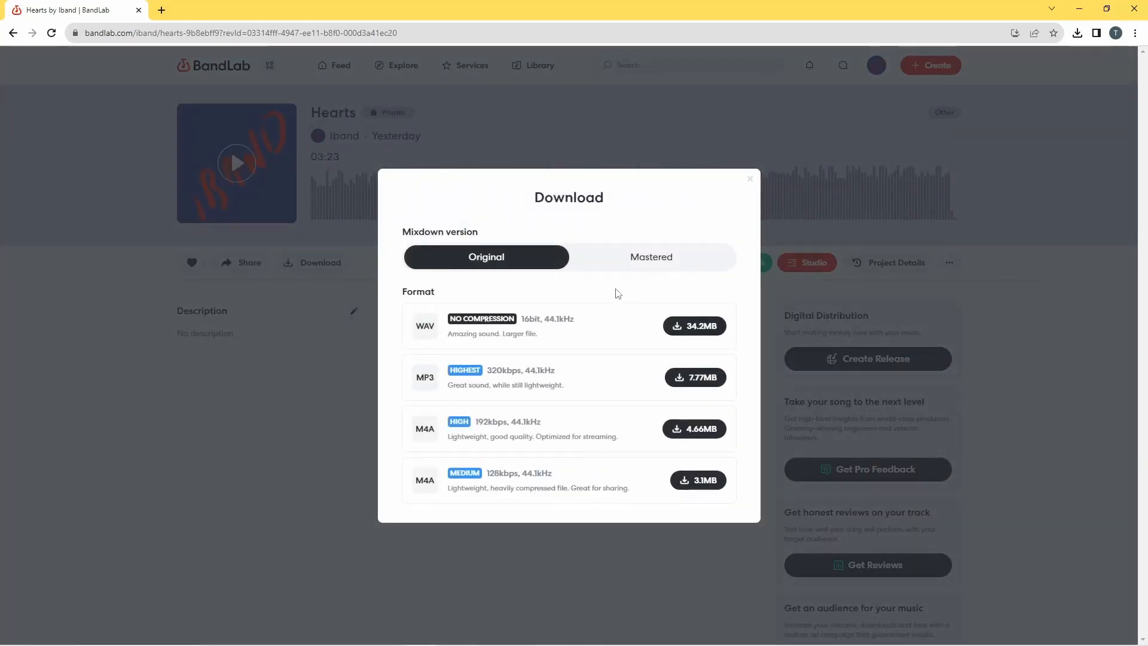
{"action": "mouse_move", "coordinate": [472, 263]}
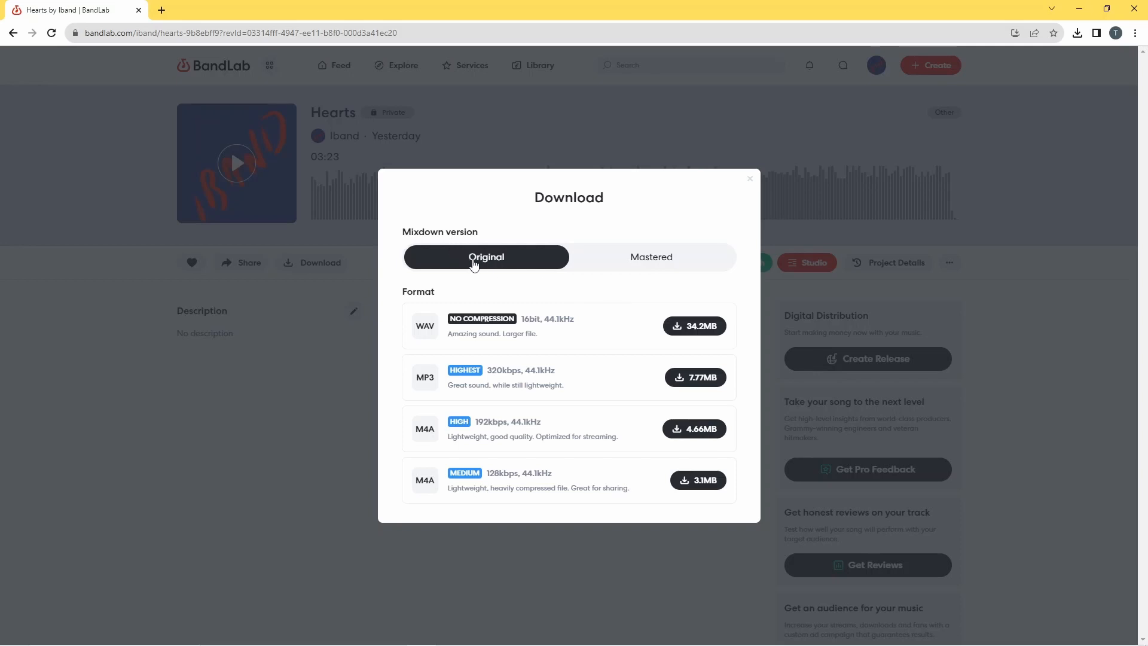
{"action": "mouse_move", "coordinate": [657, 262]}
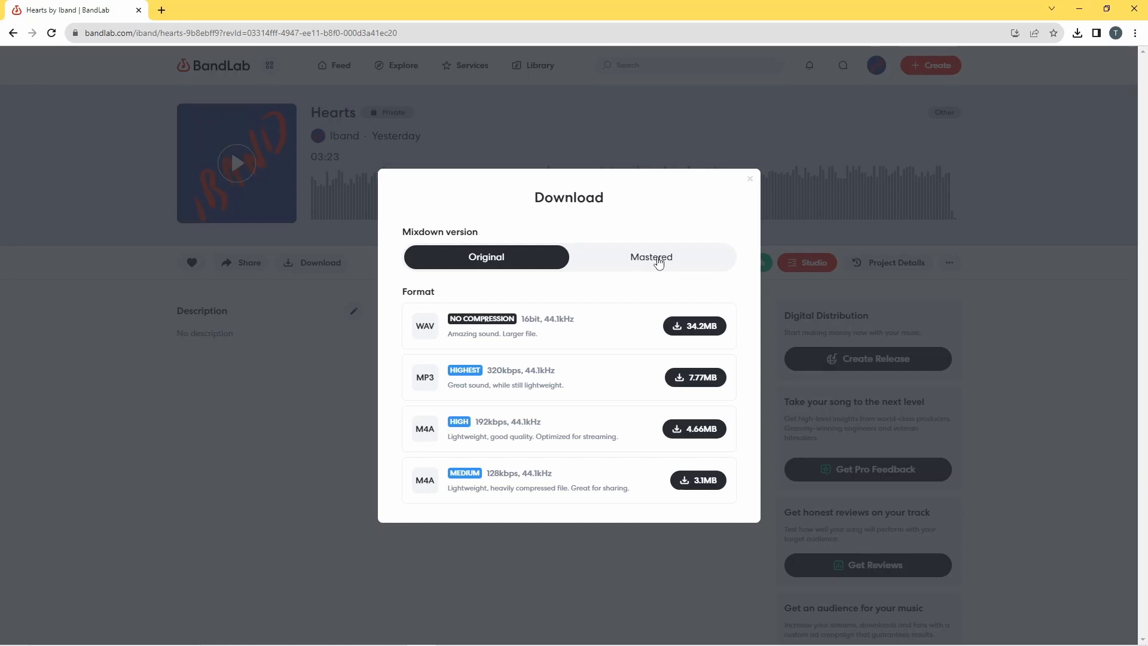
{"action": "mouse_move", "coordinate": [664, 261]}
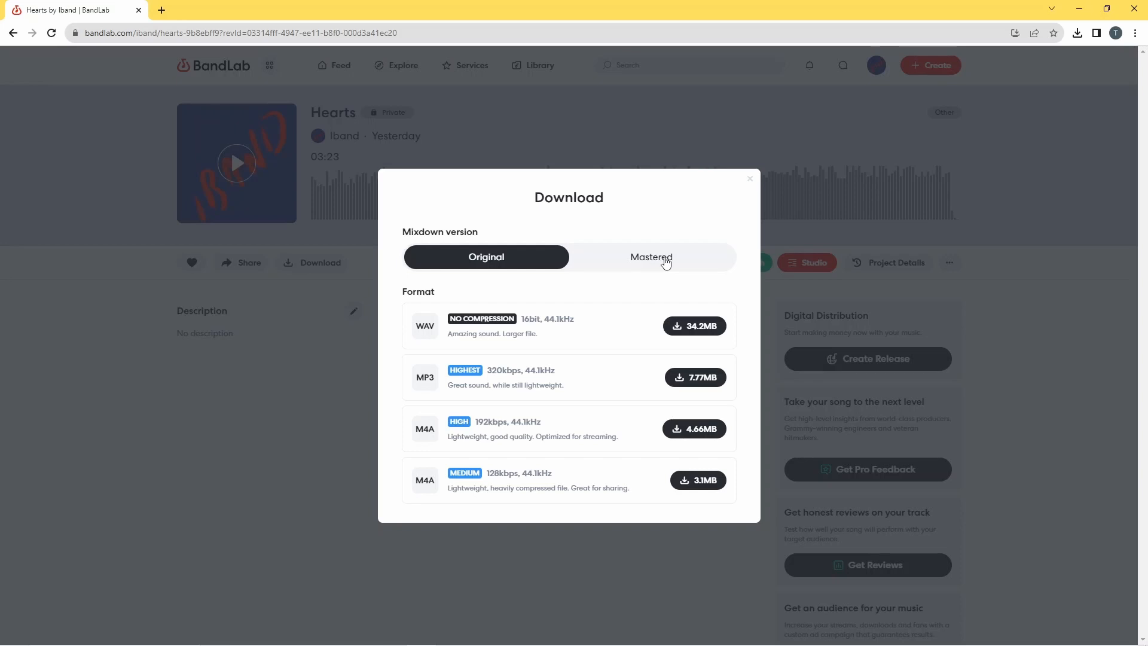
{"action": "left_click", "coordinate": [650, 258]}
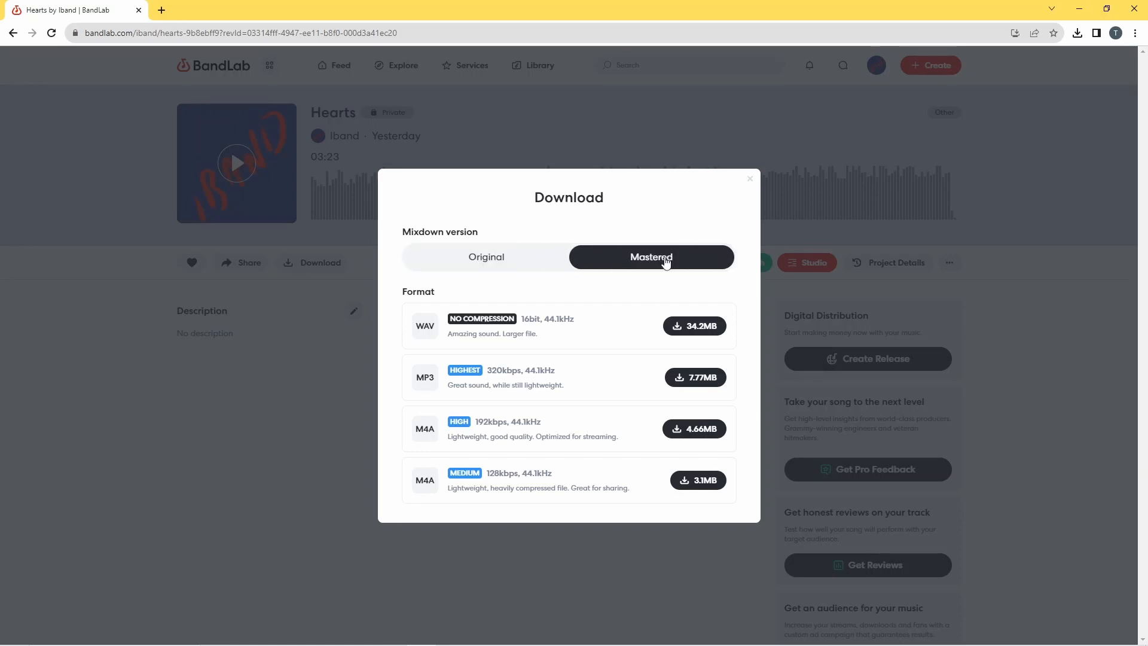
{"action": "mouse_move", "coordinate": [723, 300]}
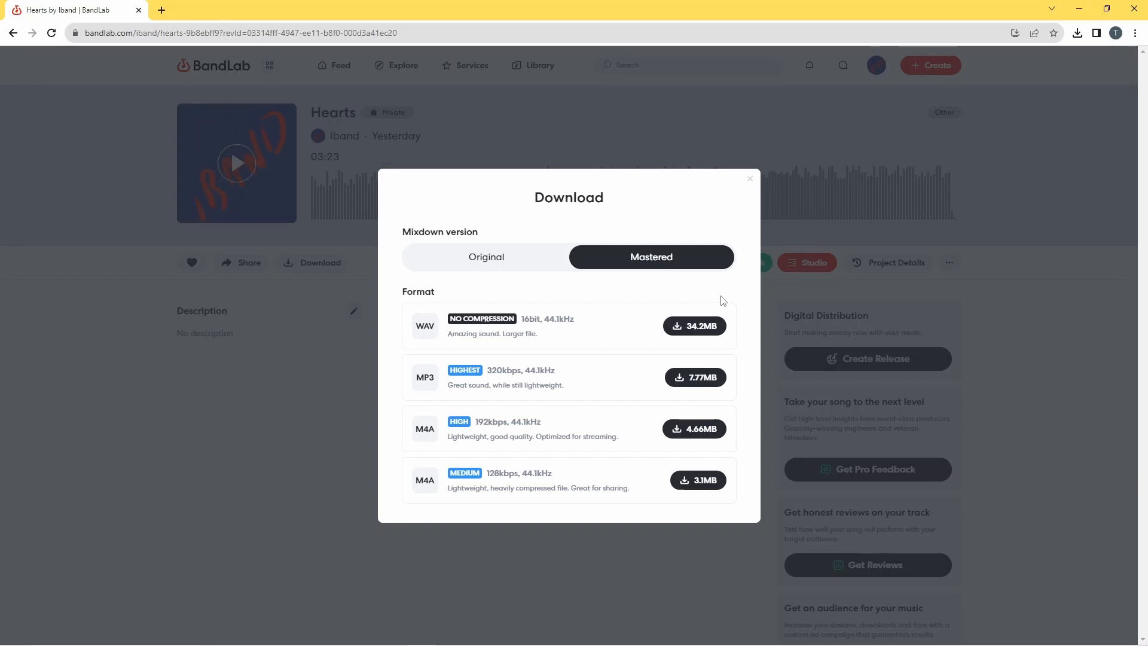
{"action": "mouse_move", "coordinate": [694, 326]}
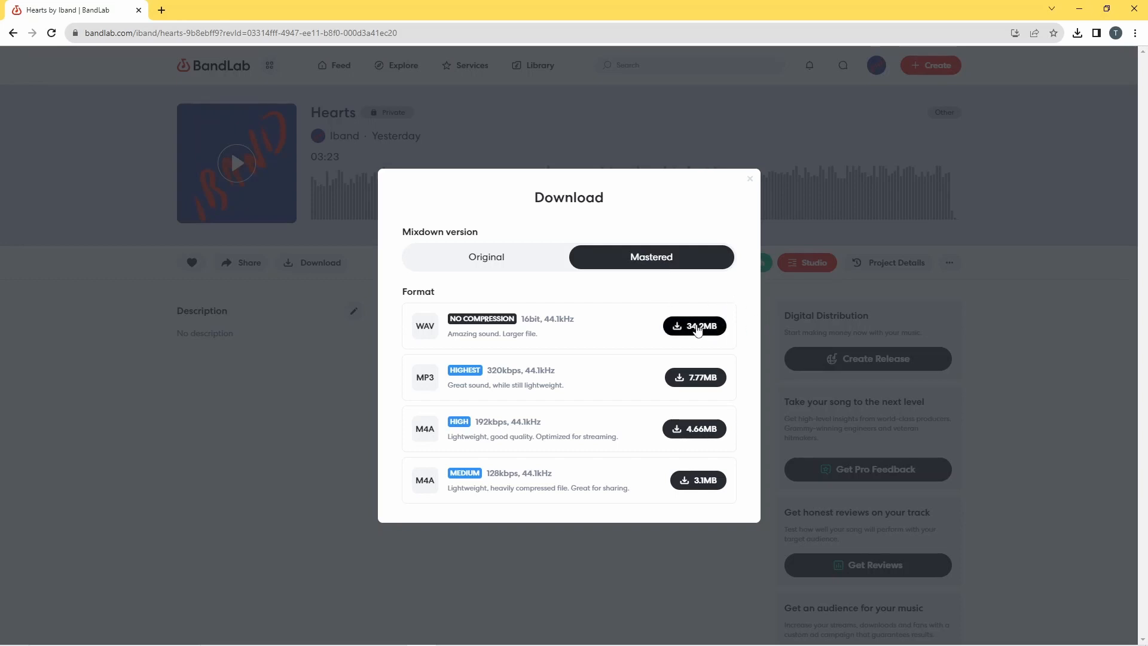
{"action": "left_click", "coordinate": [693, 326]}
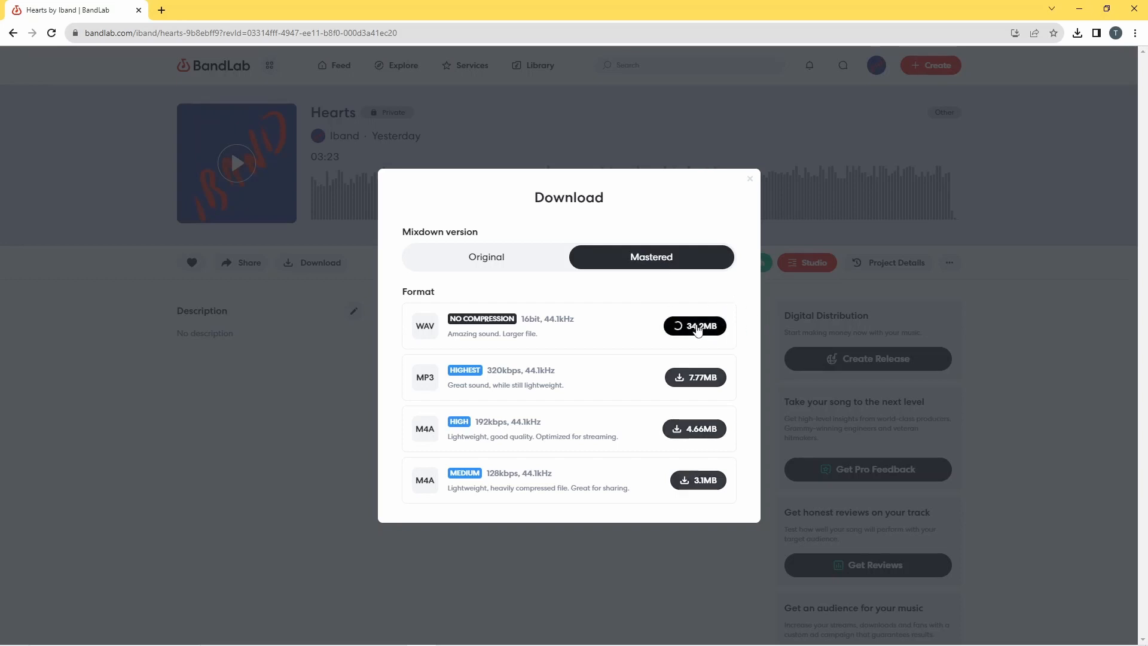
{"action": "left_click", "coordinate": [693, 325]}
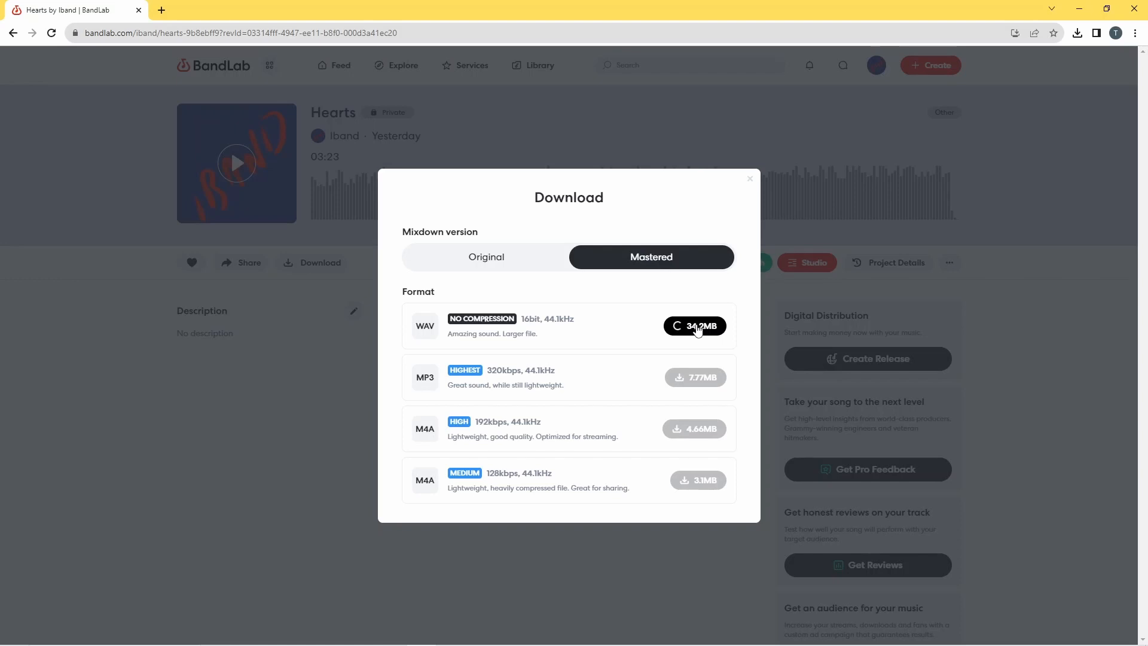
{"action": "left_click", "coordinate": [694, 326]}
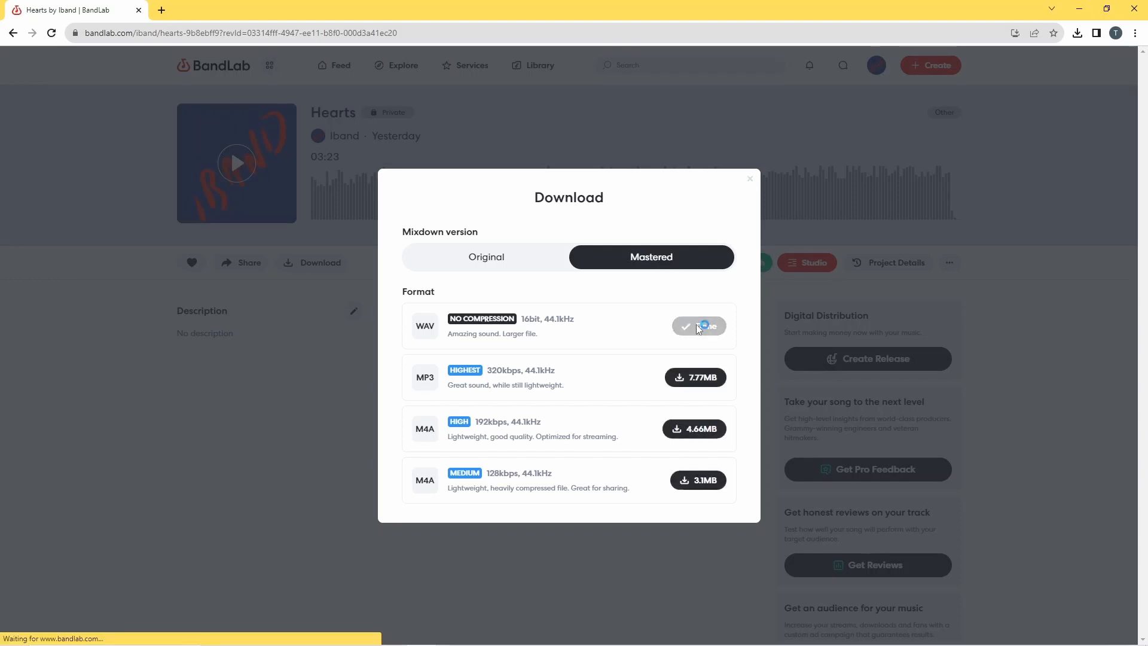
Step: Save the mastered Hearts WAV to Downloads under the name 'Hearts Starter'
{"action": "left_click", "coordinate": [697, 325]}
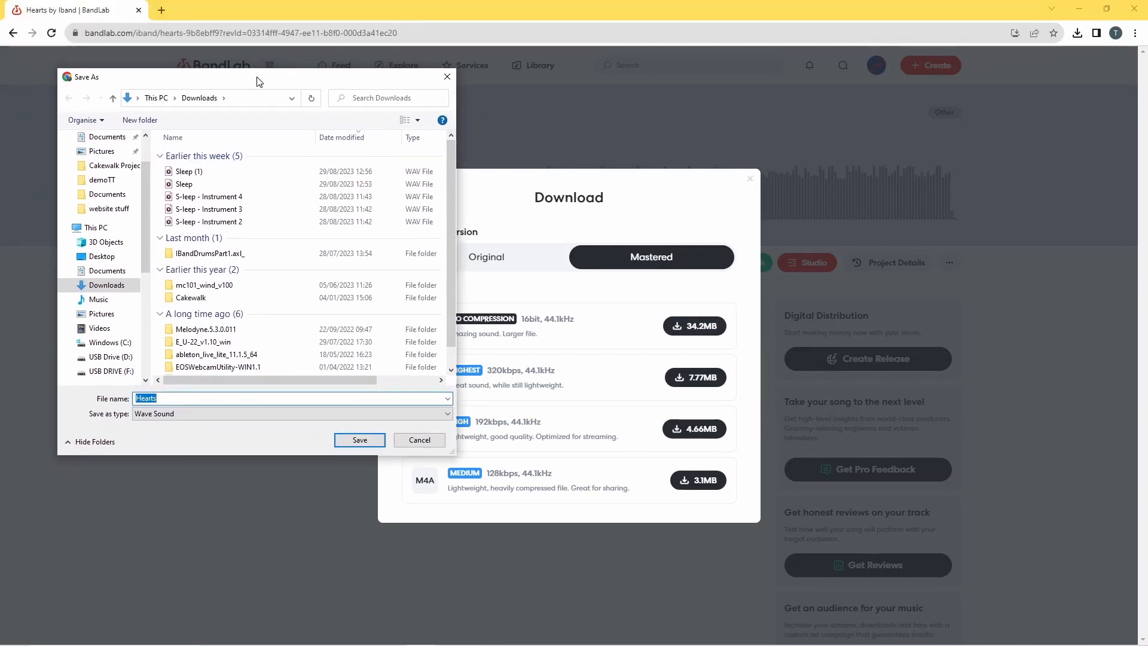
{"action": "mouse_move", "coordinate": [181, 399]}
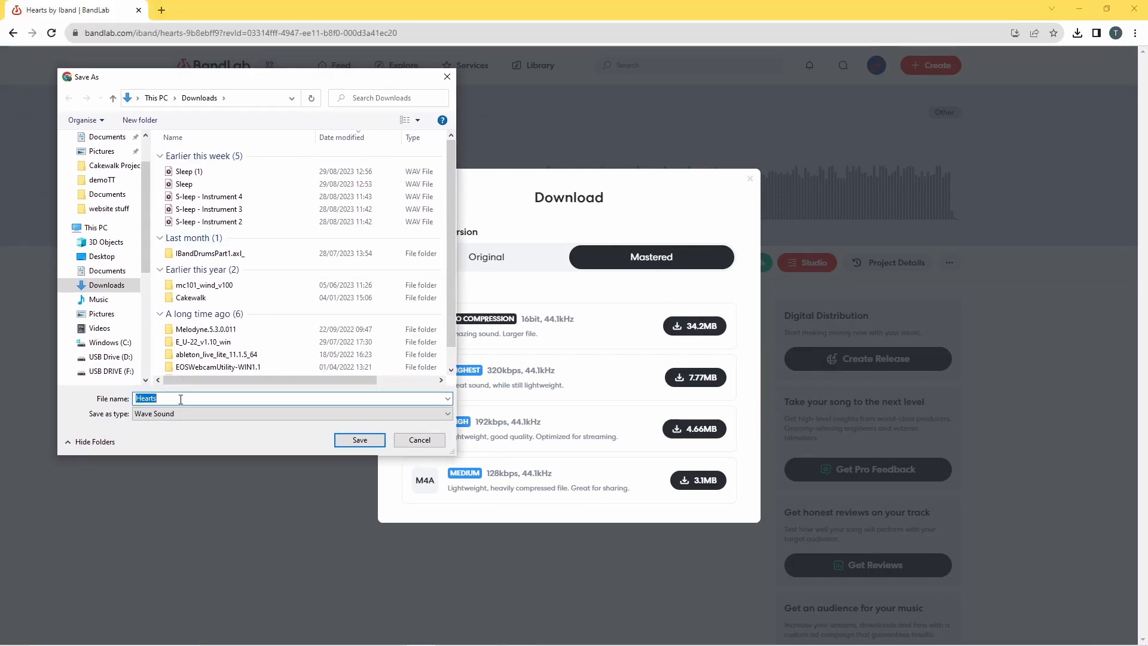
{"action": "left_click", "coordinate": [183, 398]}
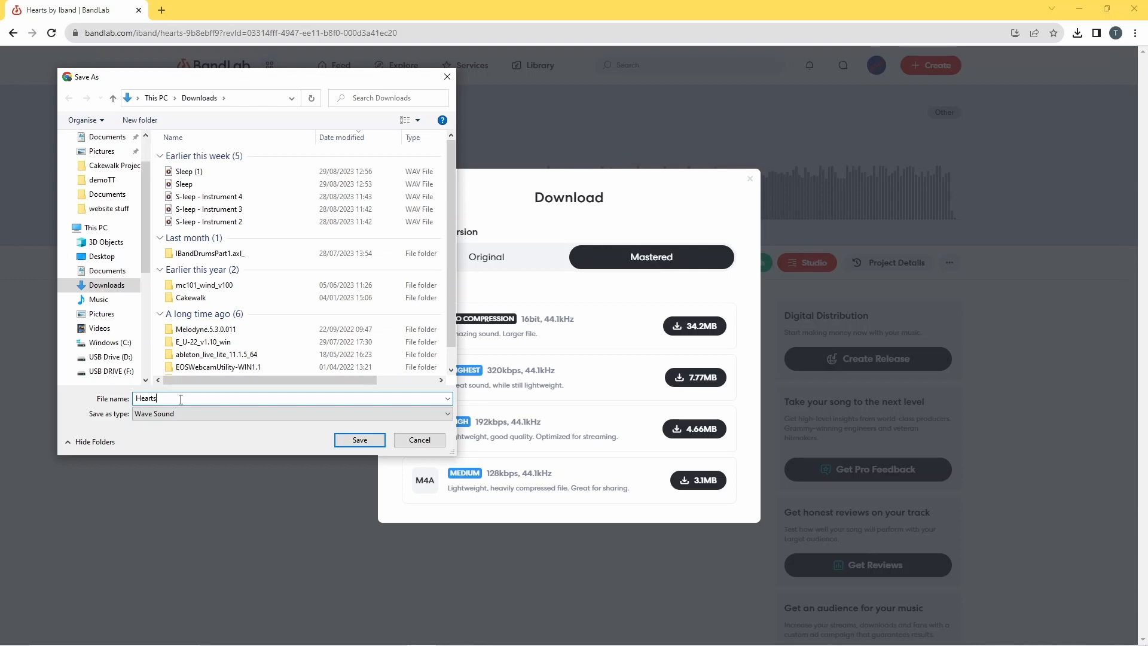
{"action": "type", "text": "s"}
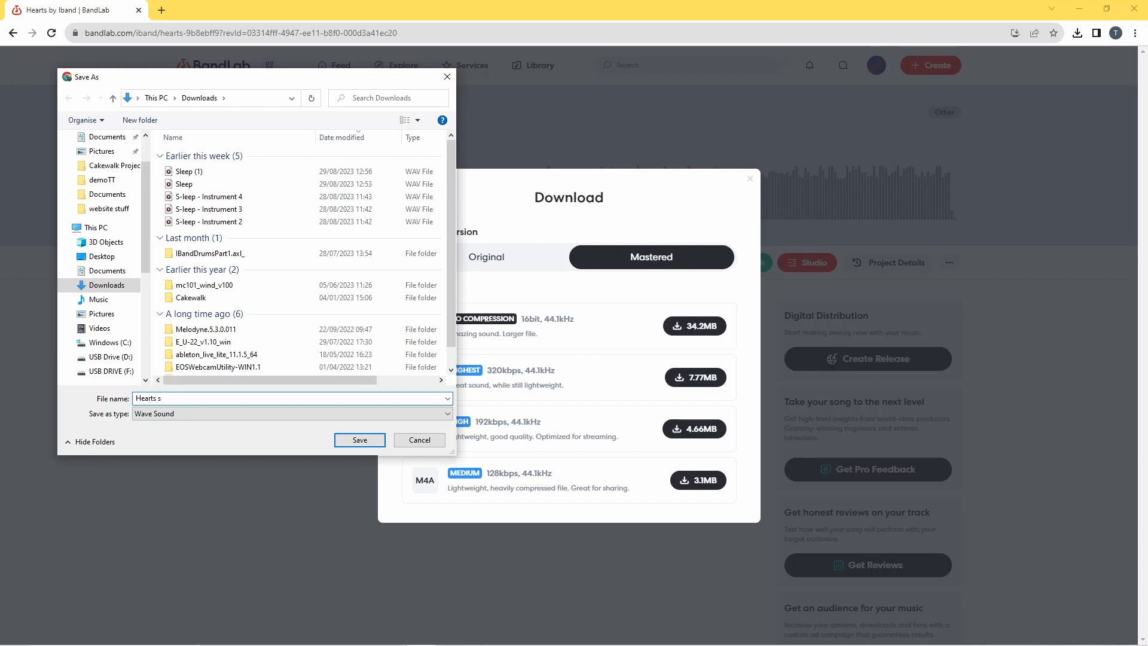
{"action": "type", "text": "TARTER"}
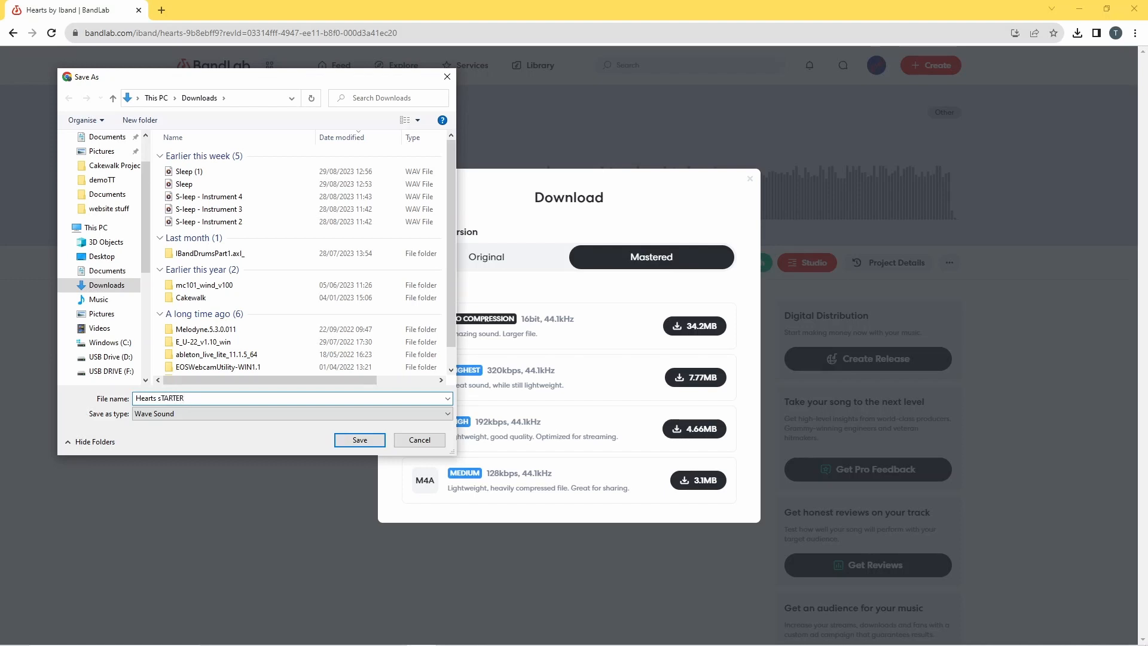
{"action": "type", "text": "===="}
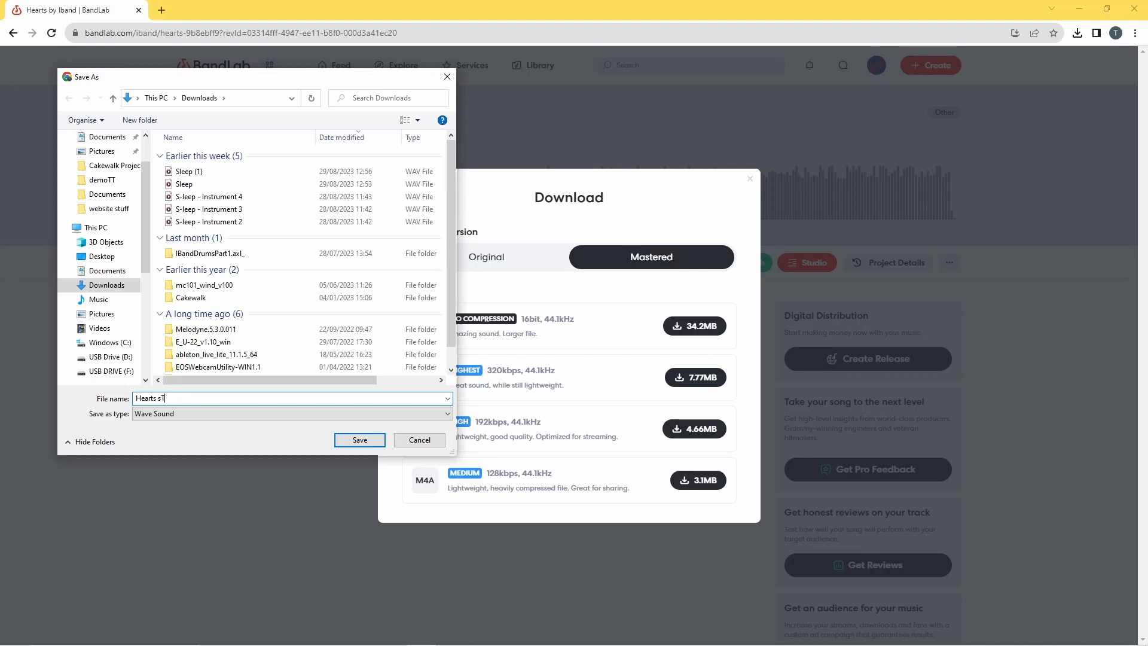
{"action": "key", "text": "Backspace"}
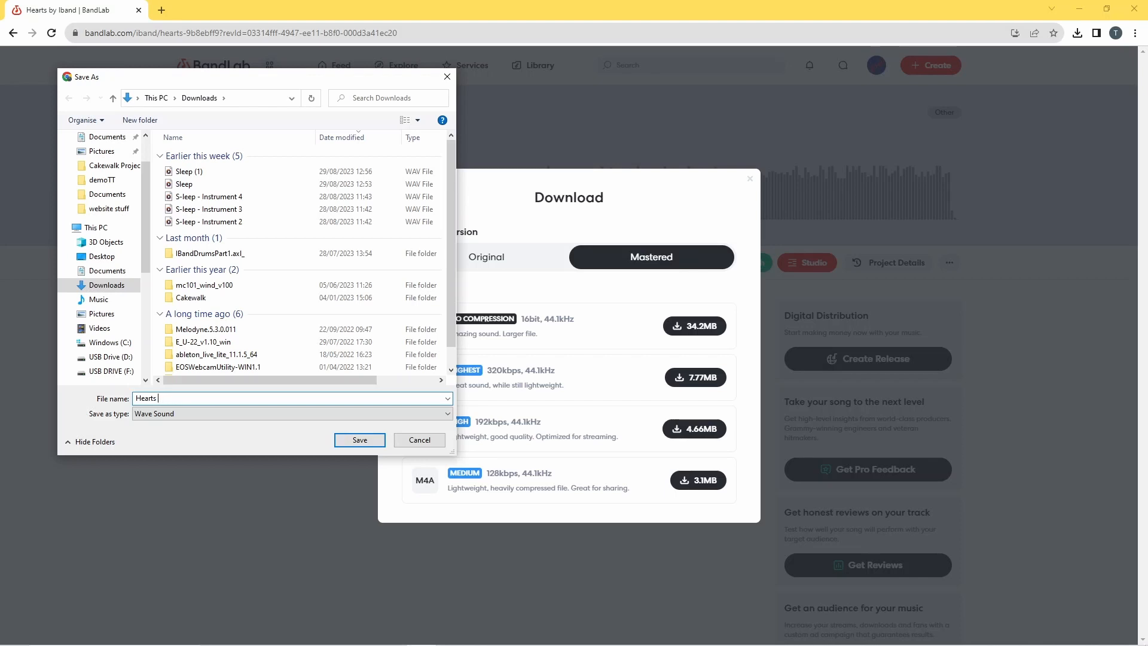
{"action": "type", "text": "Starter"}
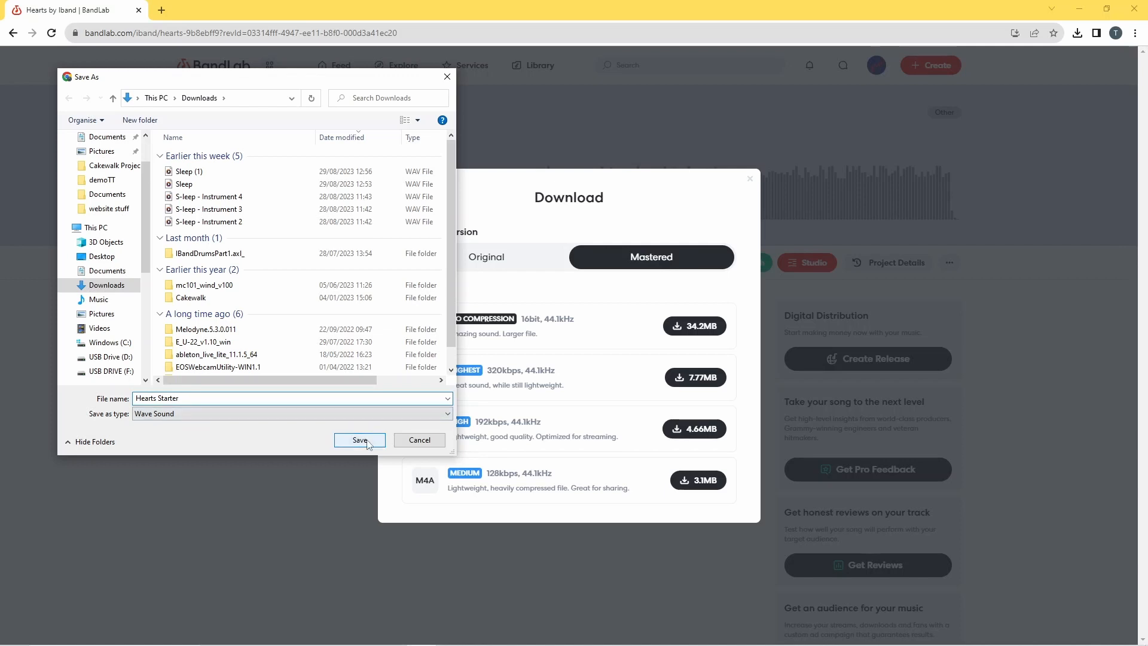
{"action": "left_click", "coordinate": [359, 440]}
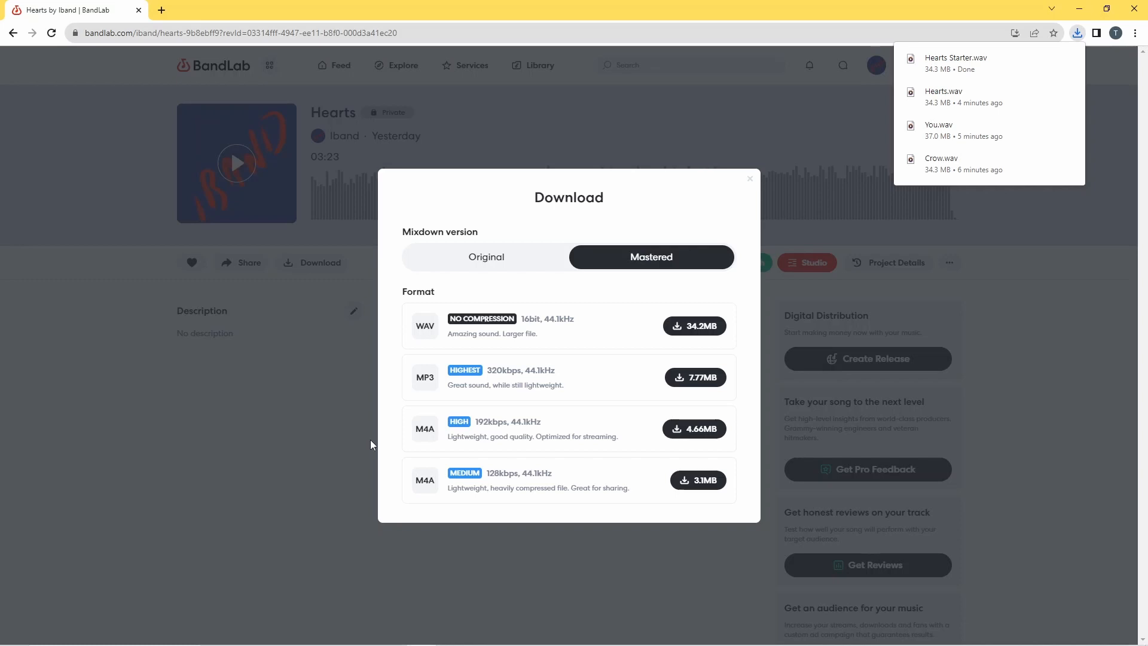
Step: Dismiss the recent downloads list and close the Download window
{"action": "left_click", "coordinate": [541, 417]}
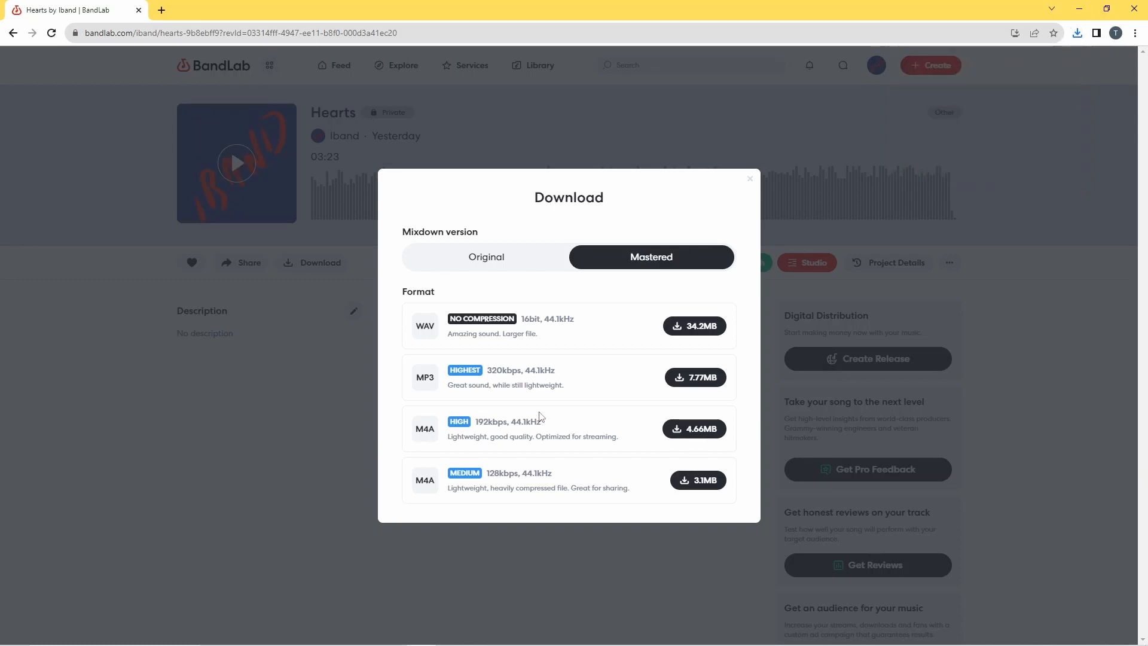
{"action": "mouse_move", "coordinate": [201, 400]}
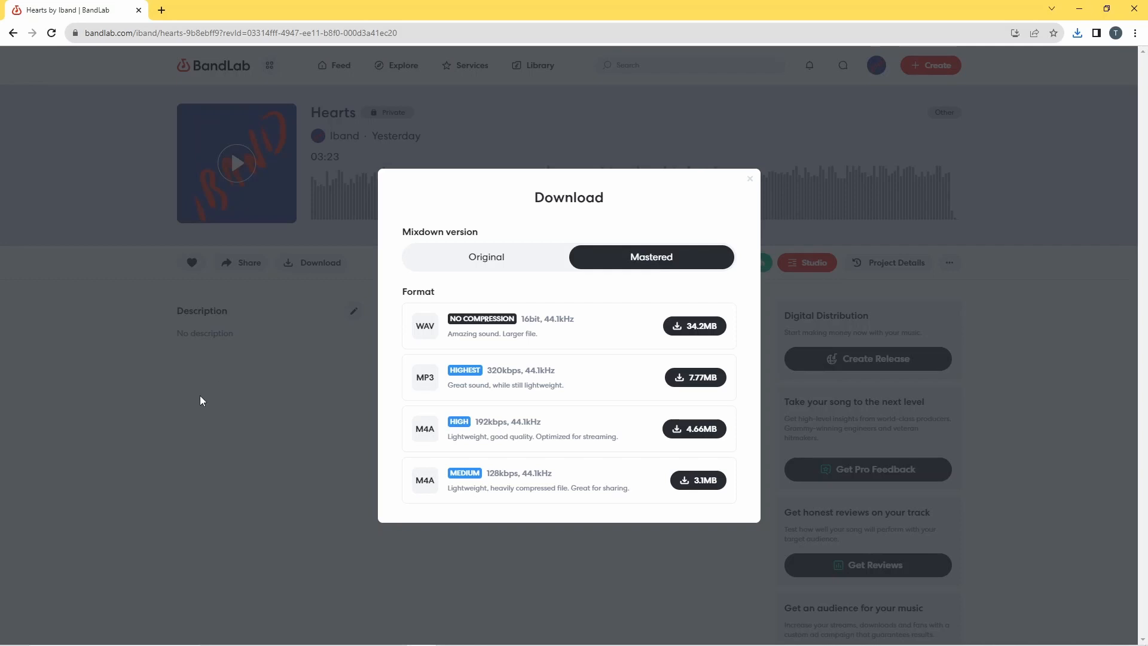
{"action": "left_click", "coordinate": [748, 178]}
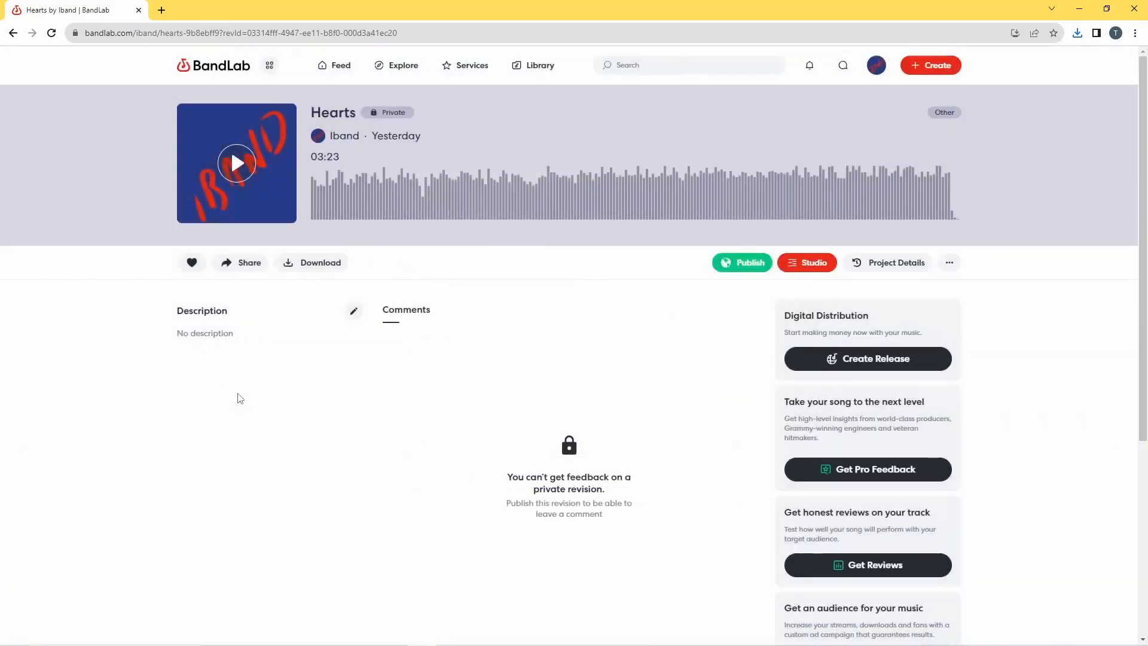
{"action": "mouse_move", "coordinate": [59, 97]}
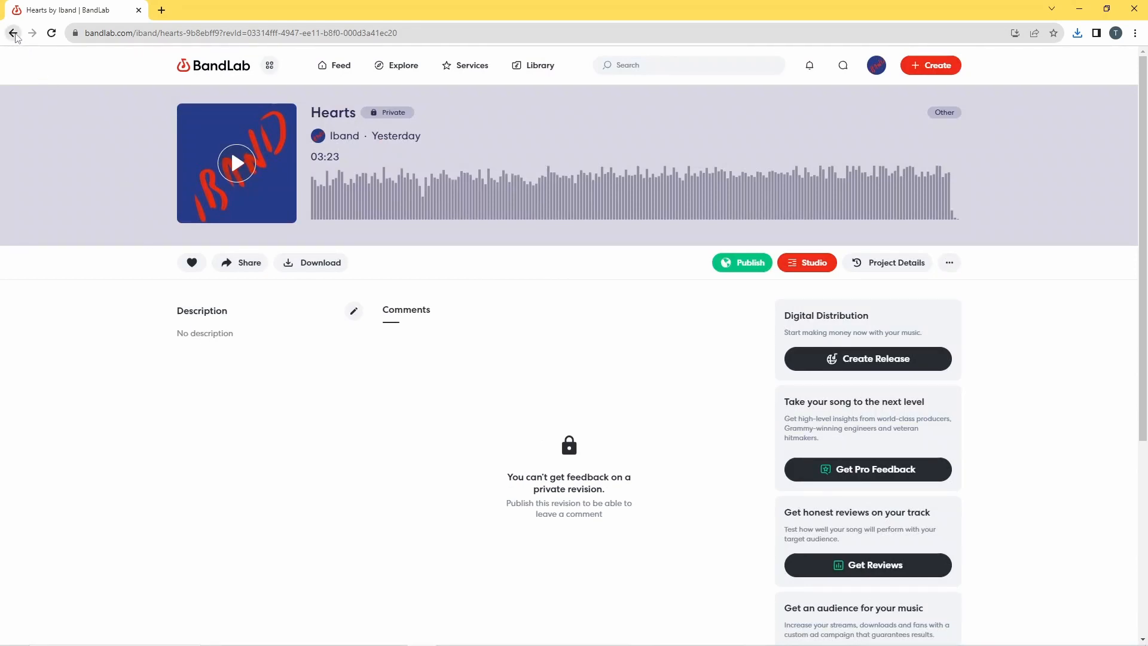
Step: Go back to Library > Projects and open the You! project
{"action": "left_click", "coordinate": [13, 33]}
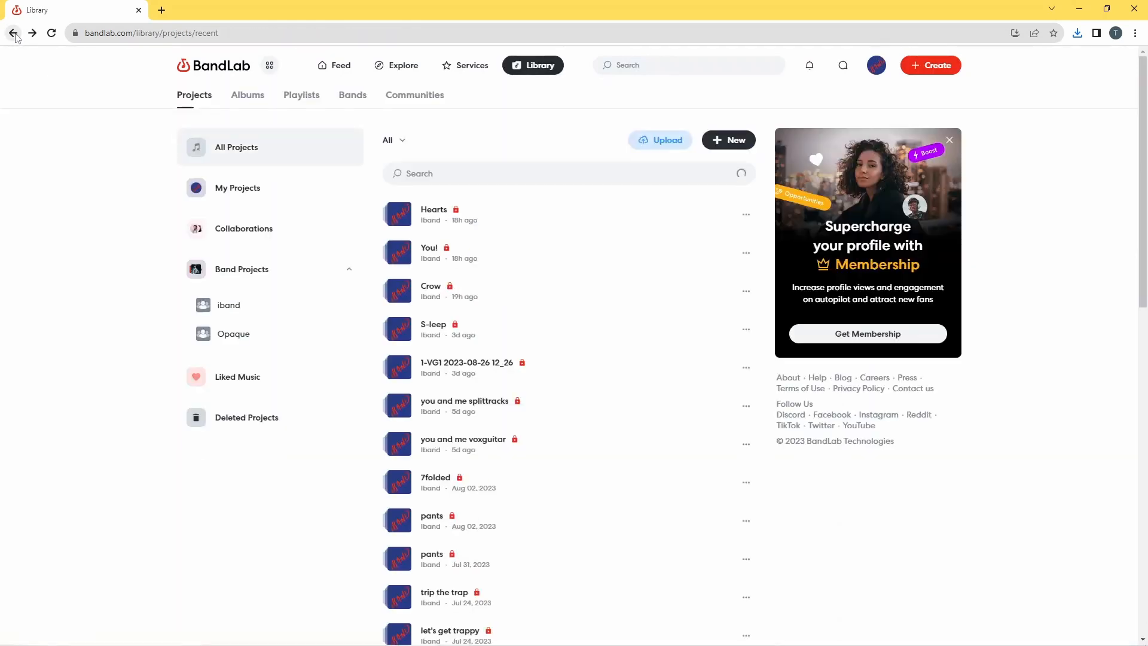
{"action": "mouse_move", "coordinate": [462, 262]}
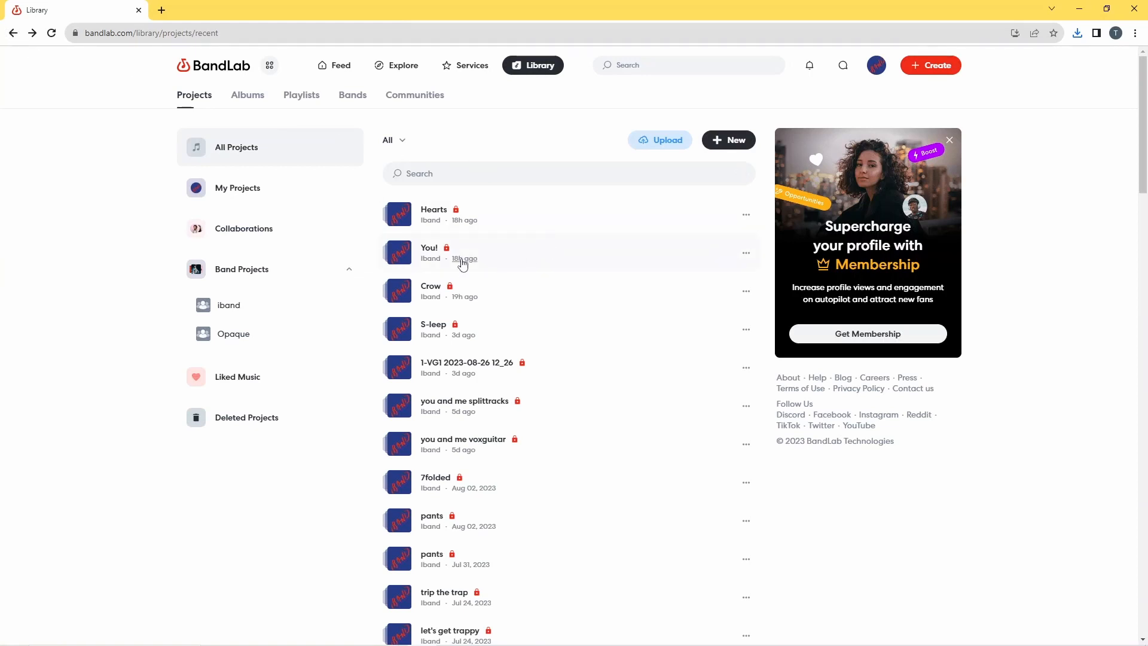
{"action": "mouse_move", "coordinate": [405, 261]}
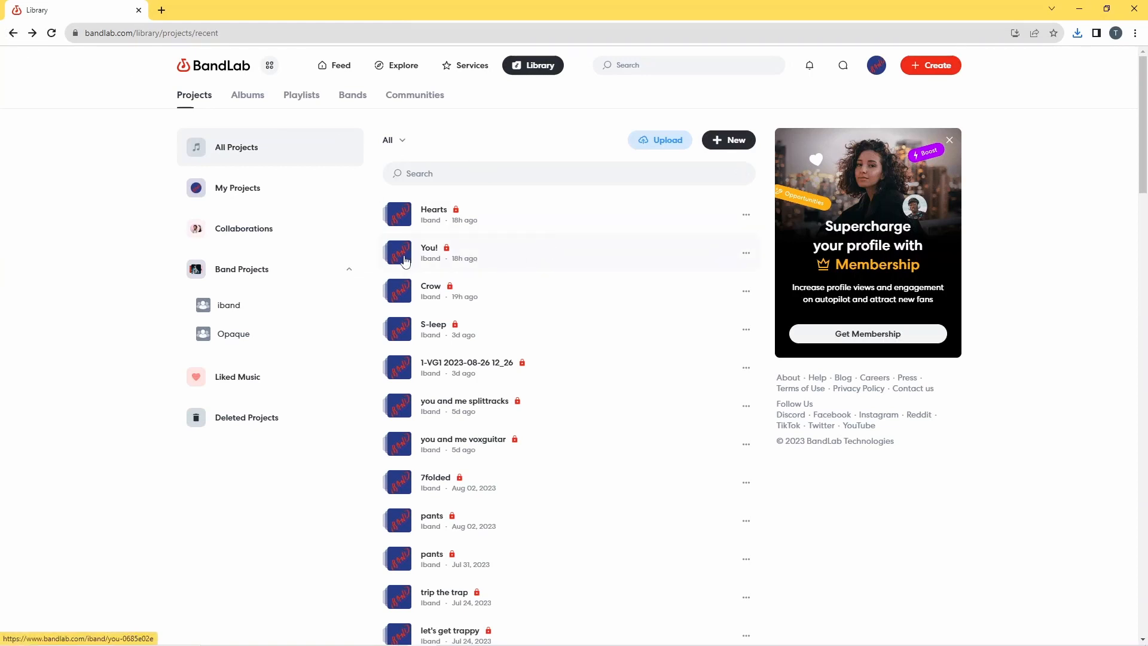
{"action": "left_click", "coordinate": [429, 252]}
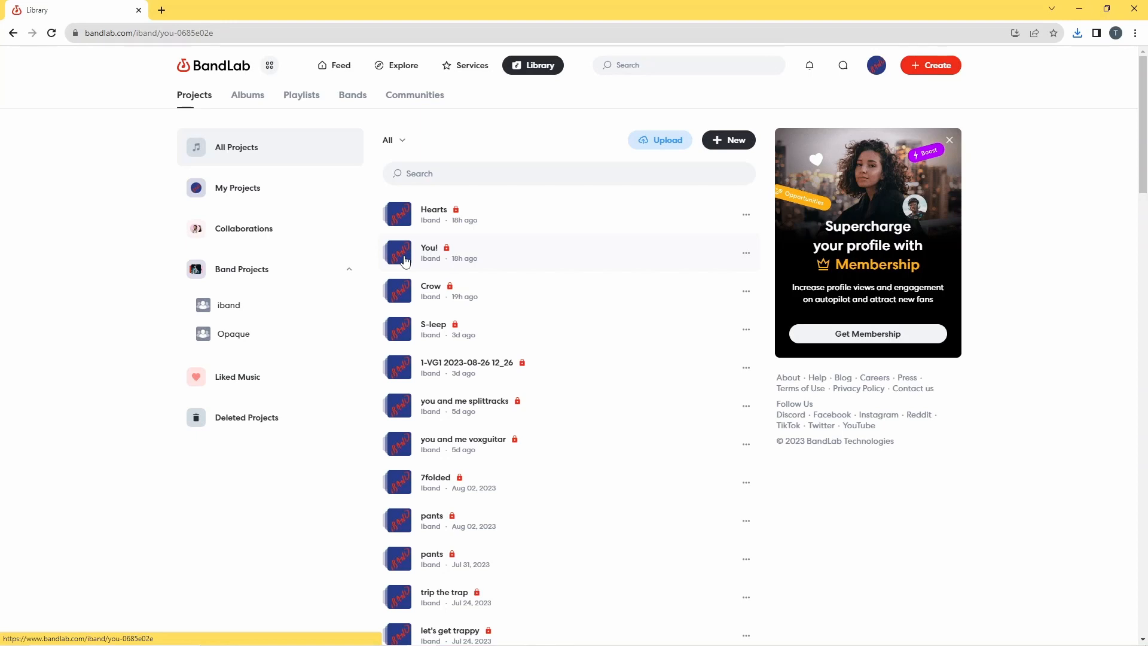
Step: Bring up You!'s download options and select the Mastered mixdown
{"action": "left_click", "coordinate": [430, 253]}
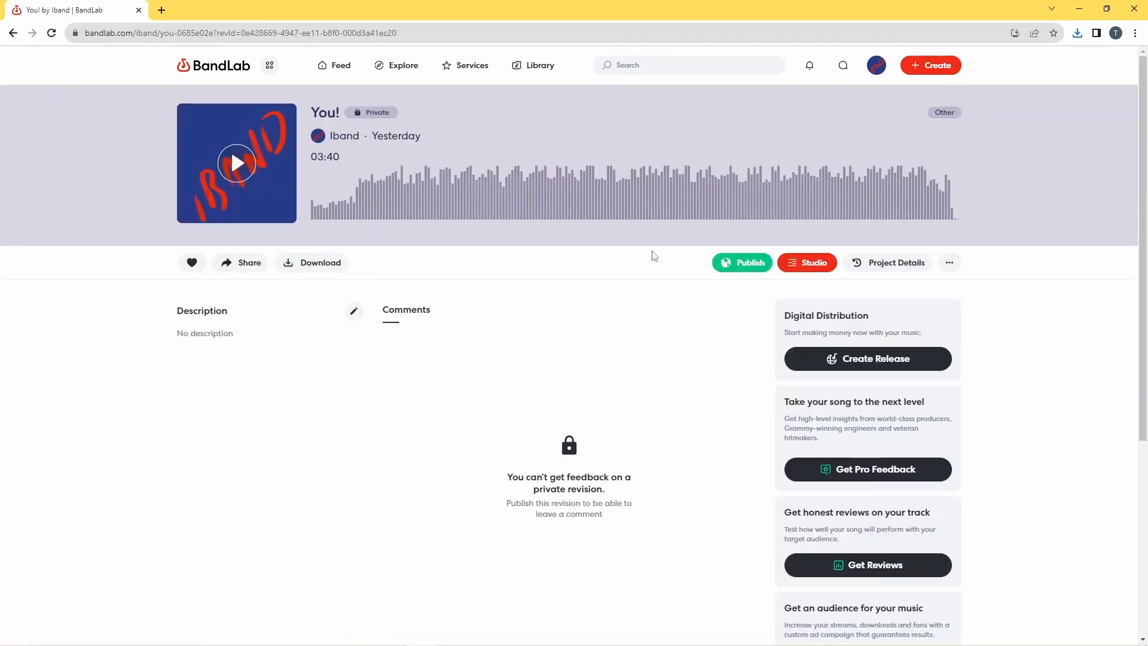
{"action": "mouse_move", "coordinate": [949, 262]}
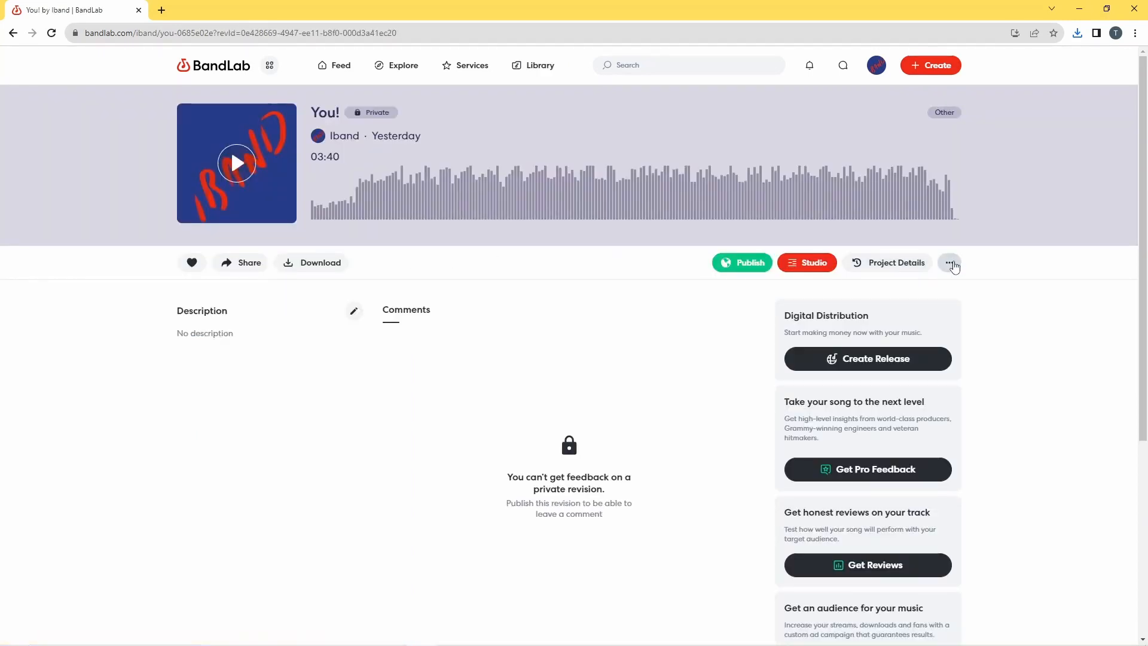
{"action": "left_click", "coordinate": [948, 262]}
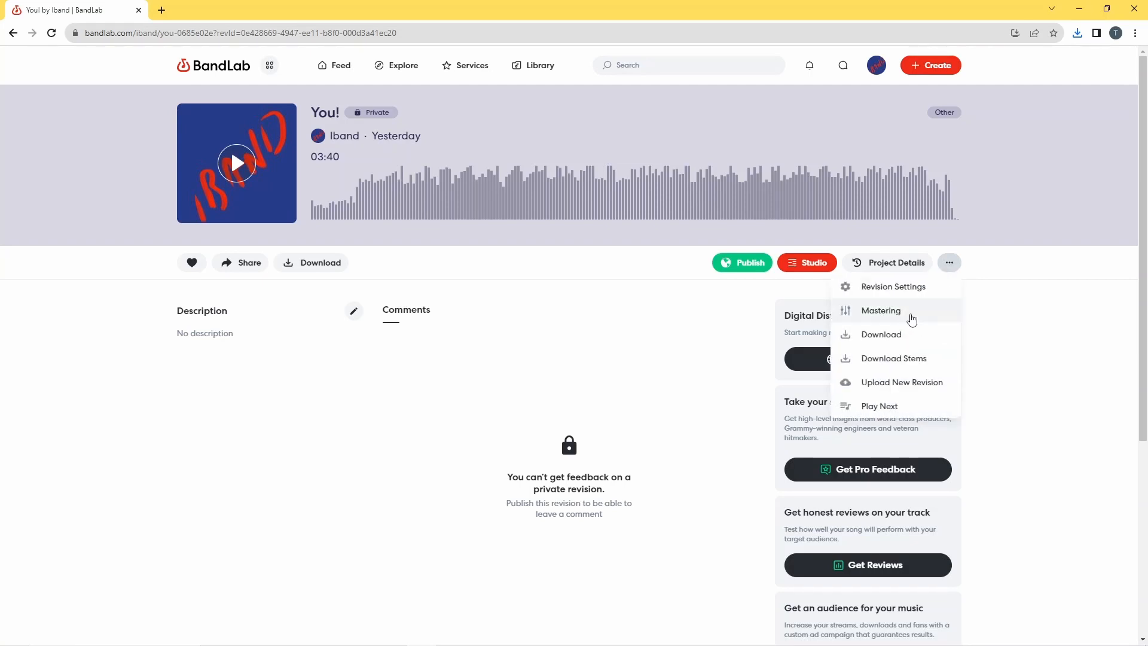
{"action": "left_click", "coordinate": [881, 335]}
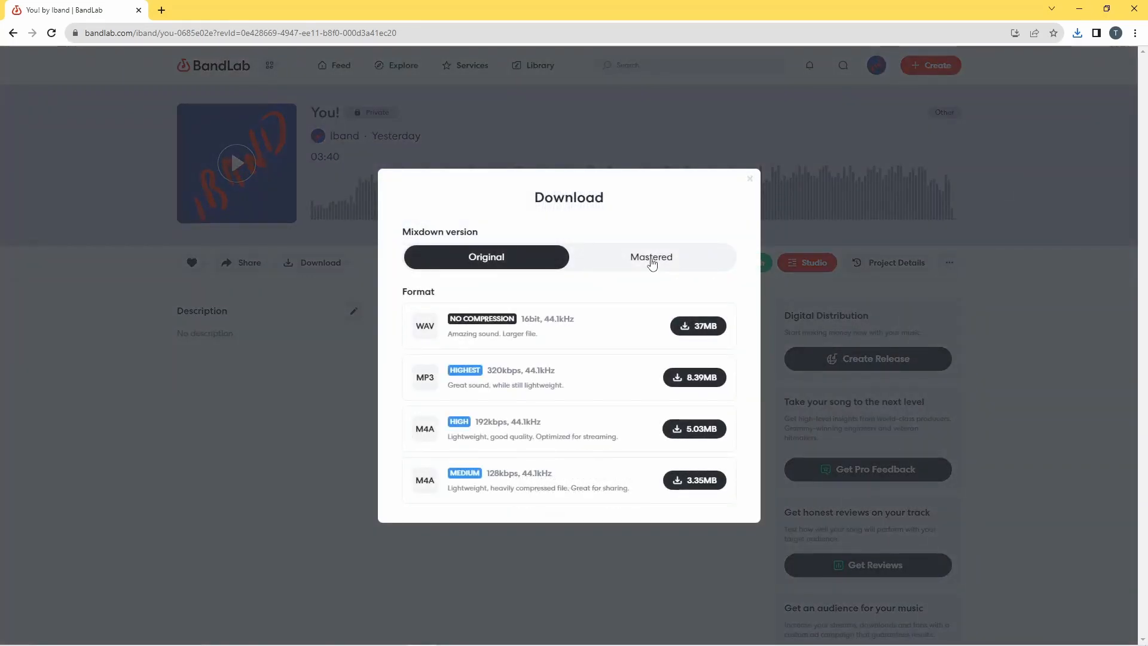
{"action": "left_click", "coordinate": [650, 257]}
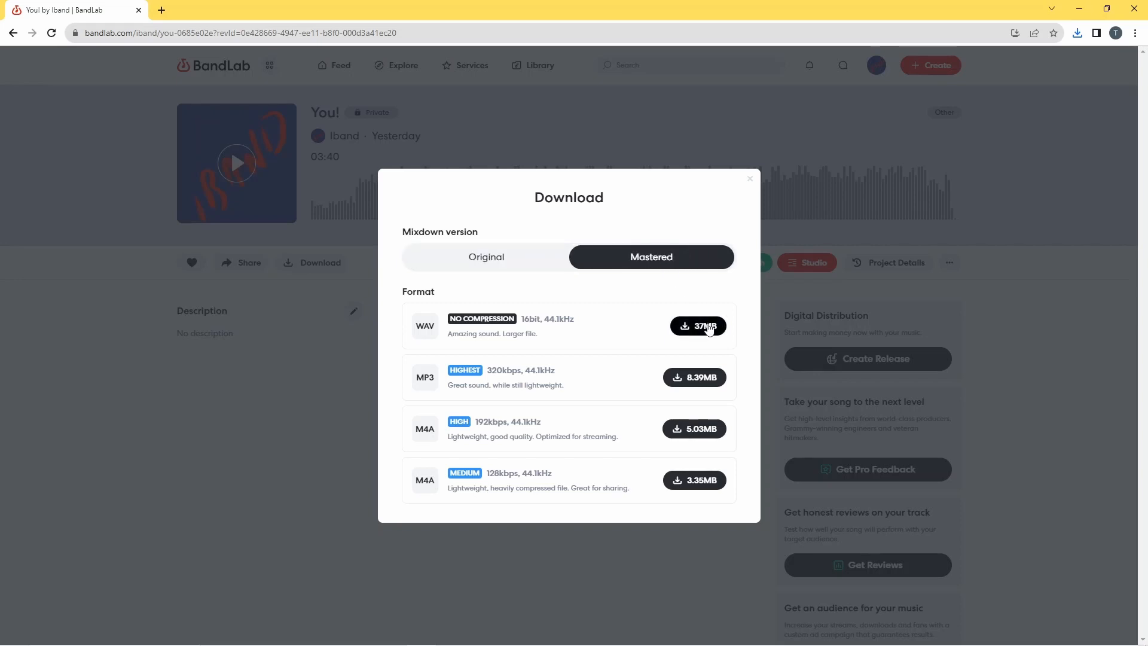
Step: Download the uncompressed WAV, saving it to Downloads as 'Thoughts of You'
{"action": "left_click", "coordinate": [697, 325]}
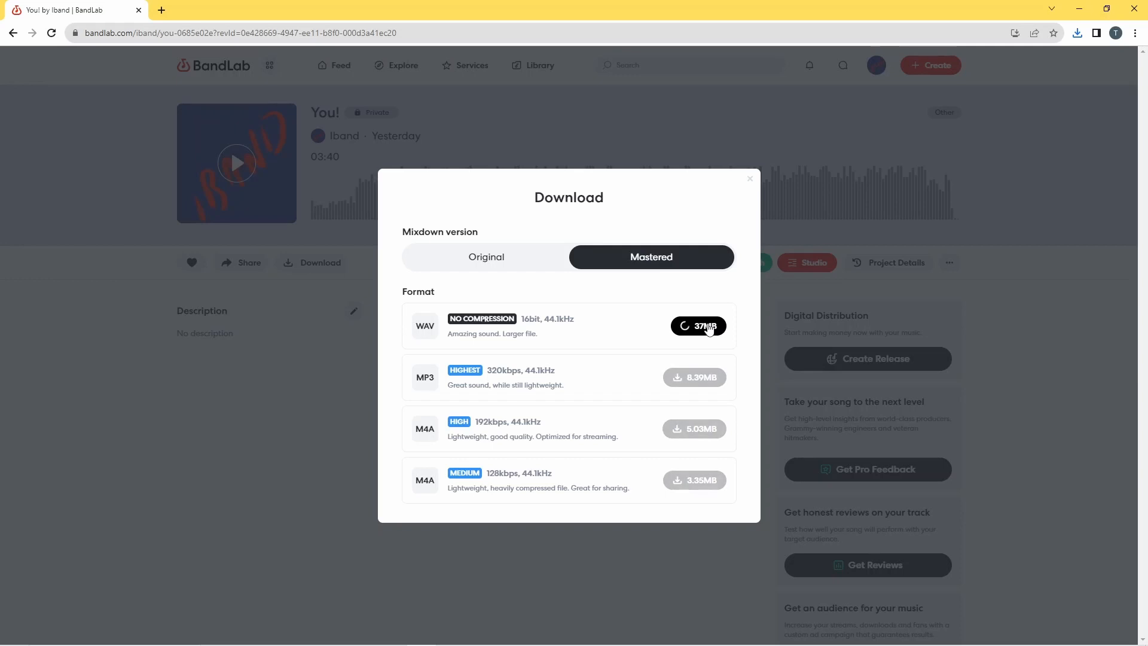
{"action": "left_click", "coordinate": [697, 325]}
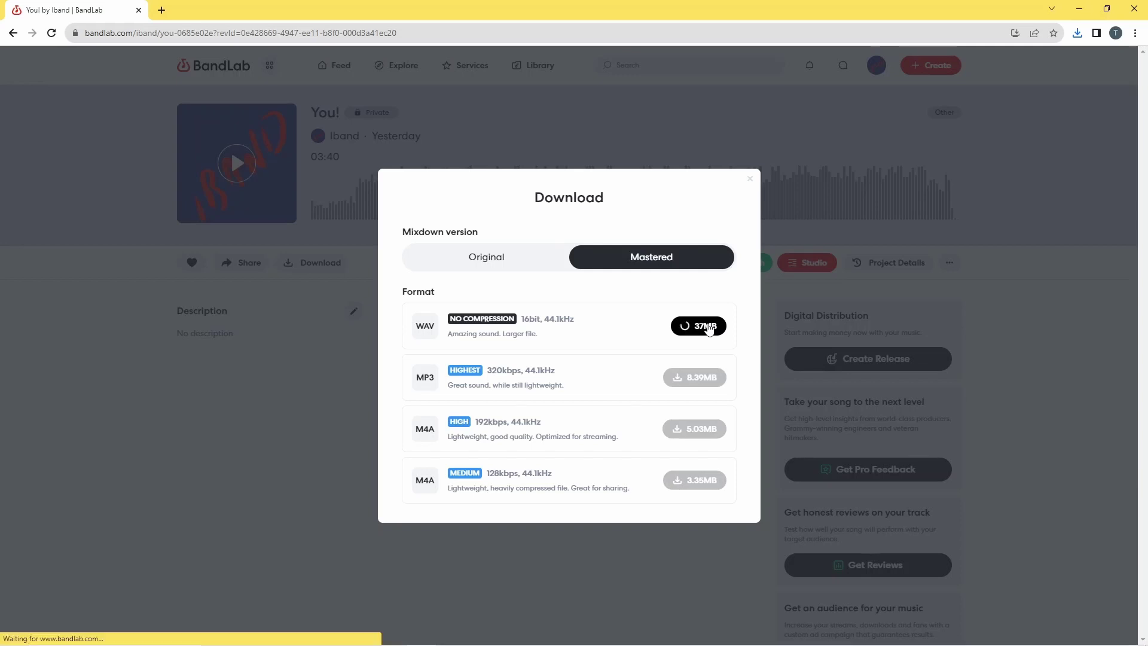
{"action": "left_click", "coordinate": [697, 325]}
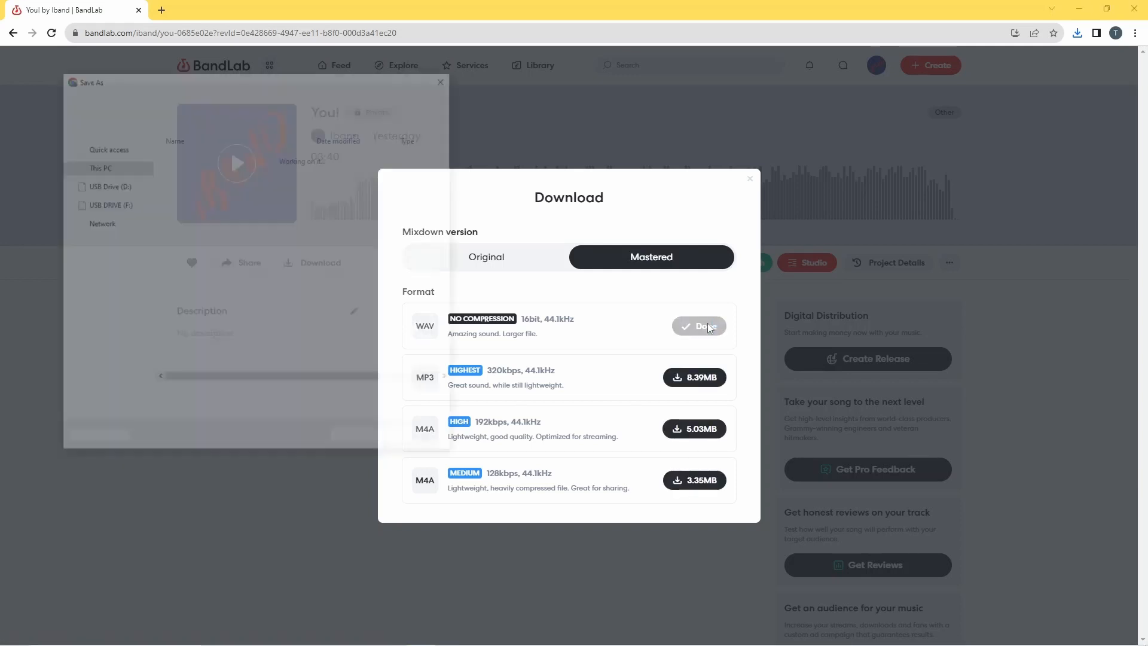
{"action": "left_click", "coordinate": [697, 326]}
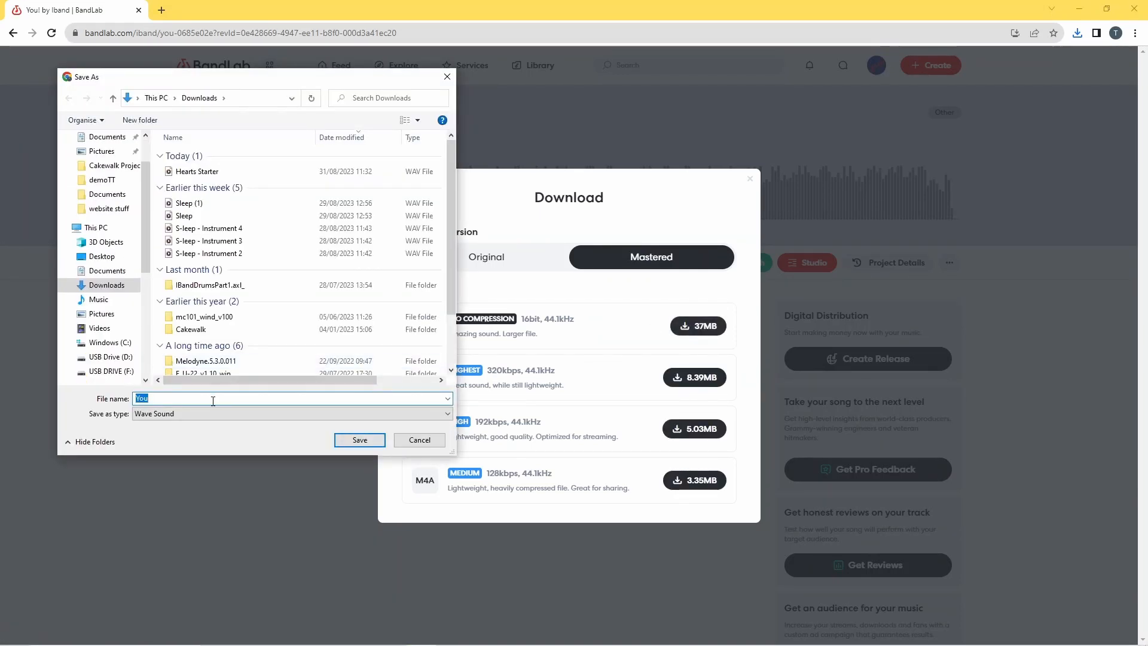
{"action": "left_click", "coordinate": [213, 398]}
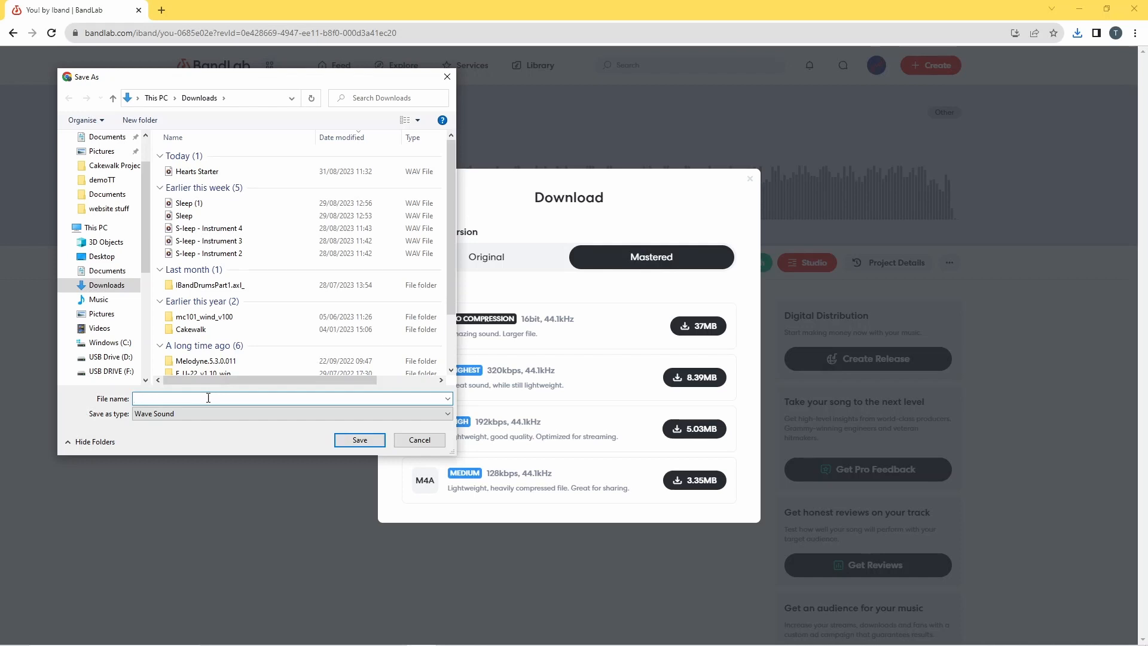
{"action": "type", "text": "Thoughts o"}
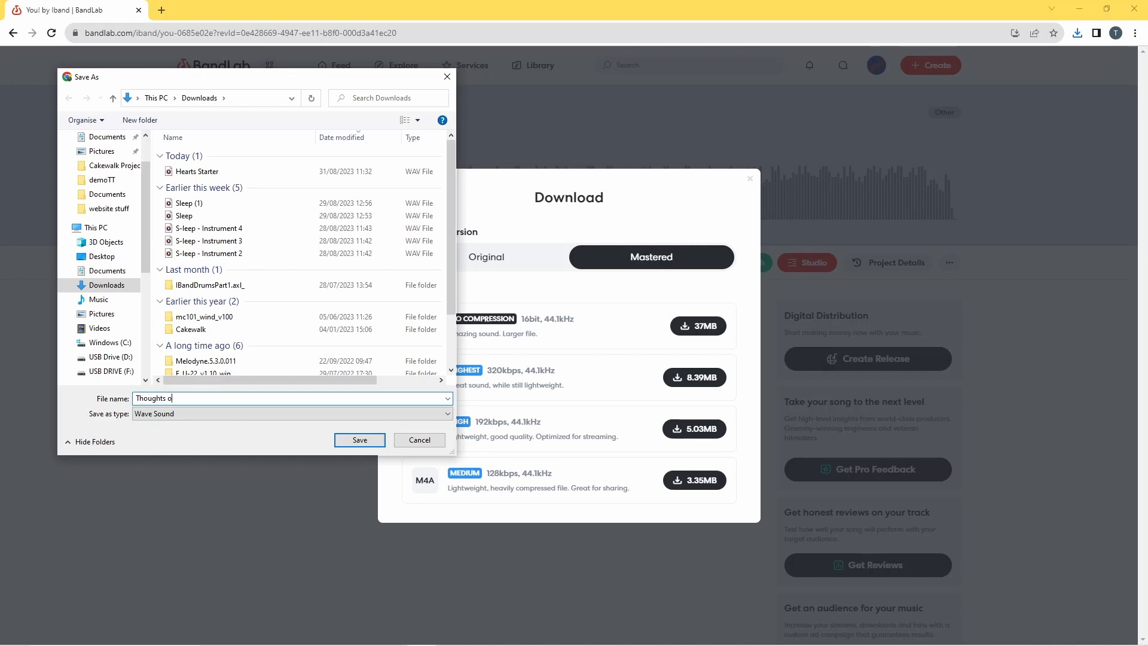
{"action": "type", "text": "f You"}
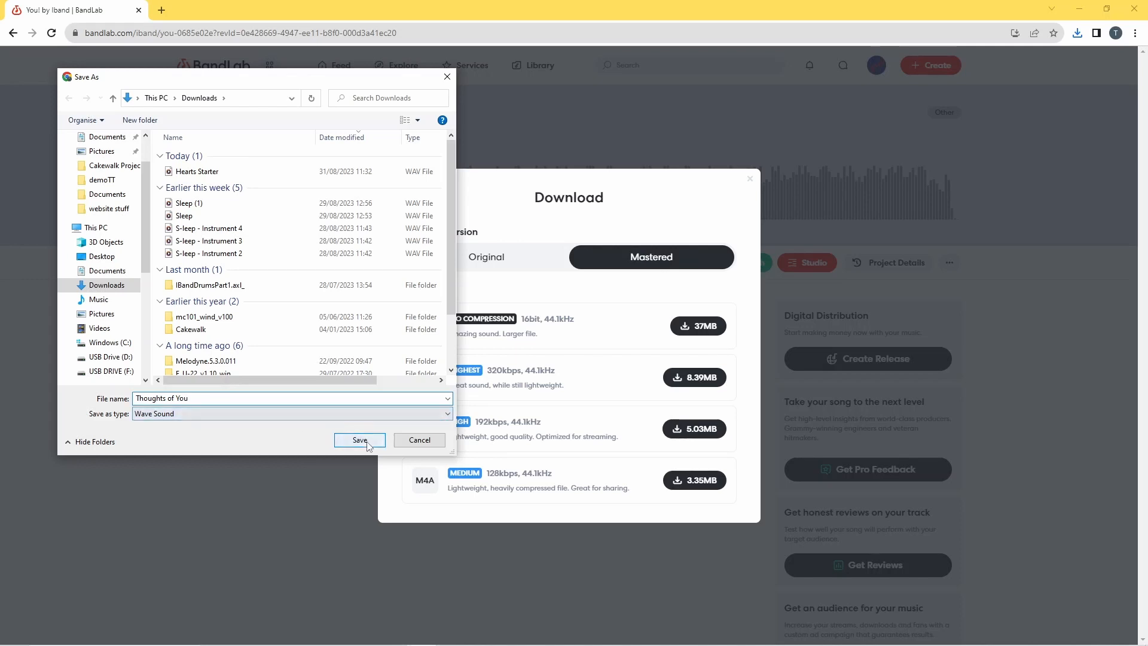
{"action": "left_click", "coordinate": [359, 440]}
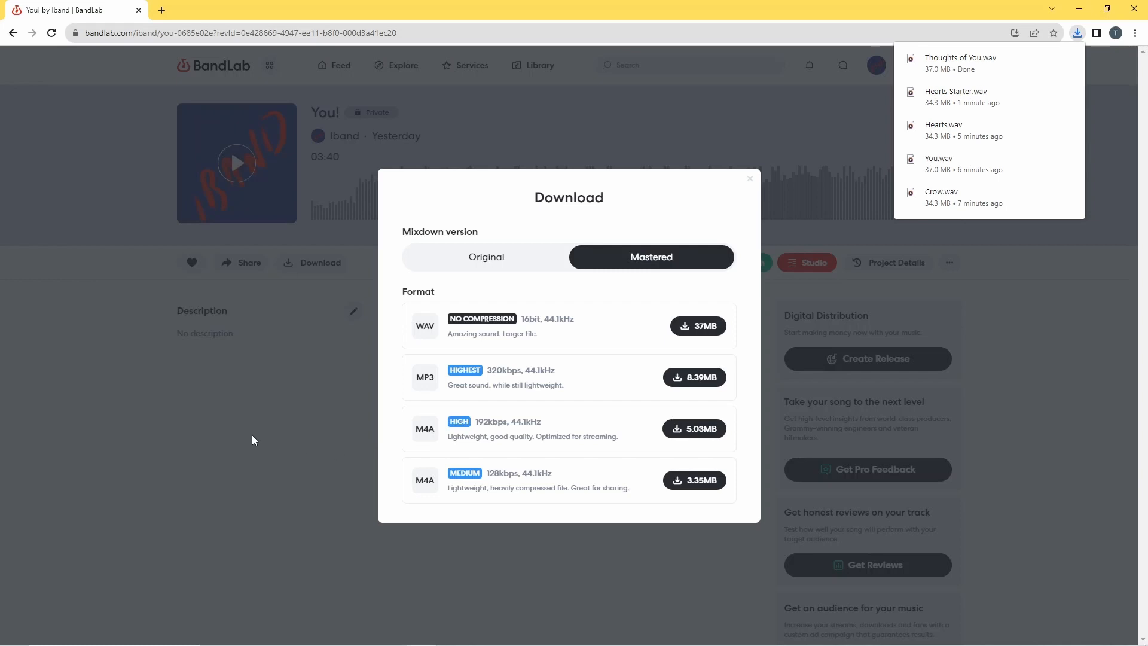
{"action": "mouse_move", "coordinate": [229, 403]}
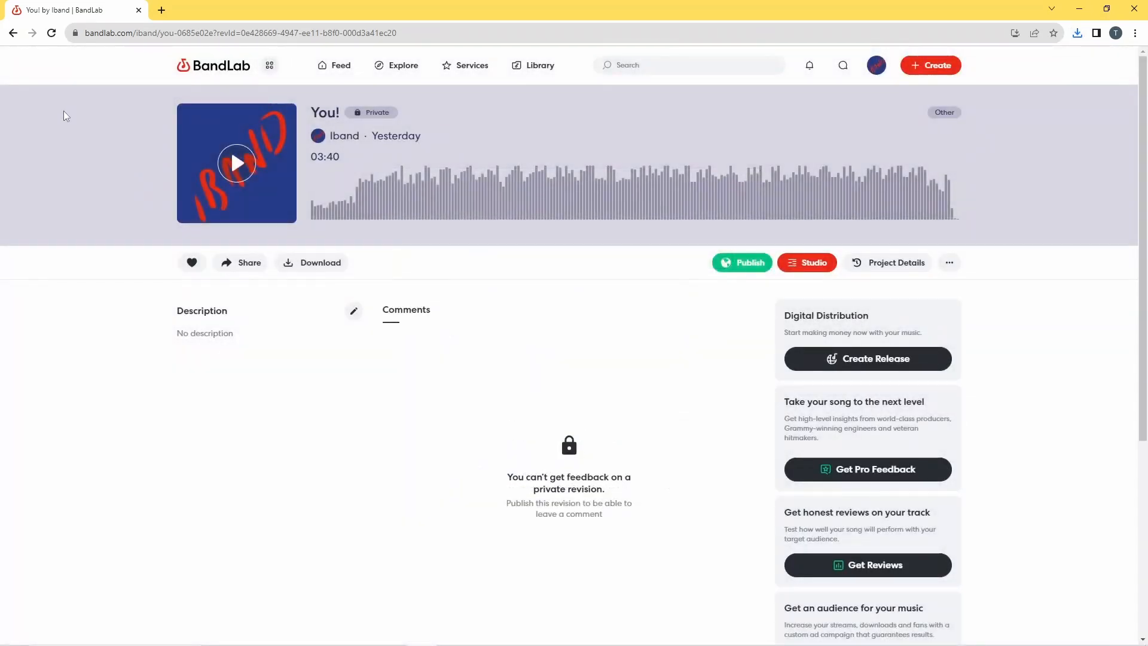
Step: Return to the library, open Crow, and bring up its download options
{"action": "left_click", "coordinate": [13, 33]}
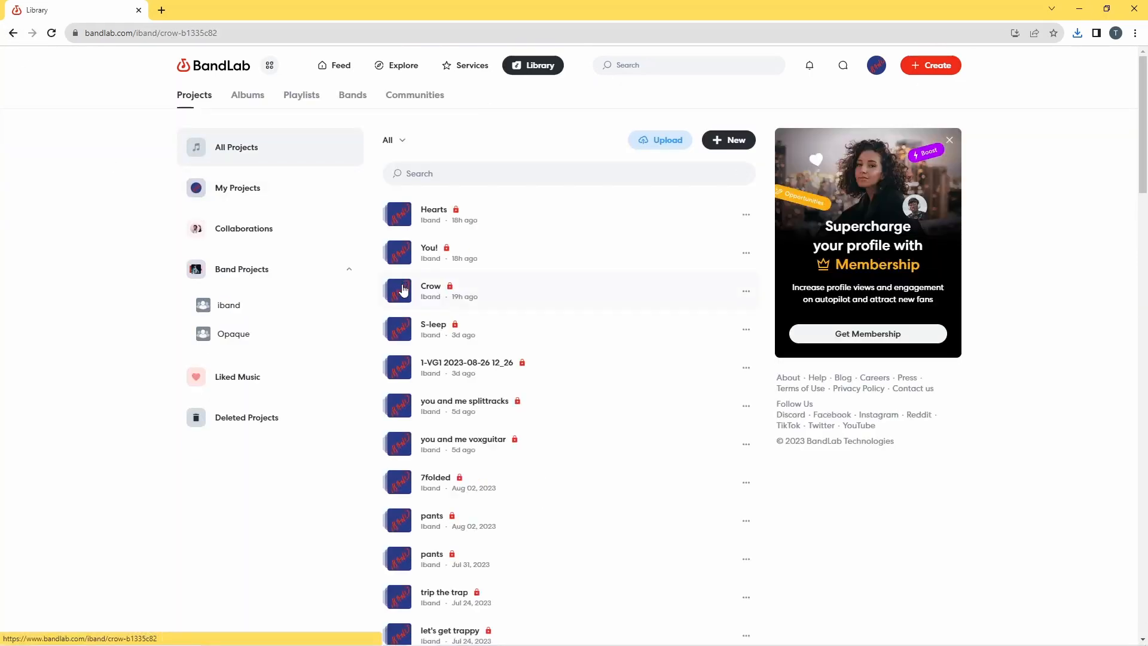
{"action": "left_click", "coordinate": [431, 286]}
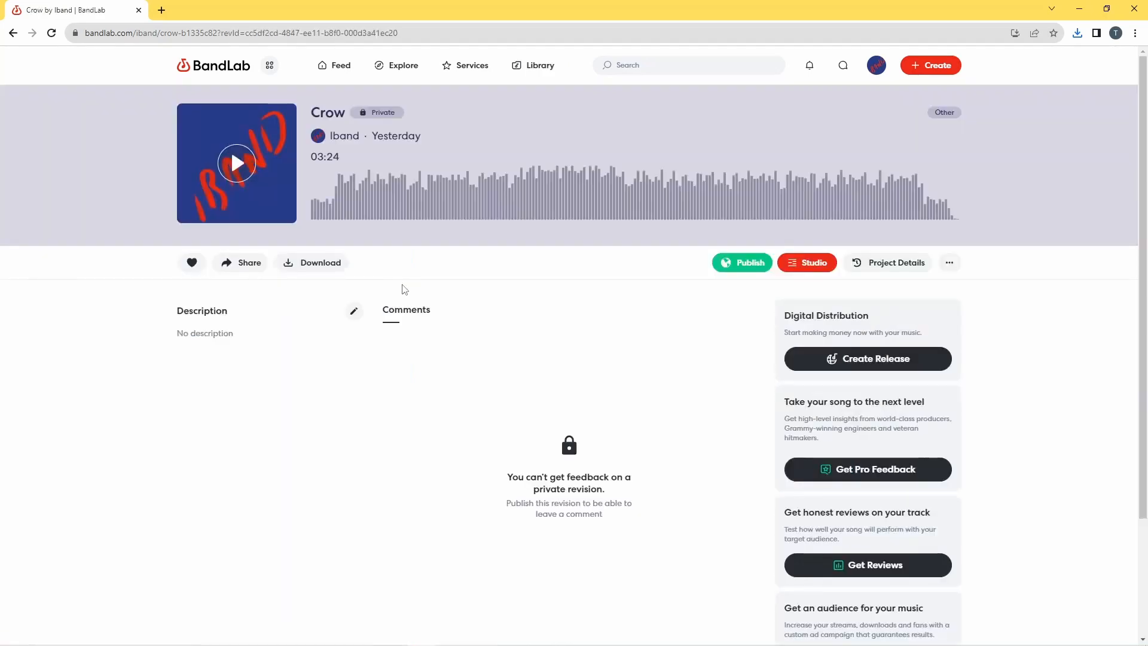
{"action": "mouse_move", "coordinate": [593, 336]}
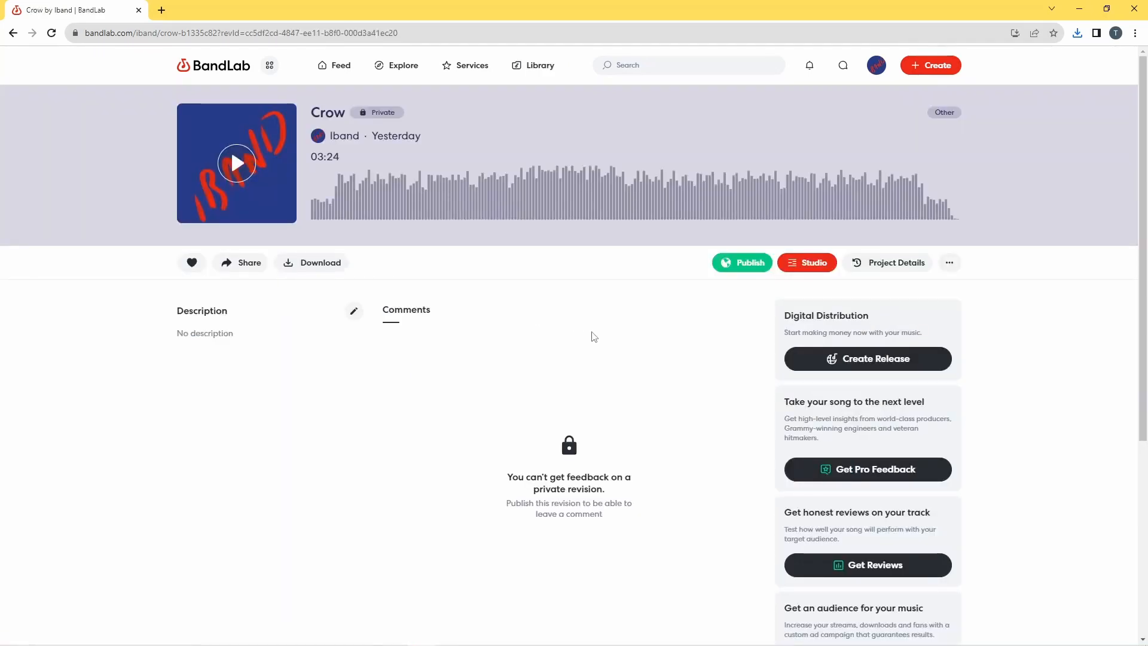
{"action": "mouse_move", "coordinate": [966, 269]}
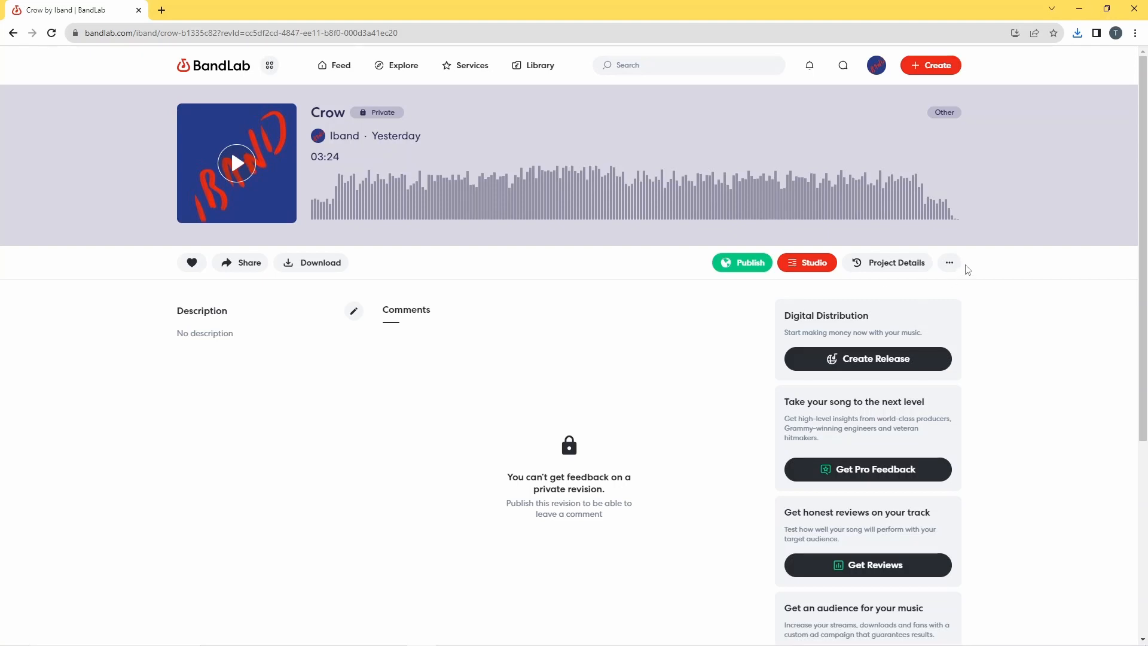
{"action": "left_click", "coordinate": [949, 262]}
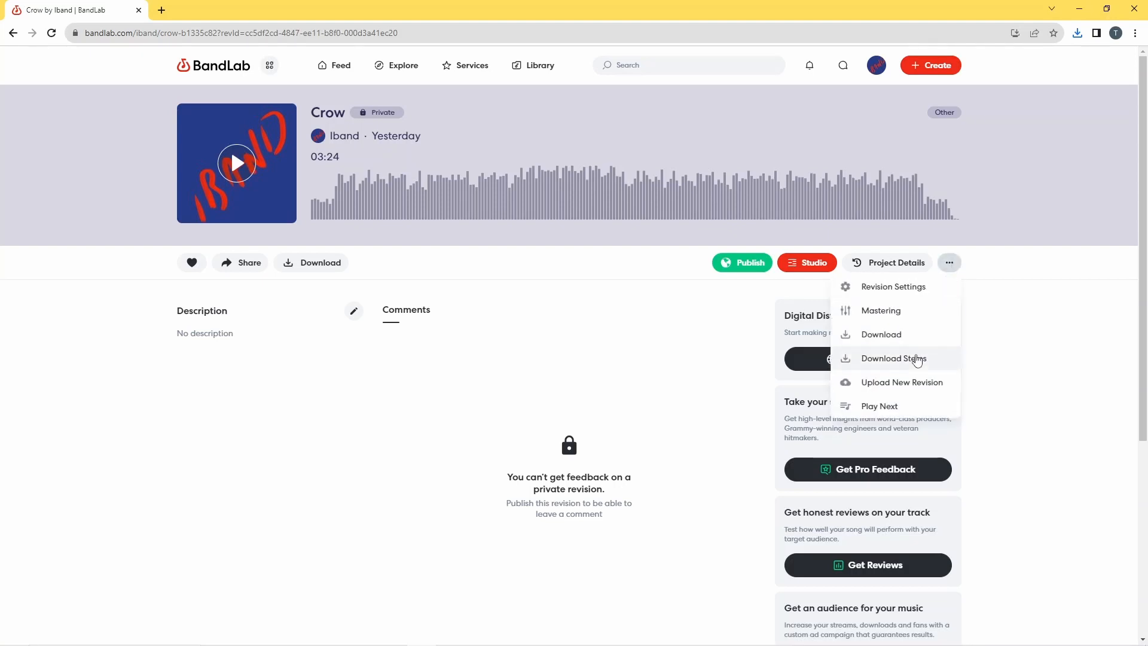
{"action": "left_click", "coordinate": [881, 334]}
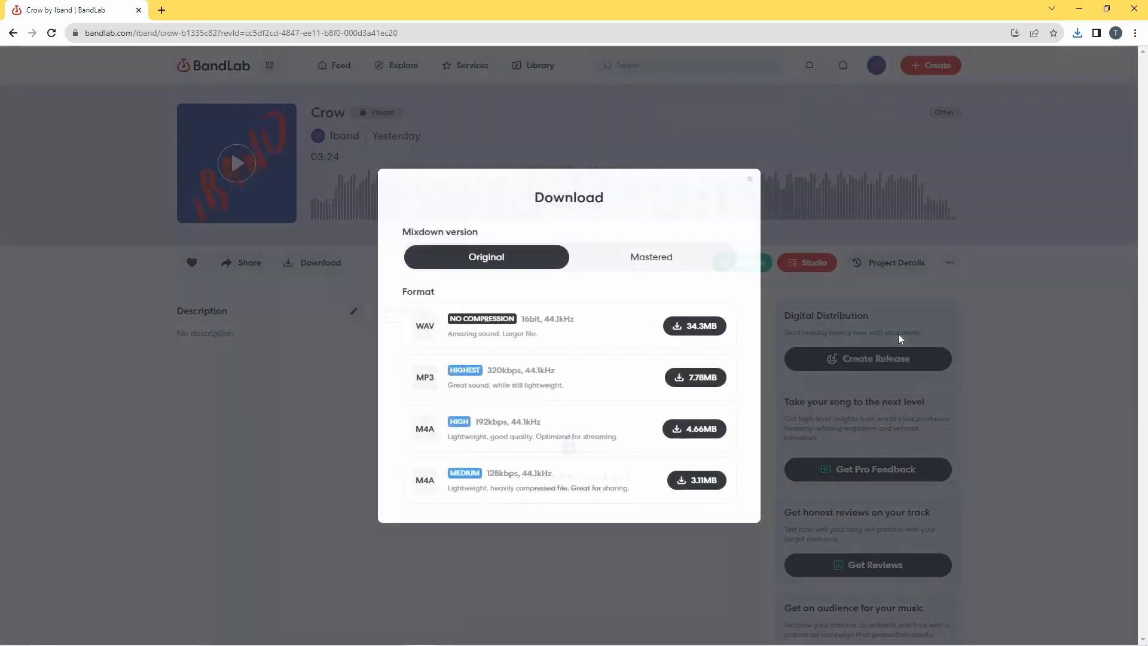
Step: Save Crow's mastered uncompressed WAV to Downloads as 'Crow Lovin' and close the dialog
{"action": "left_click", "coordinate": [650, 256]}
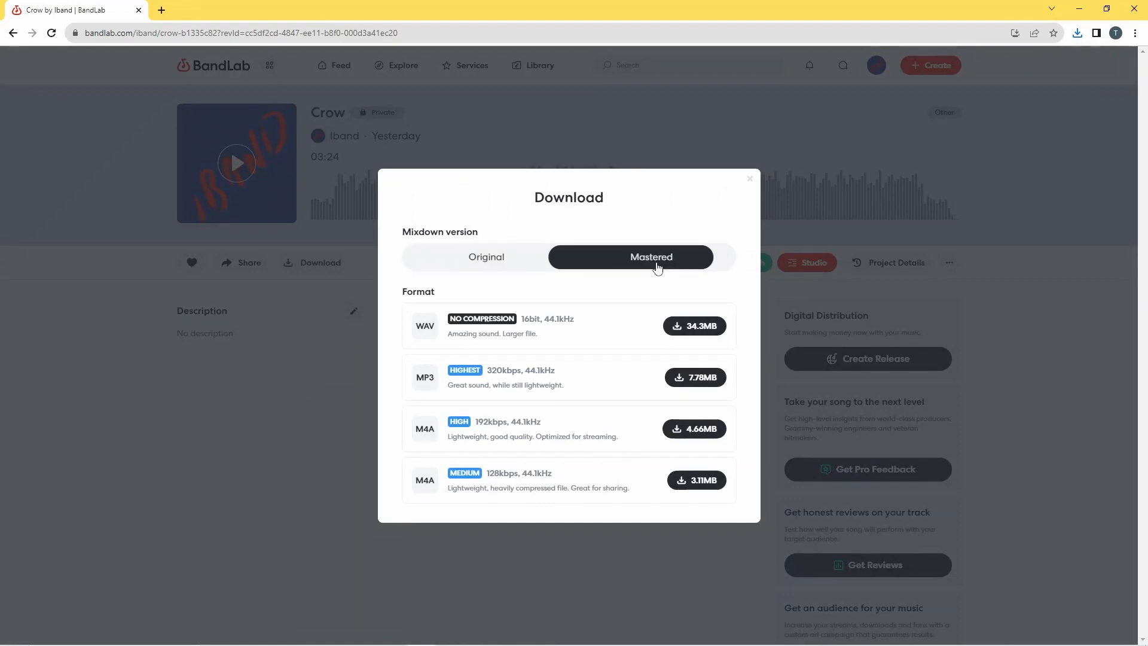
{"action": "mouse_move", "coordinate": [694, 326]}
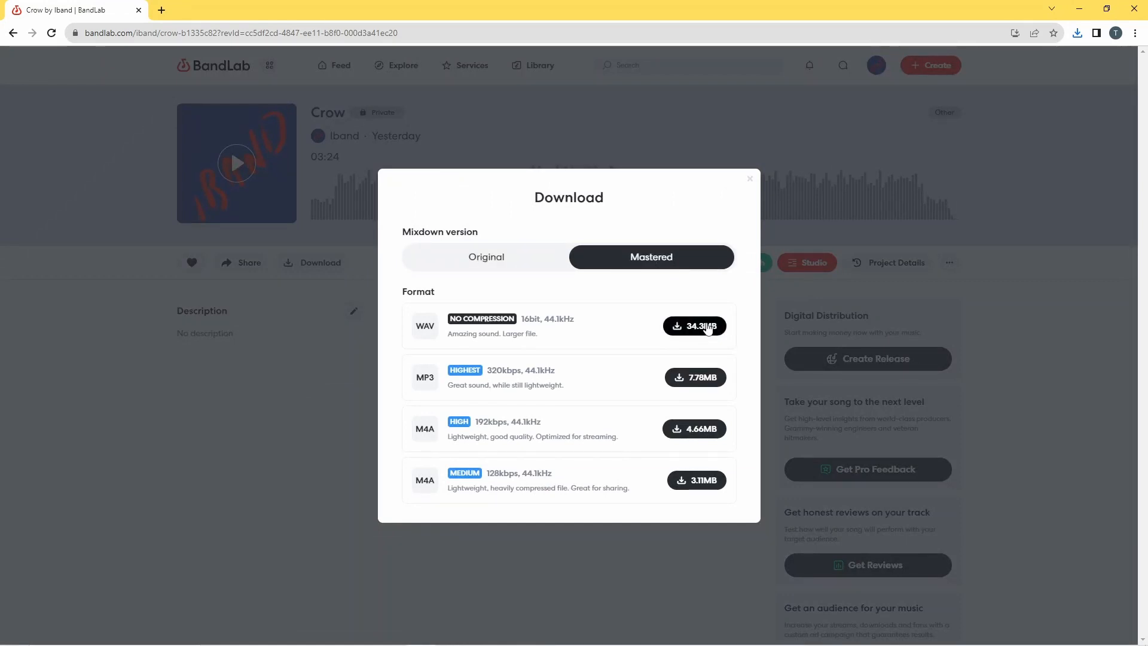
{"action": "left_click", "coordinate": [695, 326]}
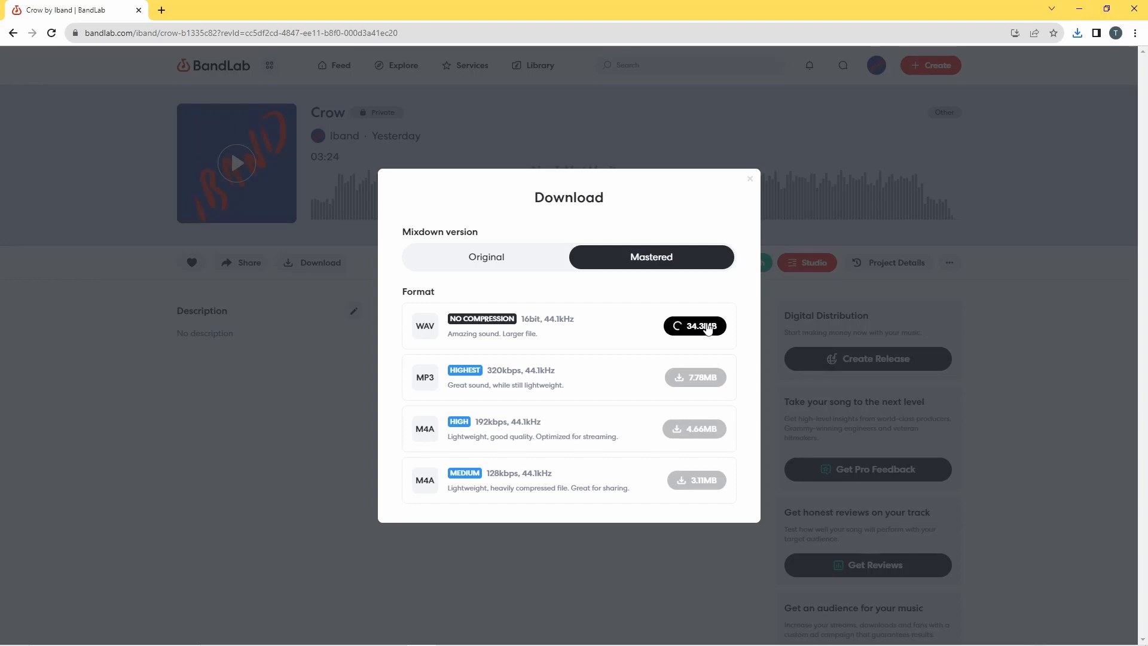
{"action": "left_click", "coordinate": [693, 325]}
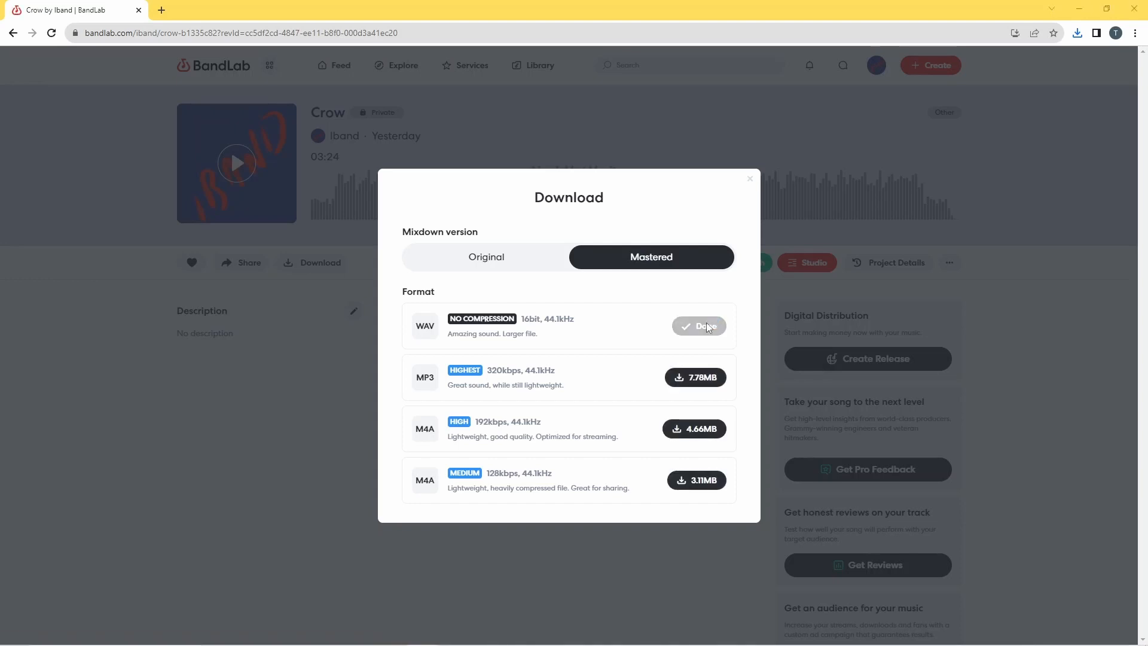
{"action": "left_click", "coordinate": [693, 326]}
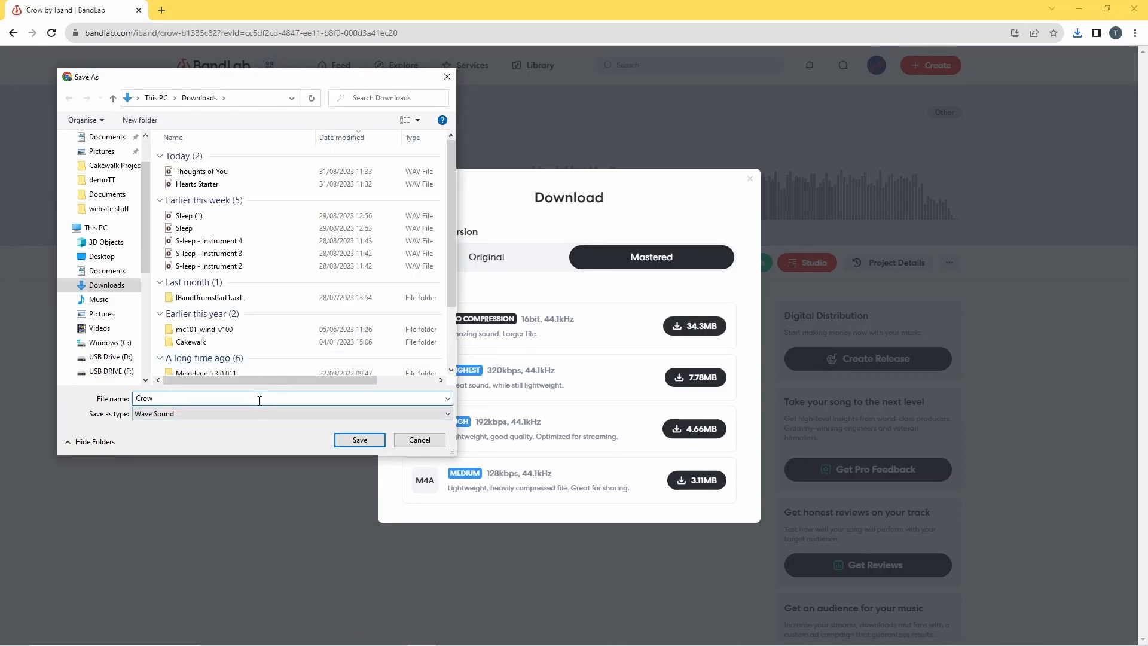
{"action": "type", "text": "Lovin"}
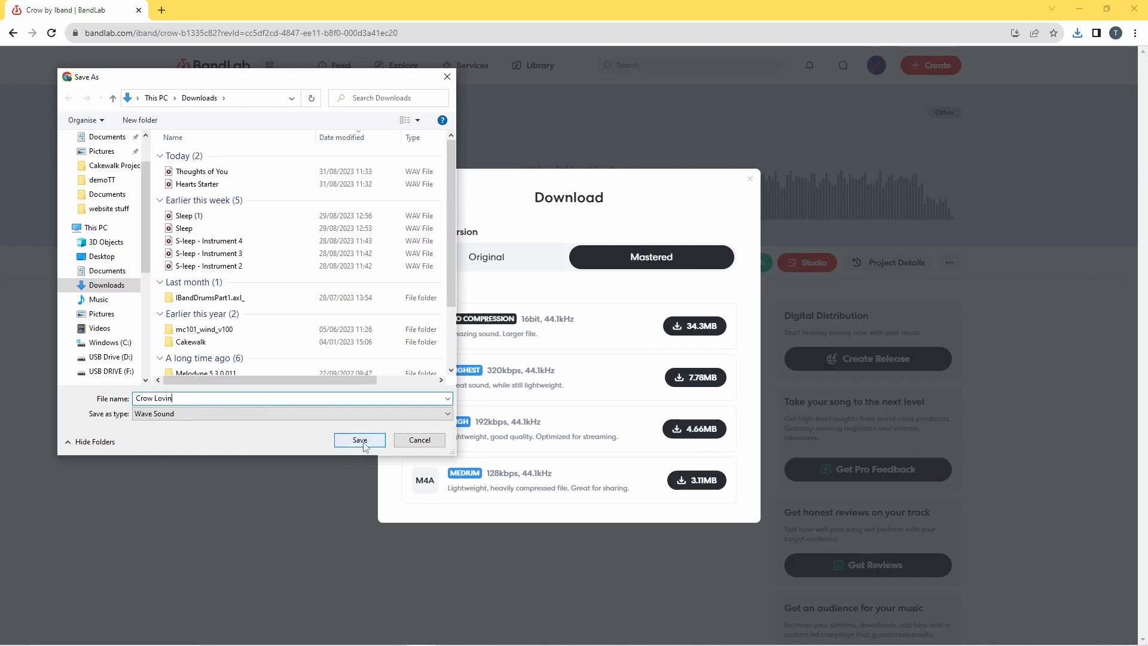
{"action": "left_click", "coordinate": [358, 440]}
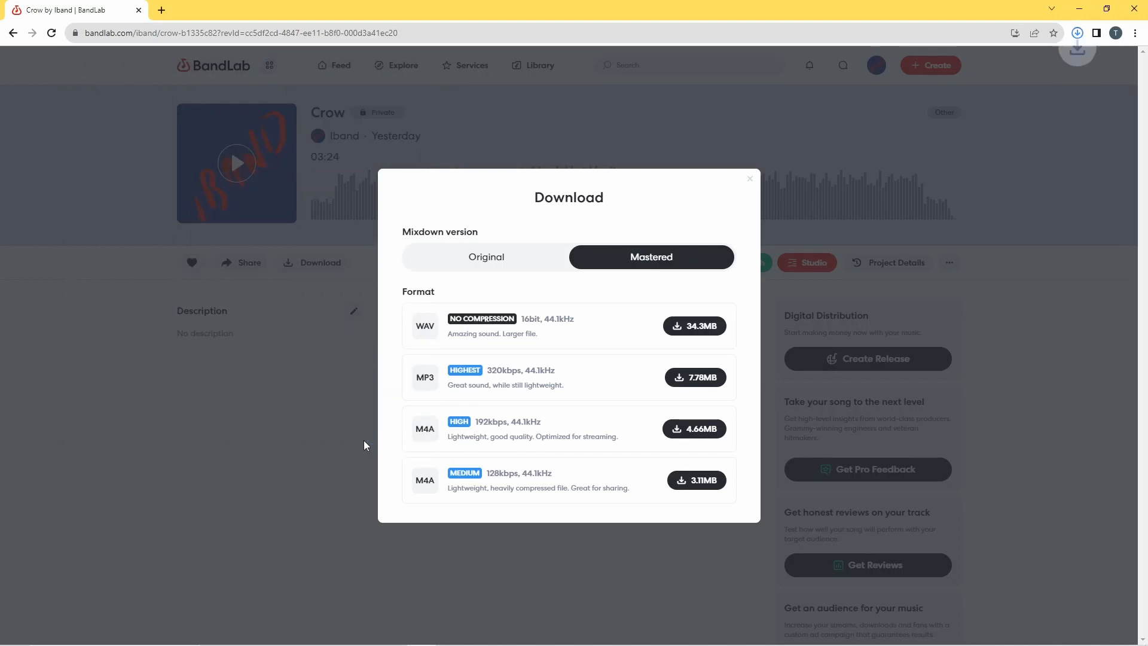
{"action": "left_click", "coordinate": [1076, 33]}
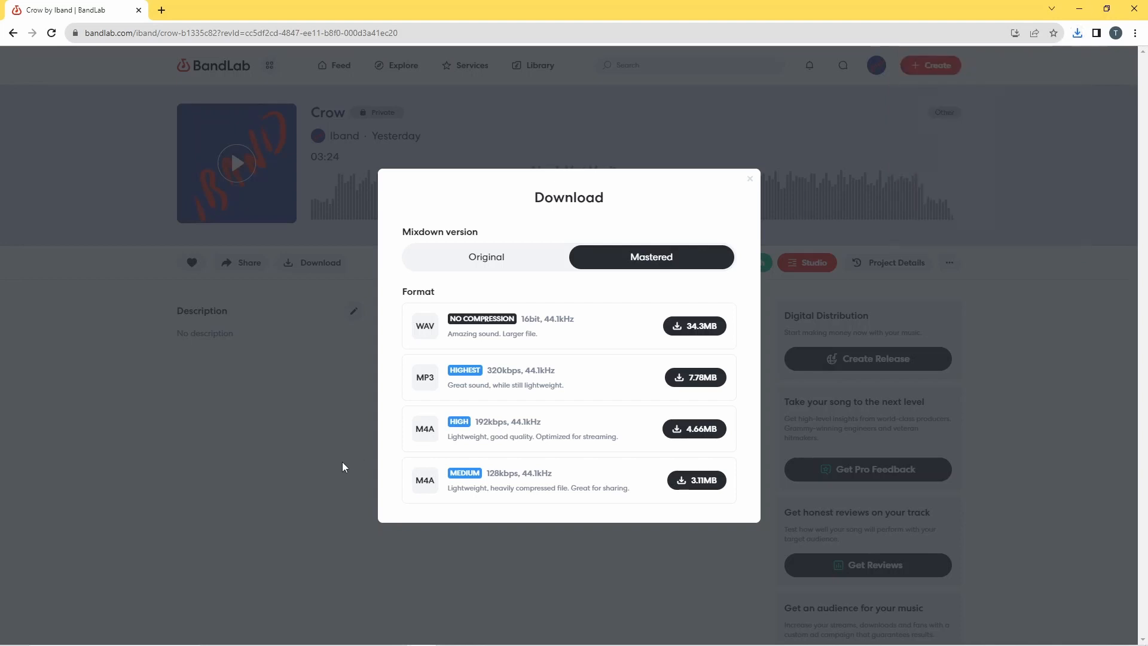
{"action": "mouse_move", "coordinate": [327, 393]}
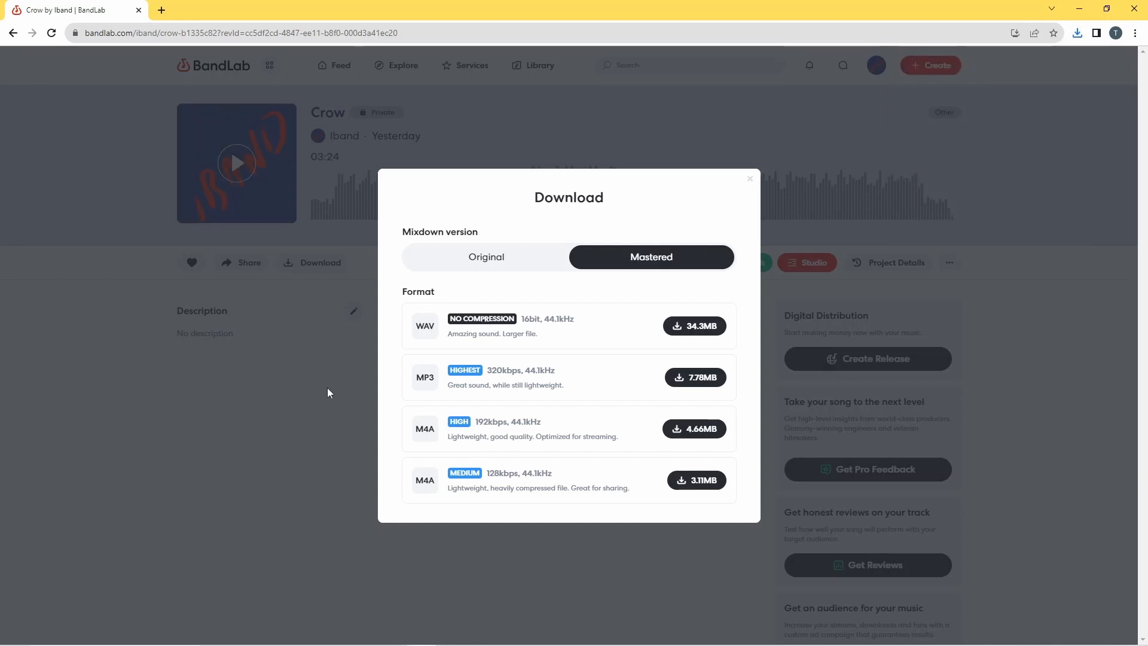
{"action": "mouse_move", "coordinate": [286, 392]}
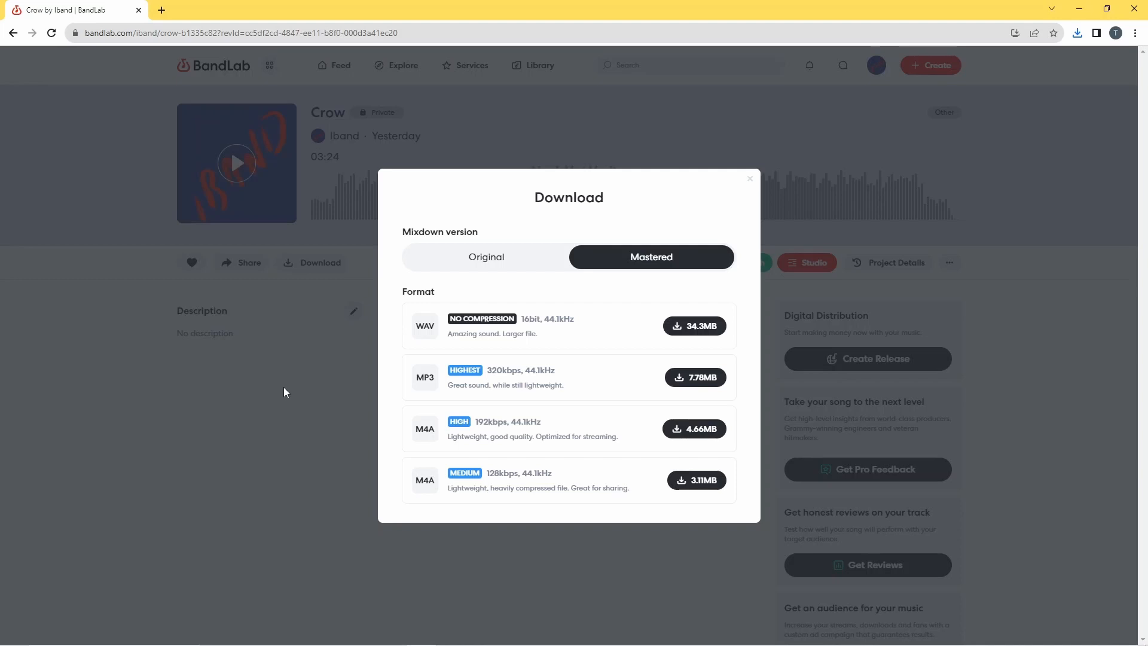
{"action": "left_click", "coordinate": [749, 178]}
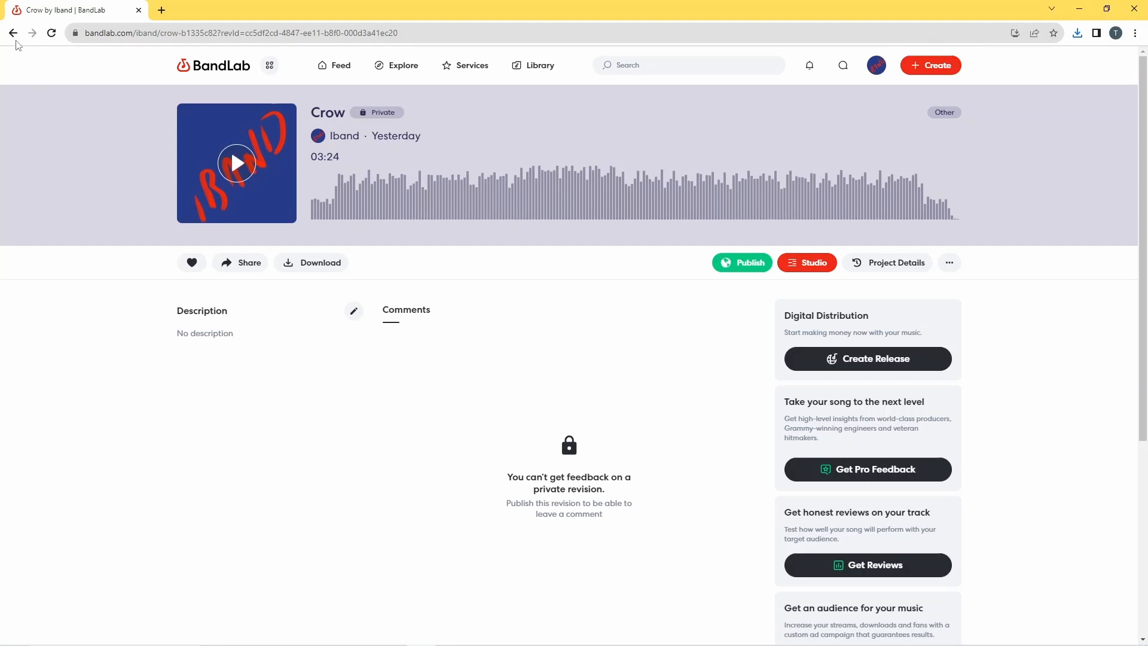
Step: Go back twice to the trending feed and open the BandLab products menu
{"action": "left_click", "coordinate": [14, 33]}
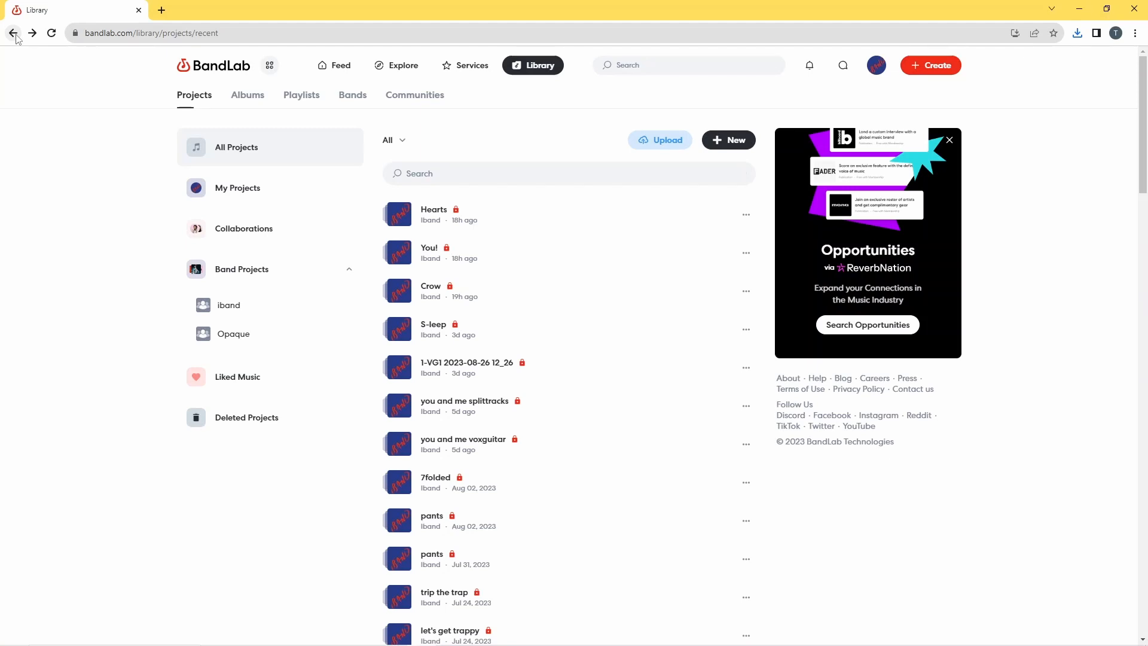
{"action": "left_click", "coordinate": [13, 33]}
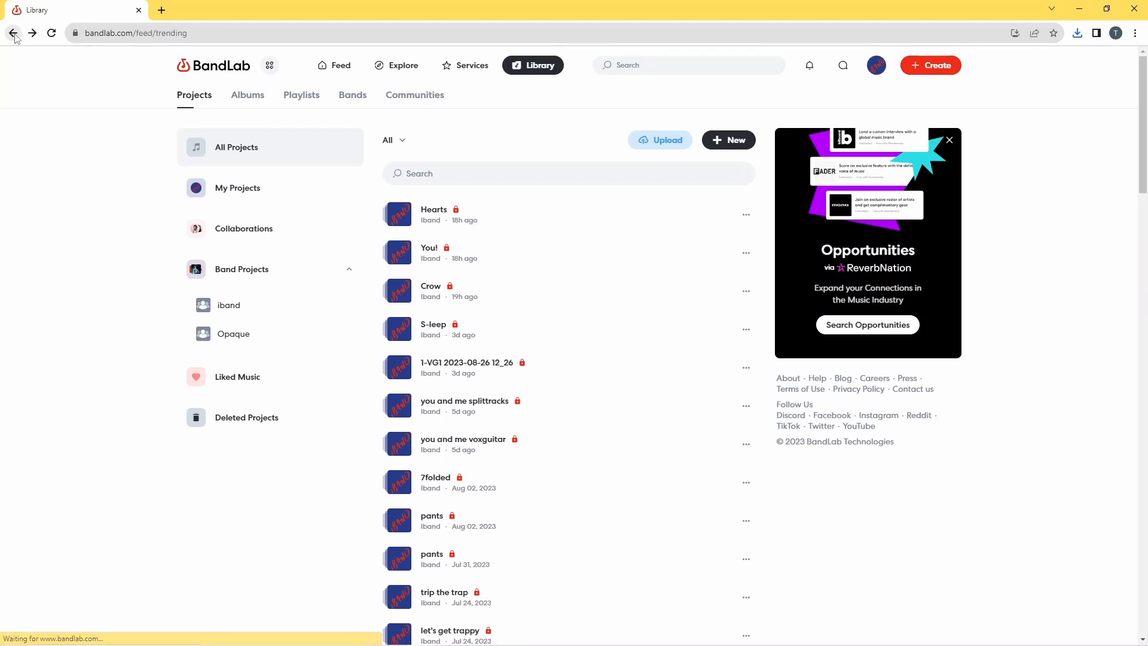
{"action": "left_click", "coordinate": [334, 65]}
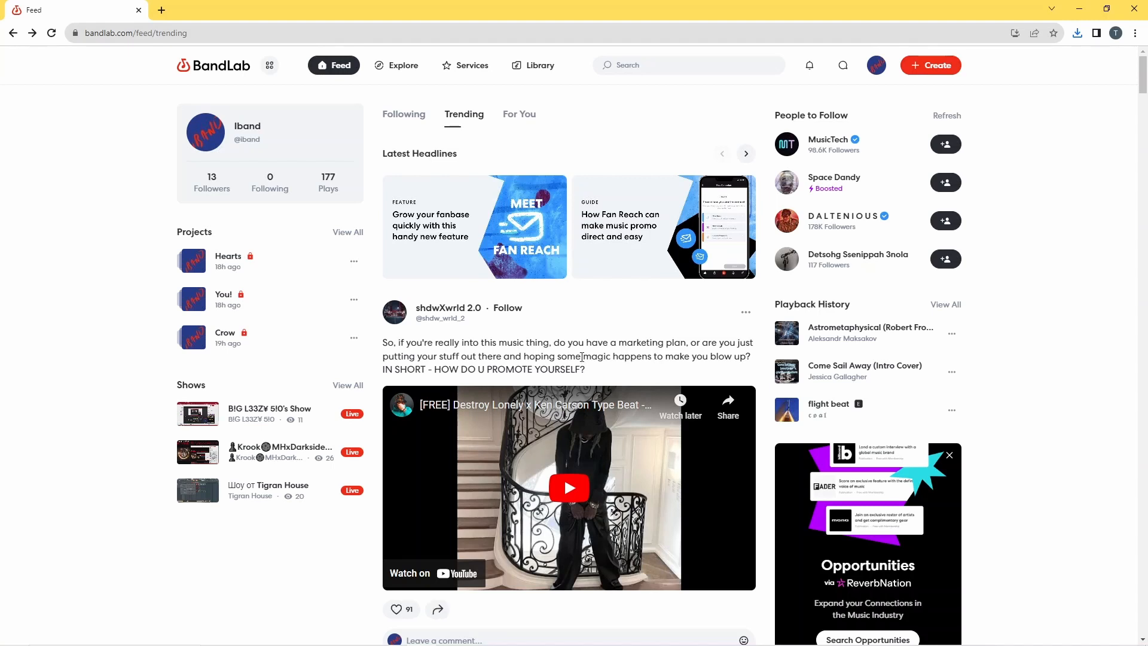
{"action": "mouse_move", "coordinate": [339, 153]}
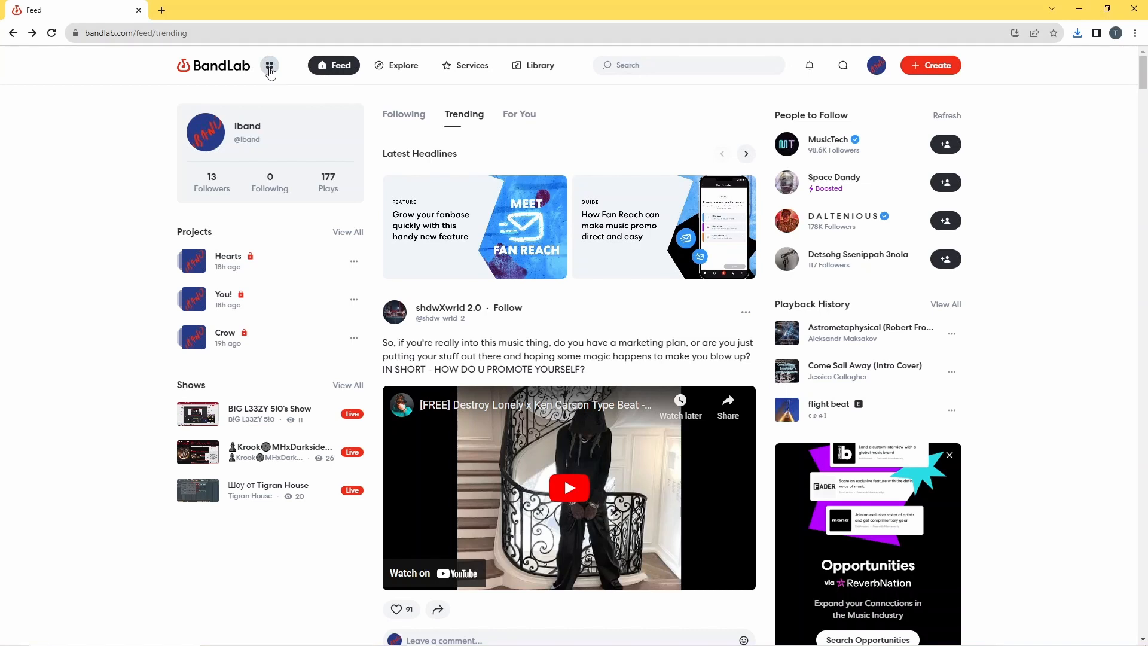
{"action": "mouse_move", "coordinate": [274, 89]}
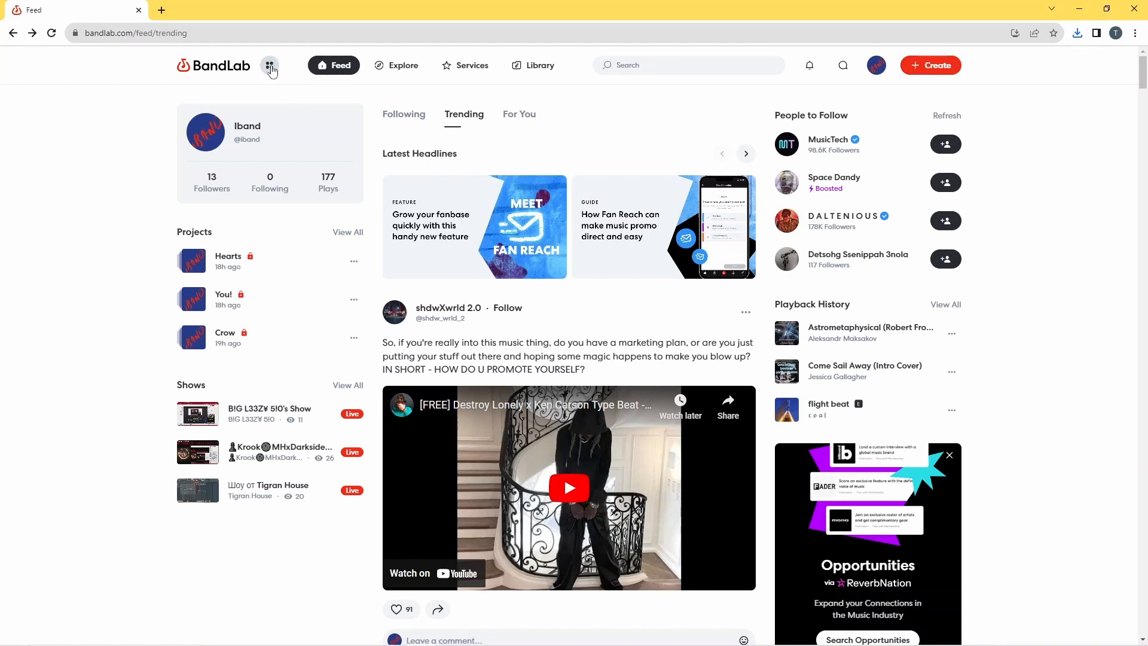
{"action": "left_click", "coordinate": [270, 65]}
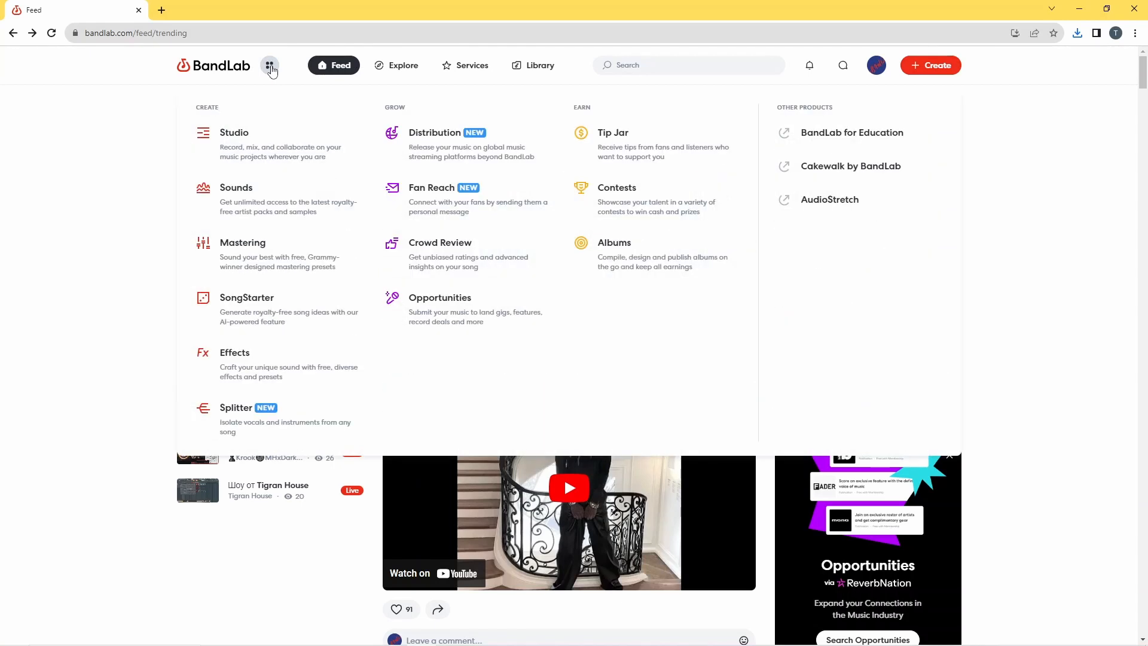
{"action": "mouse_move", "coordinate": [288, 116]}
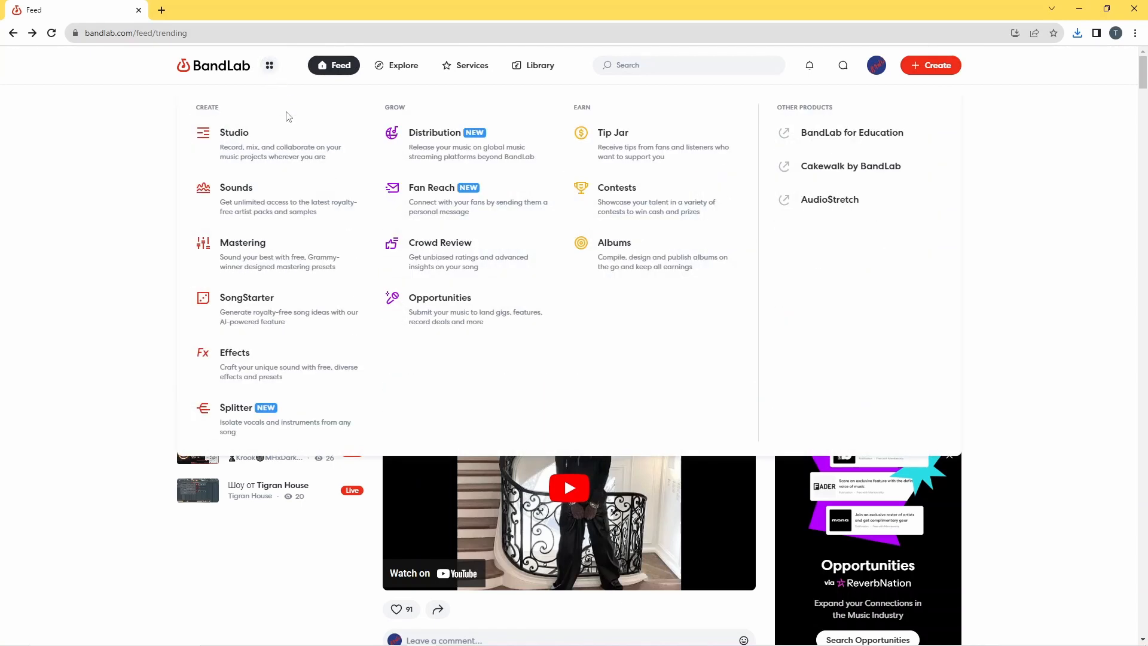
{"action": "mouse_move", "coordinate": [290, 136]}
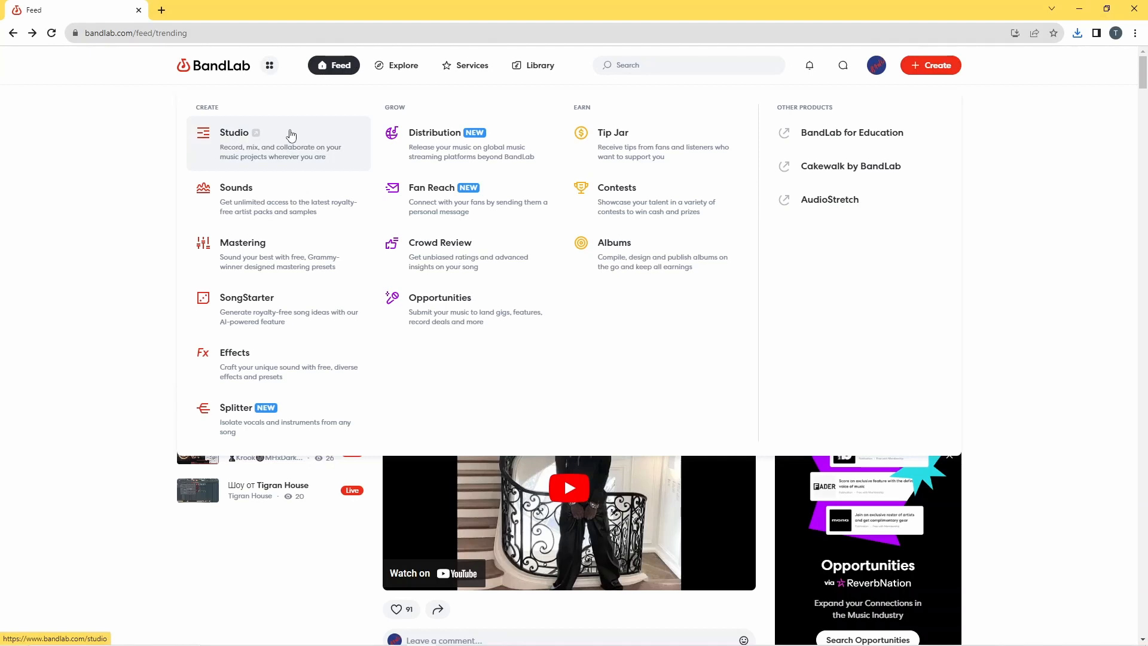
{"action": "mouse_move", "coordinate": [313, 160]}
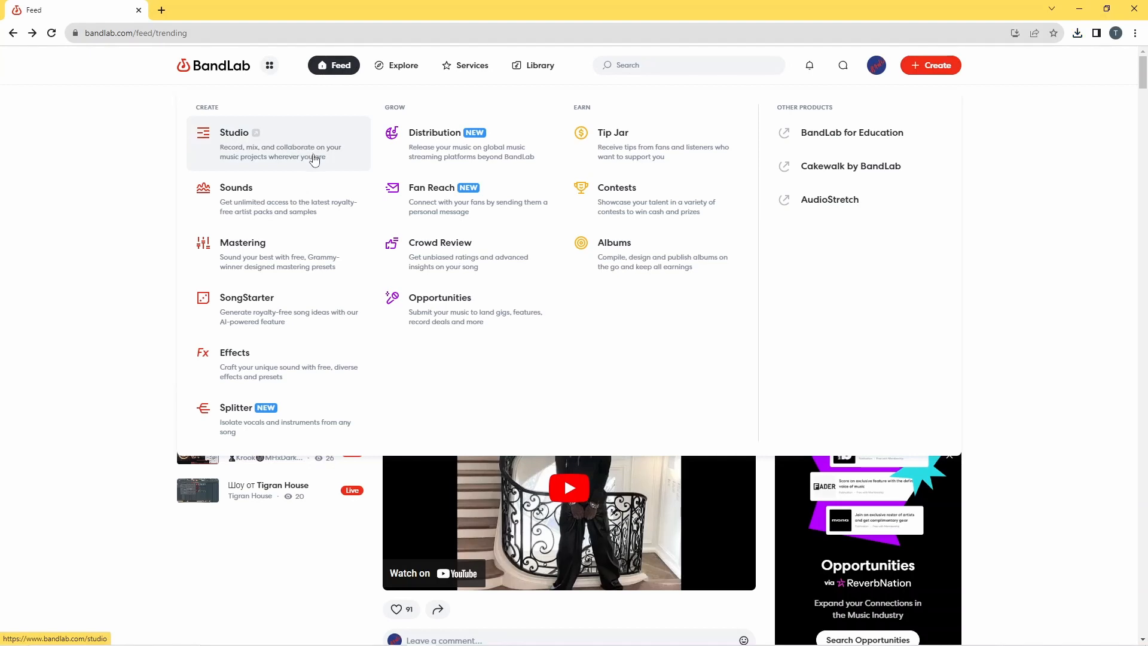
{"action": "mouse_move", "coordinate": [534, 206]}
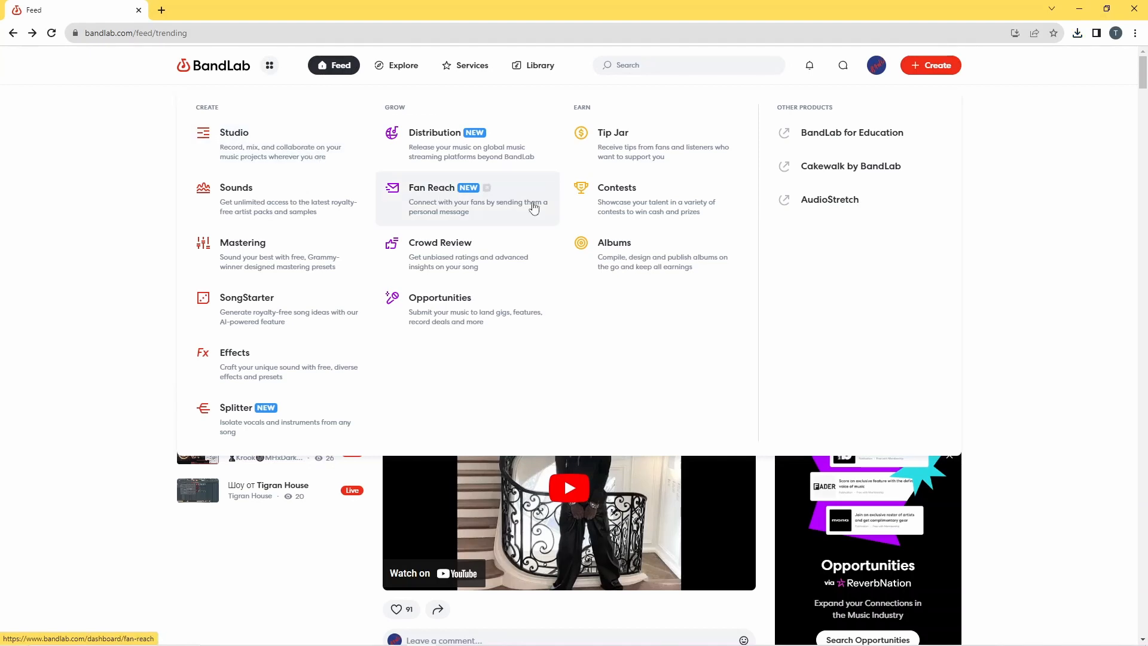
{"action": "mouse_move", "coordinate": [626, 253]}
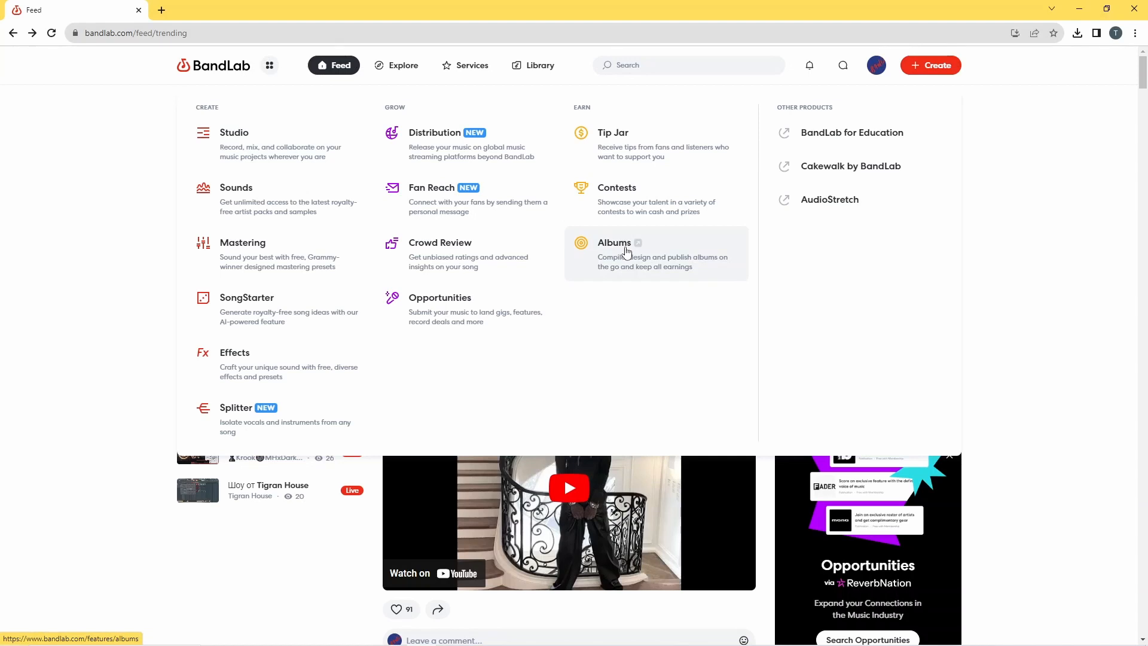
Step: Open Earn > Albums in a new tab and scroll through Introducing Albums
{"action": "left_click", "coordinate": [614, 242]}
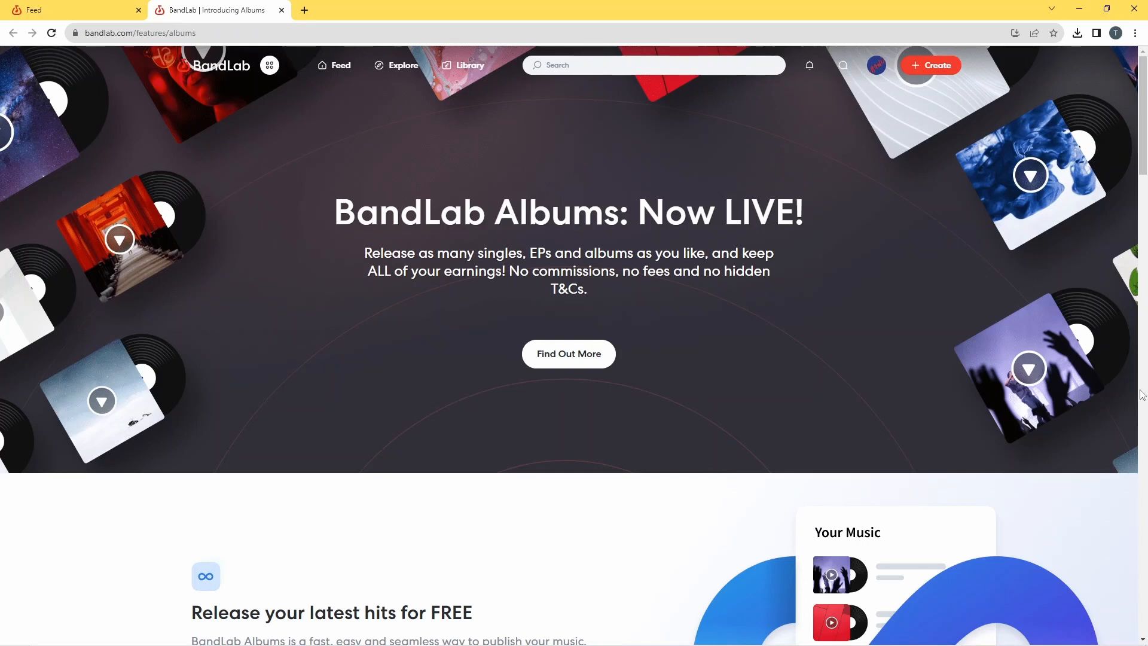
{"action": "scroll", "scroll_direction": "down", "scroll_amount": 3}
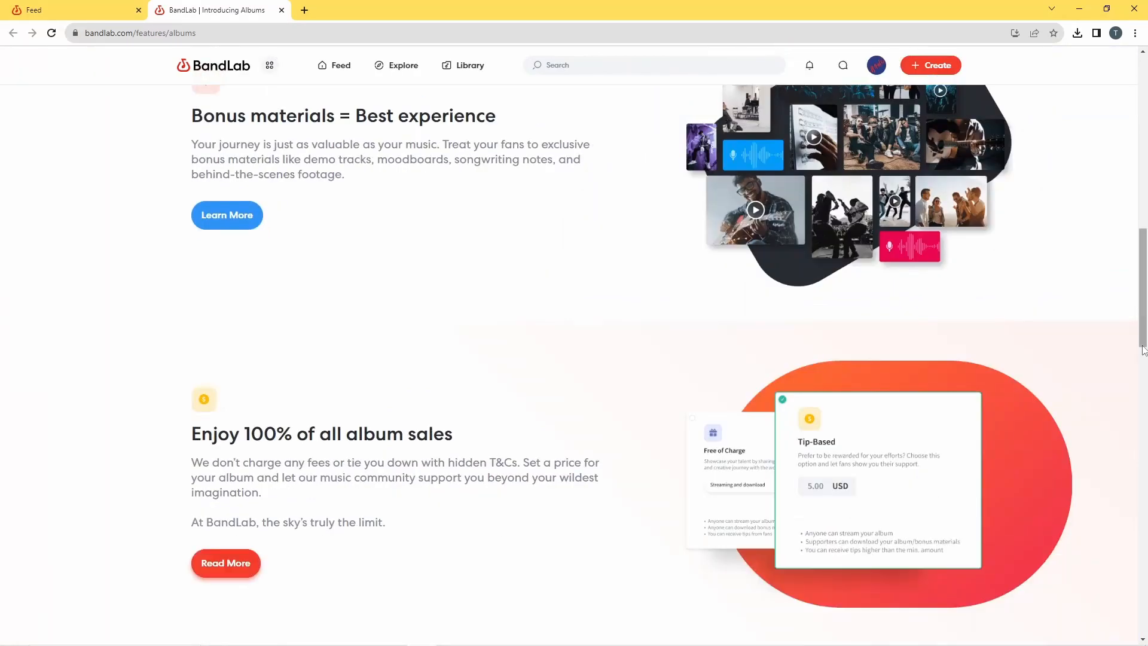
{"action": "scroll", "scroll_direction": "up", "scroll_amount": 3}
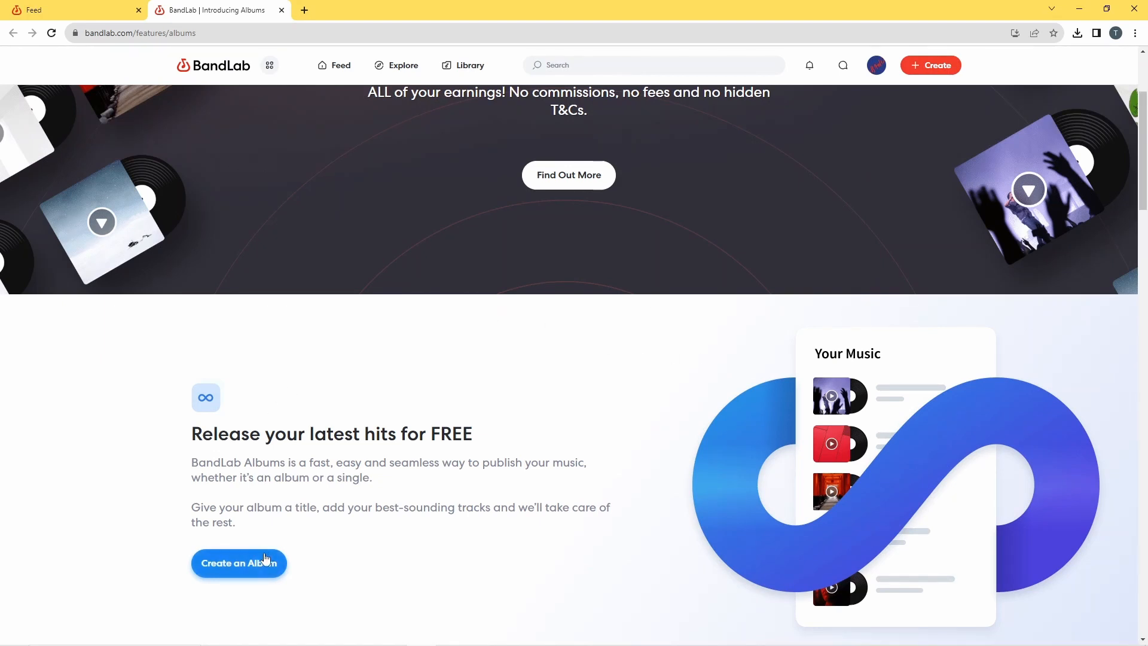
{"action": "mouse_move", "coordinate": [254, 570]}
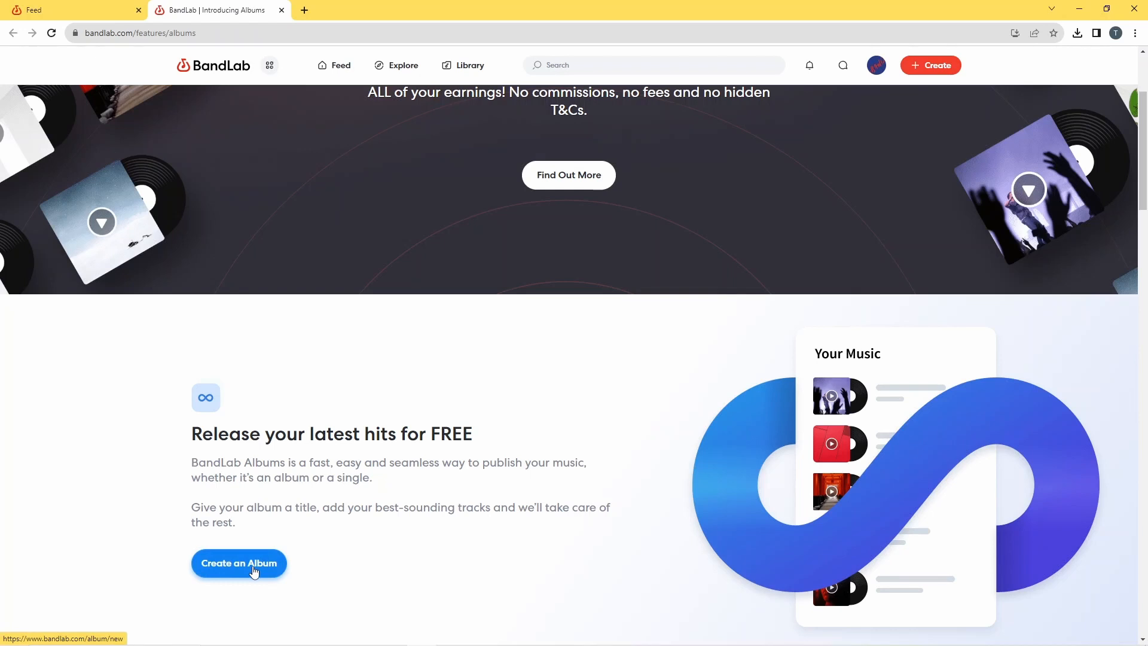
Step: Start a new album from the Albums page using Create an Album
{"action": "left_click", "coordinate": [238, 563]}
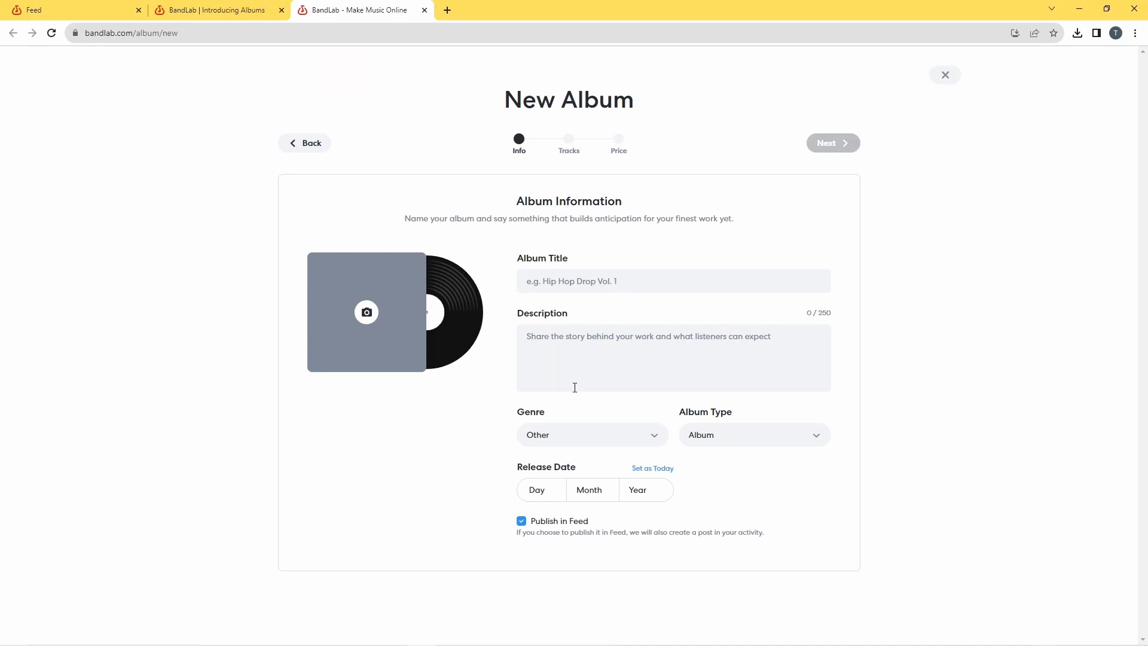
{"action": "mouse_move", "coordinate": [913, 324]}
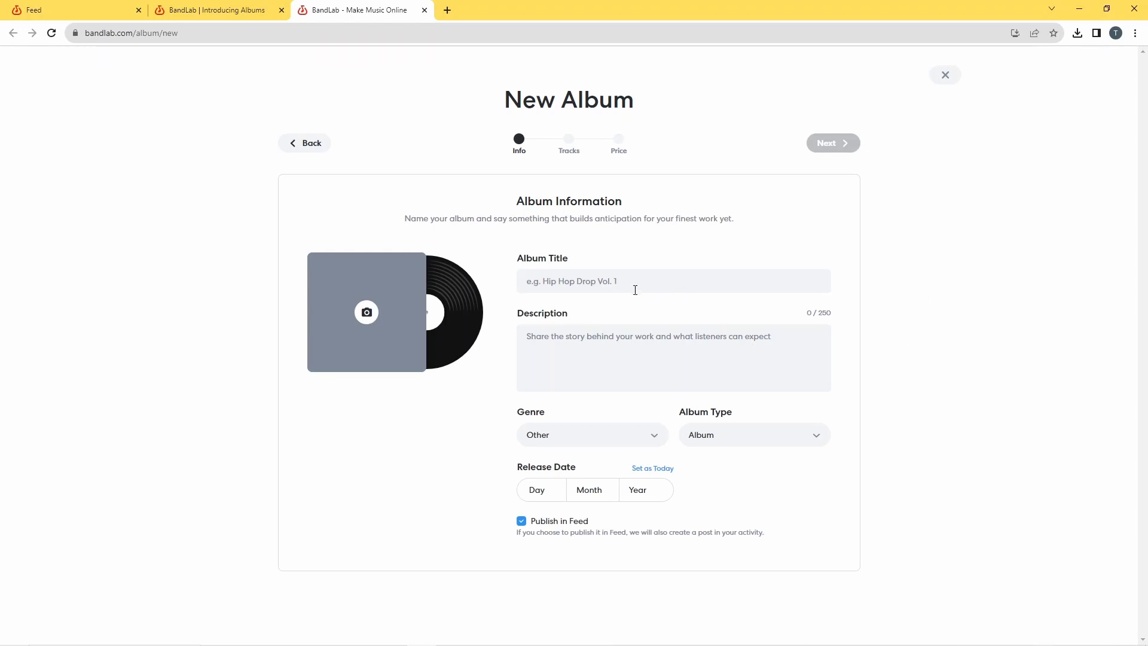
{"action": "mouse_move", "coordinate": [944, 348]}
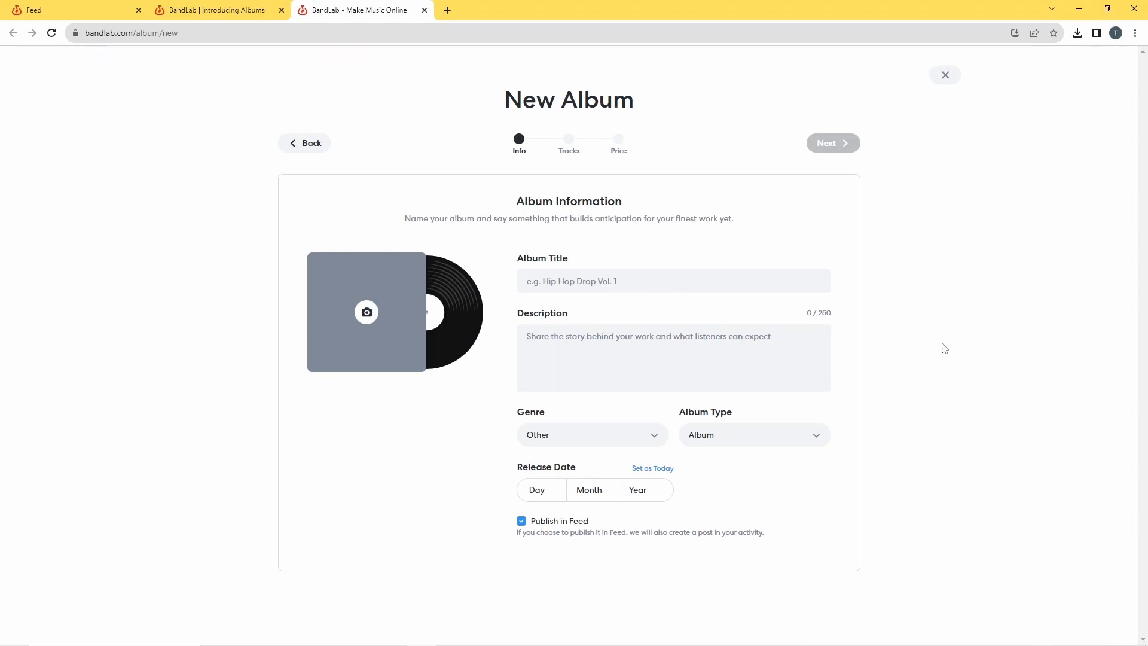
{"action": "mouse_move", "coordinate": [439, 309]}
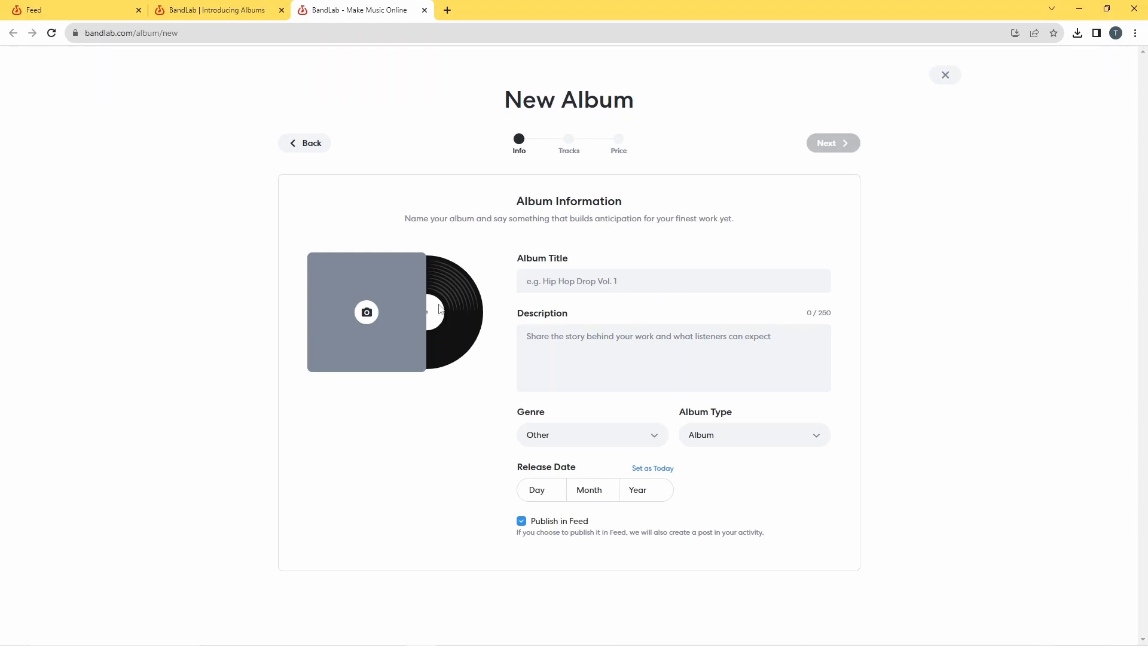
{"action": "mouse_move", "coordinate": [366, 316]}
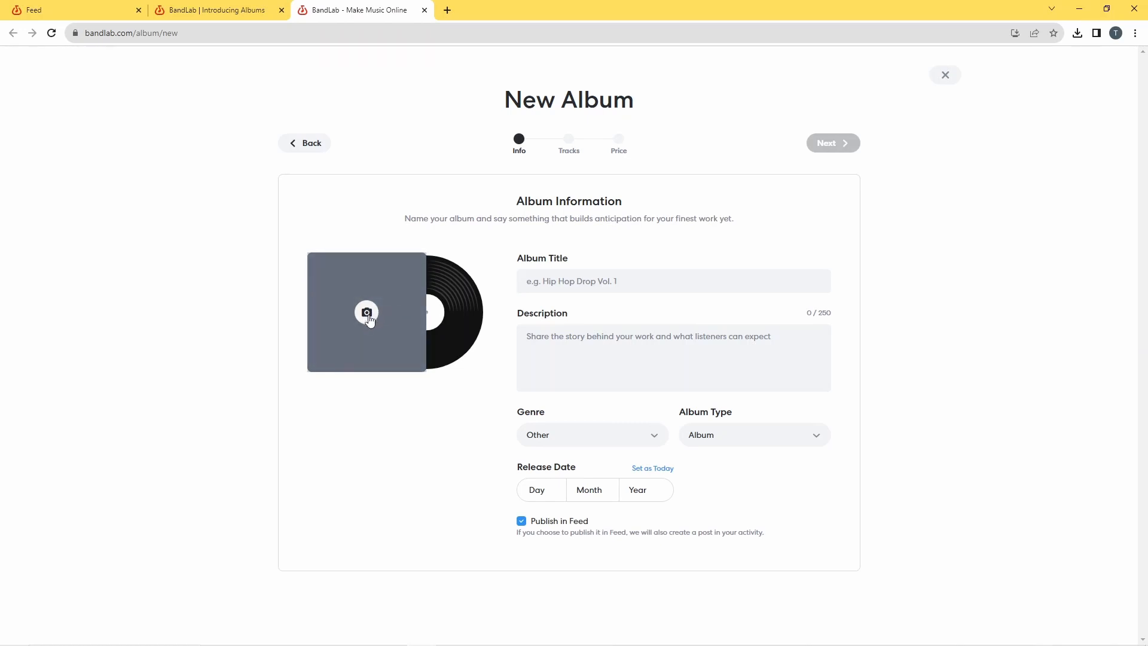
Step: Open the Update Picture window from the album cover placeholder's camera icon
{"action": "left_click", "coordinate": [366, 311]}
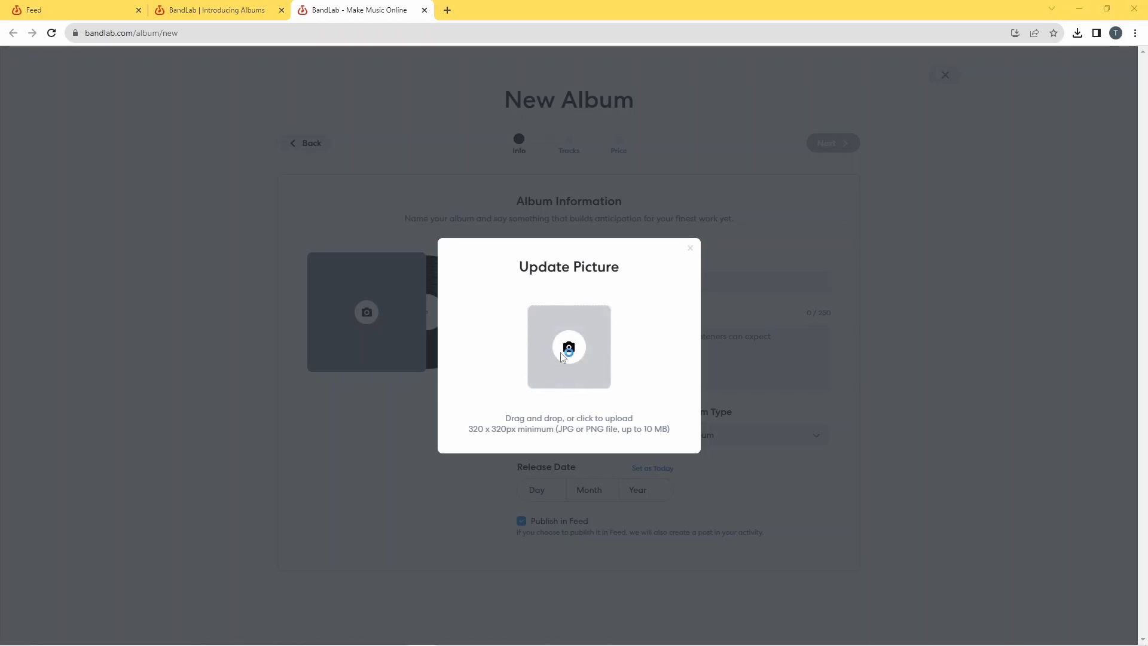
Step: Upload the 'ax background' keytar photo as the album cover picture
{"action": "left_click", "coordinate": [568, 346]}
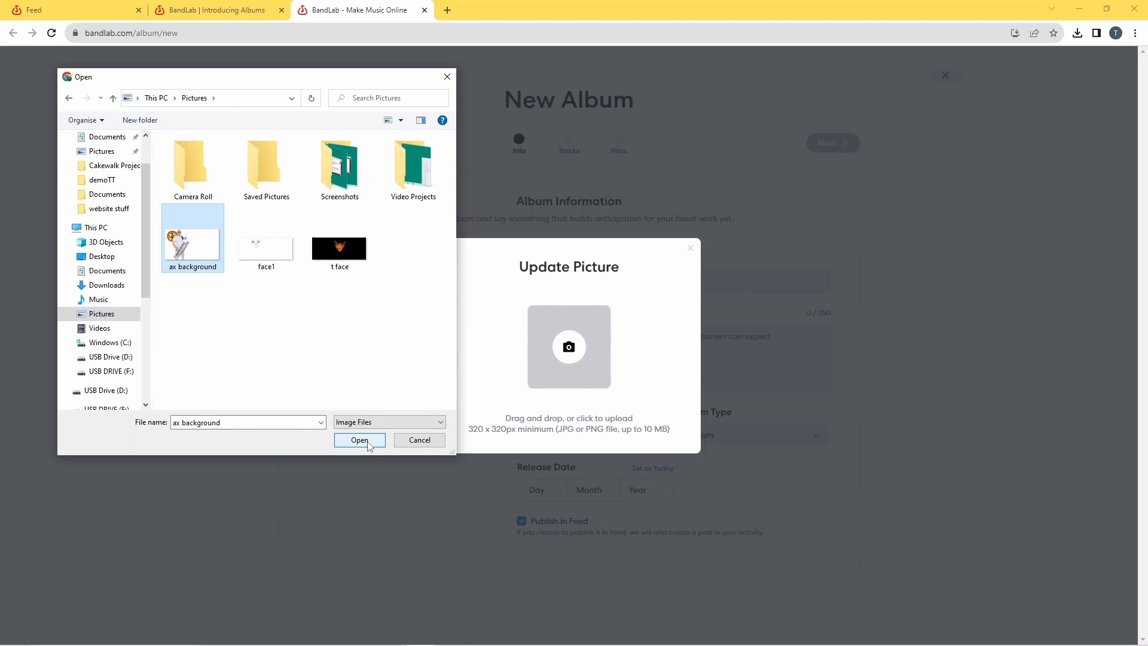
{"action": "left_click", "coordinate": [359, 440]}
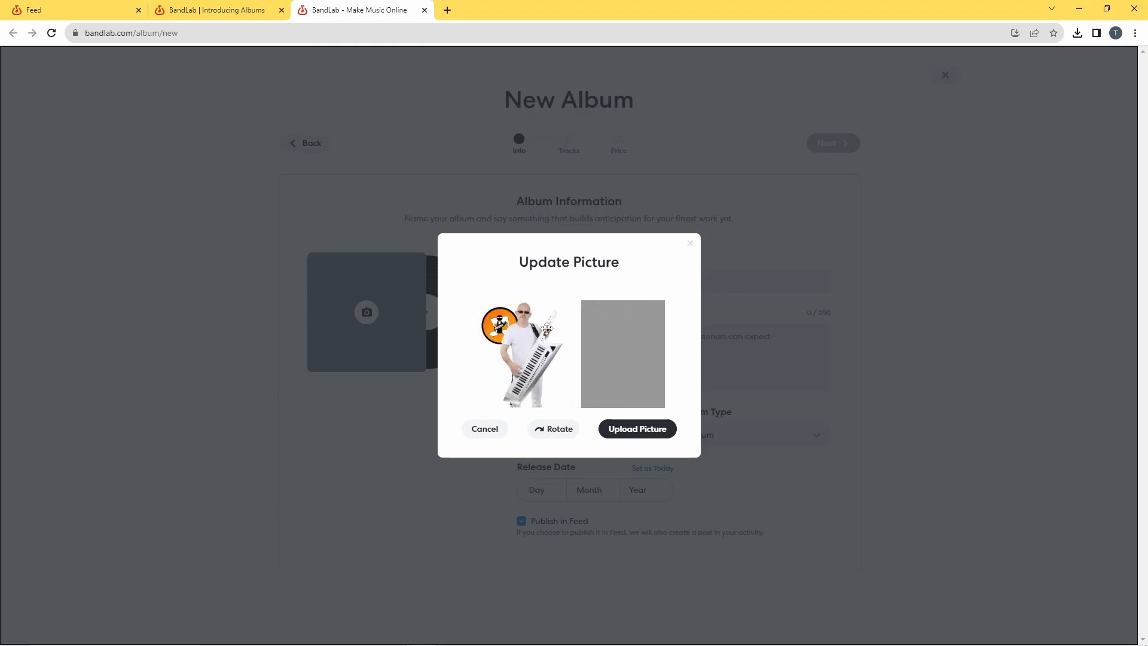
{"action": "mouse_move", "coordinate": [596, 391]}
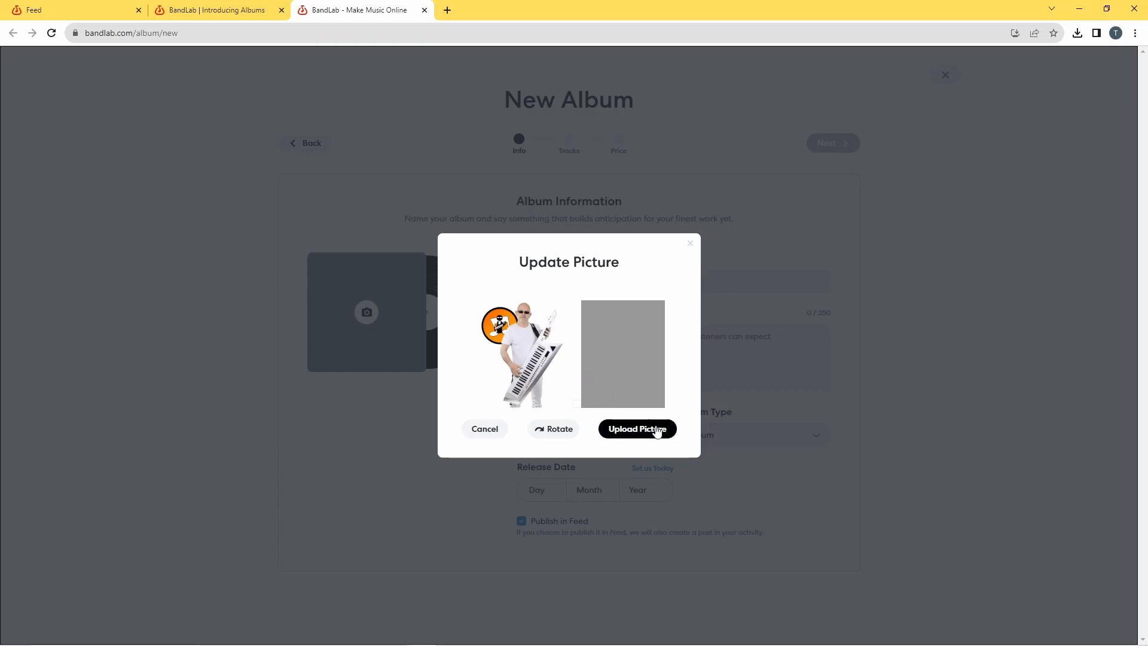
{"action": "left_click", "coordinate": [635, 428]}
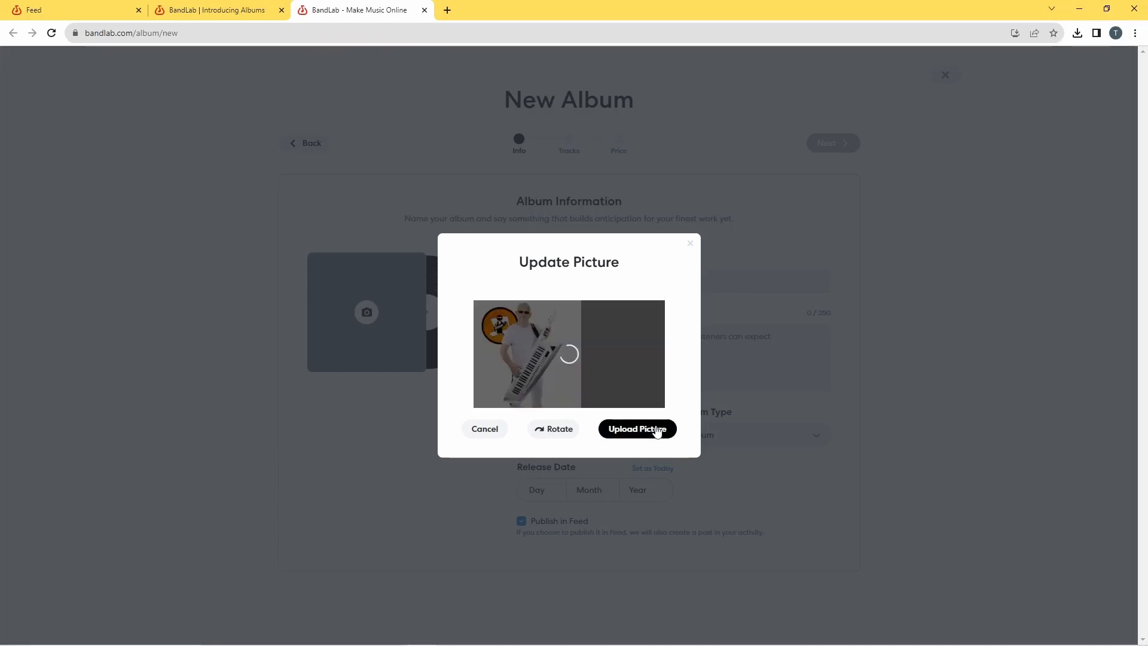
{"action": "left_click", "coordinate": [635, 428]}
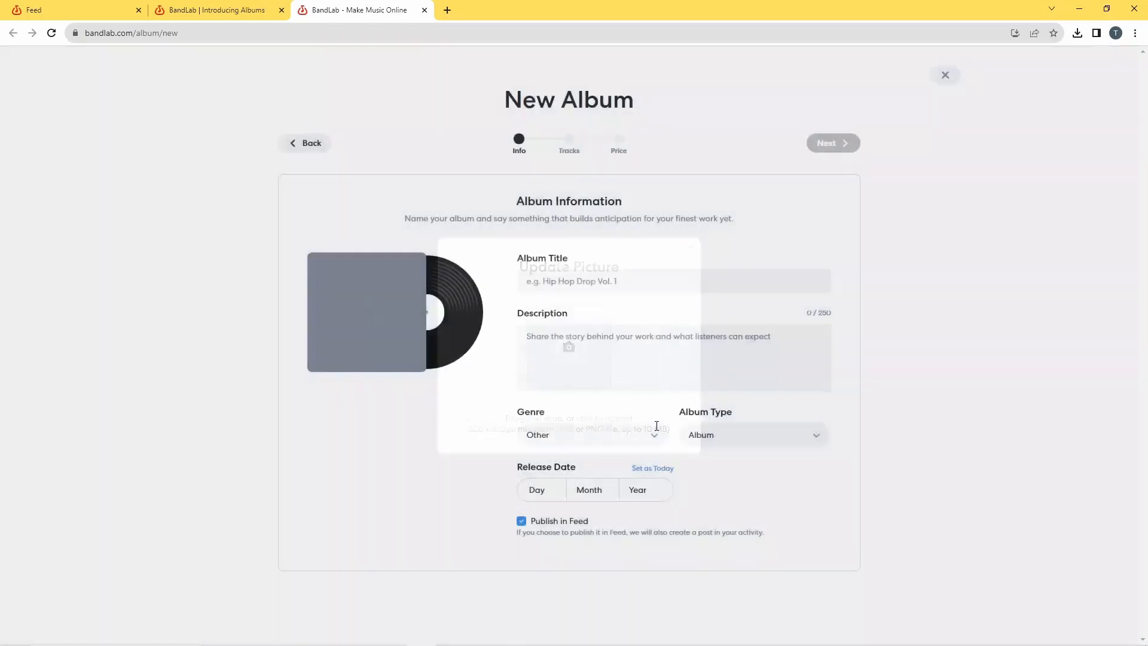
Step: Enter 'Out of the Shadows' in the Album Title field
{"action": "left_click", "coordinate": [366, 312]}
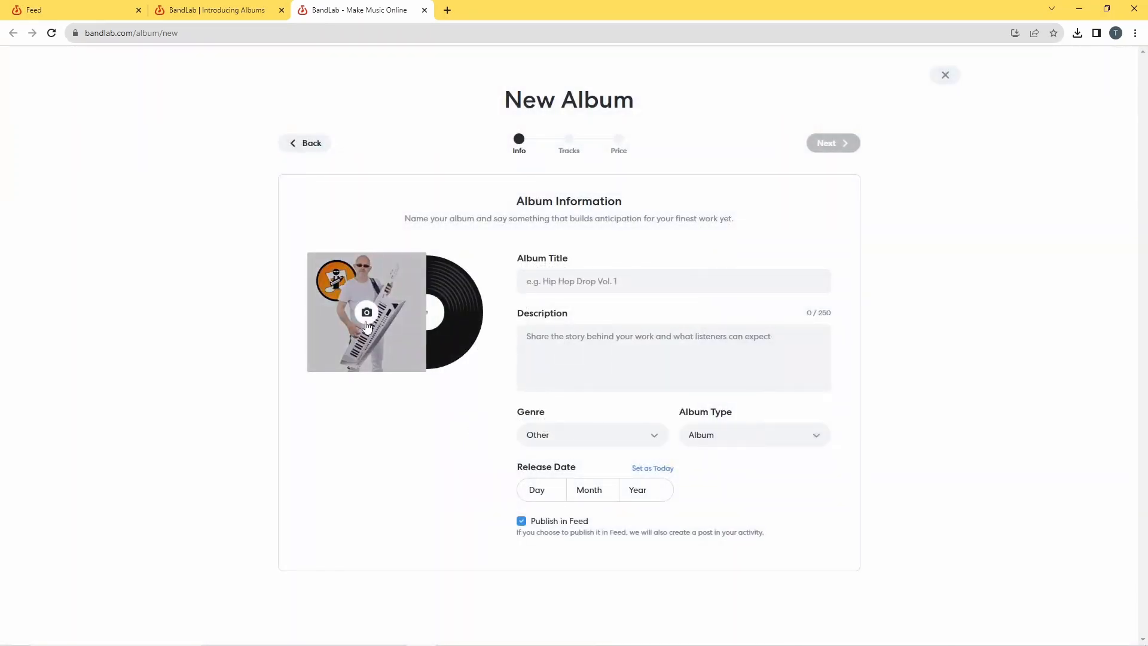
{"action": "mouse_move", "coordinate": [799, 257]}
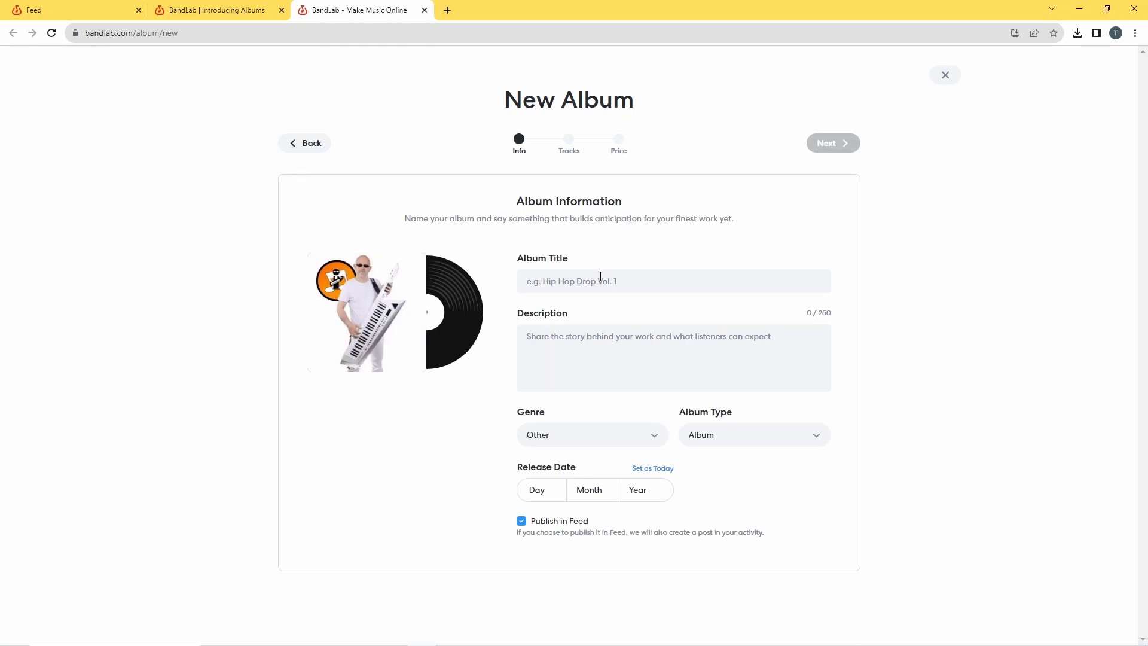
{"action": "left_click", "coordinate": [672, 280]}
{"action": "type", "text": "Out of"}
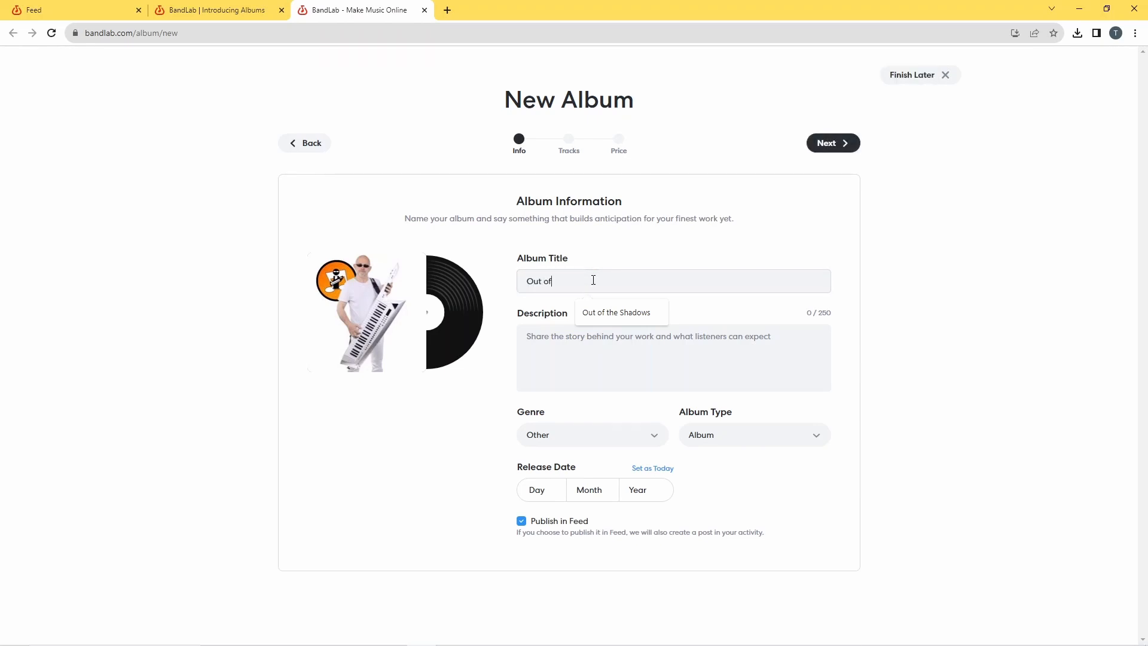
{"action": "type", "text": "the S"}
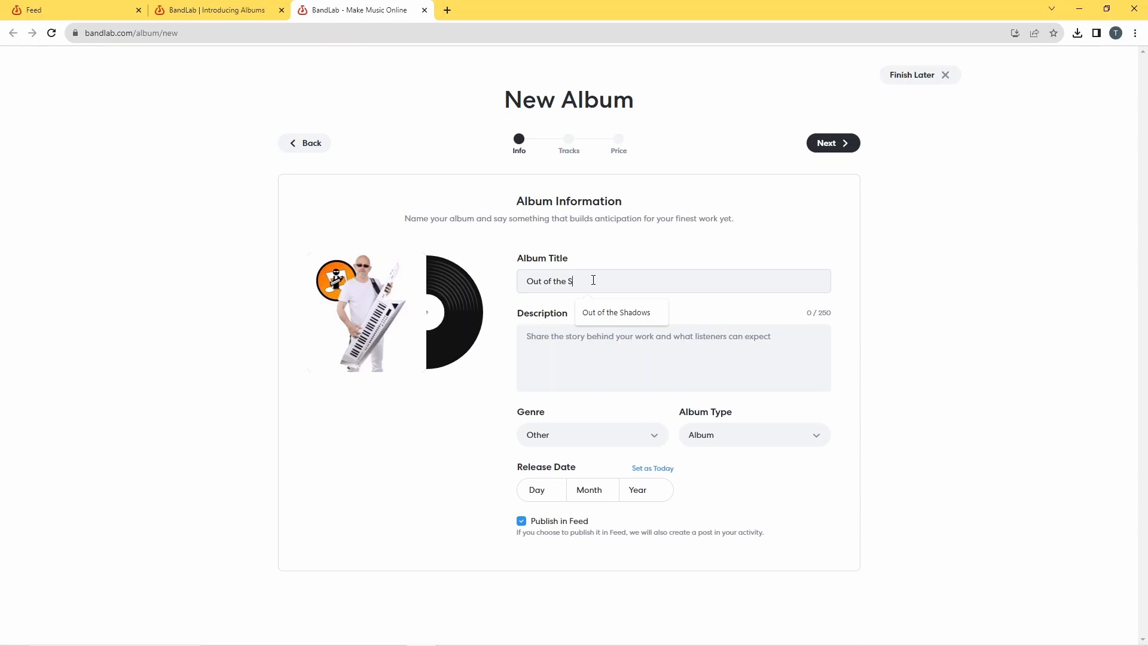
{"action": "type", "text": "hadows"}
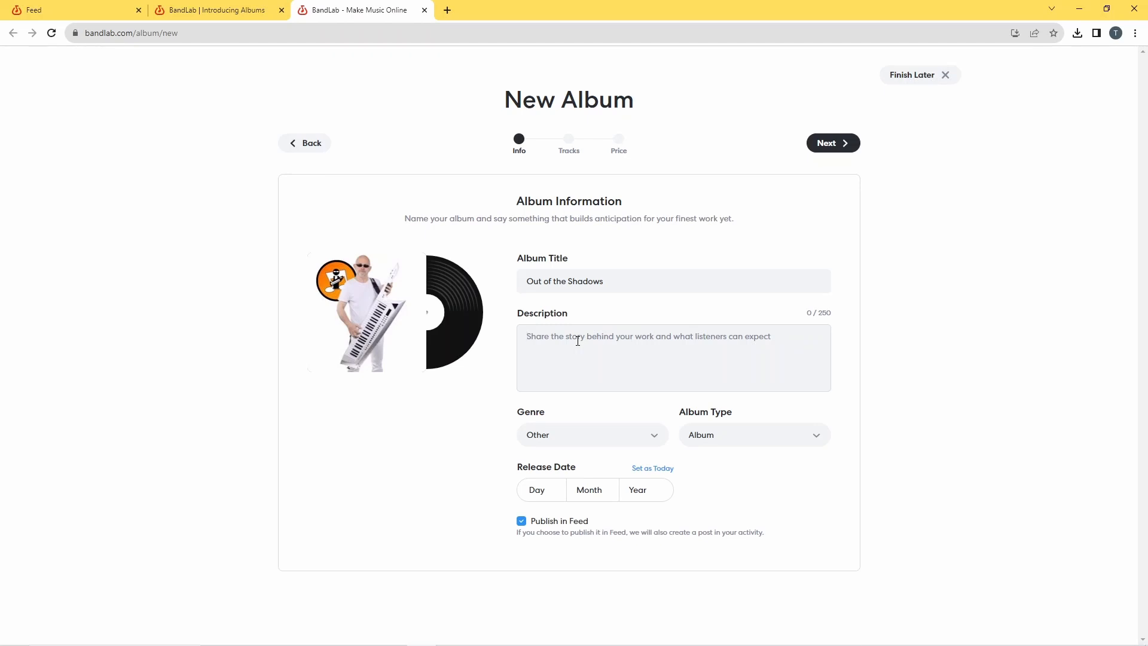
Step: Enter the album description 'Original Elec Prog Rock', fixing a typo along the way
{"action": "type", "text": "O"}
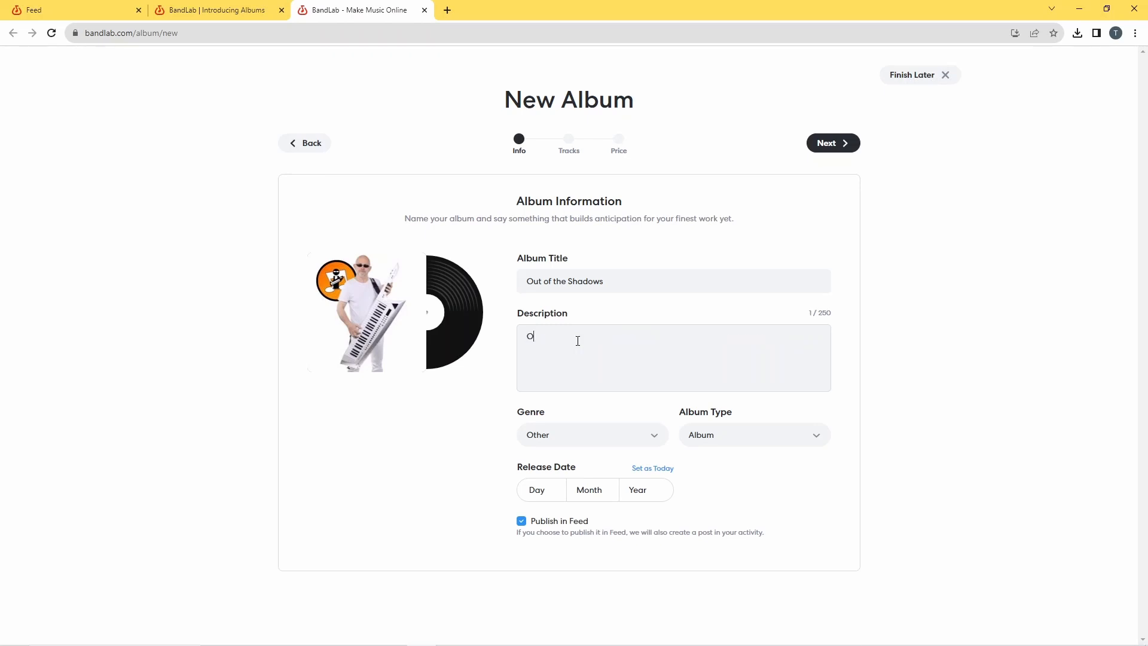
{"action": "type", "text": "rigal"}
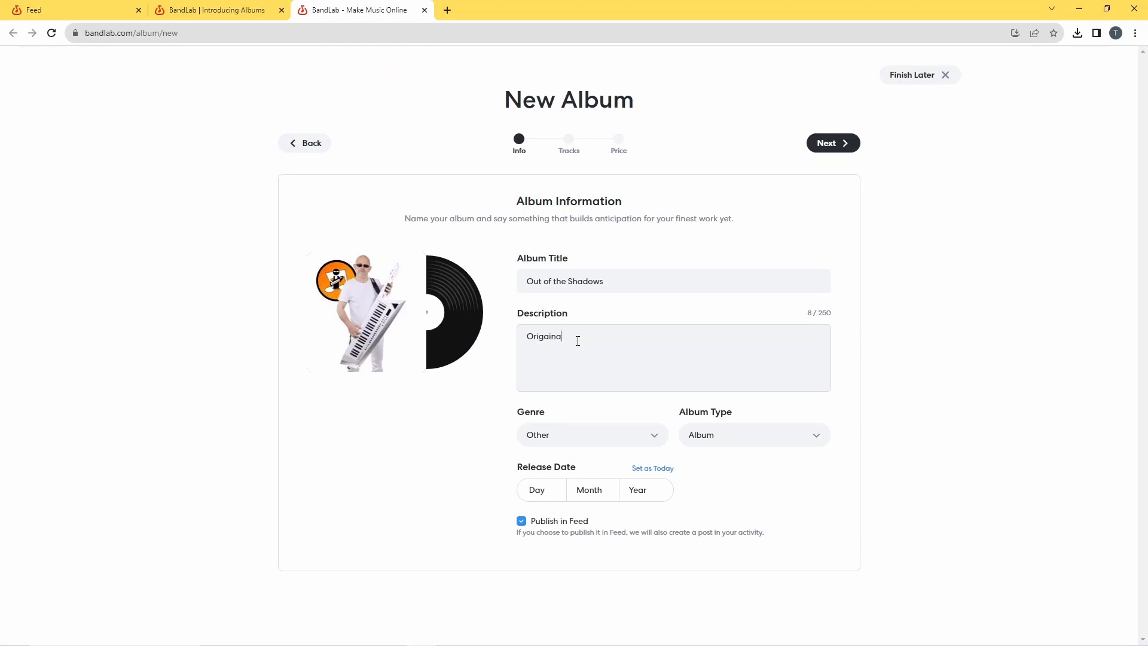
{"action": "key", "text": "Backspace"}
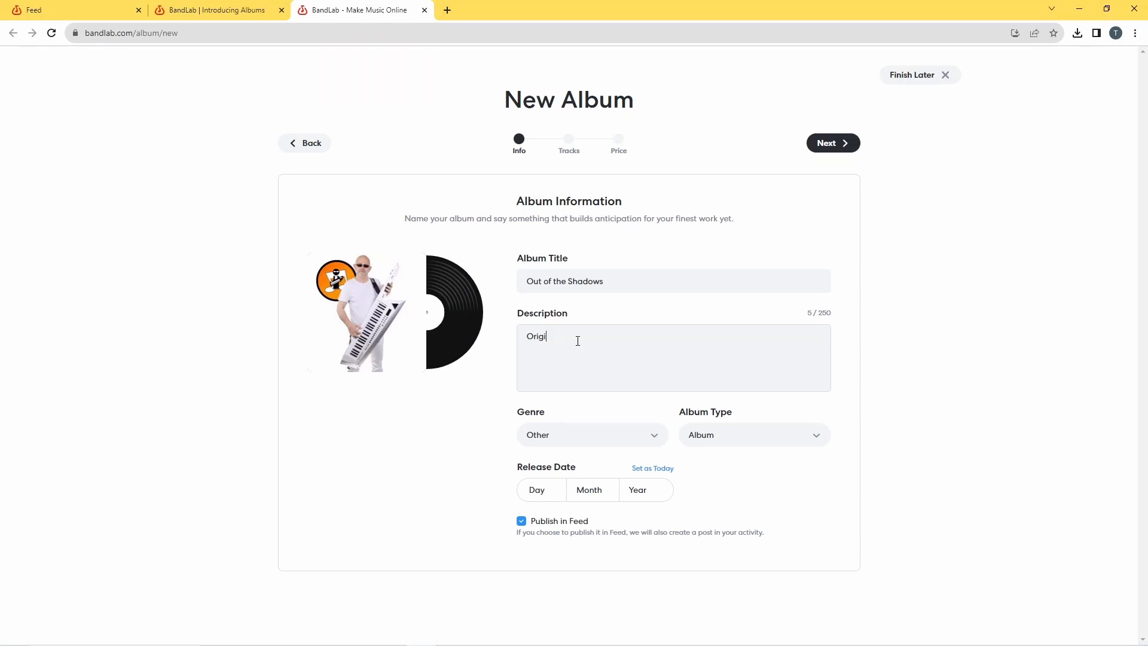
{"action": "type", "text": "nal"}
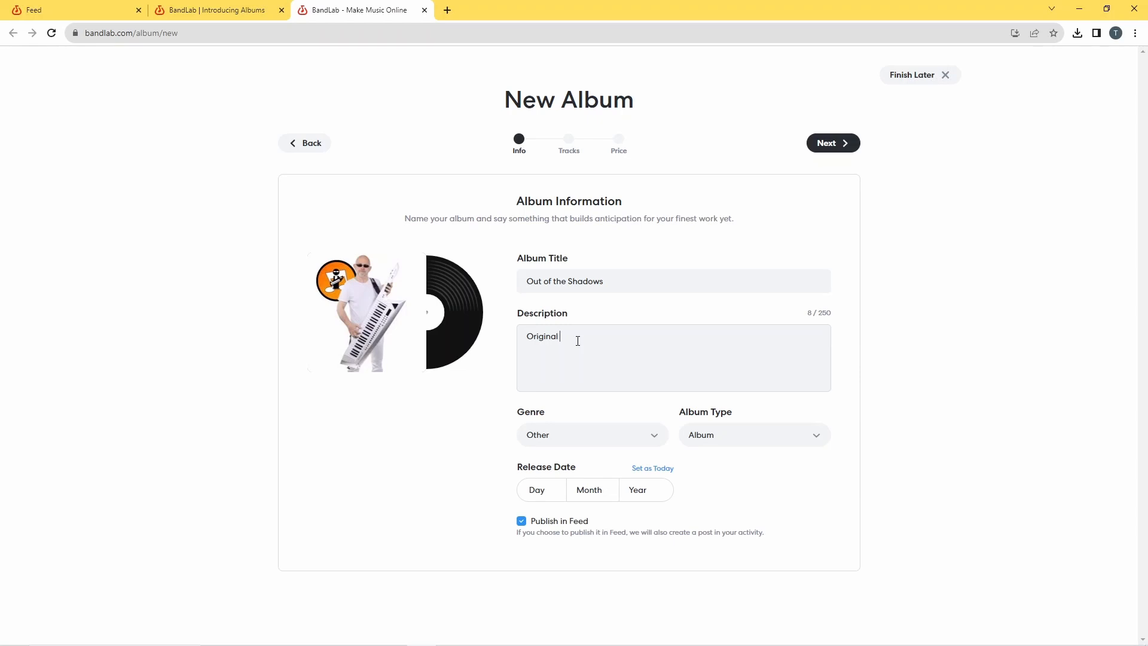
{"action": "type", "text": "Elec-Prog Ro"}
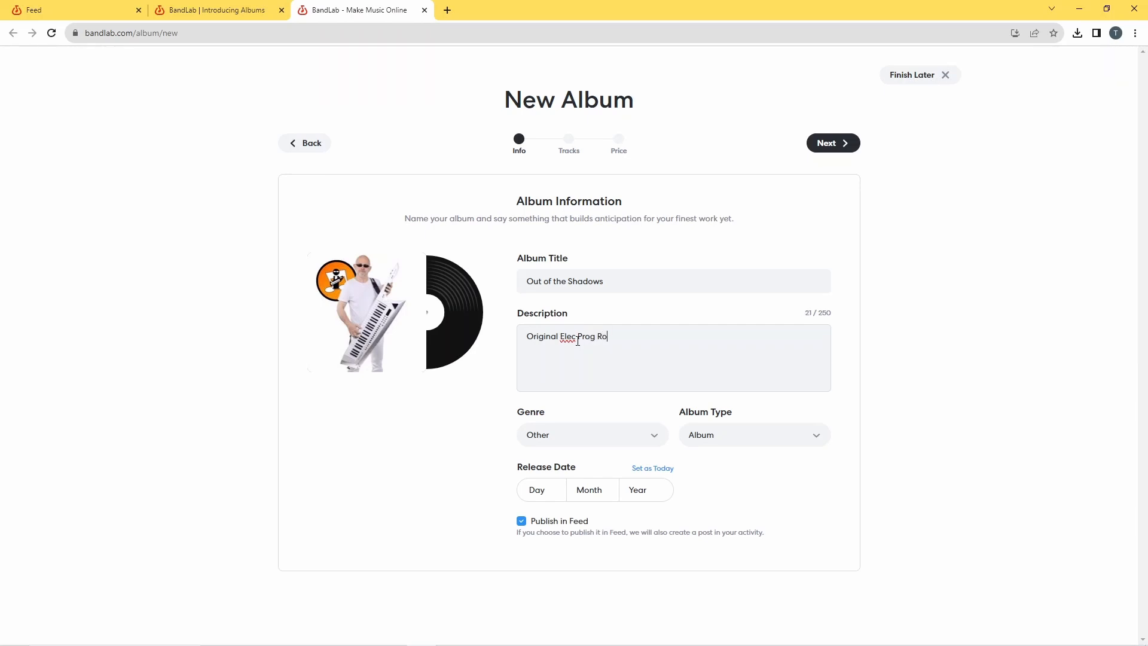
{"action": "type", "text": "ck"}
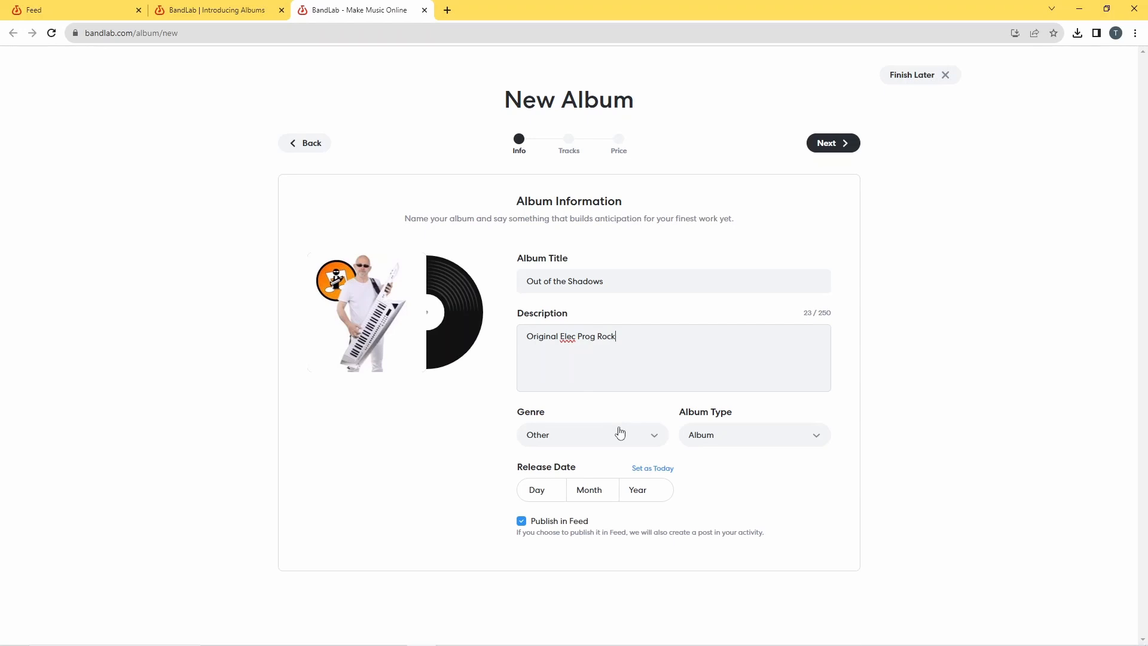
{"action": "mouse_move", "coordinate": [555, 437]}
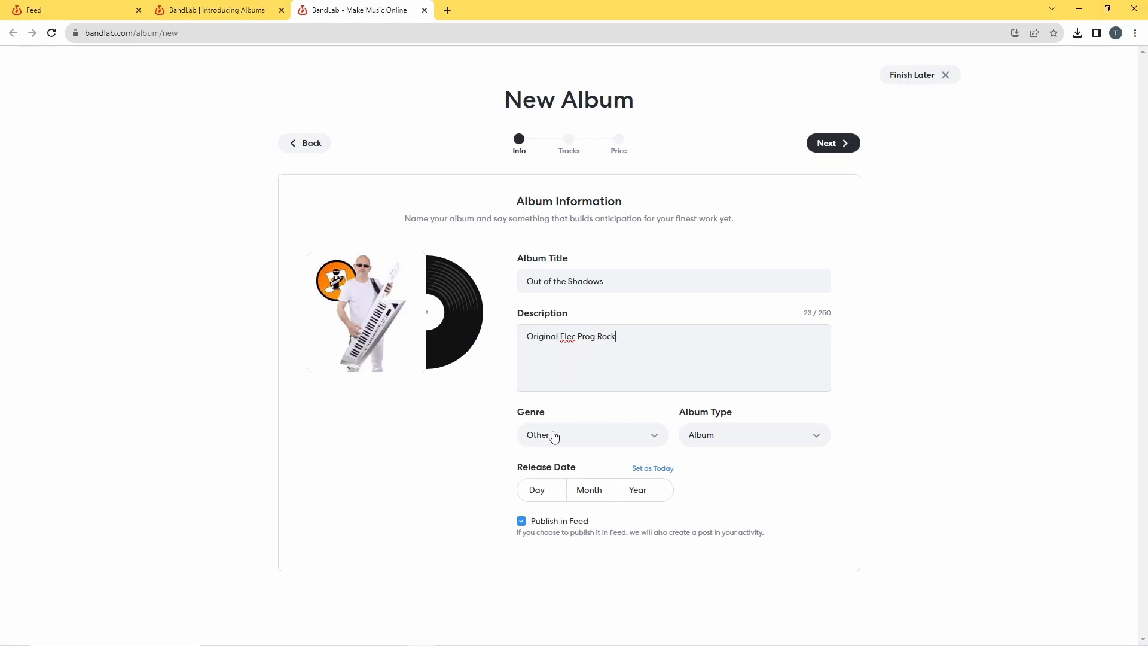
Step: Change the album genre from Other to Rock
{"action": "left_click", "coordinate": [592, 434]}
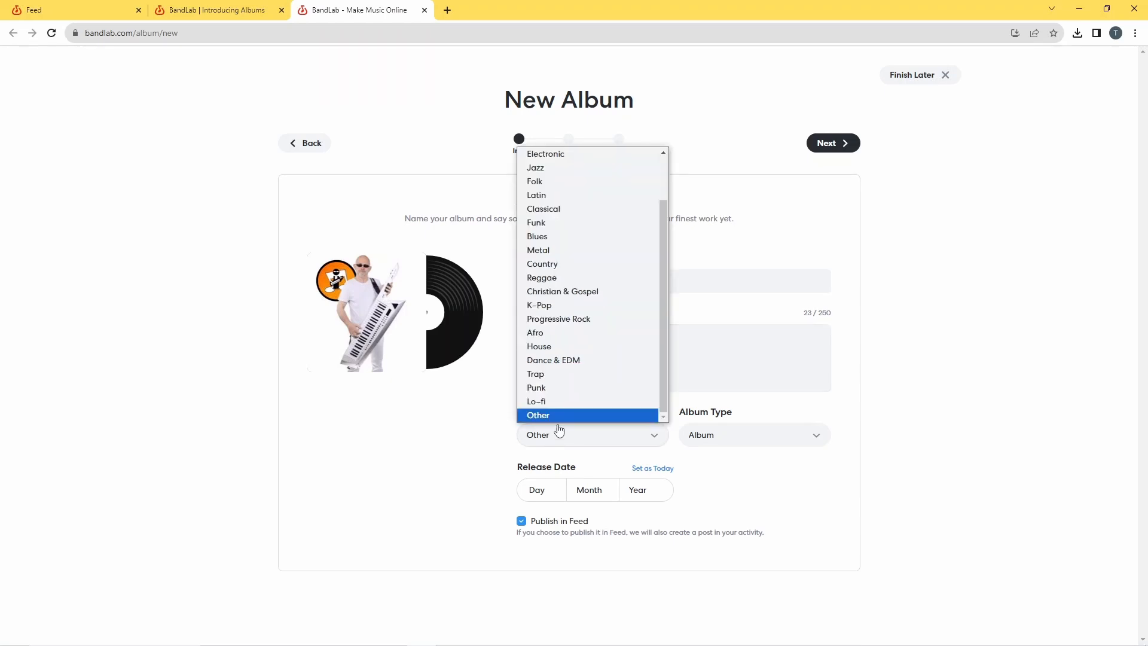
{"action": "scroll", "scroll_direction": "up", "scroll_amount": 3}
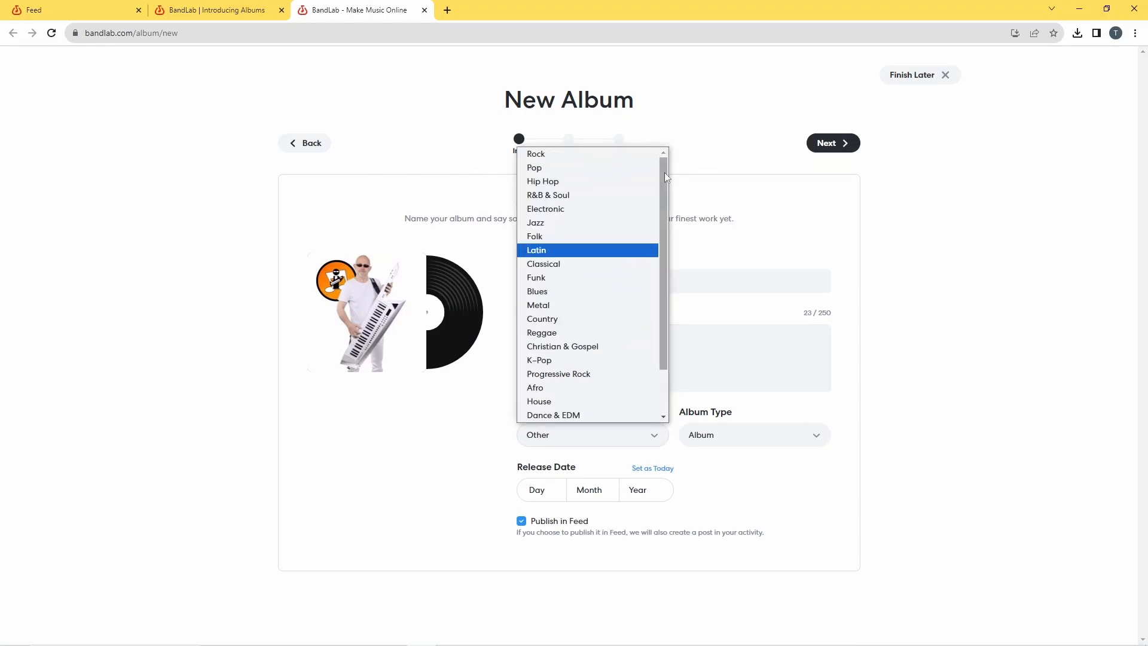
{"action": "left_click", "coordinate": [535, 153]}
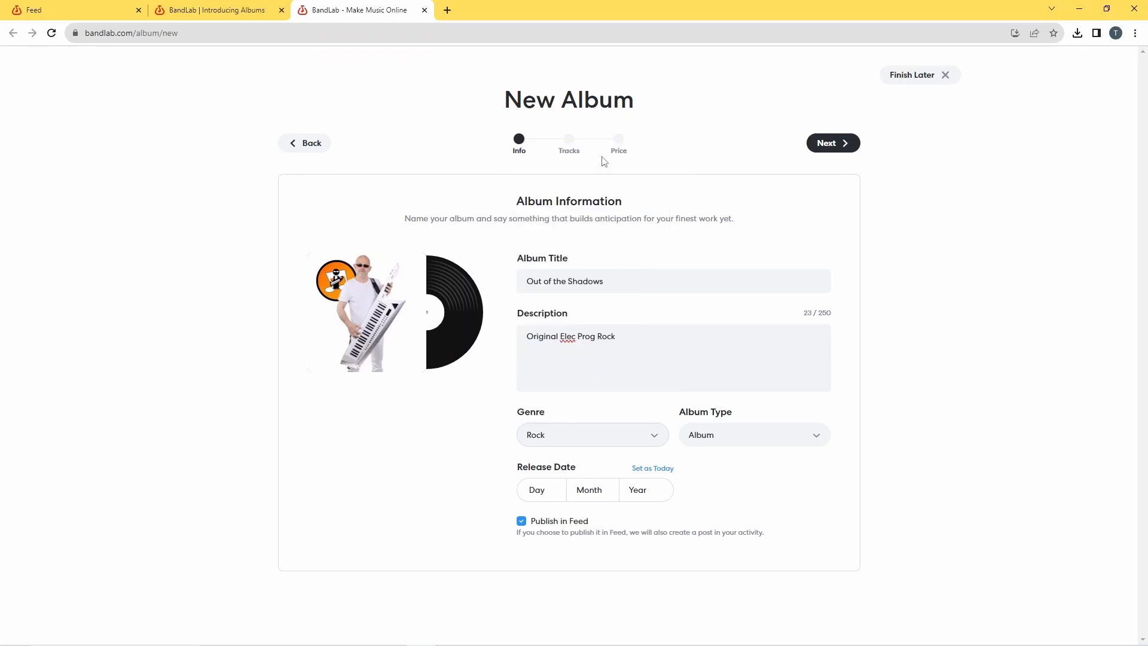
{"action": "mouse_move", "coordinate": [882, 371]}
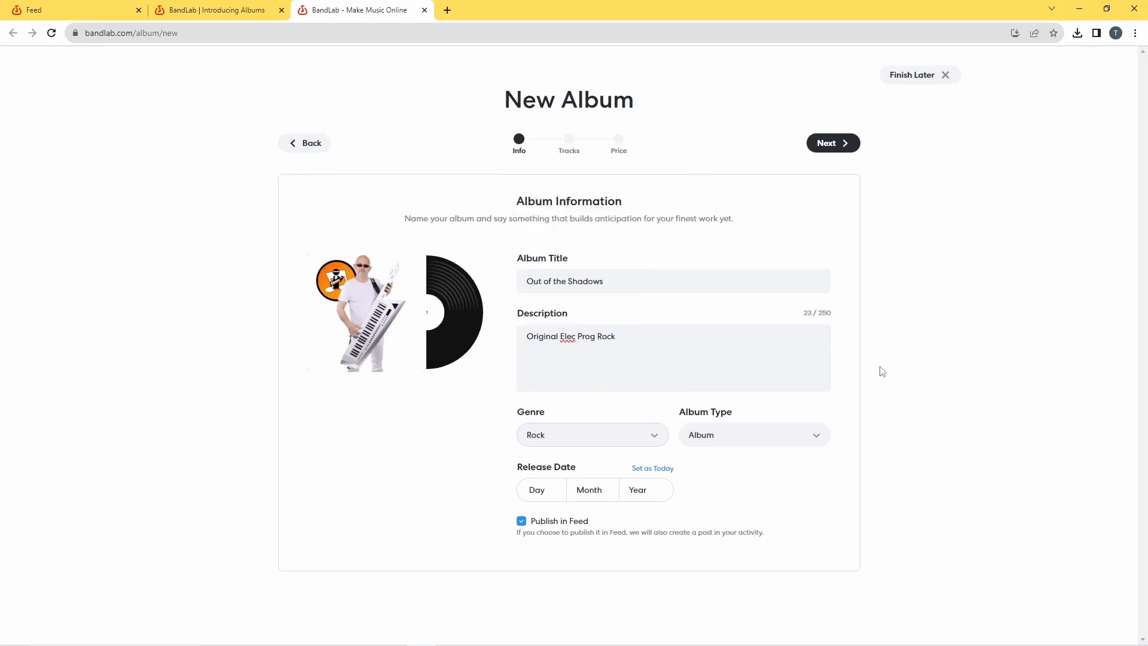
{"action": "mouse_move", "coordinate": [750, 466]}
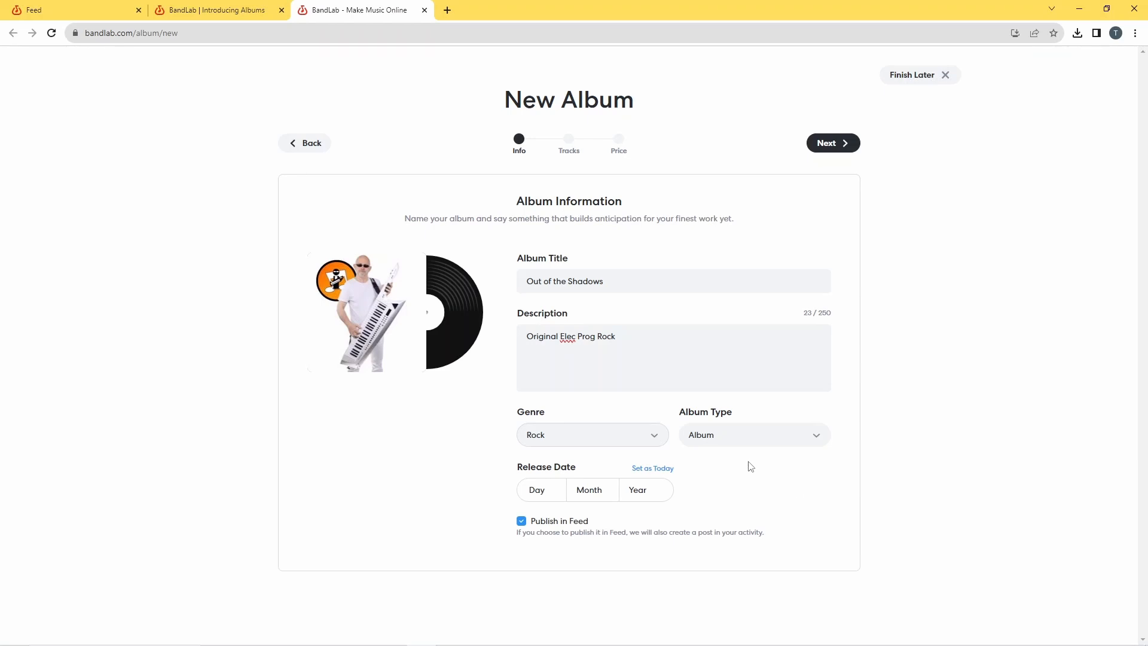
{"action": "mouse_move", "coordinate": [728, 453]}
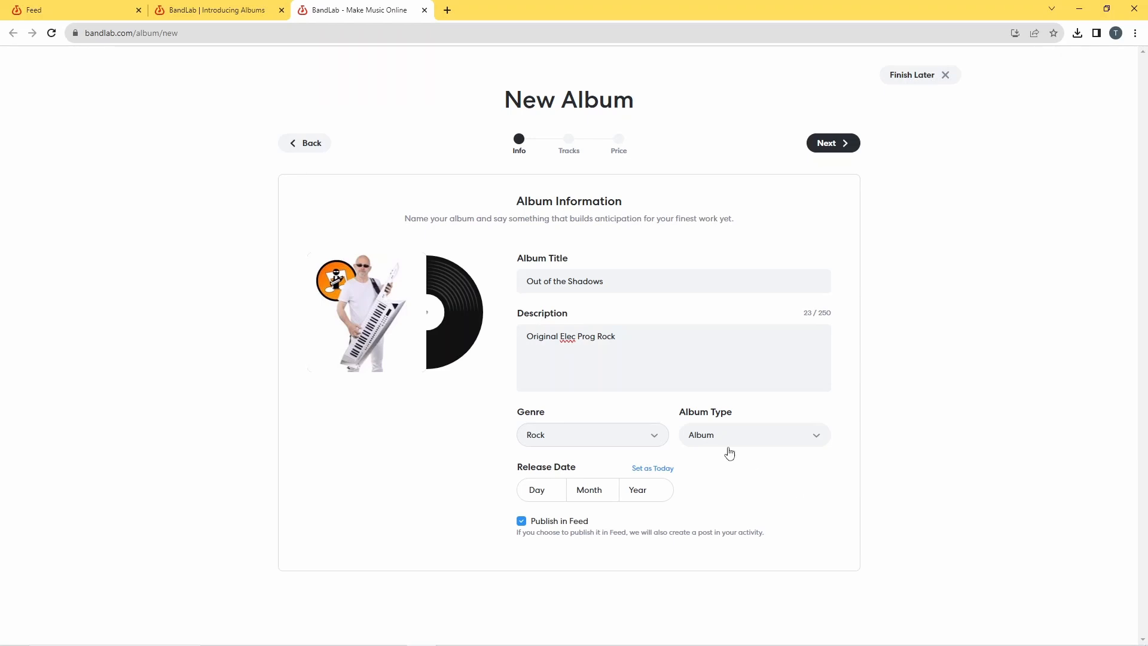
{"action": "mouse_move", "coordinate": [783, 436]}
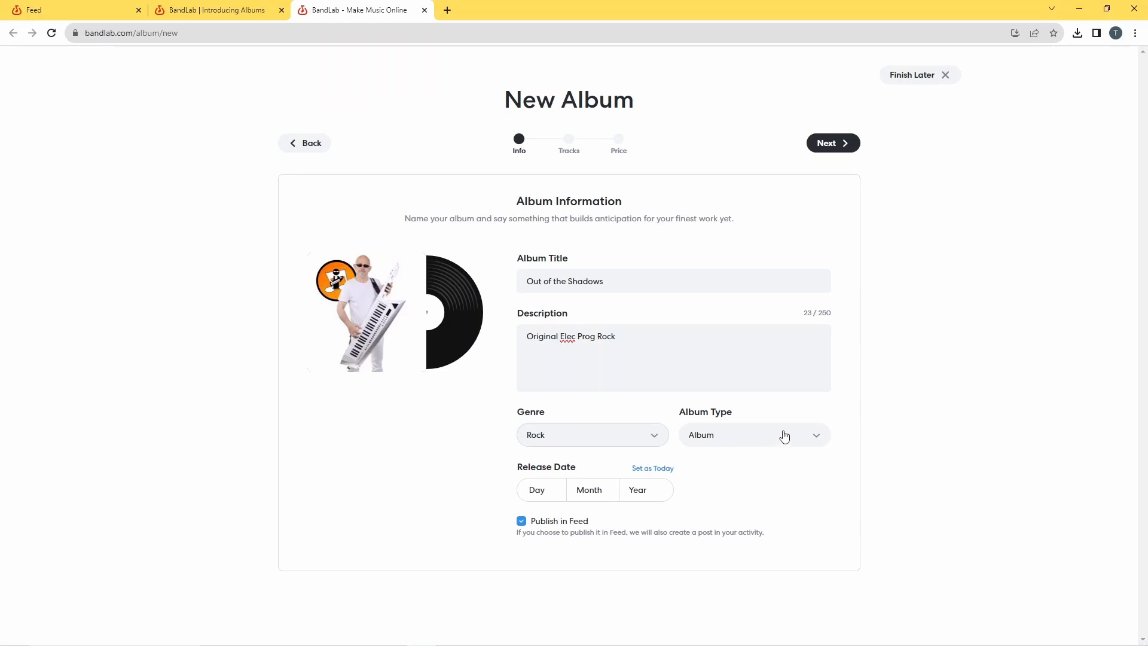
{"action": "mouse_move", "coordinate": [803, 443]}
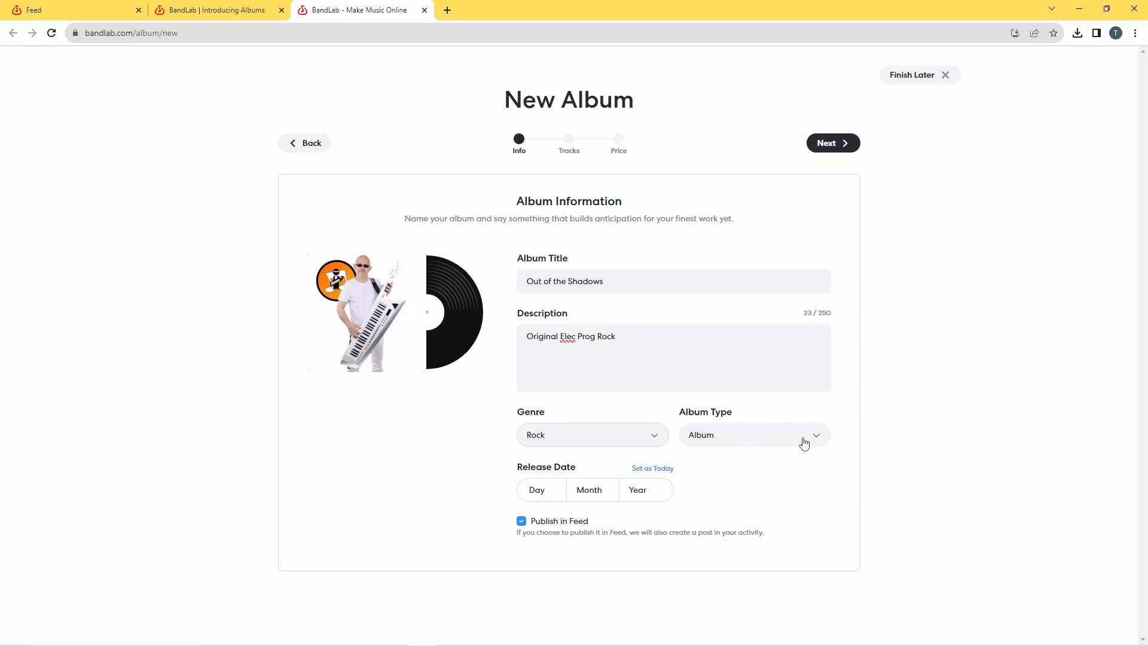
Step: Set the album type to EP after briefly trying LP and Single
{"action": "left_click", "coordinate": [753, 434]}
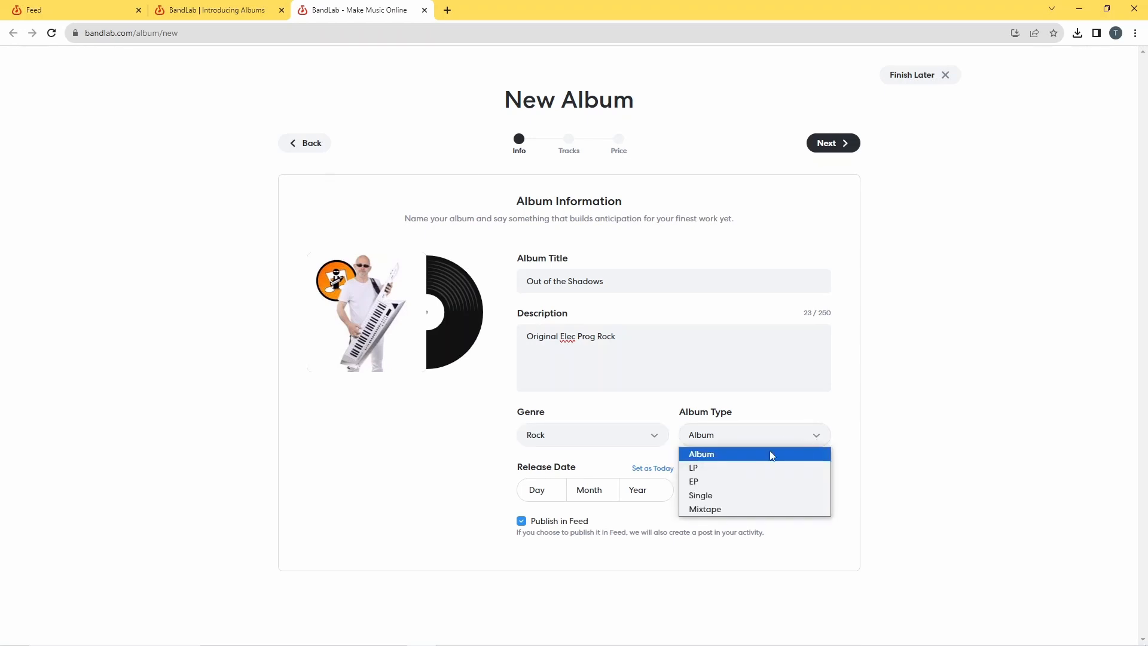
{"action": "left_click", "coordinate": [693, 481]}
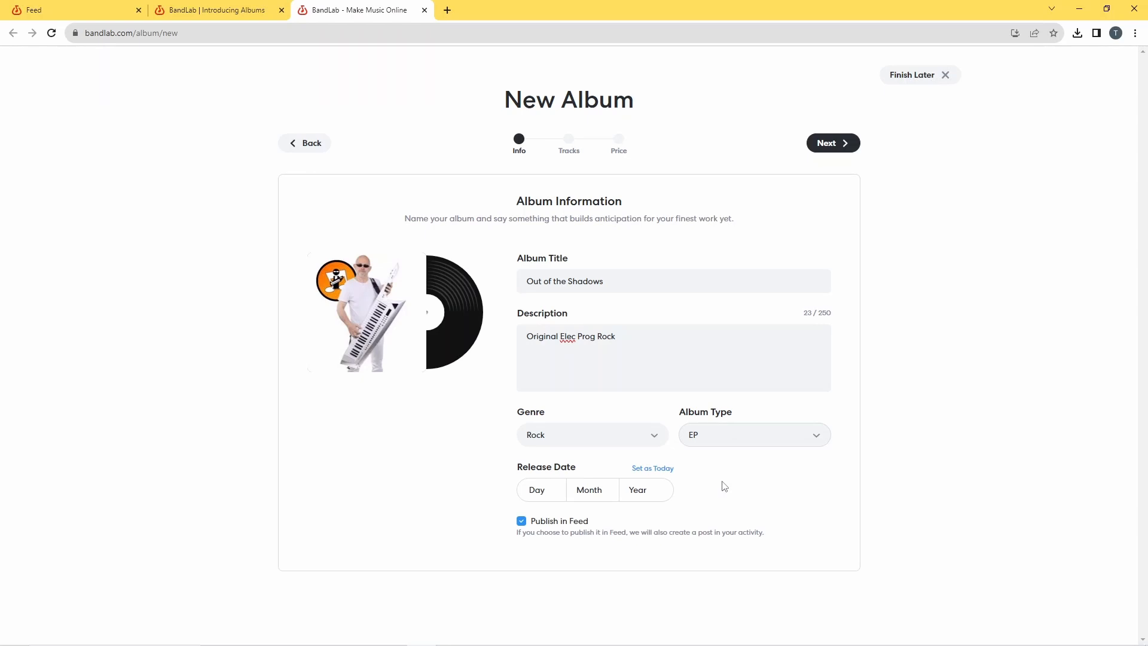
{"action": "mouse_move", "coordinate": [759, 473]}
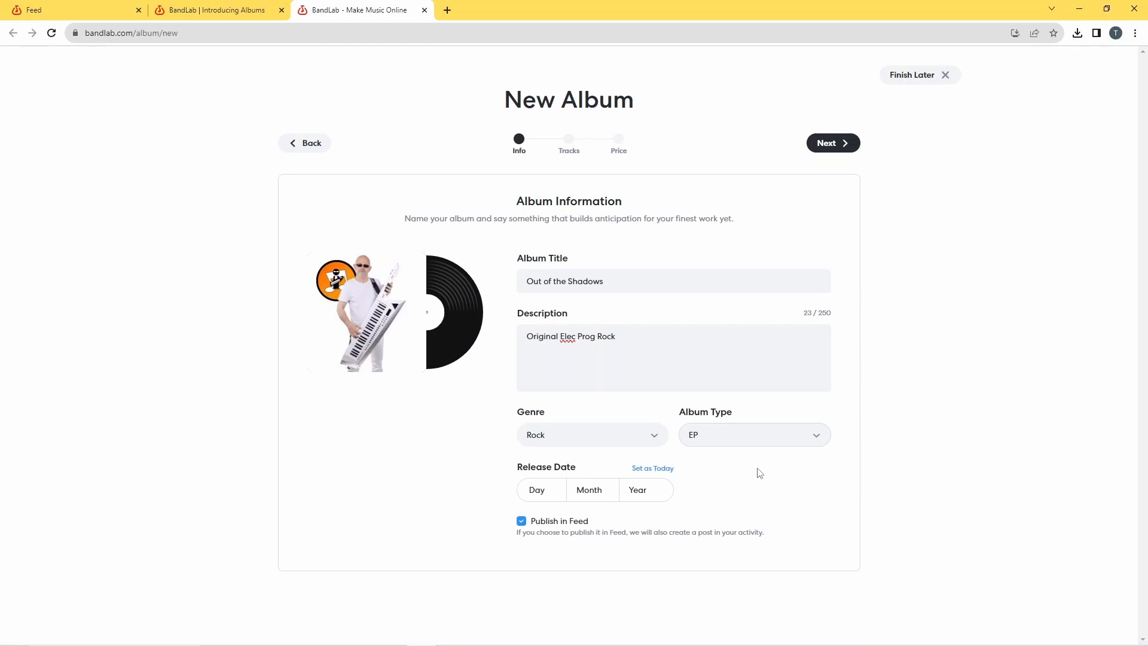
{"action": "left_click", "coordinate": [754, 434]}
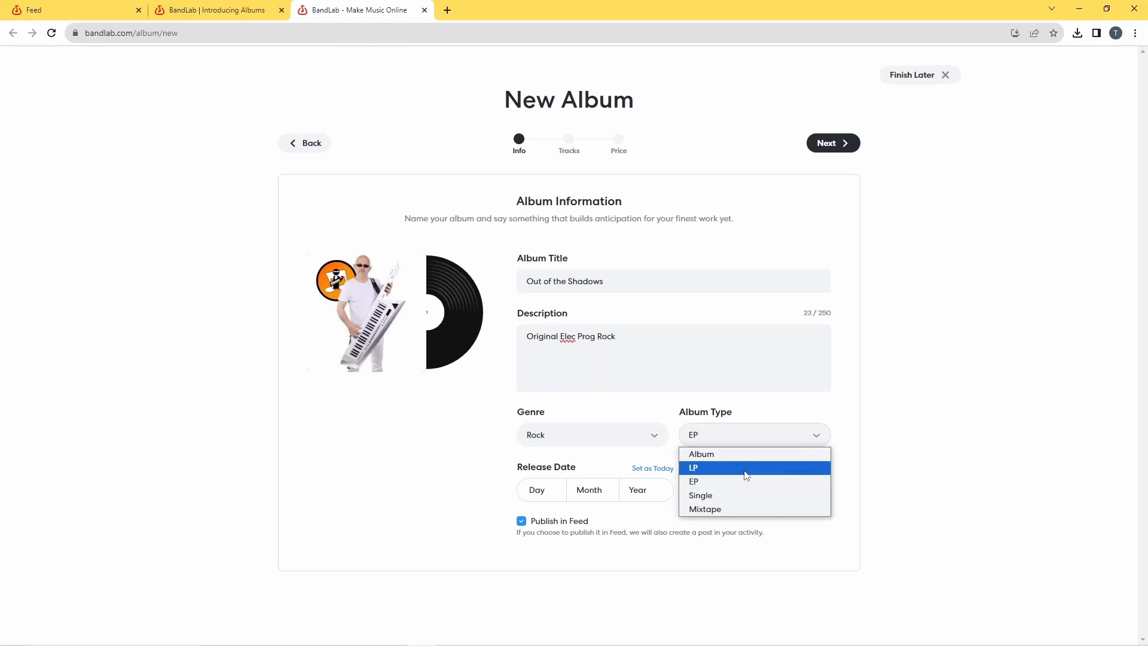
{"action": "left_click", "coordinate": [693, 467]}
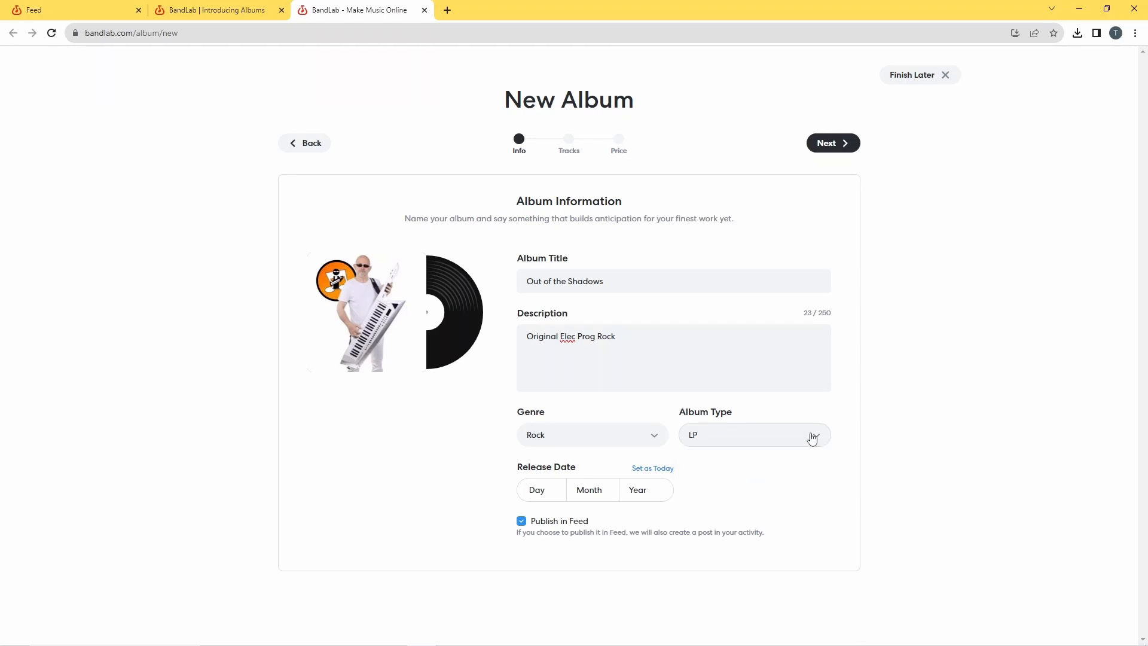
{"action": "left_click", "coordinate": [754, 434]}
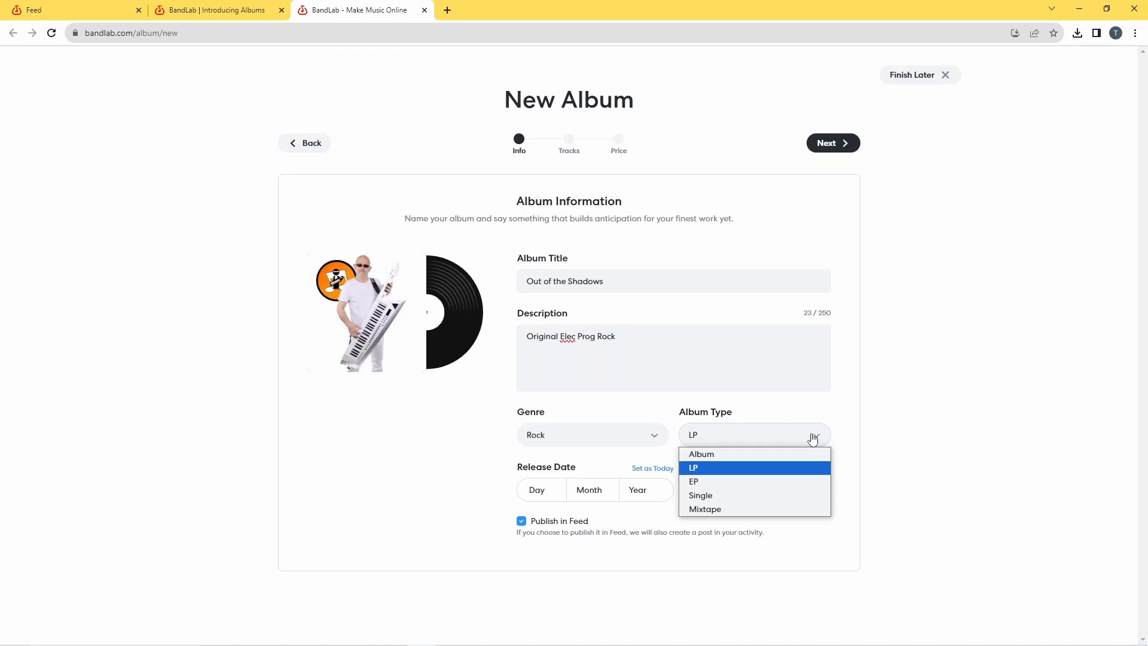
{"action": "mouse_move", "coordinate": [756, 454]}
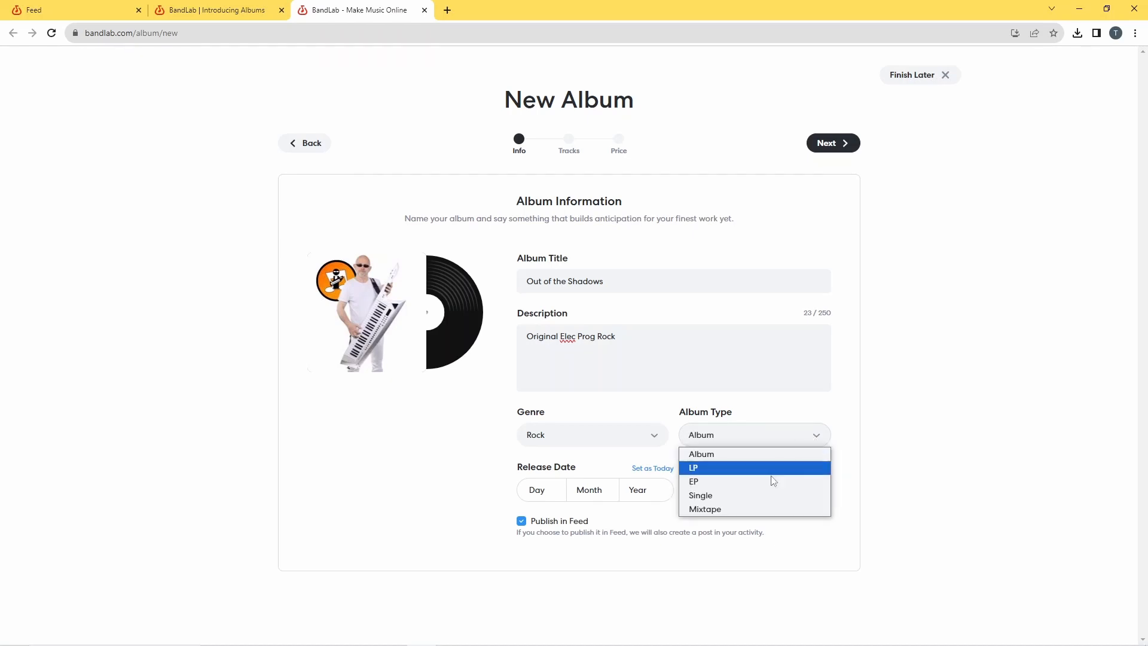
{"action": "left_click", "coordinate": [700, 495]}
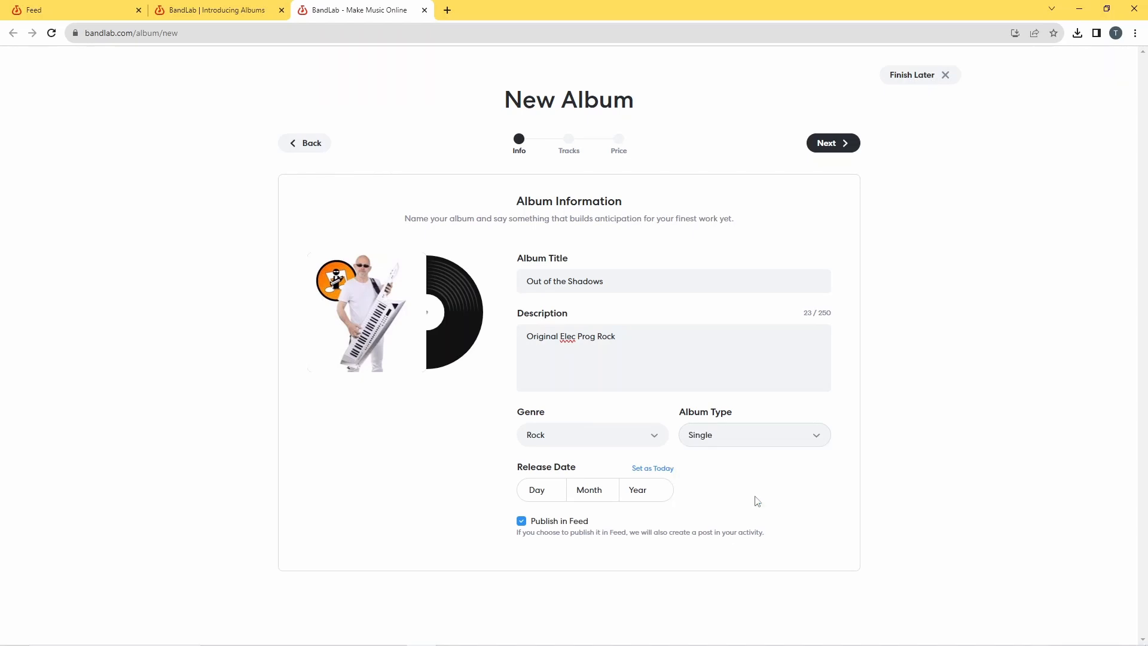
{"action": "mouse_move", "coordinate": [816, 440]}
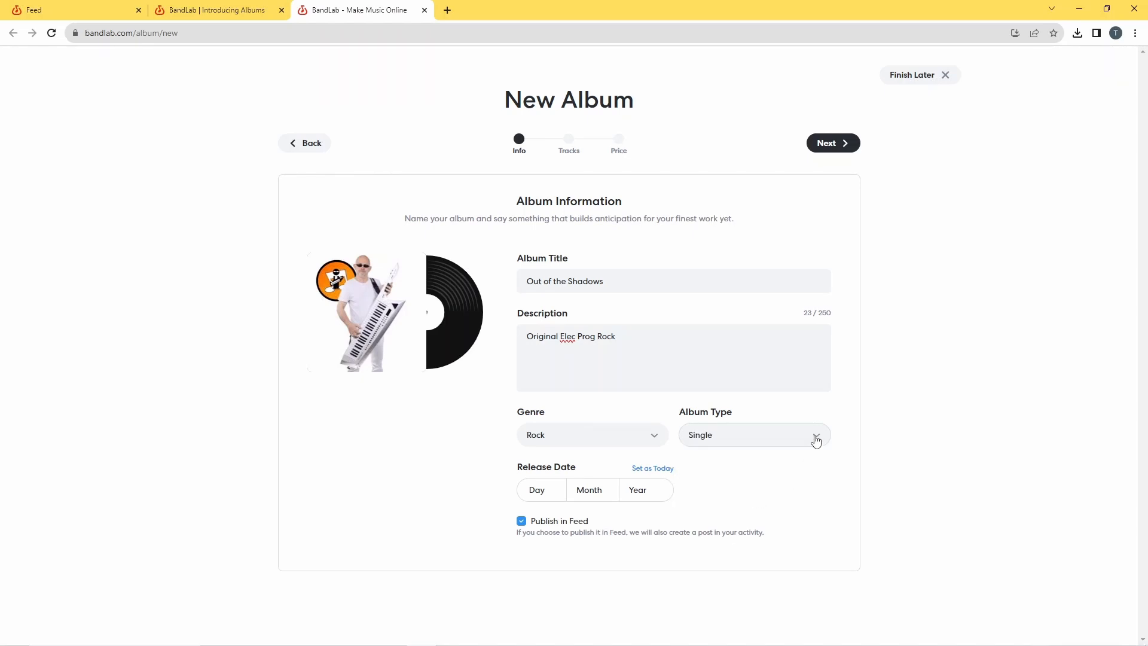
{"action": "left_click", "coordinate": [752, 435]}
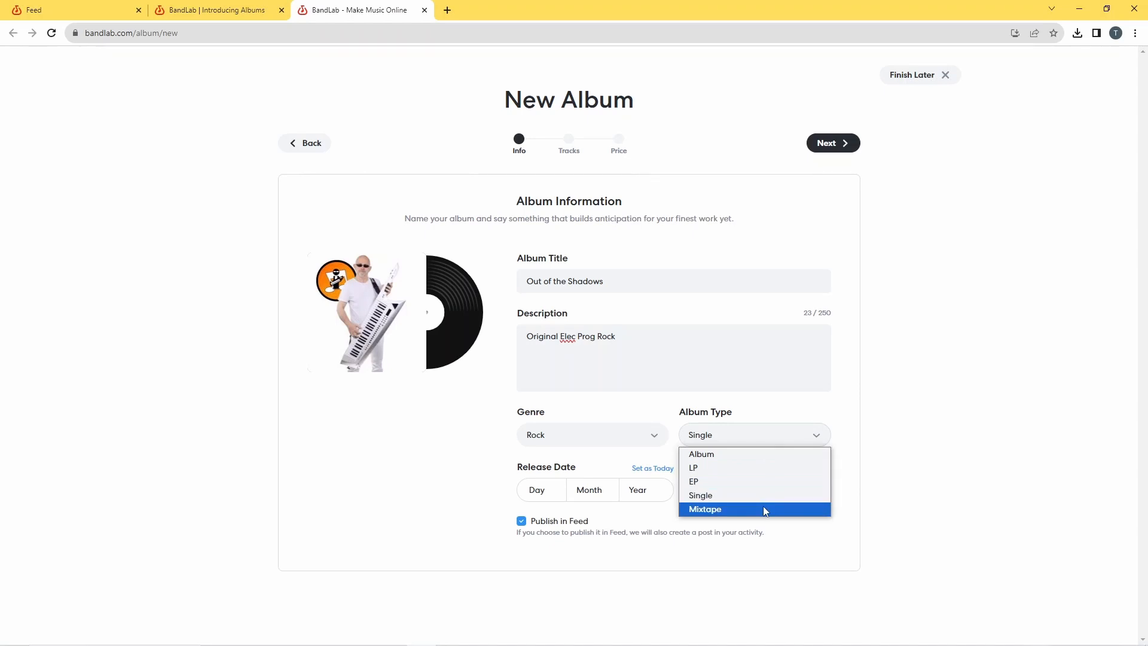
{"action": "mouse_move", "coordinate": [744, 472]}
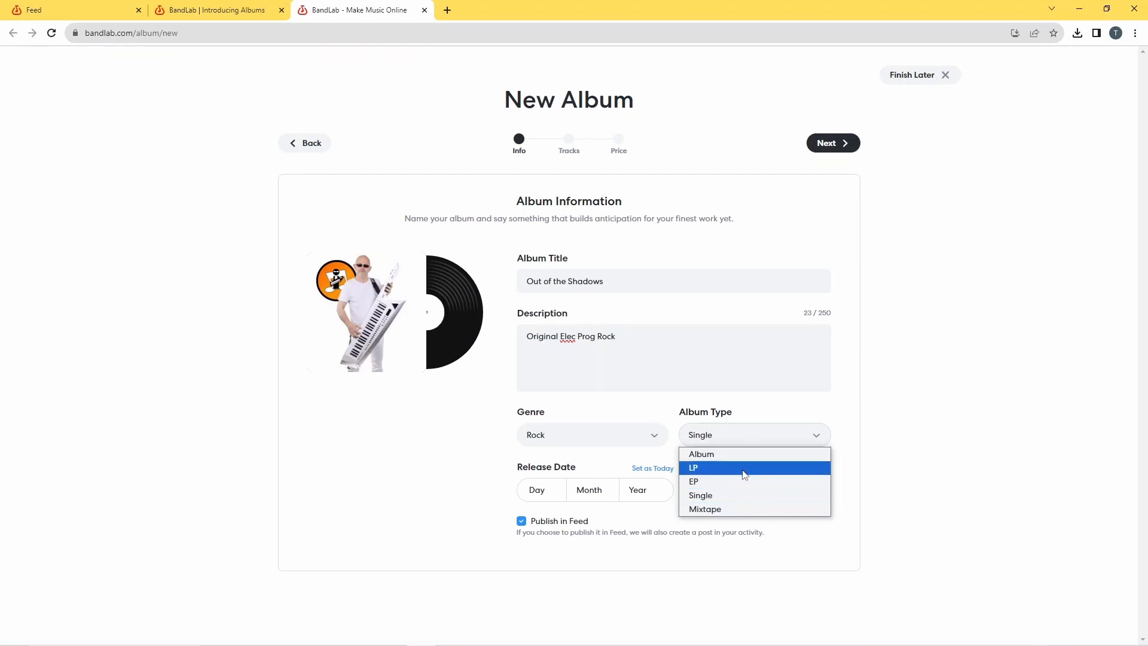
{"action": "left_click", "coordinate": [692, 481]}
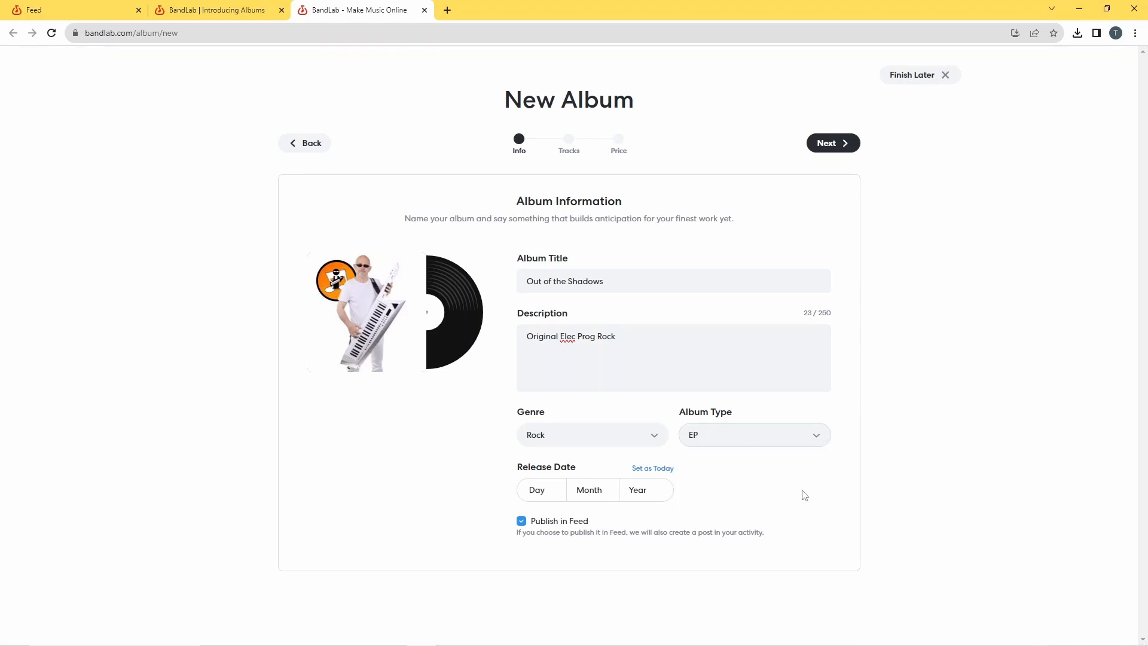
{"action": "mouse_move", "coordinate": [536, 489]}
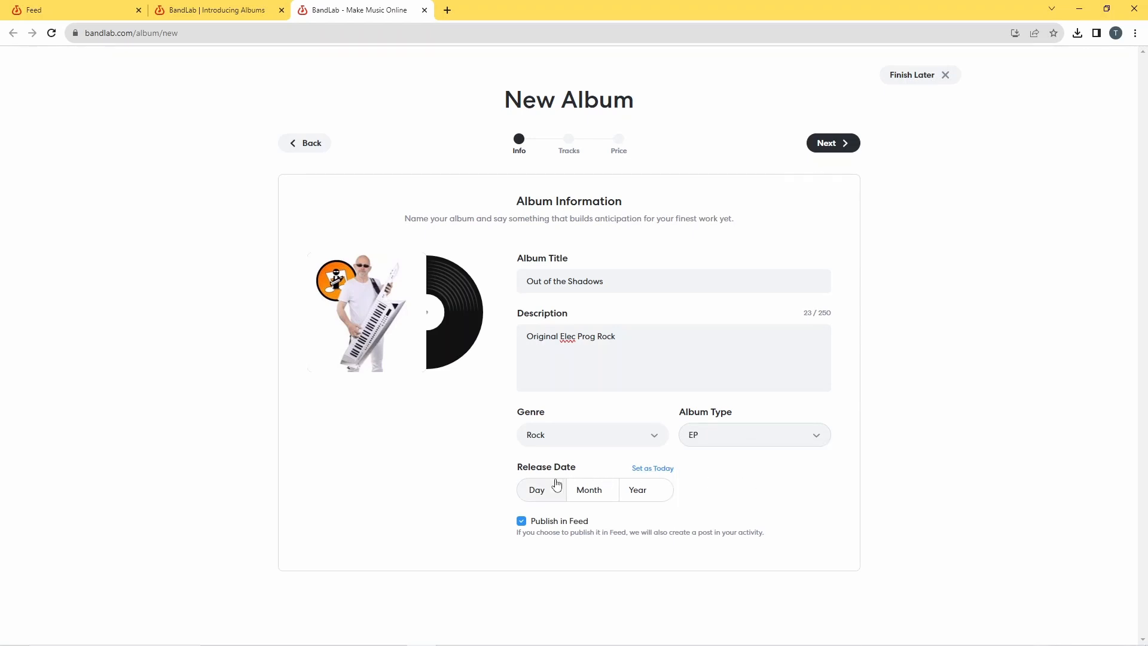
{"action": "mouse_move", "coordinate": [652, 470]}
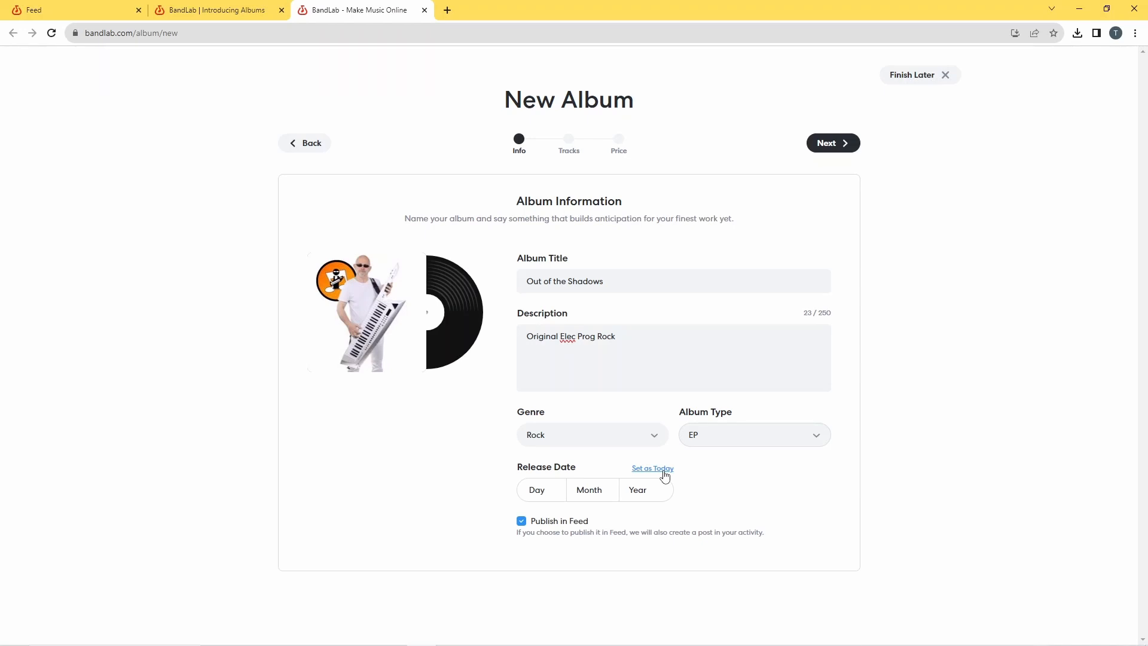
{"action": "mouse_move", "coordinate": [550, 473]}
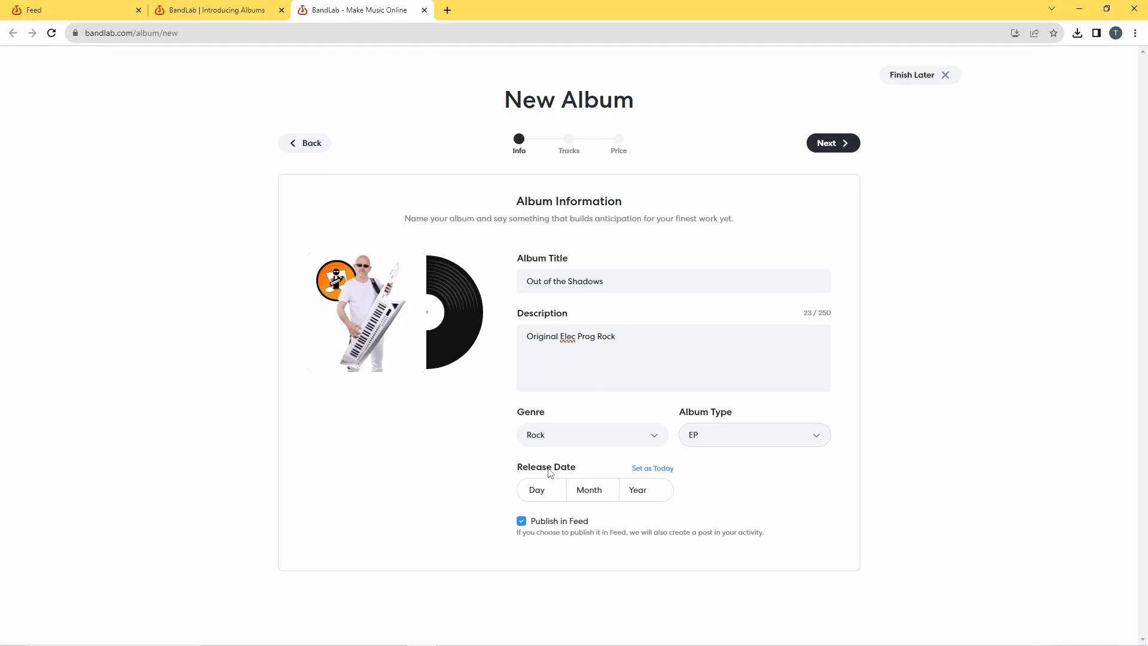
Step: Set the release date to October 21, 2023
{"action": "left_click", "coordinate": [536, 490]}
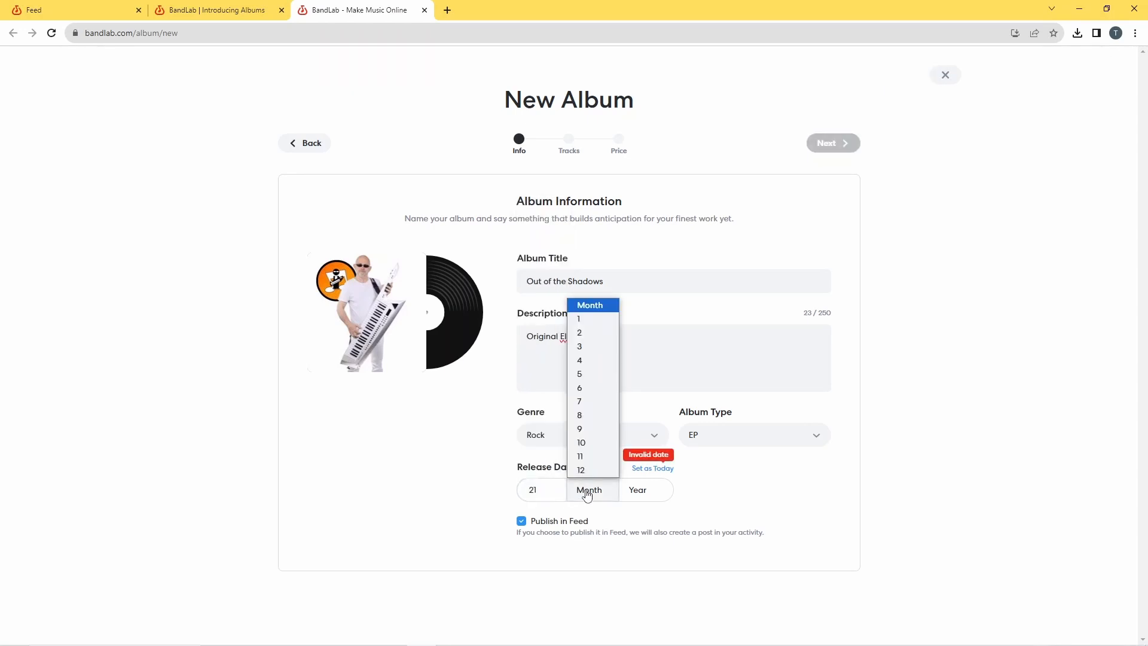
{"action": "mouse_move", "coordinate": [581, 443]}
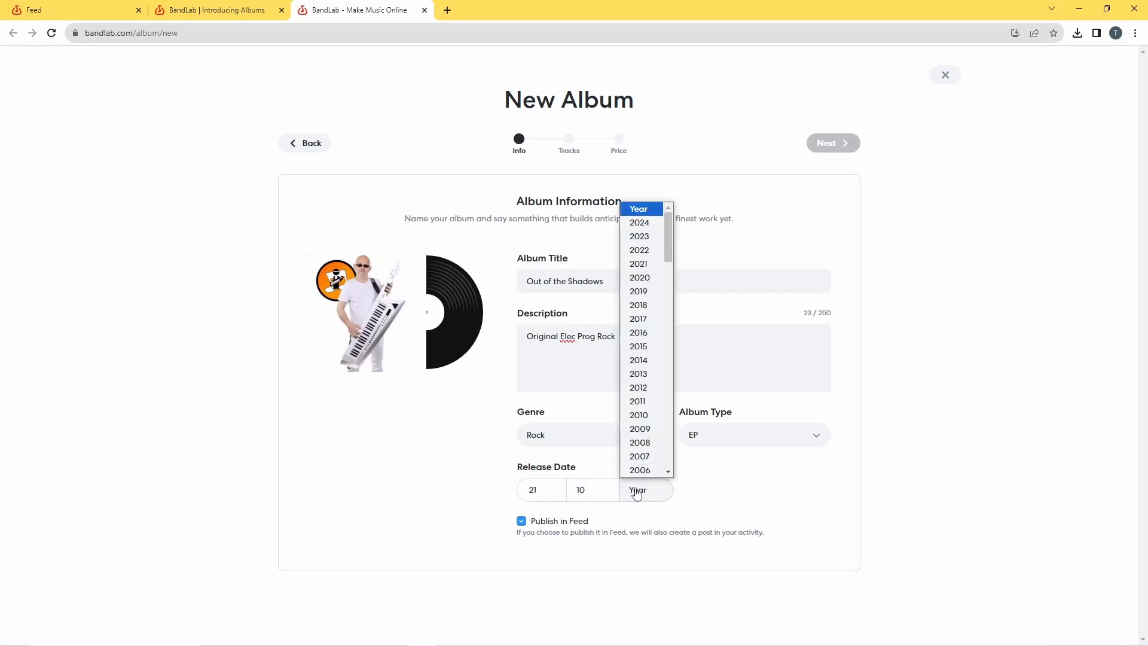
{"action": "mouse_move", "coordinate": [640, 250]}
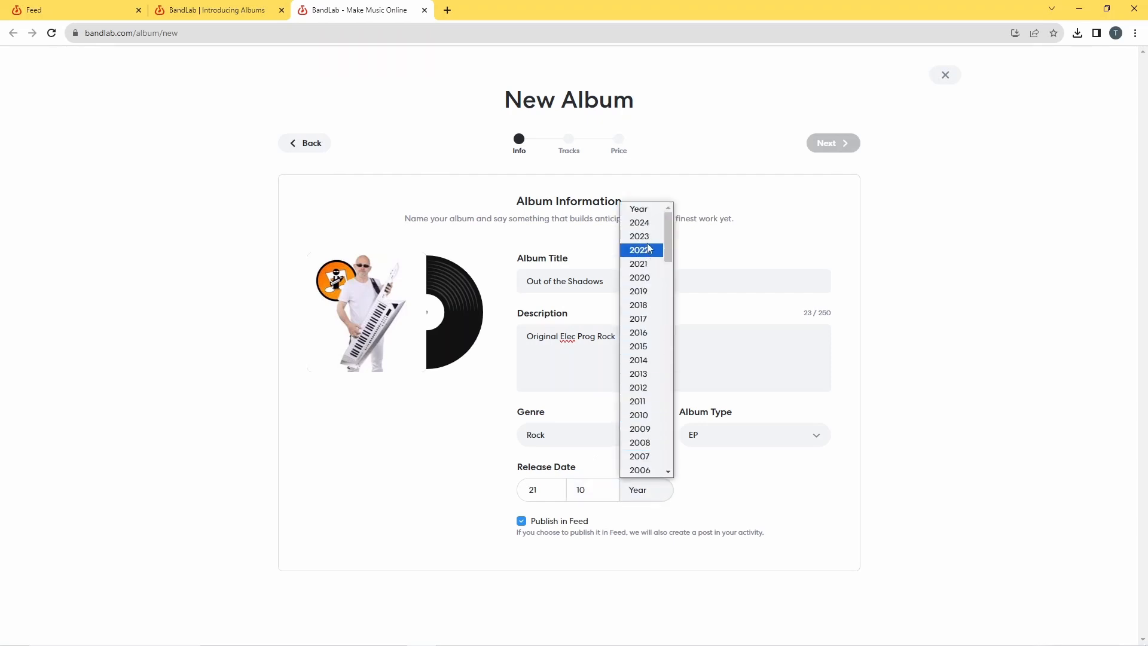
{"action": "left_click", "coordinate": [639, 236]}
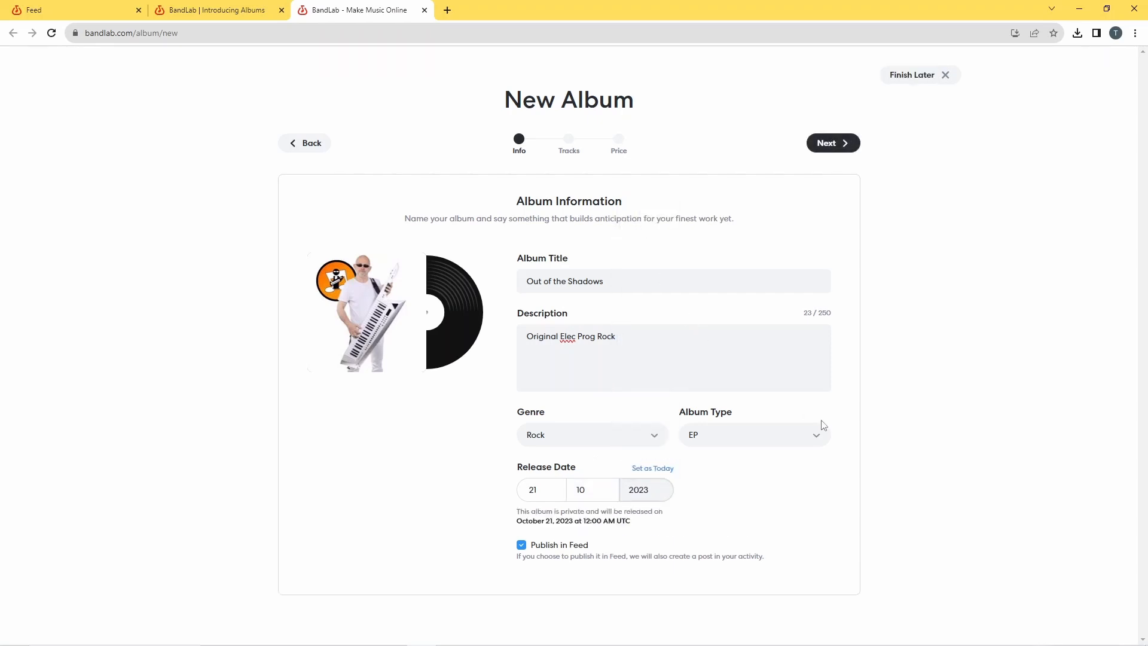
{"action": "mouse_move", "coordinate": [861, 454]}
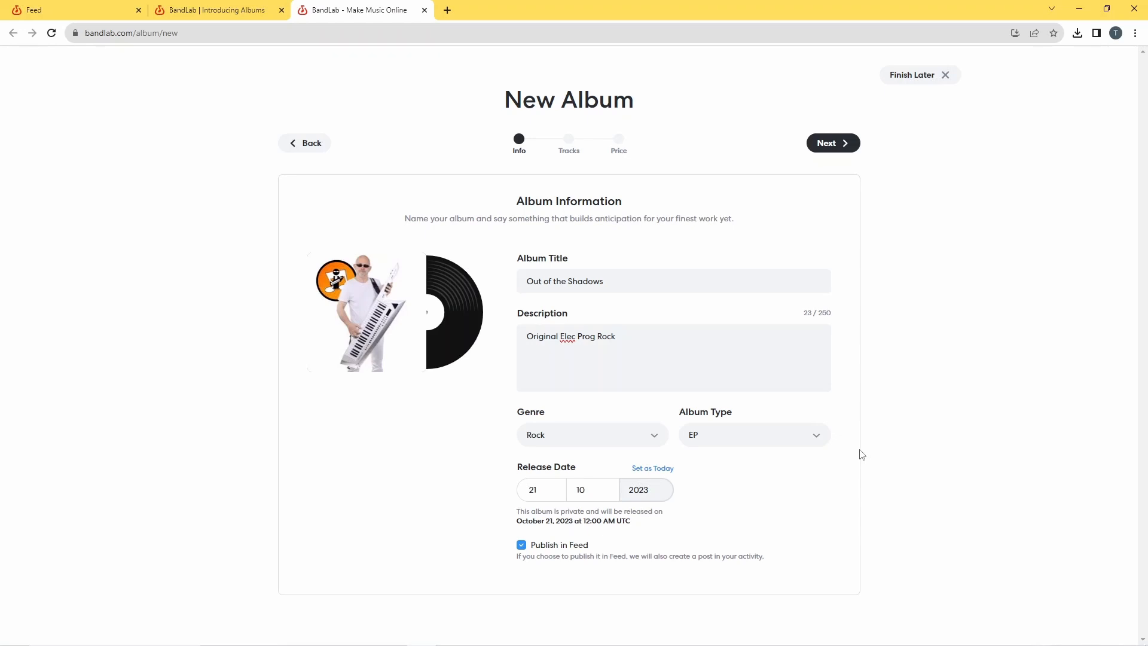
{"action": "mouse_move", "coordinate": [793, 522]}
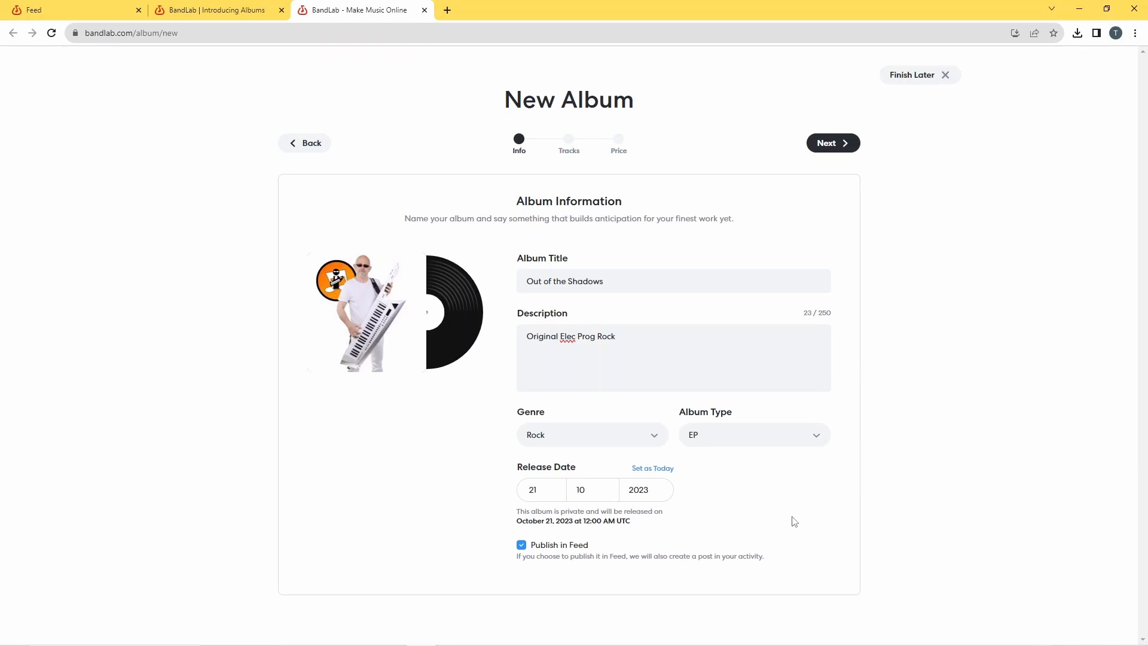
{"action": "mouse_move", "coordinate": [841, 463]}
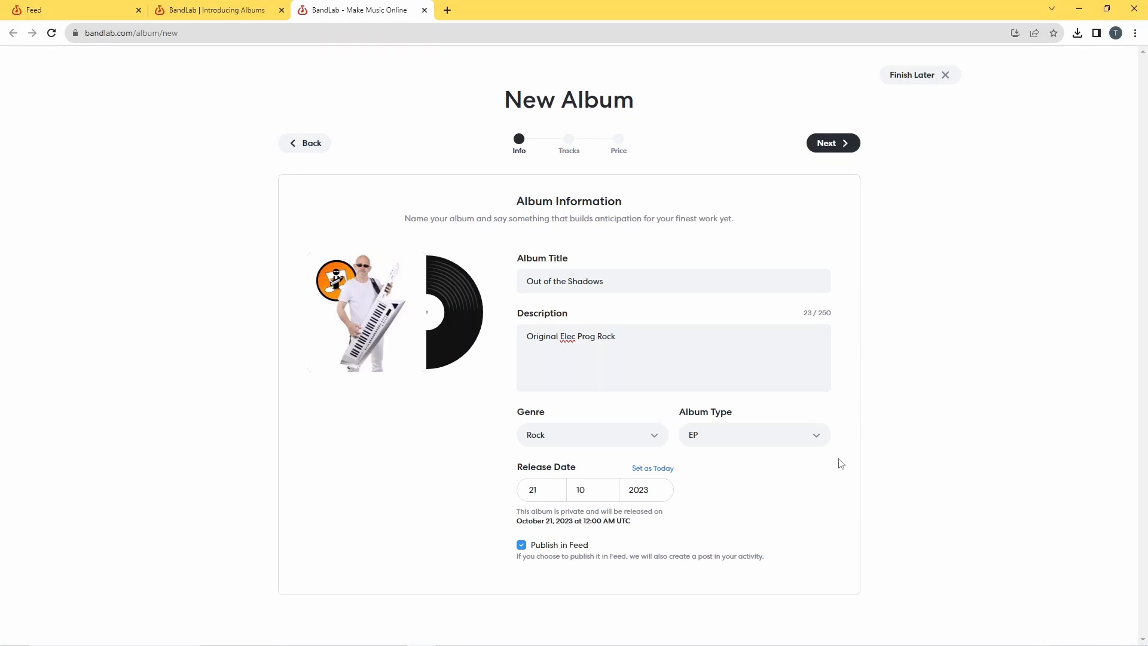
{"action": "mouse_move", "coordinate": [538, 560]}
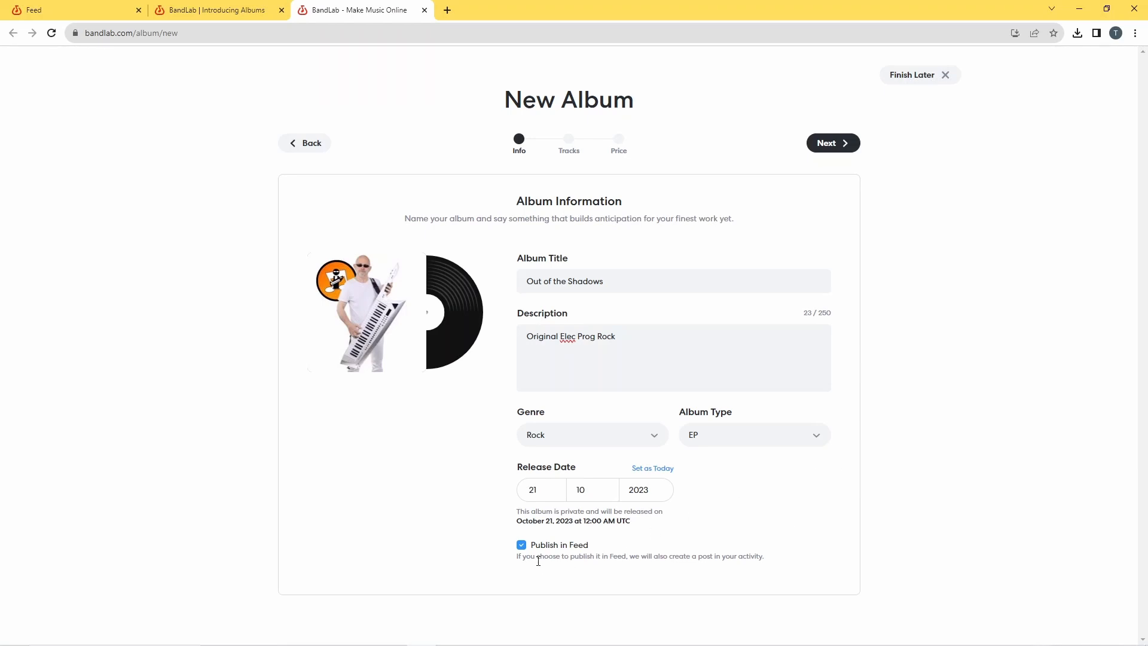
{"action": "mouse_move", "coordinate": [615, 572]}
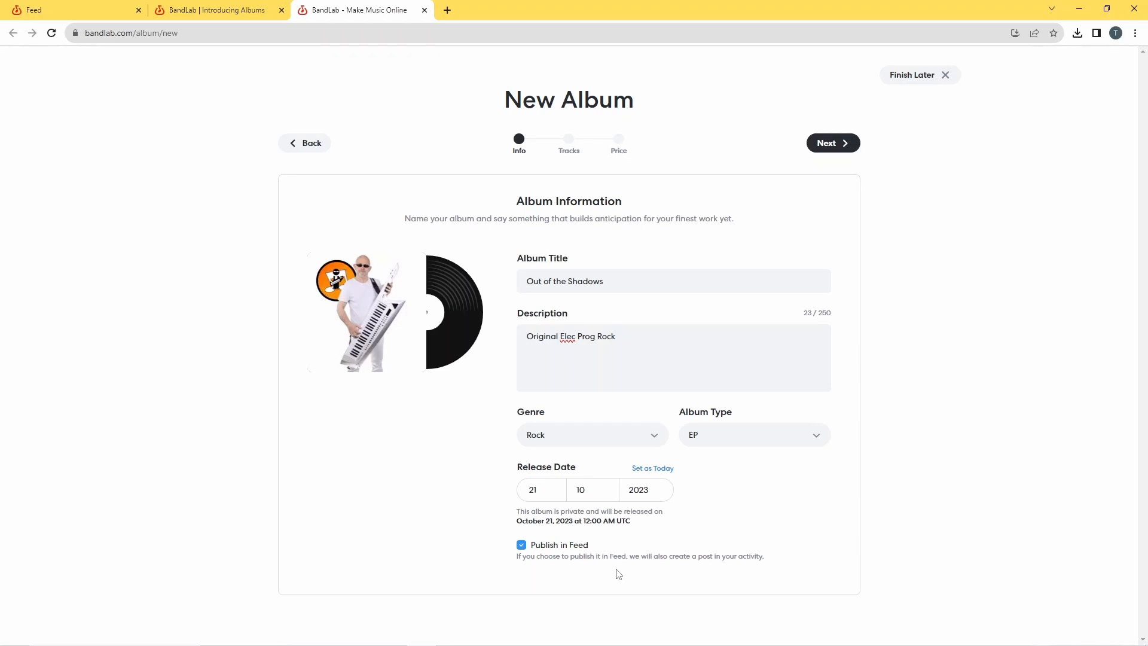
{"action": "left_click", "coordinate": [522, 545]}
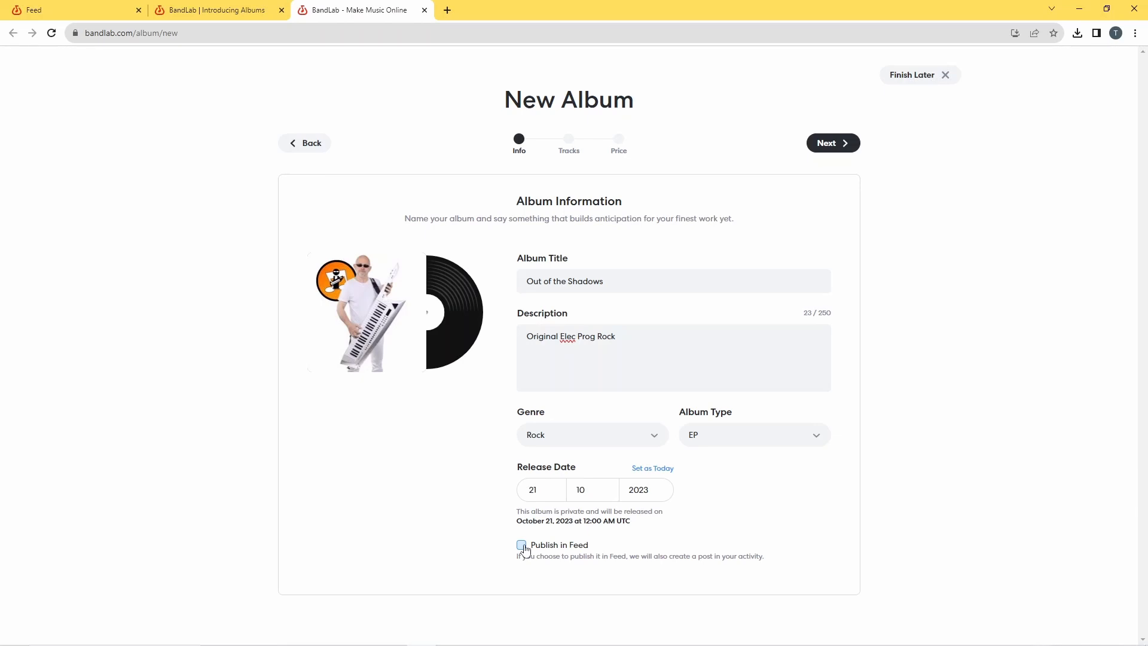
{"action": "left_click", "coordinate": [522, 544]}
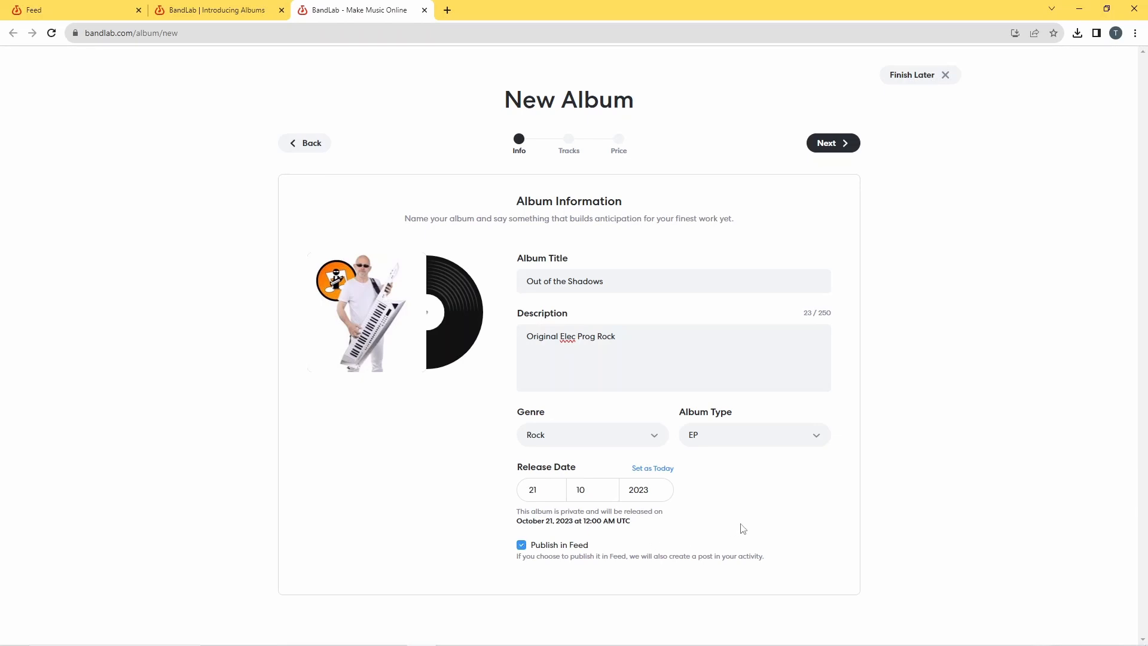
{"action": "mouse_move", "coordinate": [900, 299]}
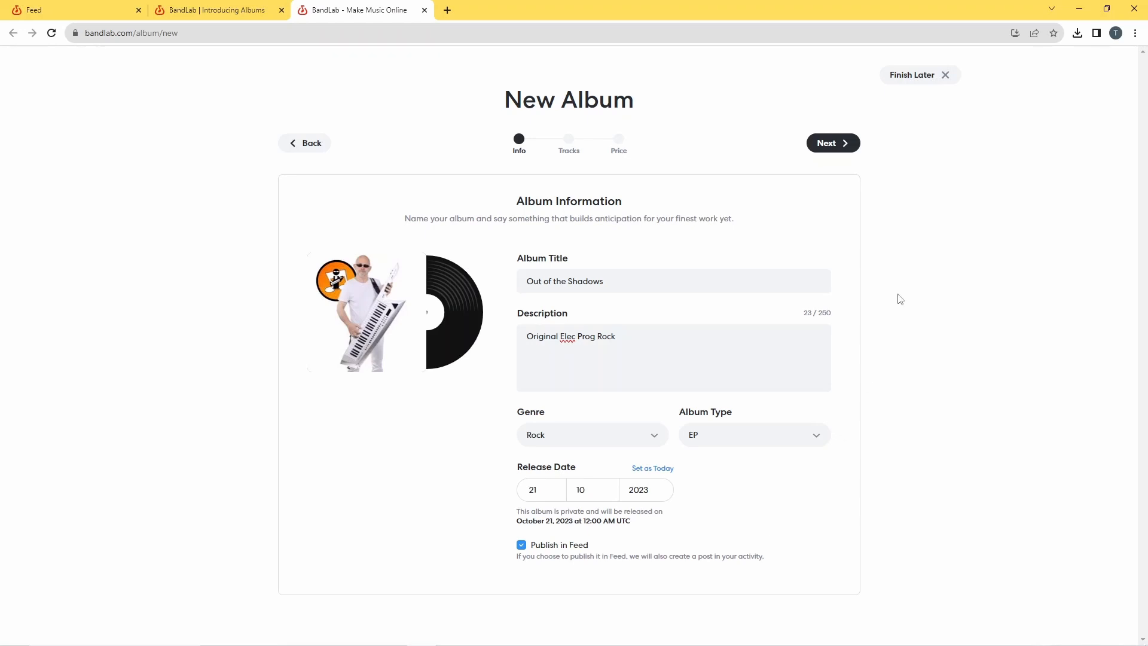
{"action": "mouse_move", "coordinate": [696, 287]}
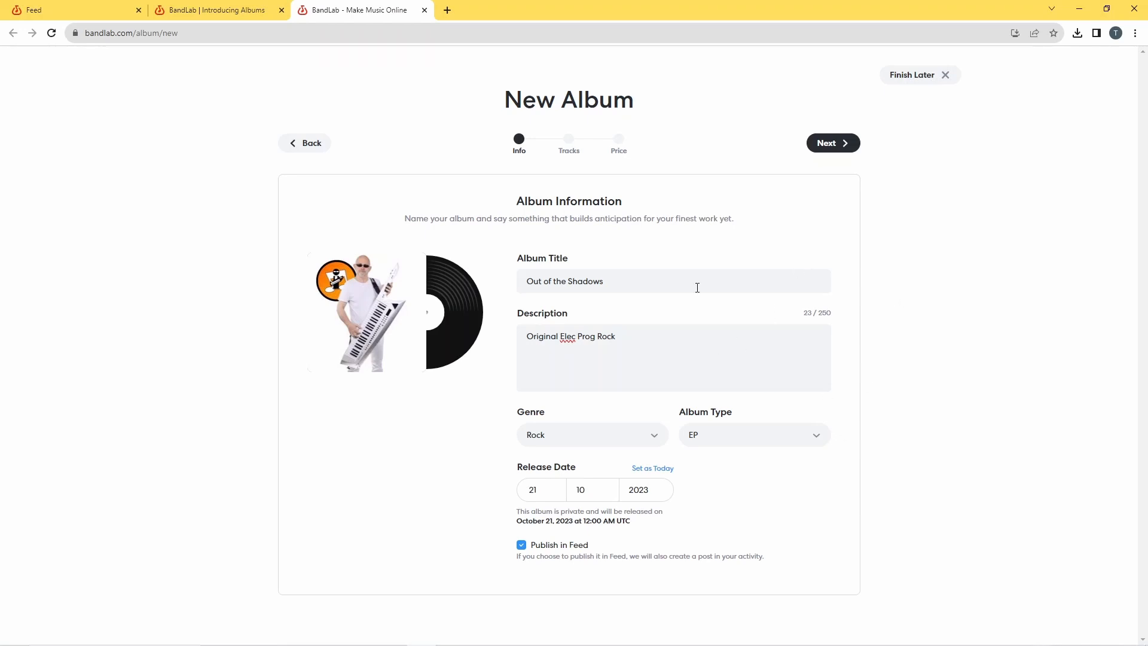
{"action": "mouse_move", "coordinate": [934, 188]}
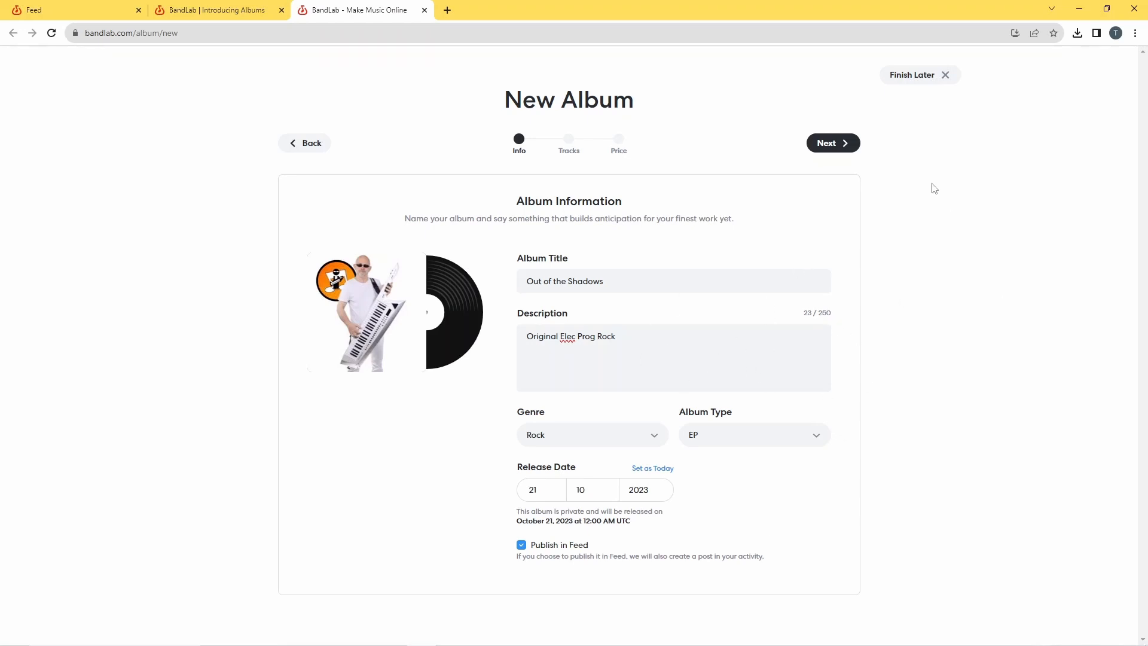
{"action": "mouse_move", "coordinate": [832, 142]}
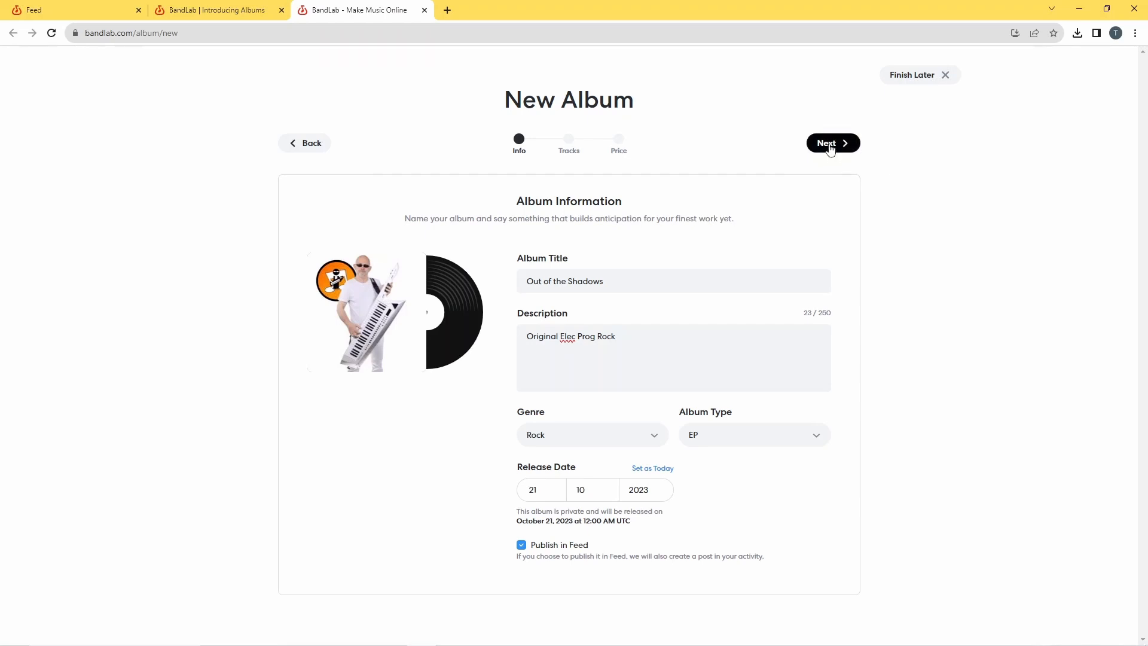
Step: Advance past the album details and dismiss the Scheduled Release notice
{"action": "left_click", "coordinate": [832, 143]}
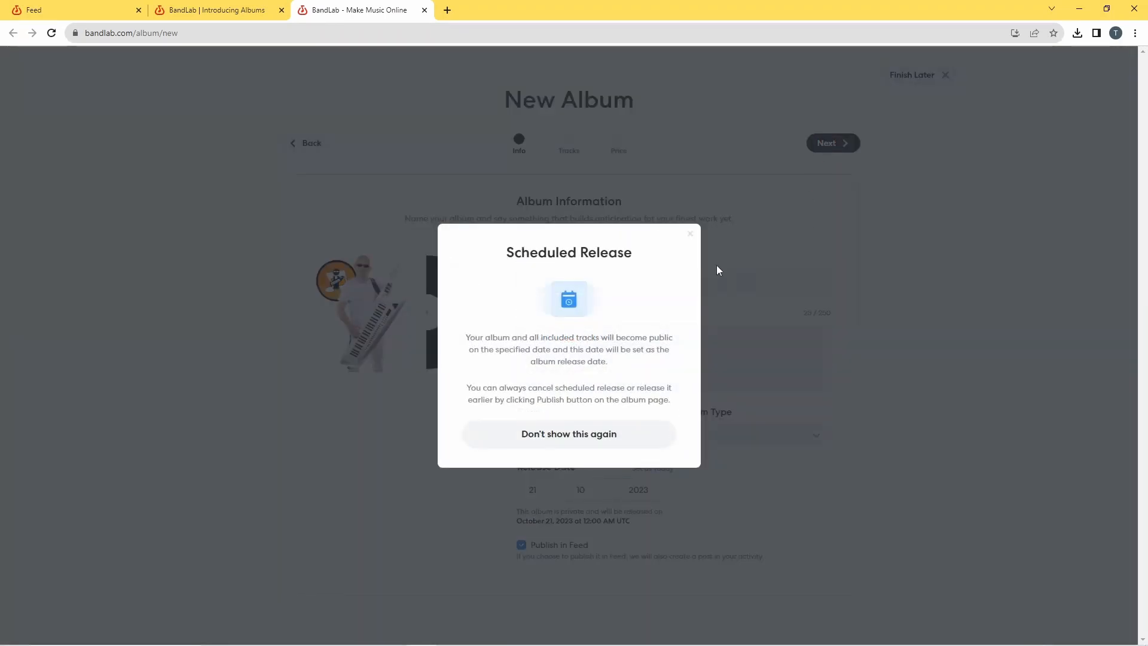
{"action": "mouse_move", "coordinate": [615, 337]}
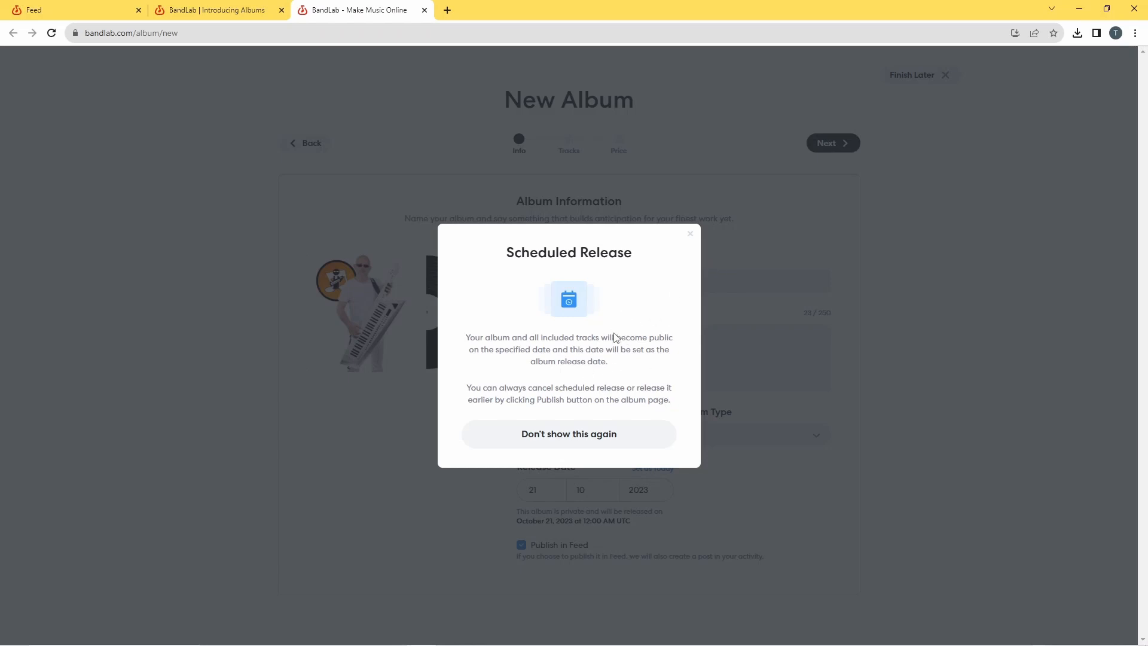
{"action": "mouse_move", "coordinate": [640, 337]}
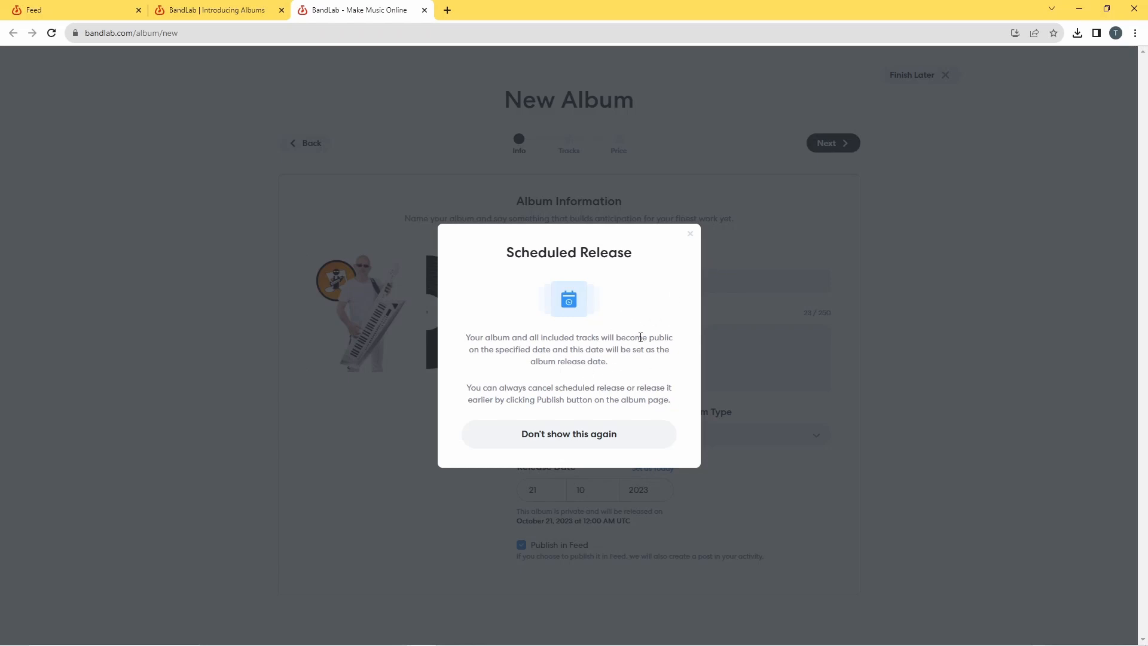
{"action": "mouse_move", "coordinate": [671, 275]}
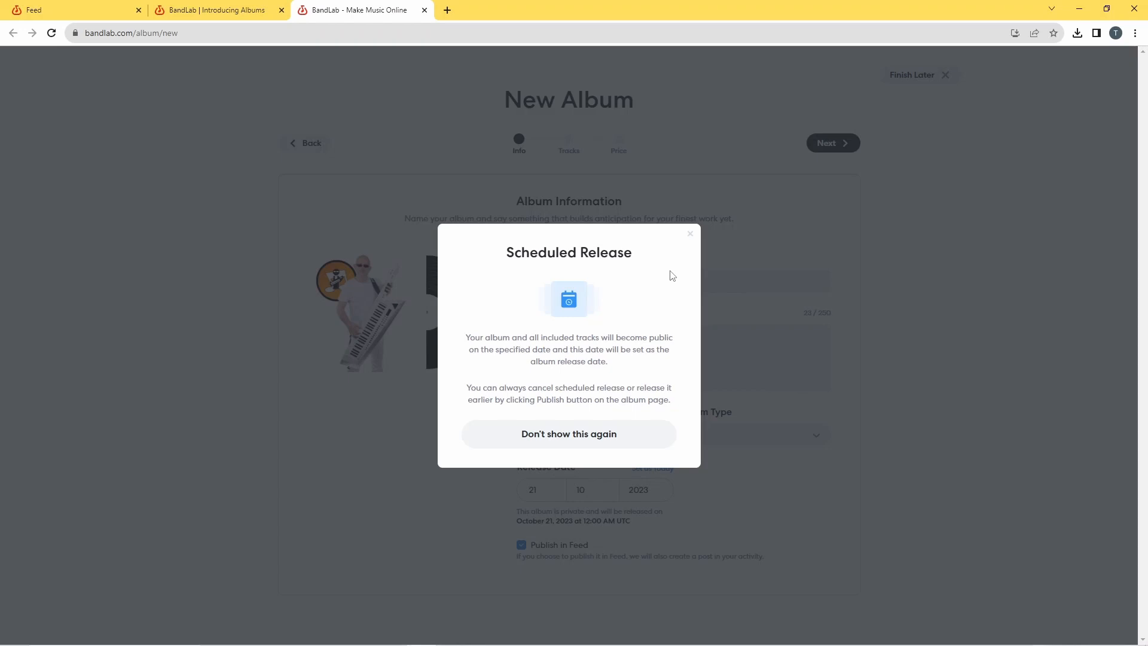
{"action": "mouse_move", "coordinate": [682, 278]}
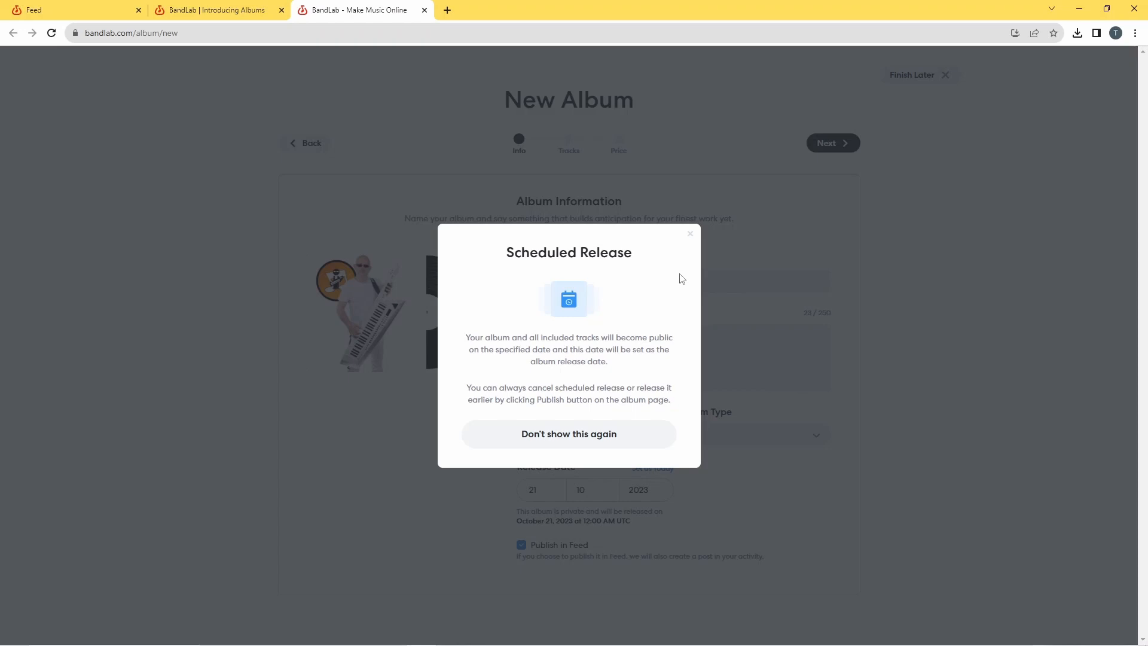
{"action": "mouse_move", "coordinate": [675, 276]}
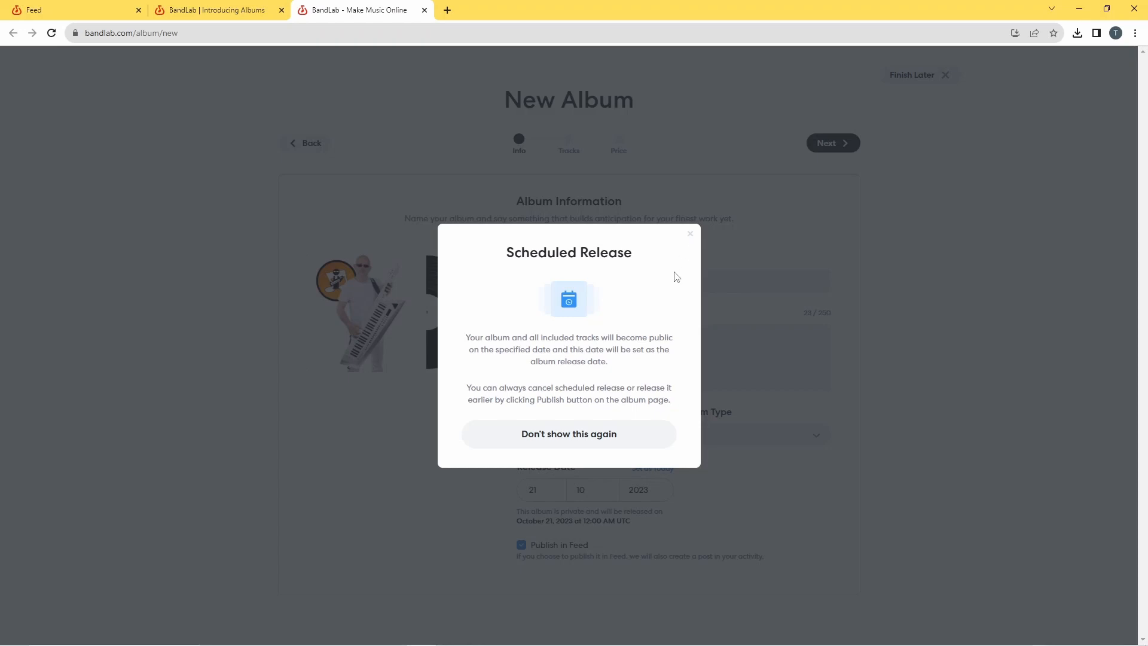
{"action": "mouse_move", "coordinate": [727, 248]}
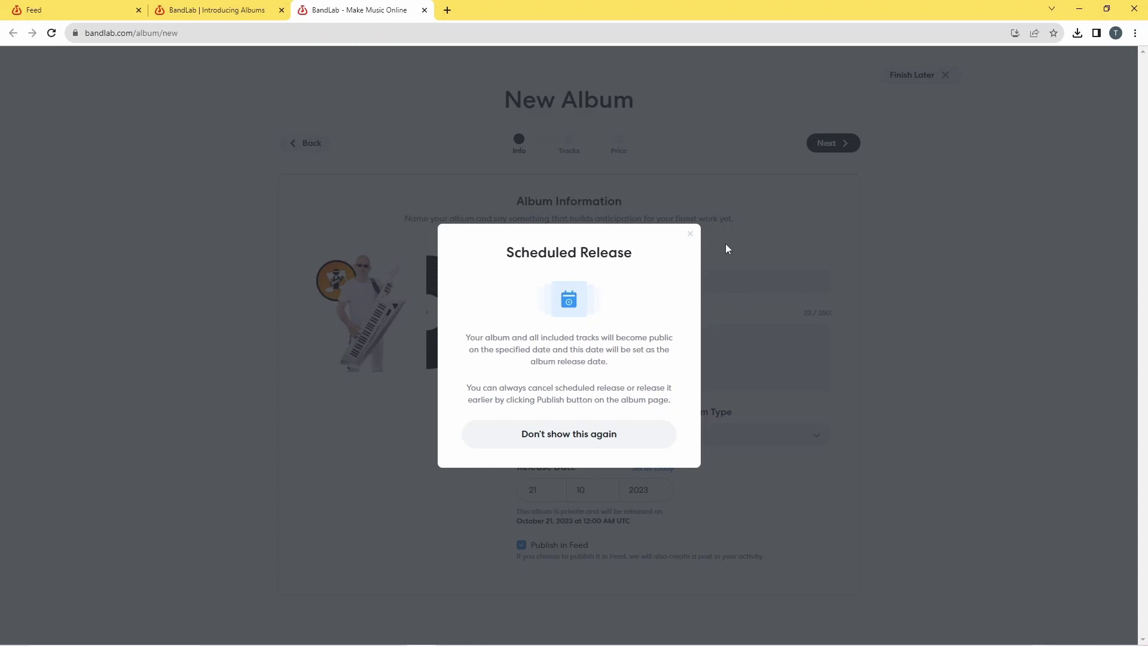
{"action": "mouse_move", "coordinate": [705, 245]}
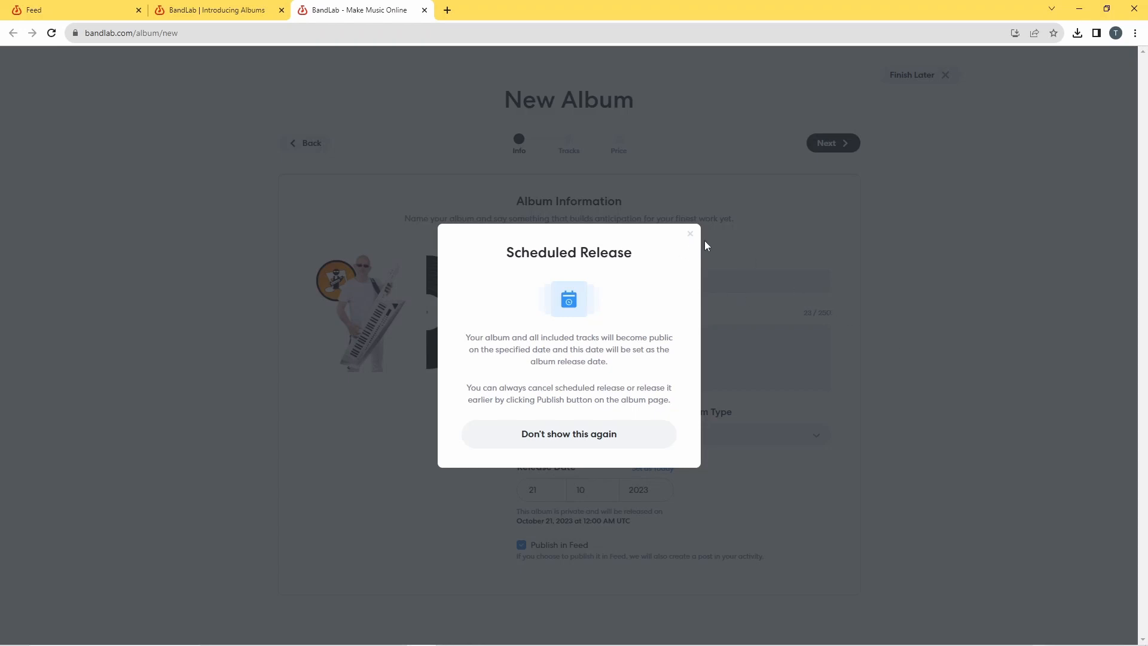
{"action": "mouse_move", "coordinate": [689, 235]}
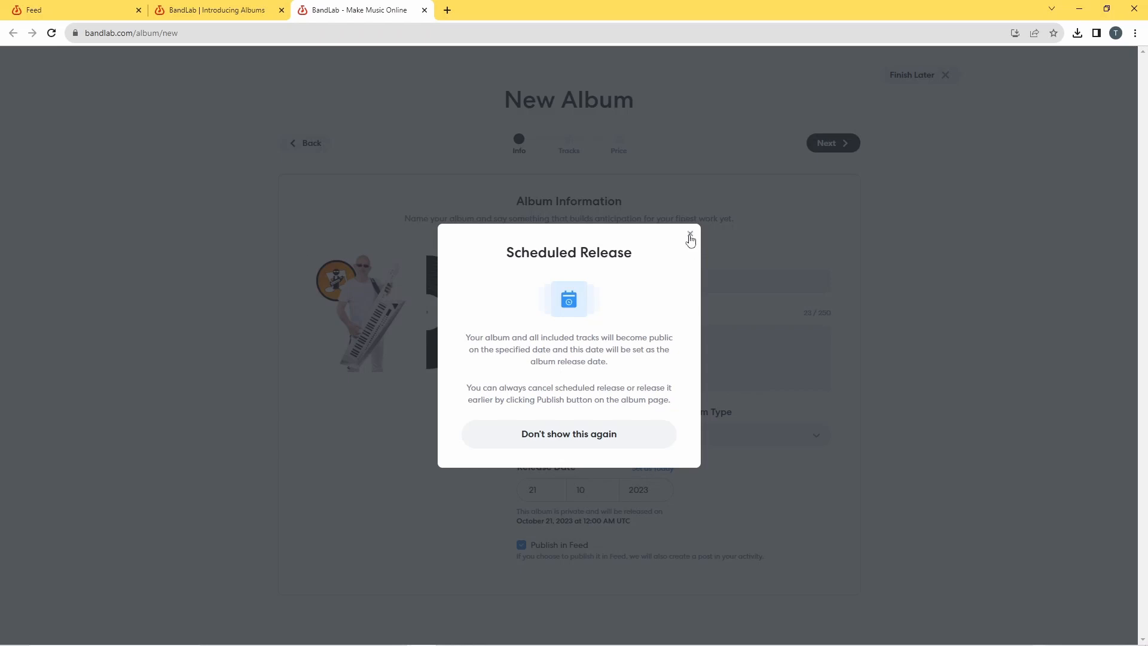
{"action": "left_click", "coordinate": [688, 234]}
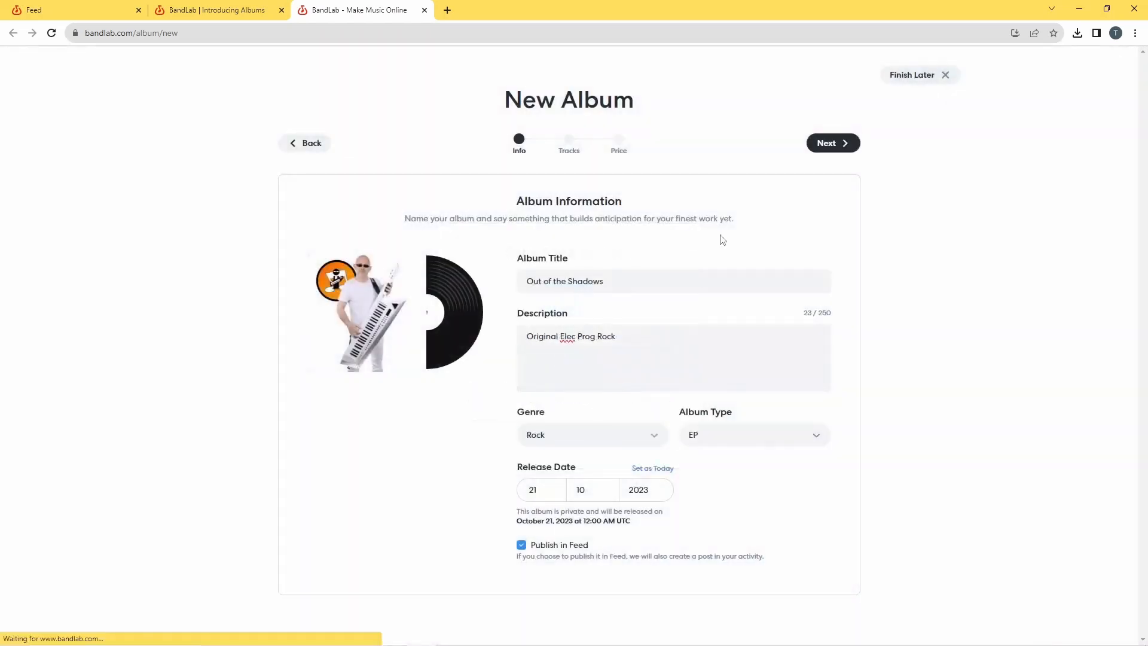
{"action": "mouse_move", "coordinate": [868, 248]}
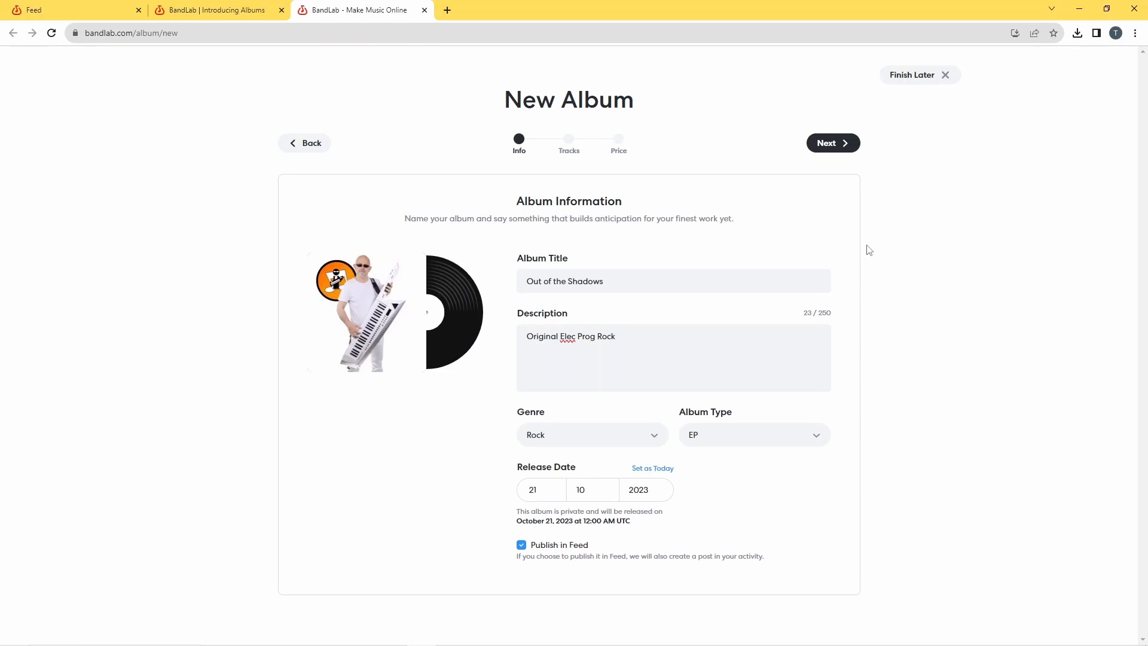
Step: Continue from the filled-in album details to the Tracks step
{"action": "left_click", "coordinate": [832, 143]}
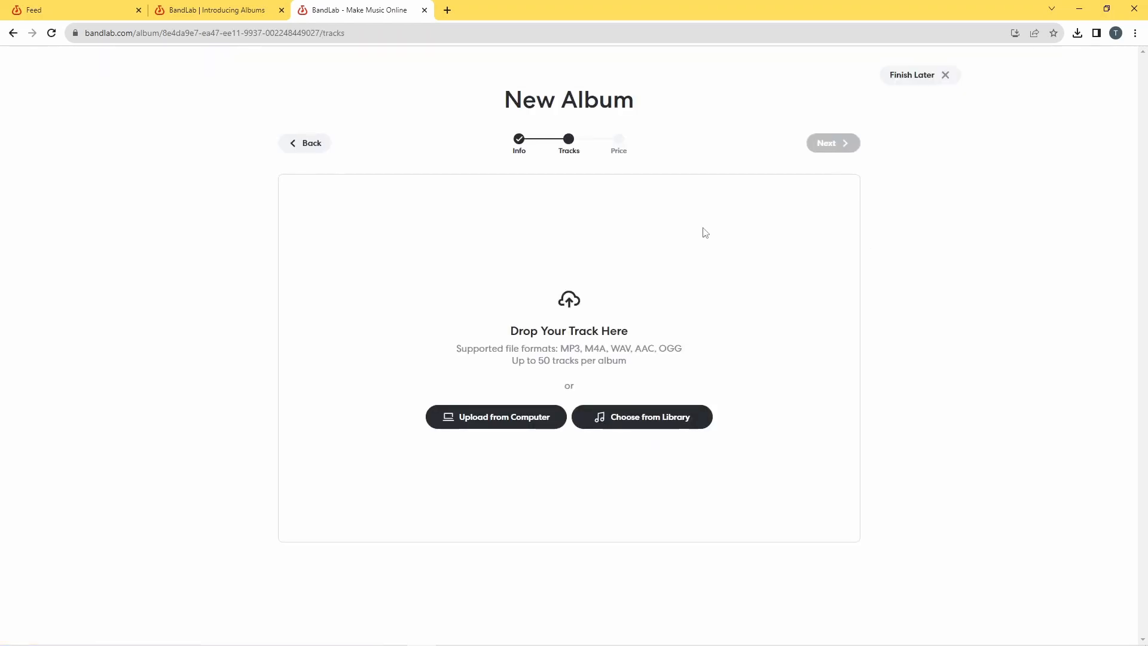
{"action": "mouse_move", "coordinate": [691, 241]}
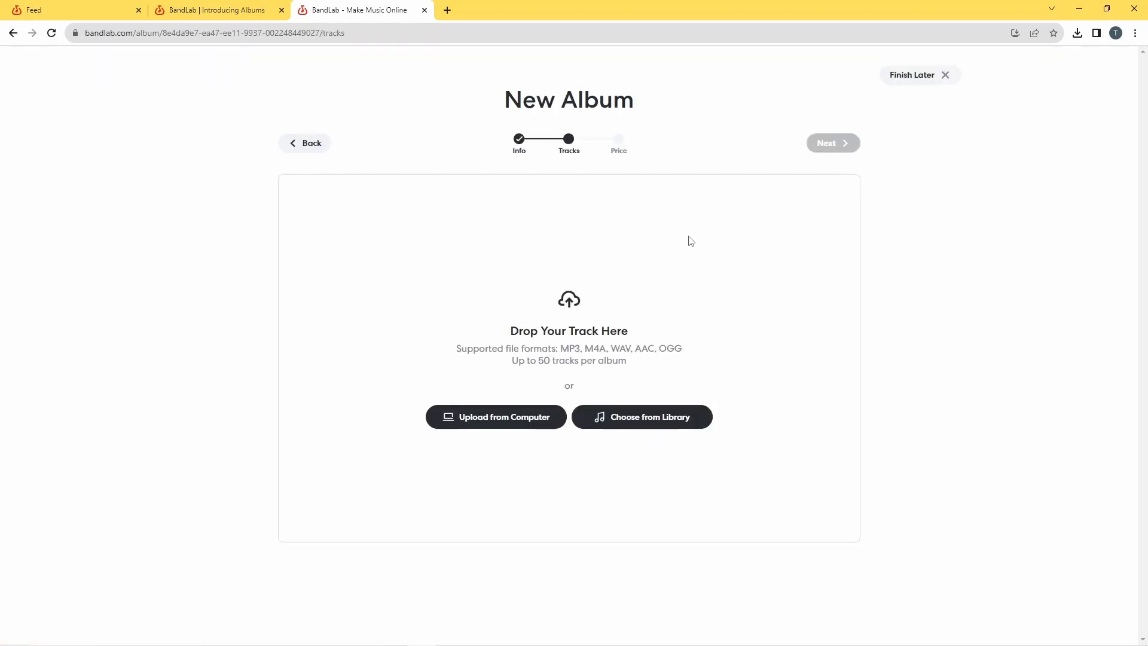
{"action": "mouse_move", "coordinate": [641, 231]}
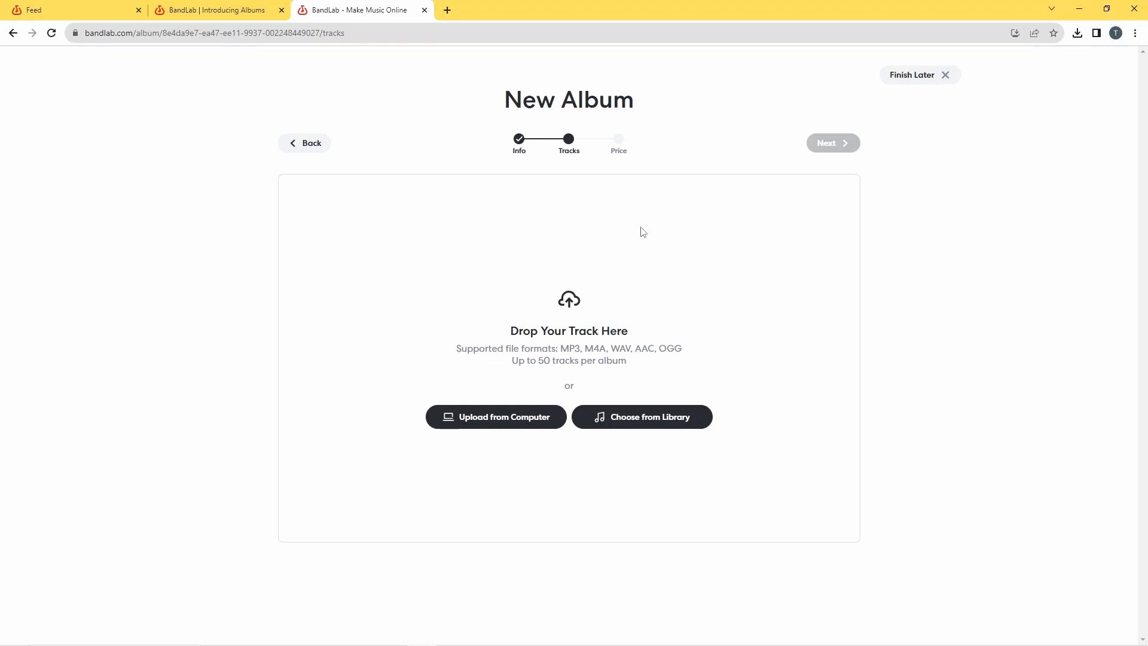
{"action": "mouse_move", "coordinate": [619, 359]}
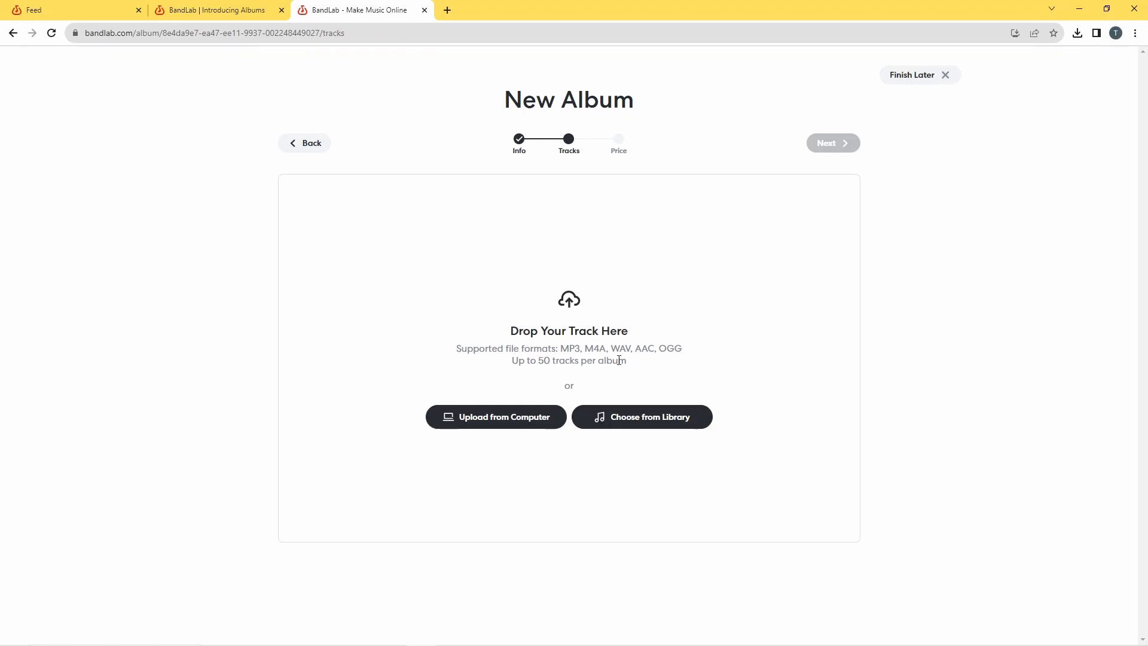
{"action": "mouse_move", "coordinate": [666, 425]}
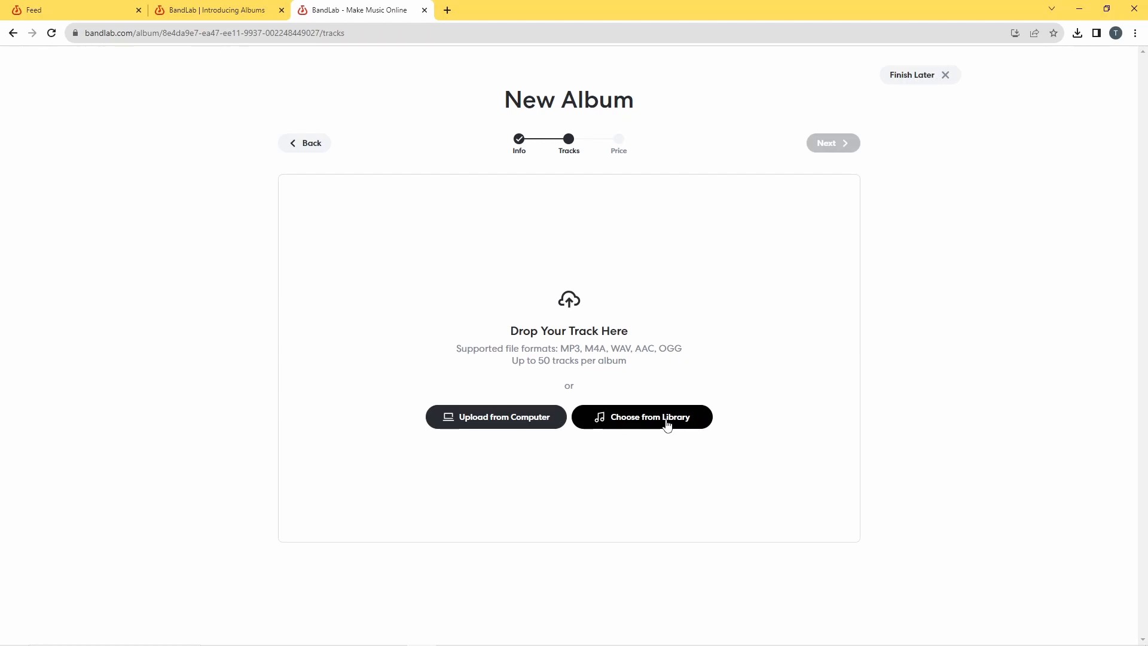
{"action": "mouse_move", "coordinate": [694, 282]}
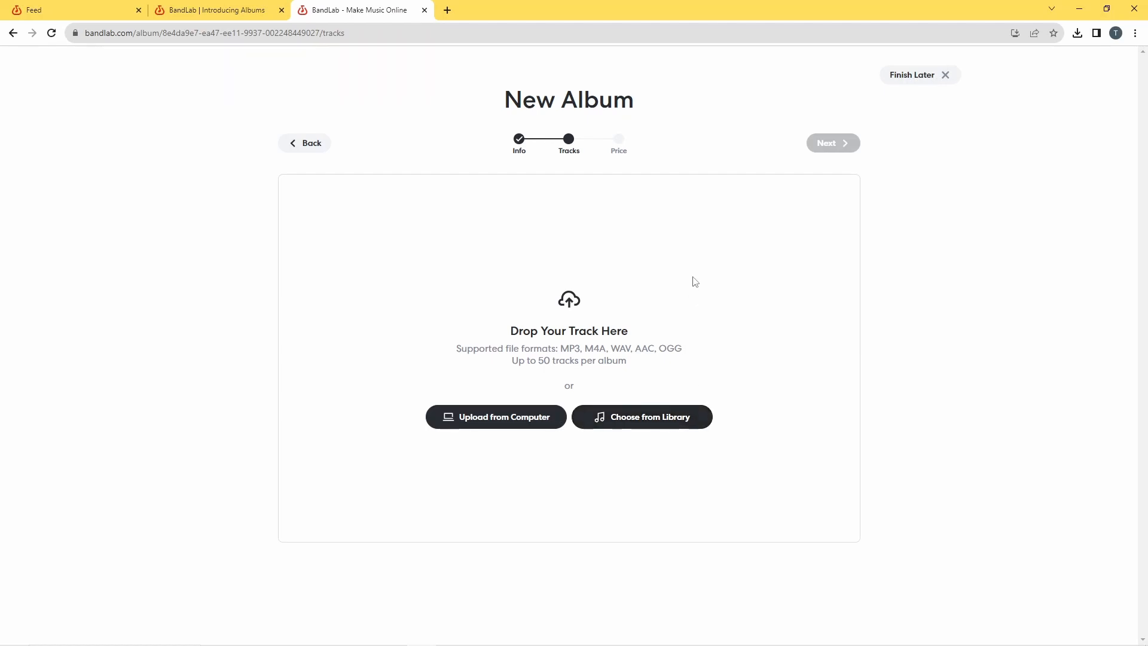
{"action": "mouse_move", "coordinate": [694, 248]}
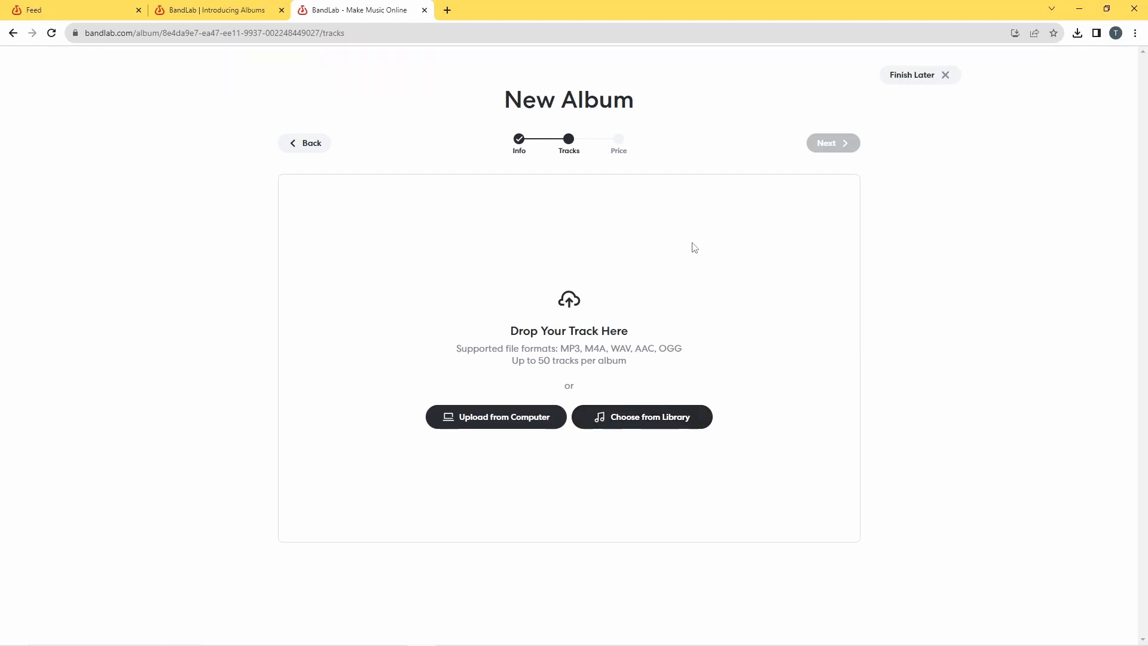
{"action": "mouse_move", "coordinate": [570, 344]}
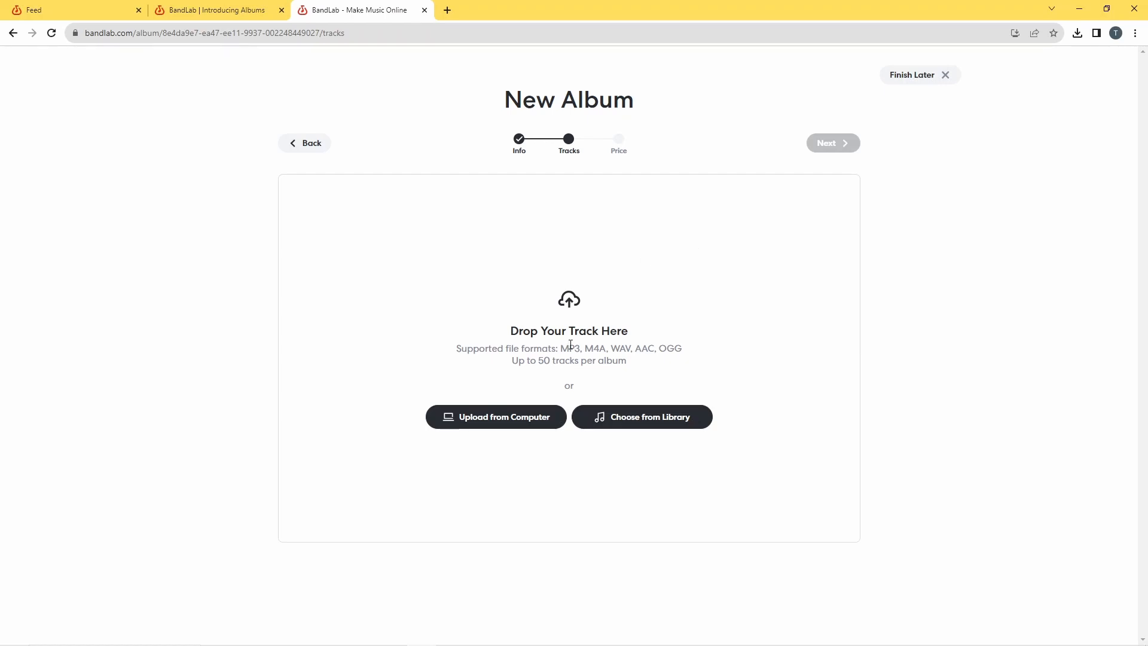
{"action": "mouse_move", "coordinate": [496, 417]}
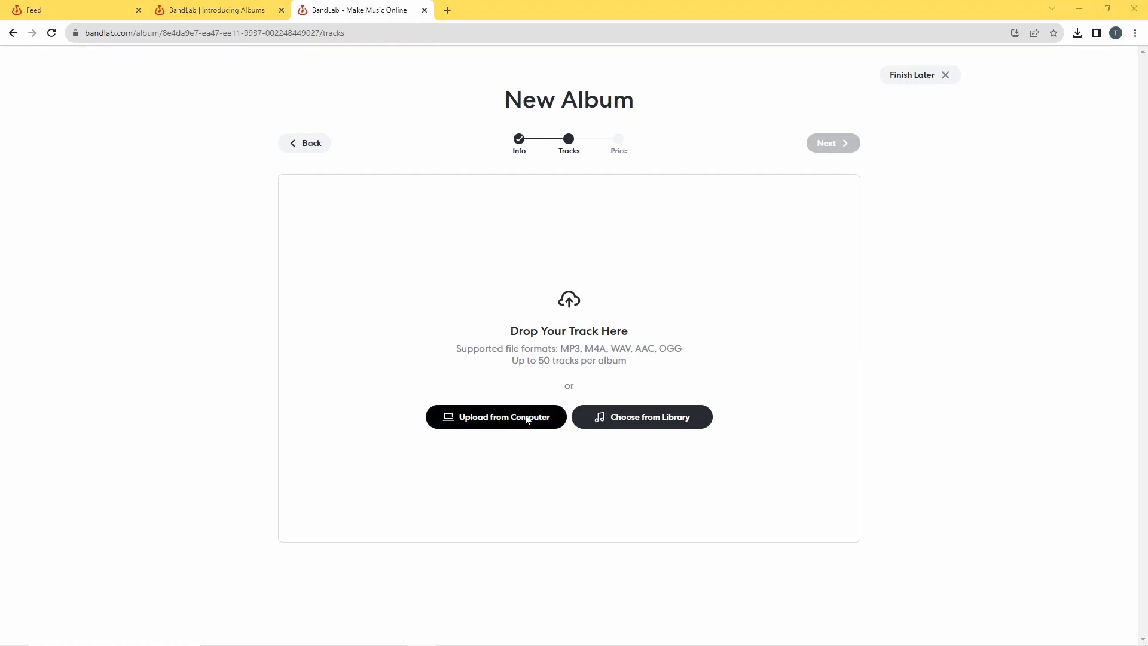
Step: Upload Crow Lovin, Thoughts of You and Hearts Starter WAVs from today's Downloads
{"action": "left_click", "coordinate": [495, 417]}
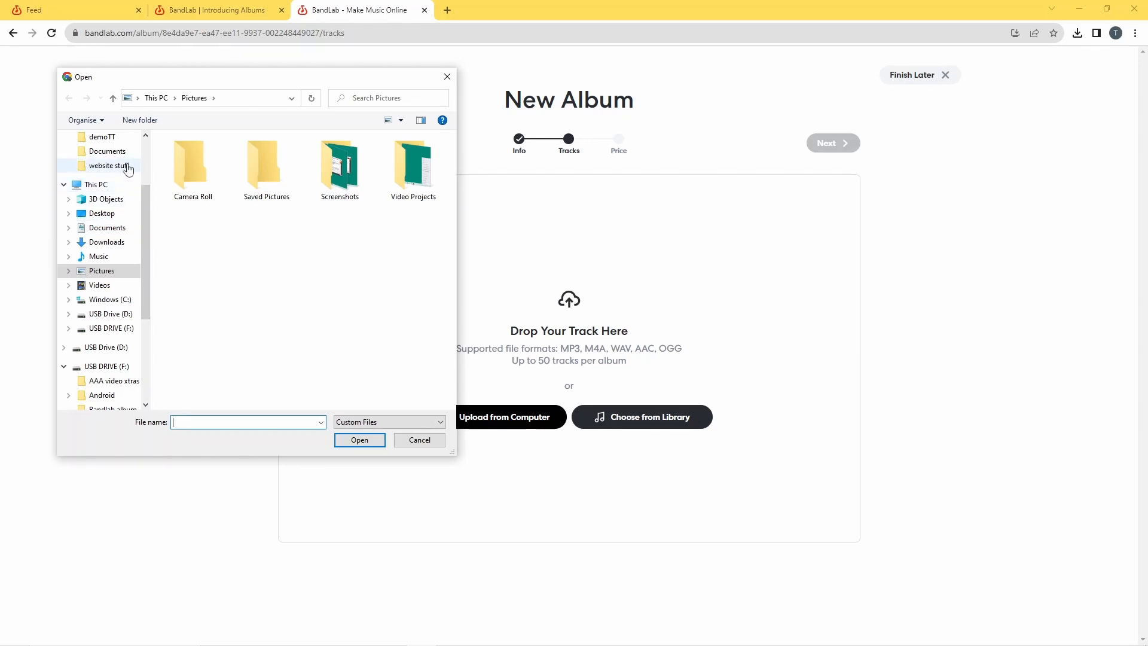
{"action": "scroll", "scroll_direction": "up", "scroll_amount": 3}
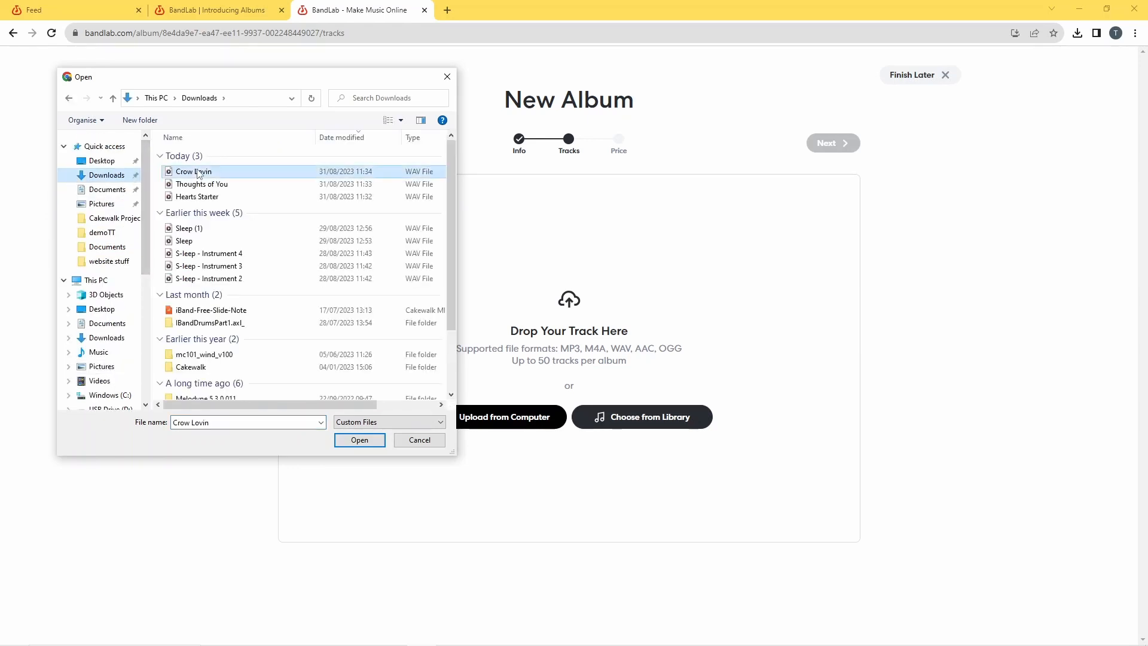
{"action": "mouse_move", "coordinate": [201, 184]}
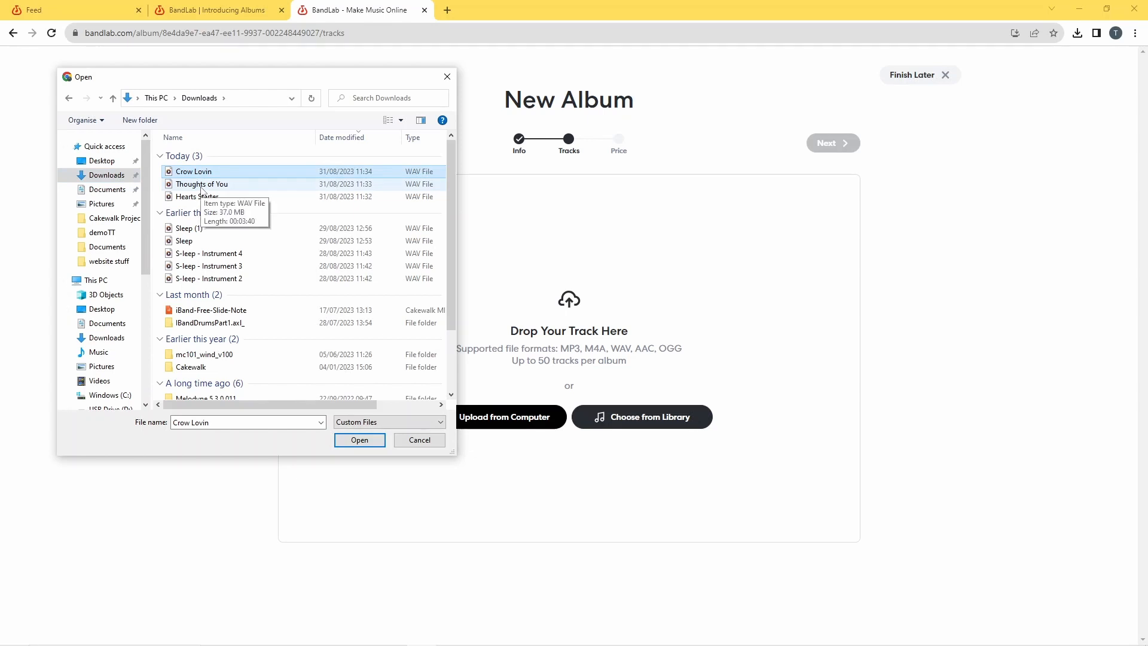
{"action": "left_click", "coordinate": [197, 197]}
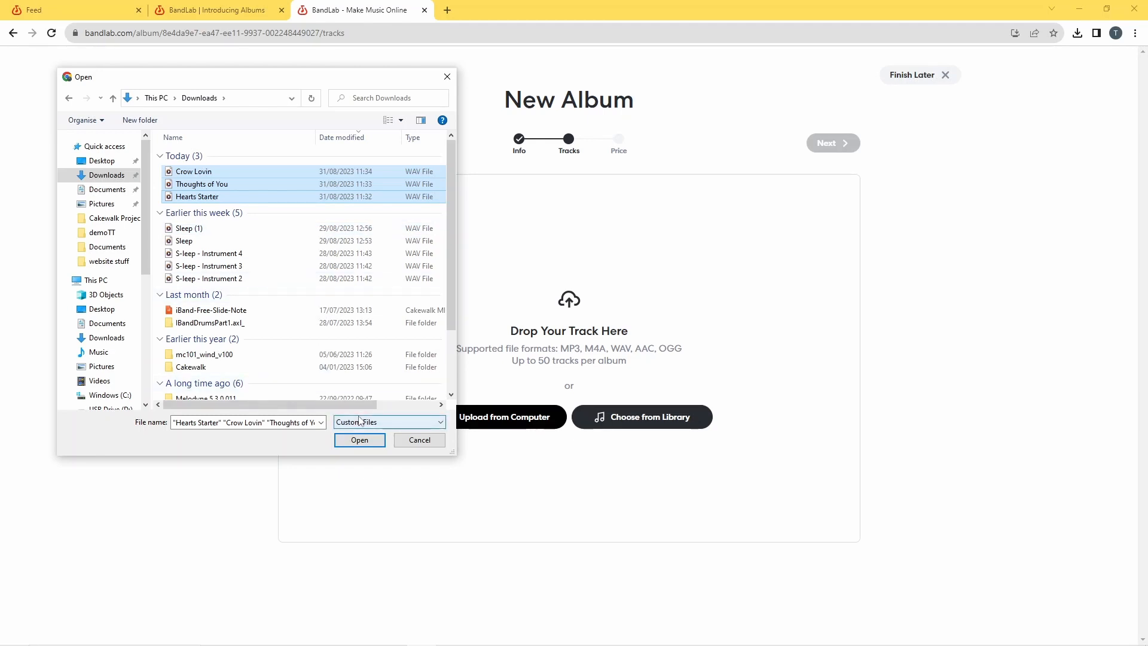
{"action": "left_click", "coordinate": [358, 440]}
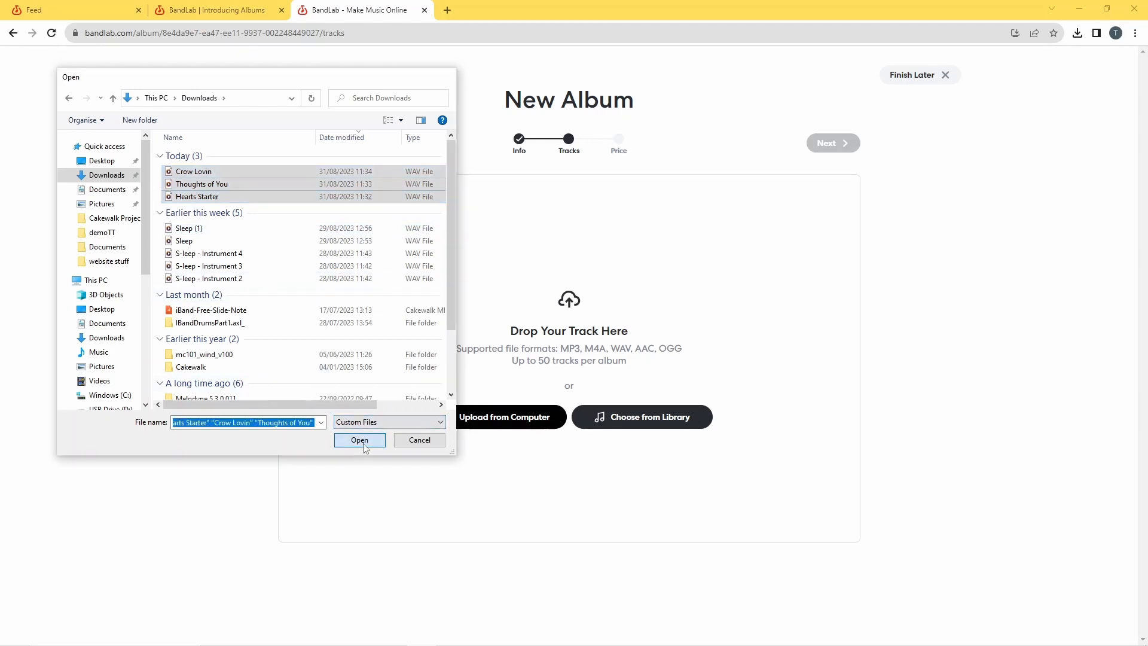
{"action": "left_click", "coordinate": [360, 440]}
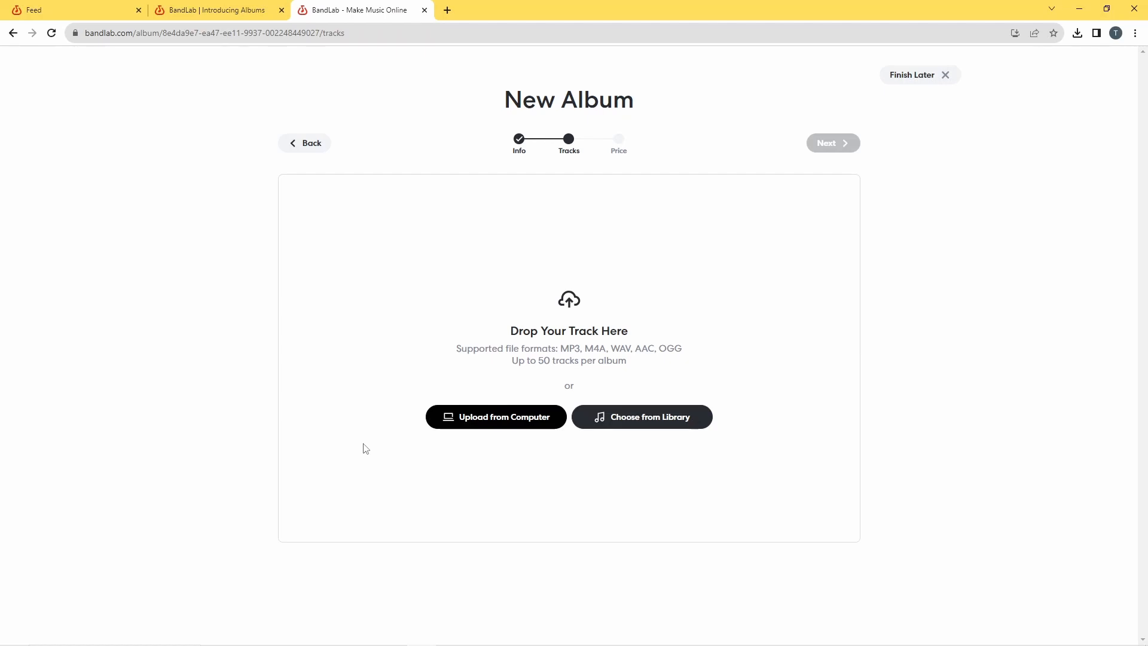
Step: Let the three uploads, Hearts Starter, Thoughts of You and Crow Lovin, begin processing
{"action": "left_click", "coordinate": [495, 416]}
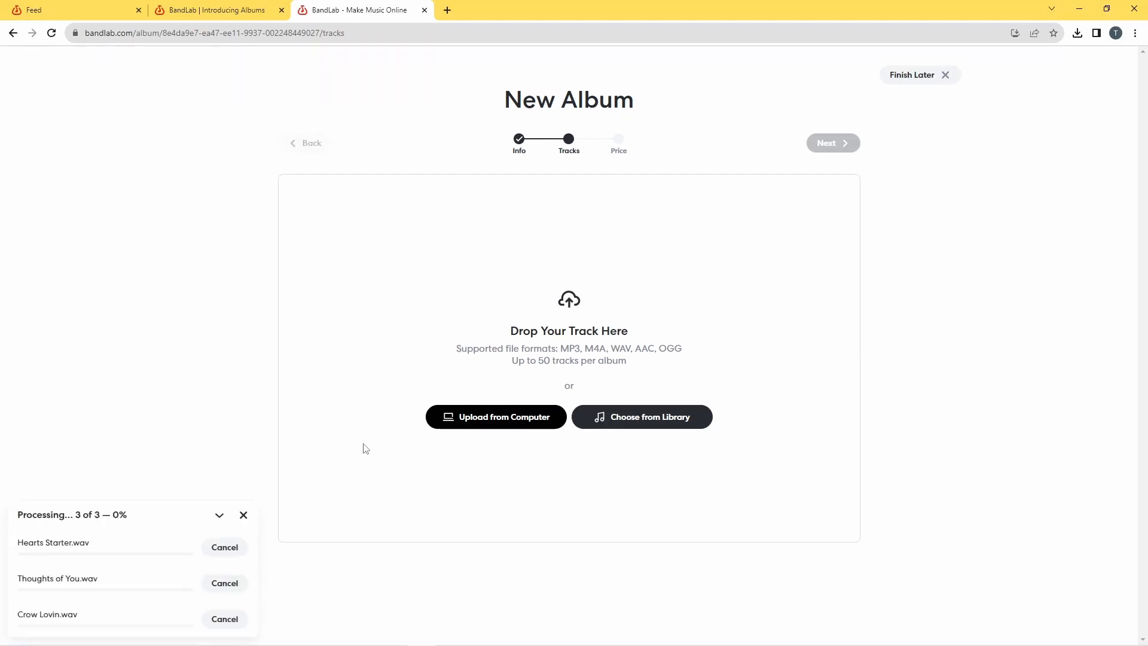
{"action": "mouse_move", "coordinate": [165, 509]}
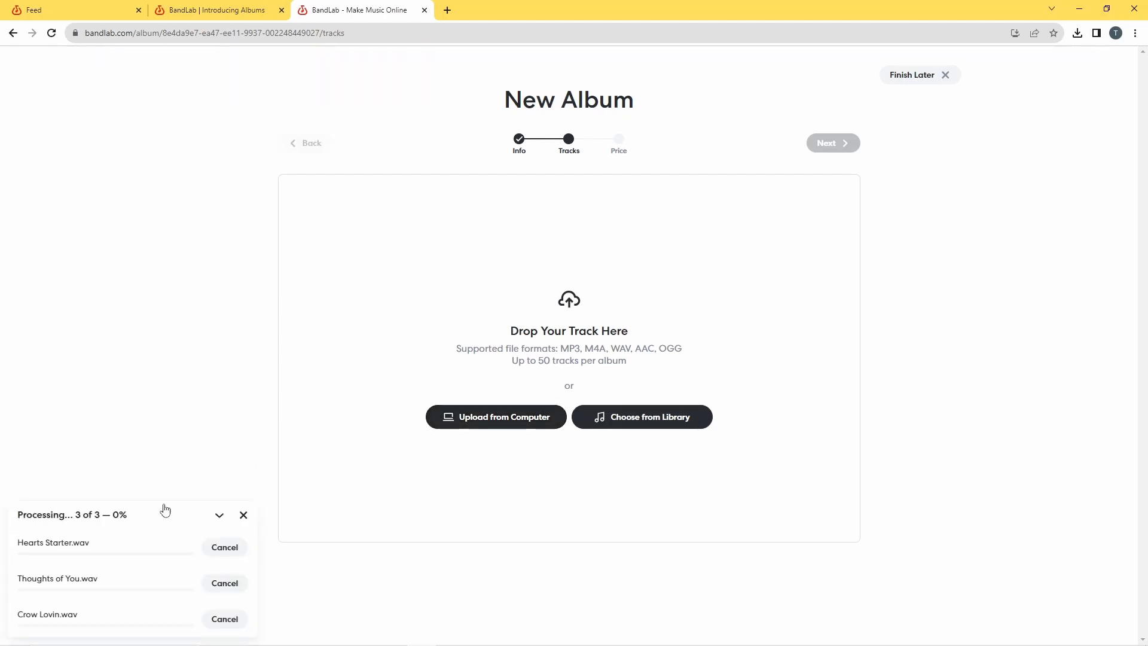
{"action": "mouse_move", "coordinate": [365, 512]}
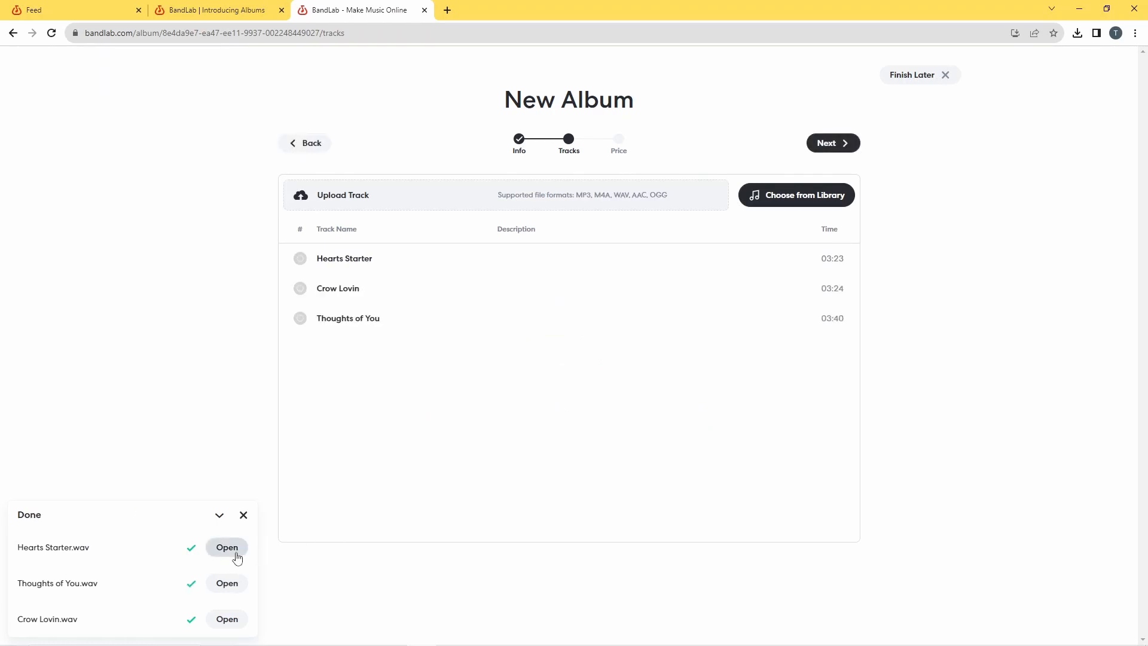
{"action": "mouse_move", "coordinate": [260, 509]}
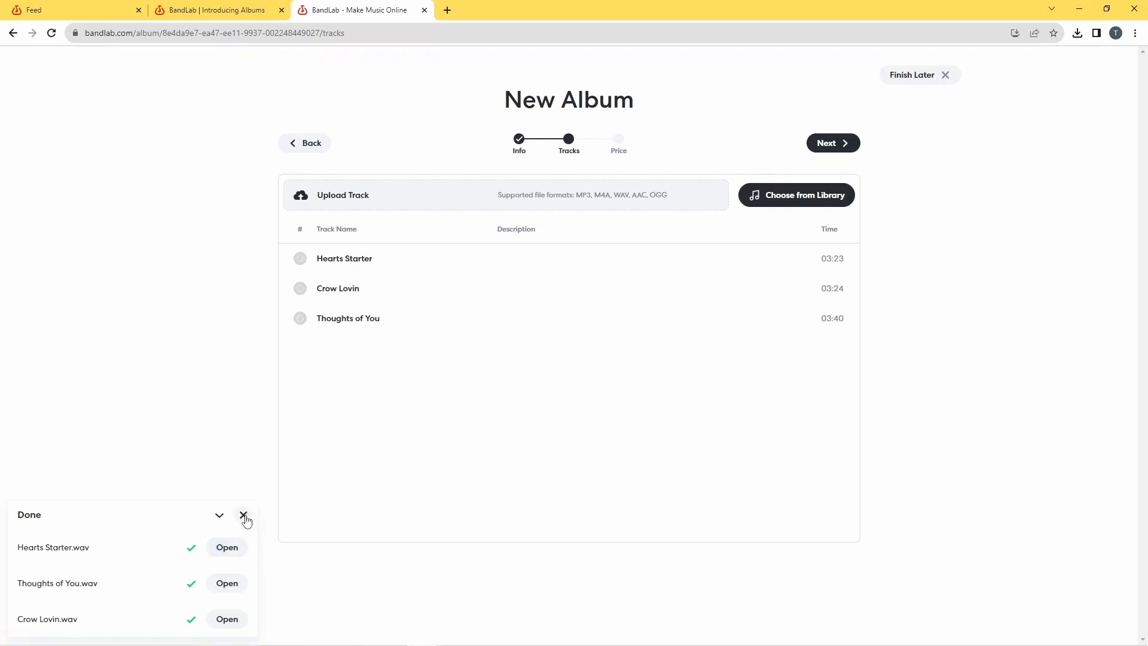
Step: Dismiss the finished upload panel, leaving all three tracks listed on the album
{"action": "left_click", "coordinate": [244, 515]}
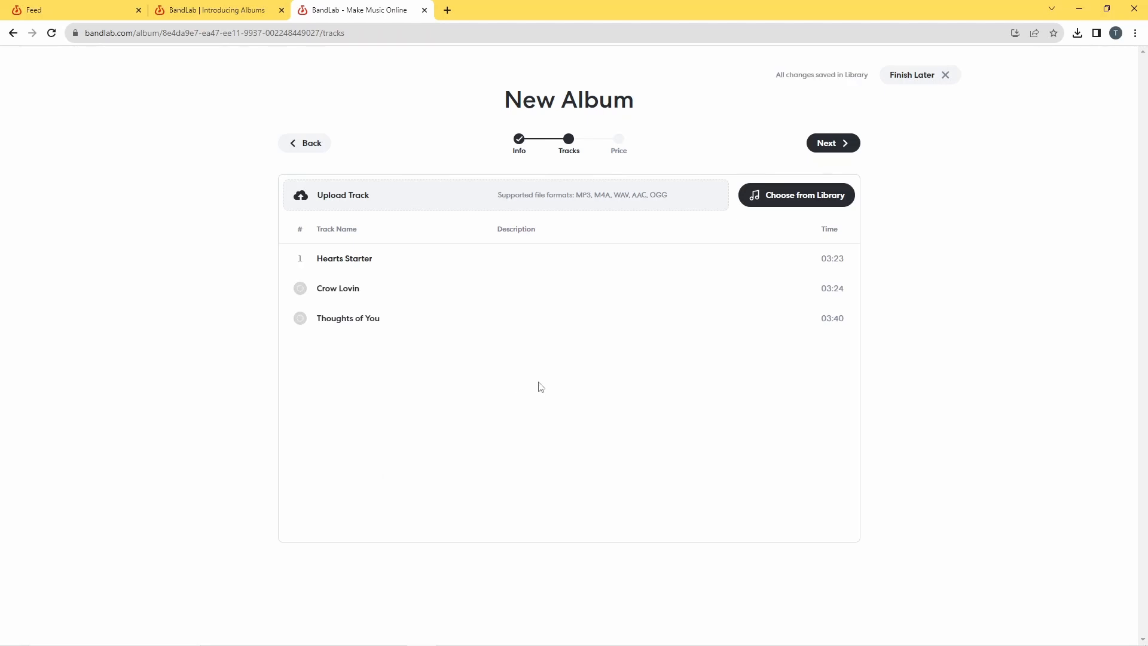
{"action": "mouse_move", "coordinate": [380, 325]}
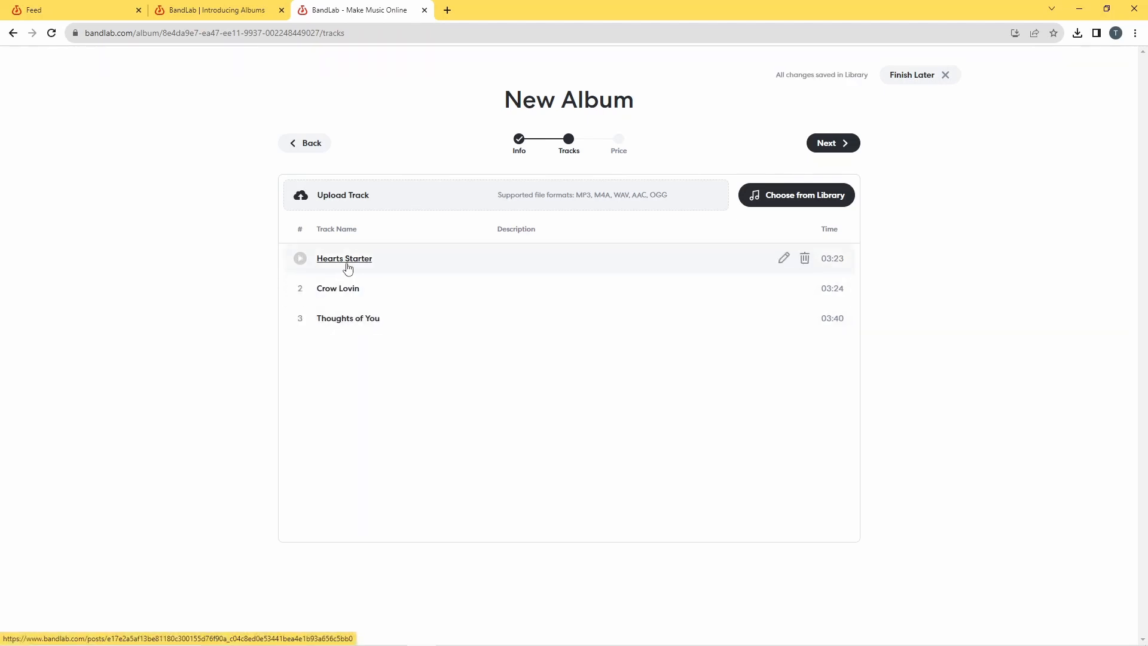
{"action": "mouse_move", "coordinate": [459, 263]}
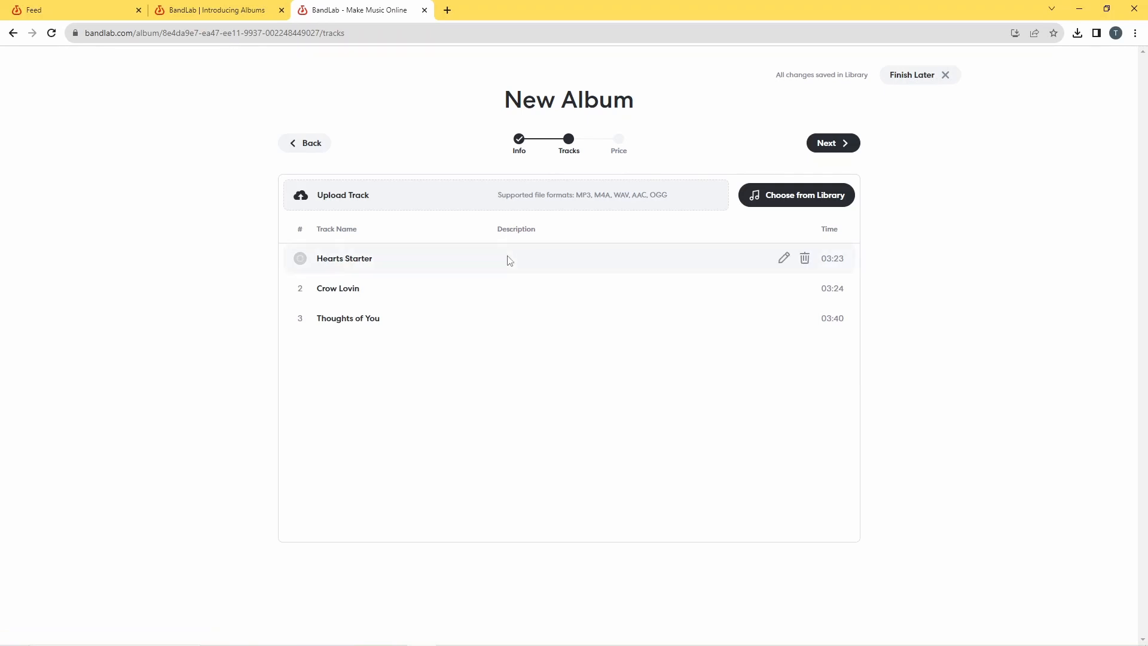
{"action": "left_click", "coordinate": [300, 258]}
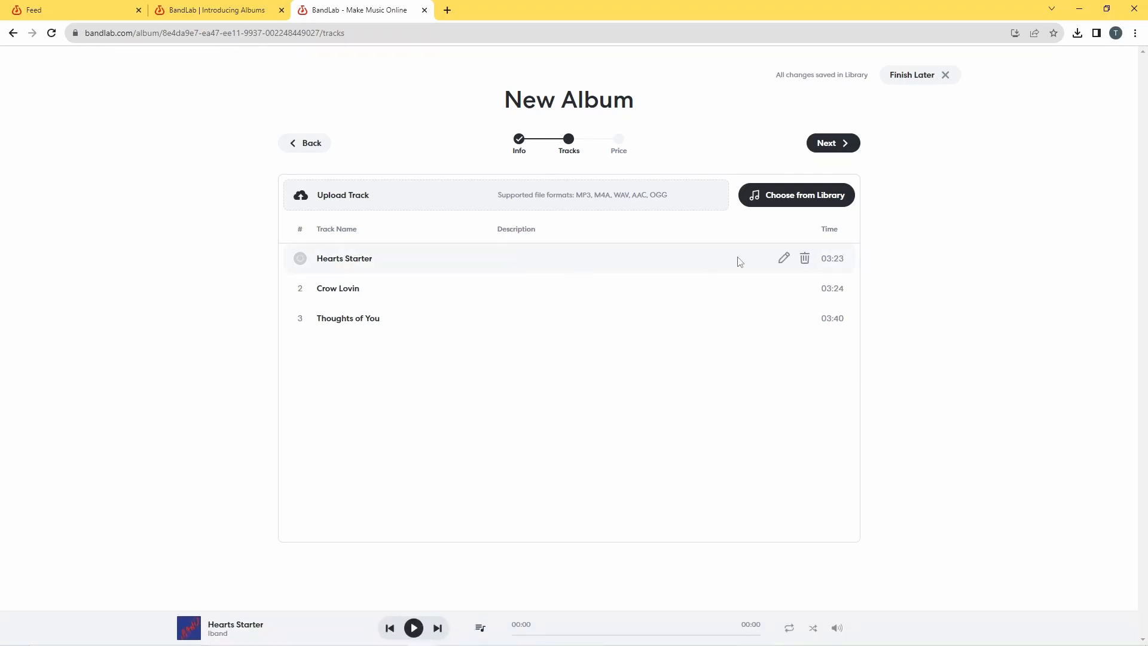
{"action": "mouse_move", "coordinate": [783, 259]}
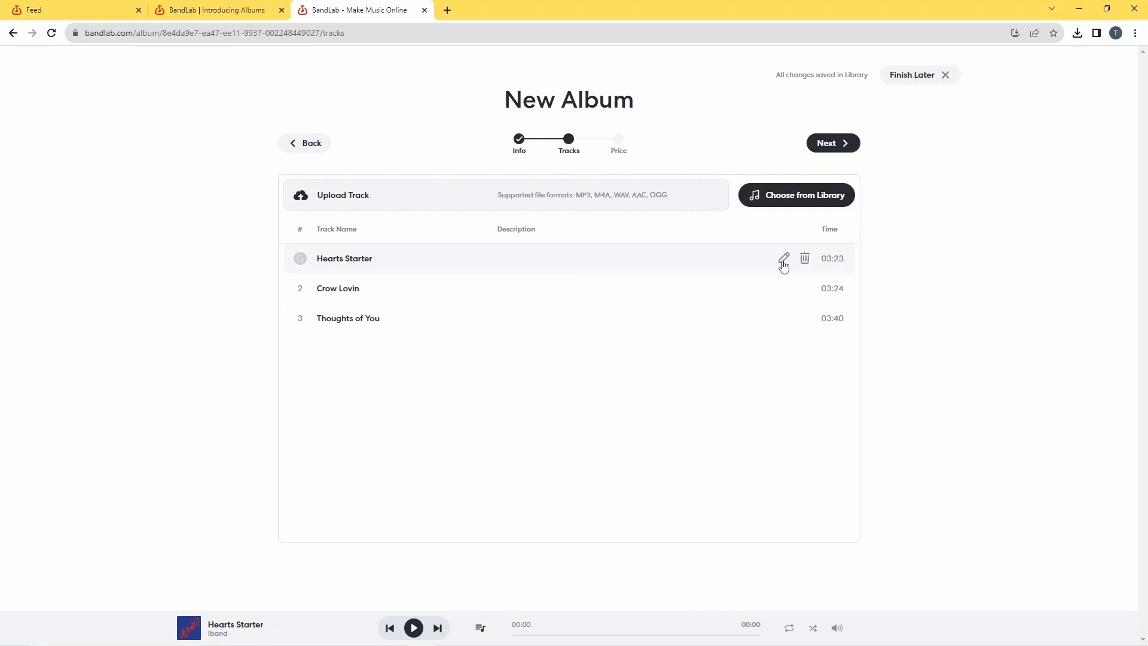
{"action": "mouse_move", "coordinate": [783, 262]}
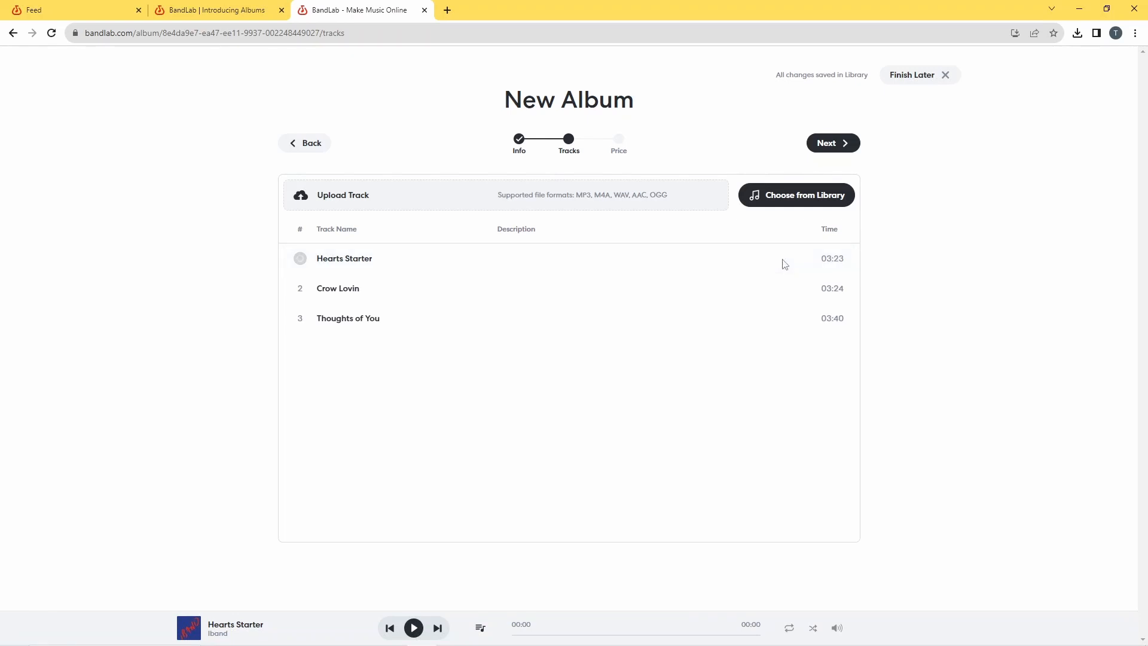
Step: Open Edit Track for Hearts Starter and put the caret in its Track Name
{"action": "left_click", "coordinate": [344, 258]}
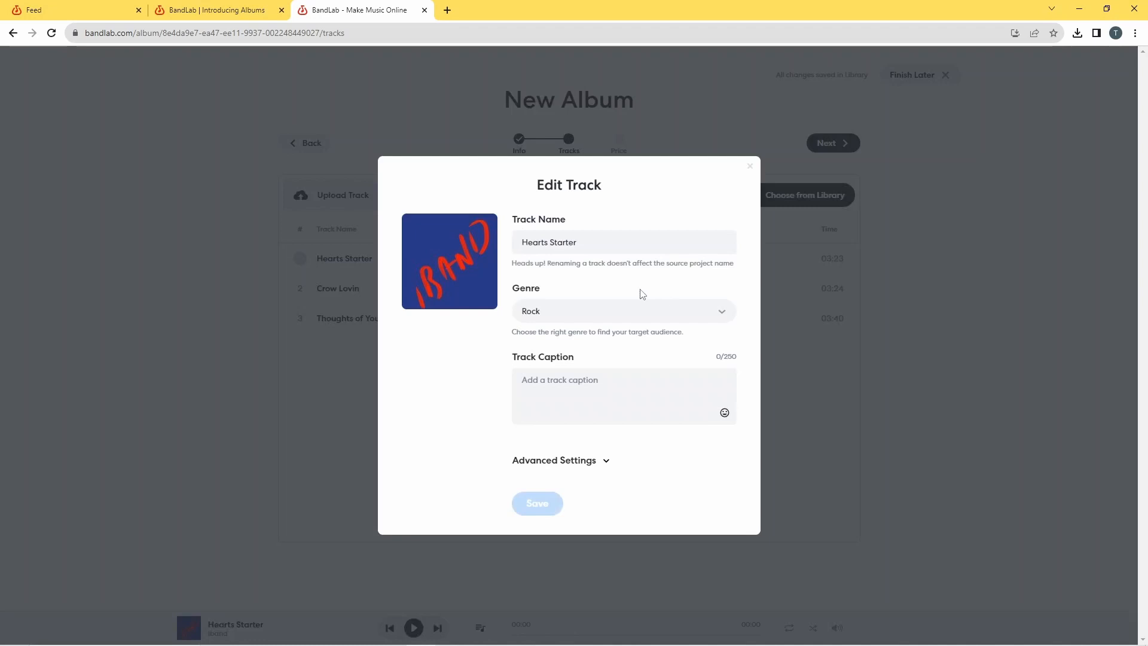
{"action": "mouse_move", "coordinate": [608, 296]}
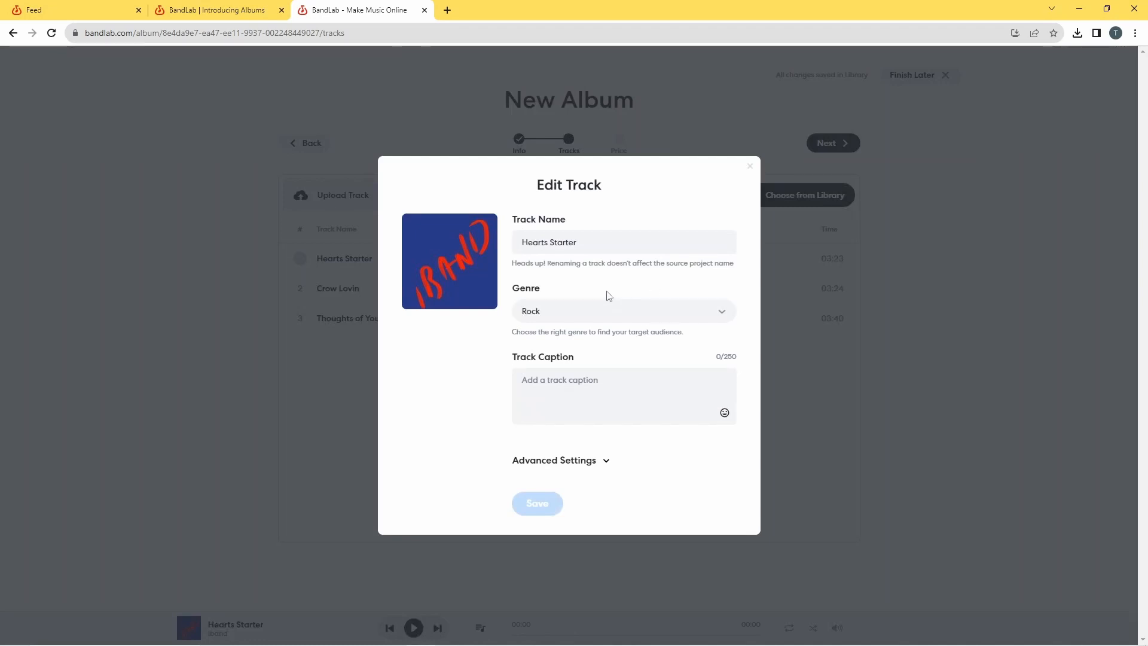
{"action": "left_click", "coordinate": [623, 242]}
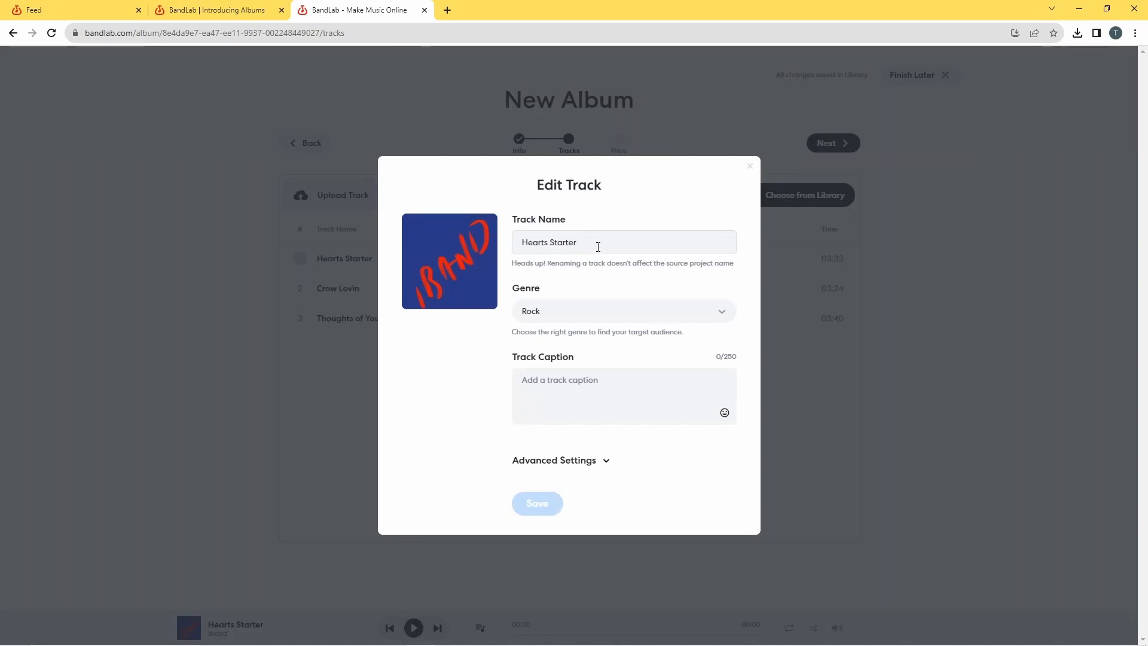
{"action": "left_click", "coordinate": [623, 241]}
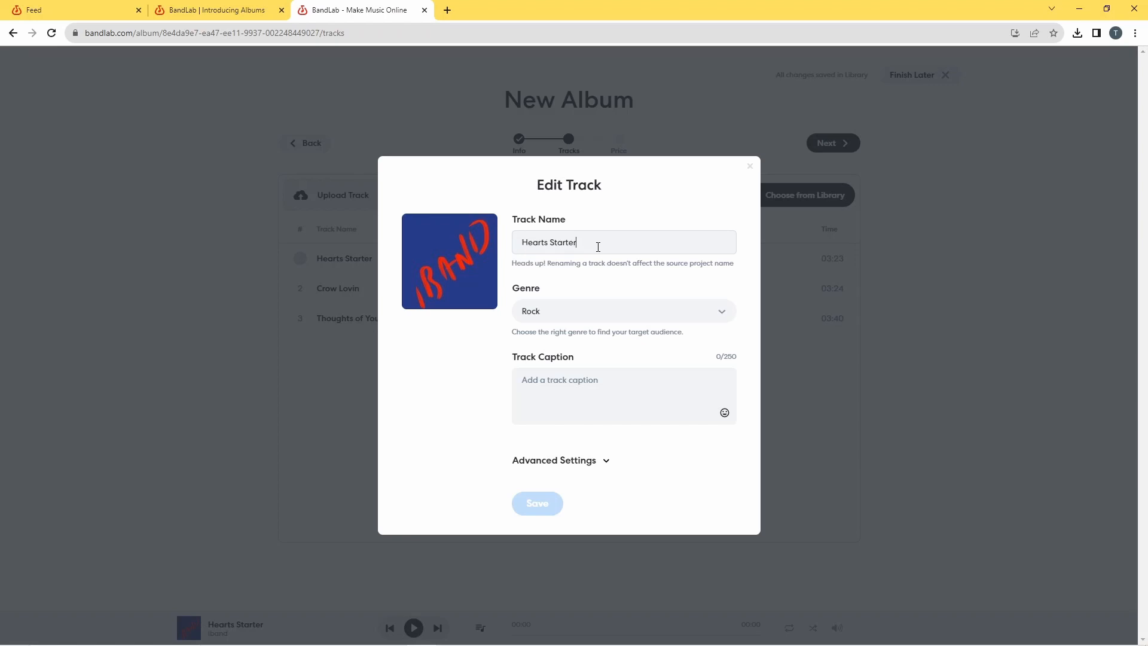
{"action": "mouse_move", "coordinate": [571, 315]}
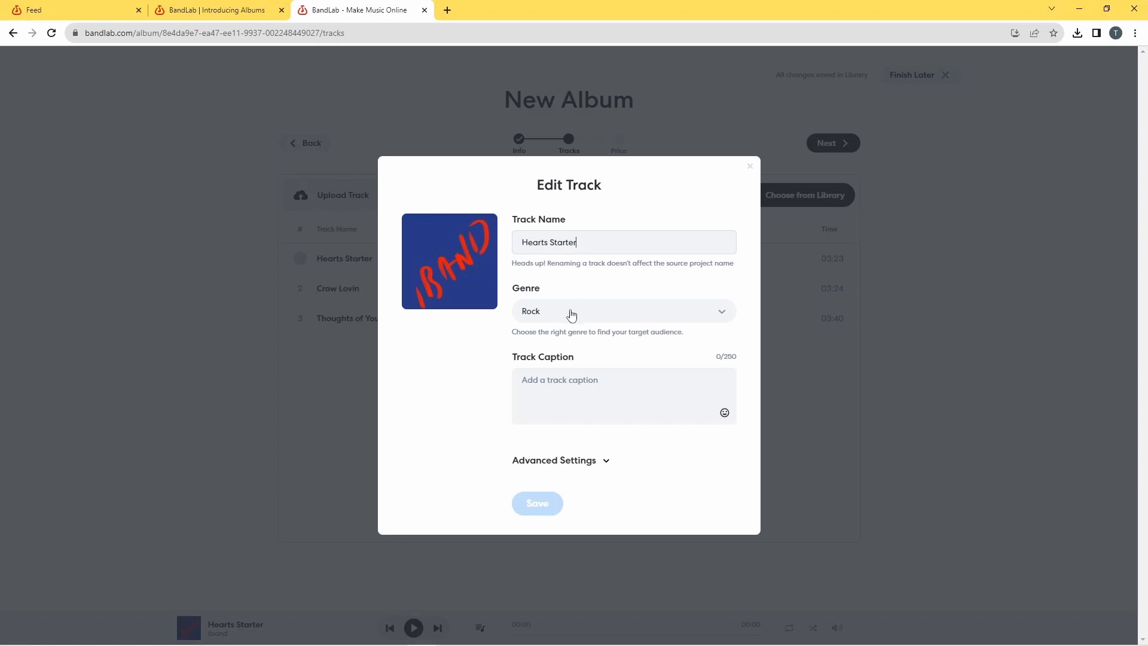
{"action": "mouse_move", "coordinate": [570, 316]}
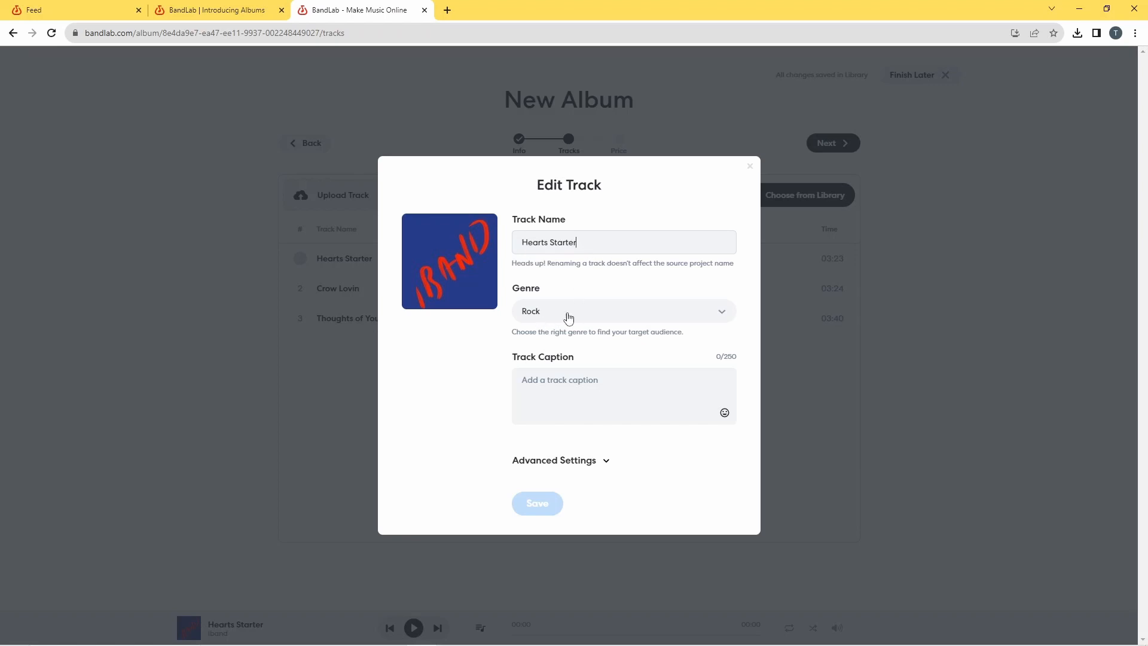
{"action": "mouse_move", "coordinate": [621, 306]}
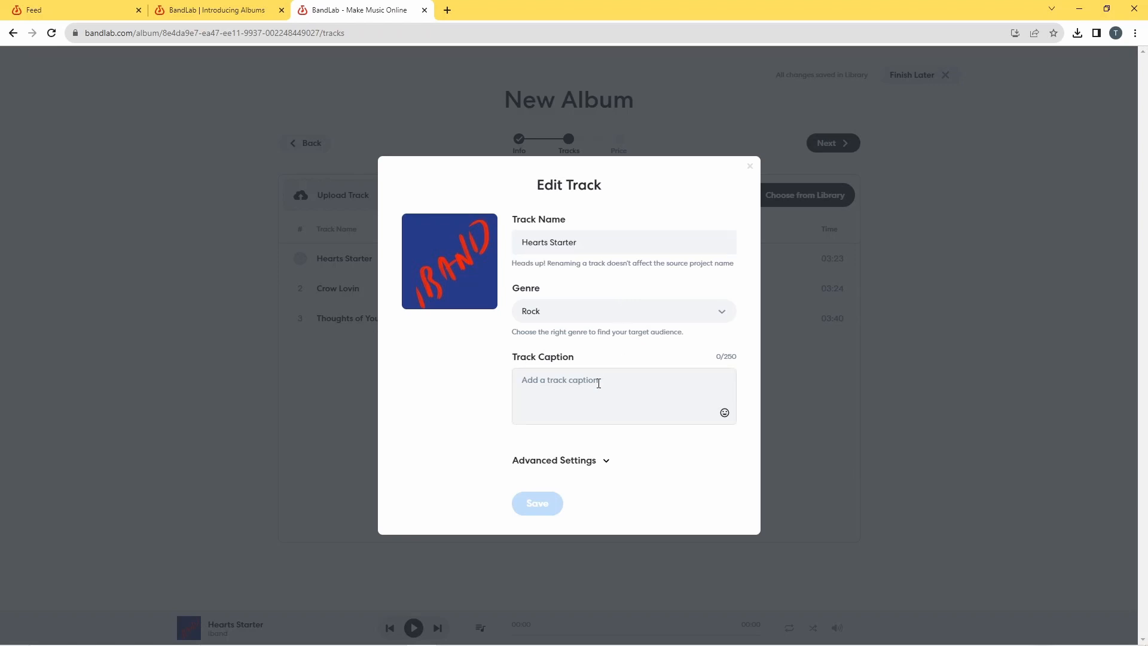
{"action": "mouse_move", "coordinate": [611, 460]}
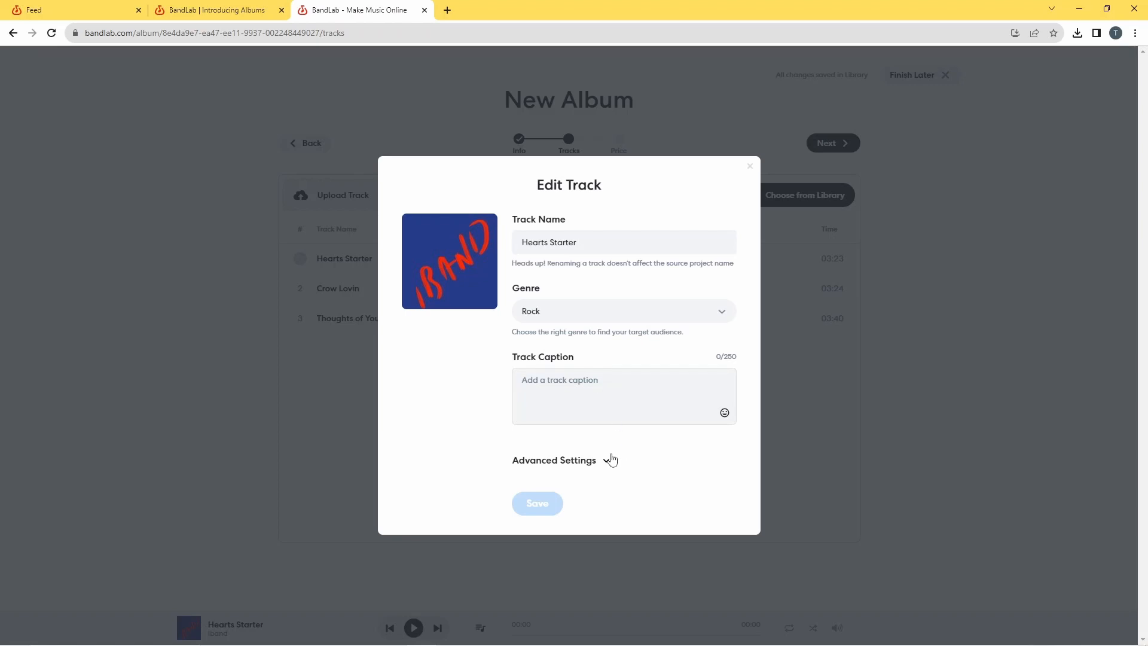
{"action": "mouse_move", "coordinate": [606, 465]}
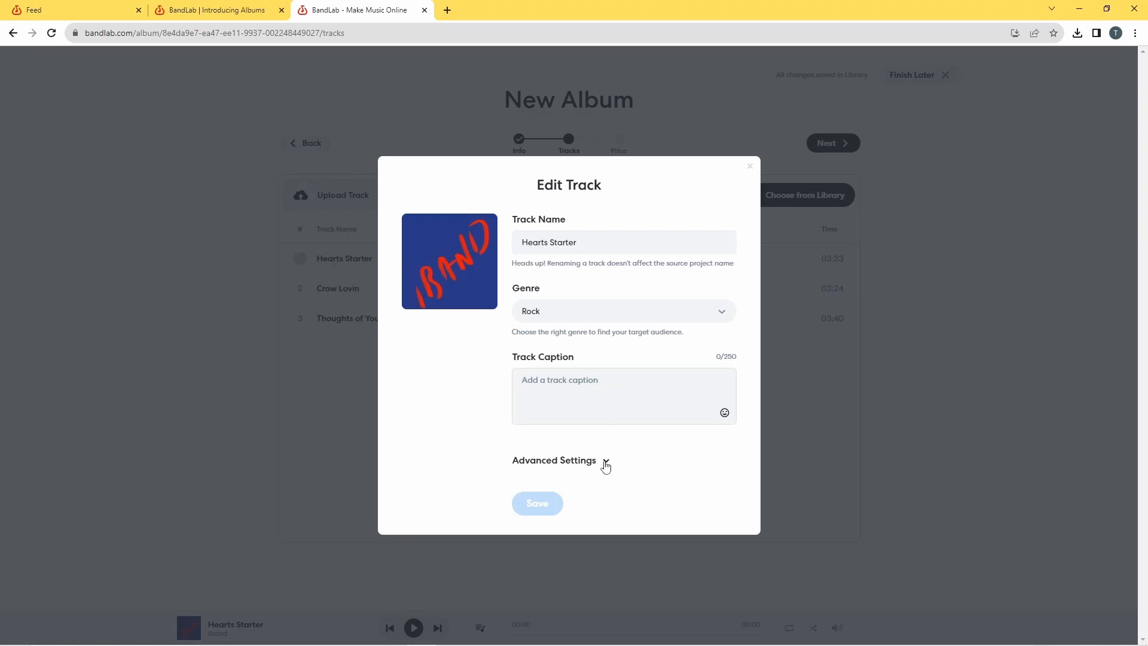
Step: Save Hearts Starter's details with Explicit Content off and Unlisted on
{"action": "left_click", "coordinate": [604, 459]}
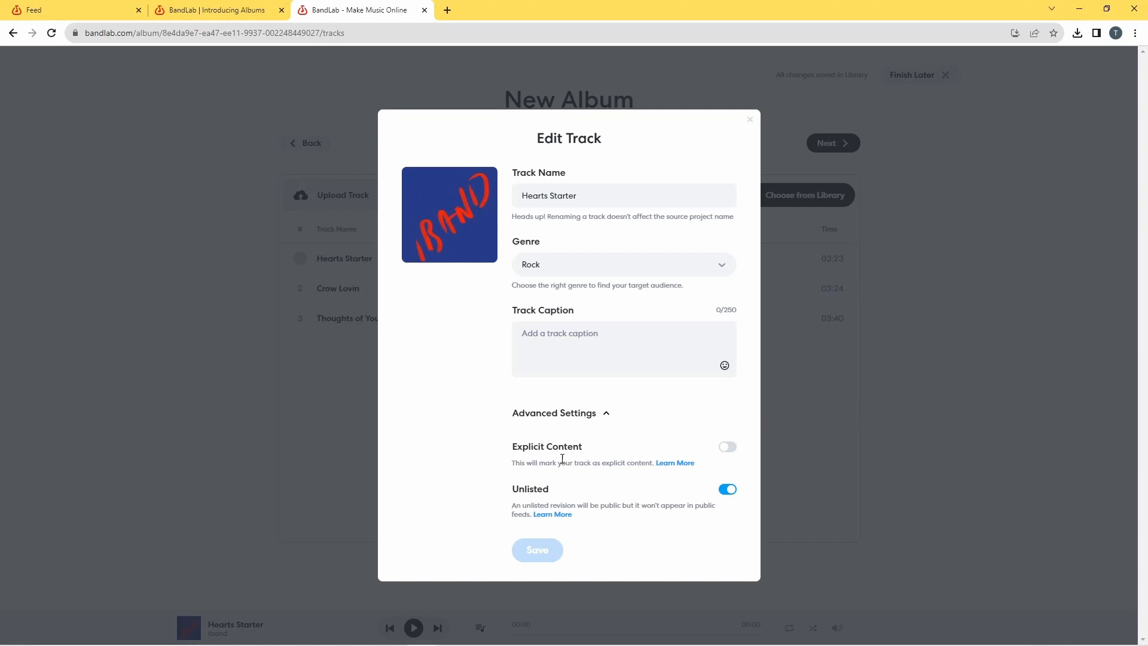
{"action": "mouse_move", "coordinate": [604, 458]}
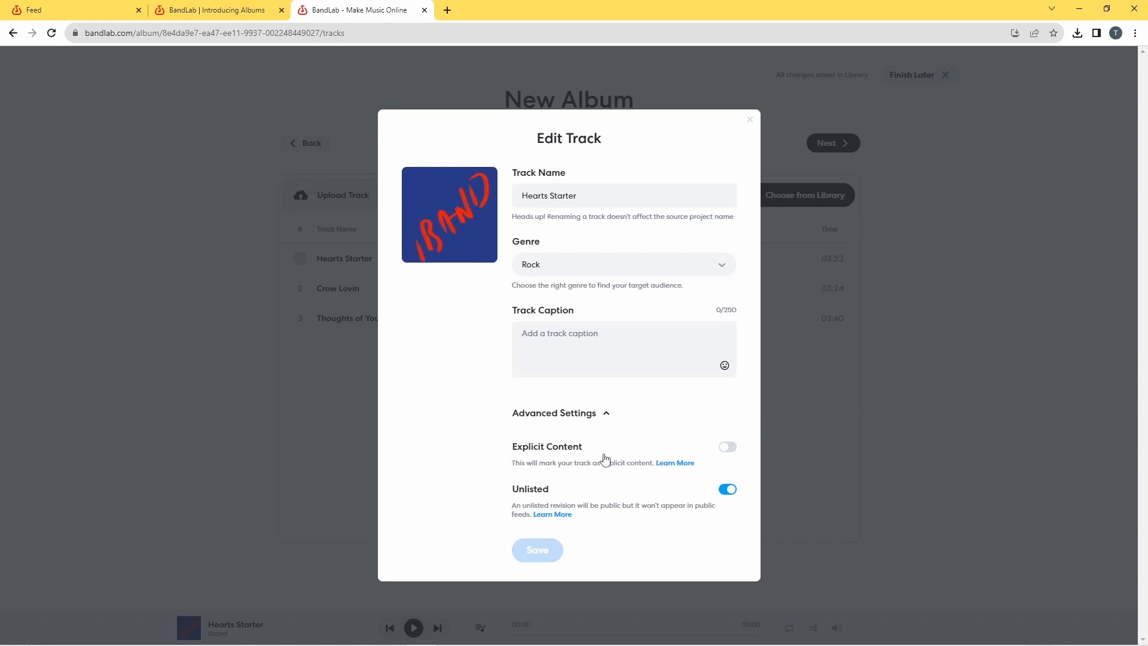
{"action": "mouse_move", "coordinate": [740, 458]}
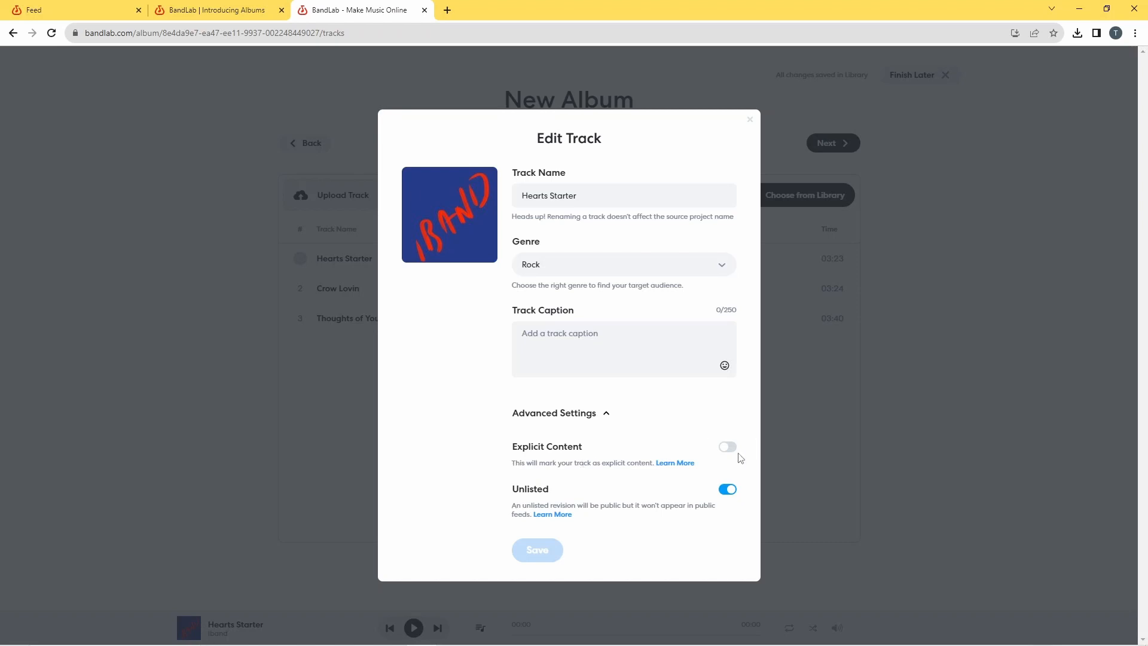
{"action": "mouse_move", "coordinate": [809, 450]}
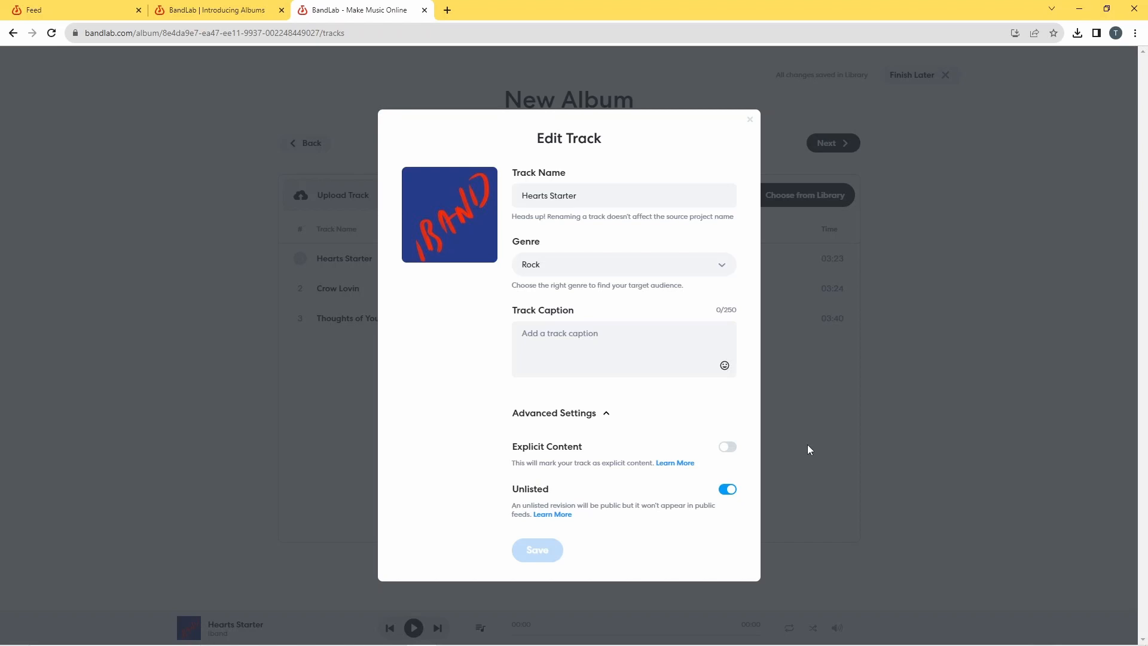
{"action": "mouse_move", "coordinate": [731, 452]}
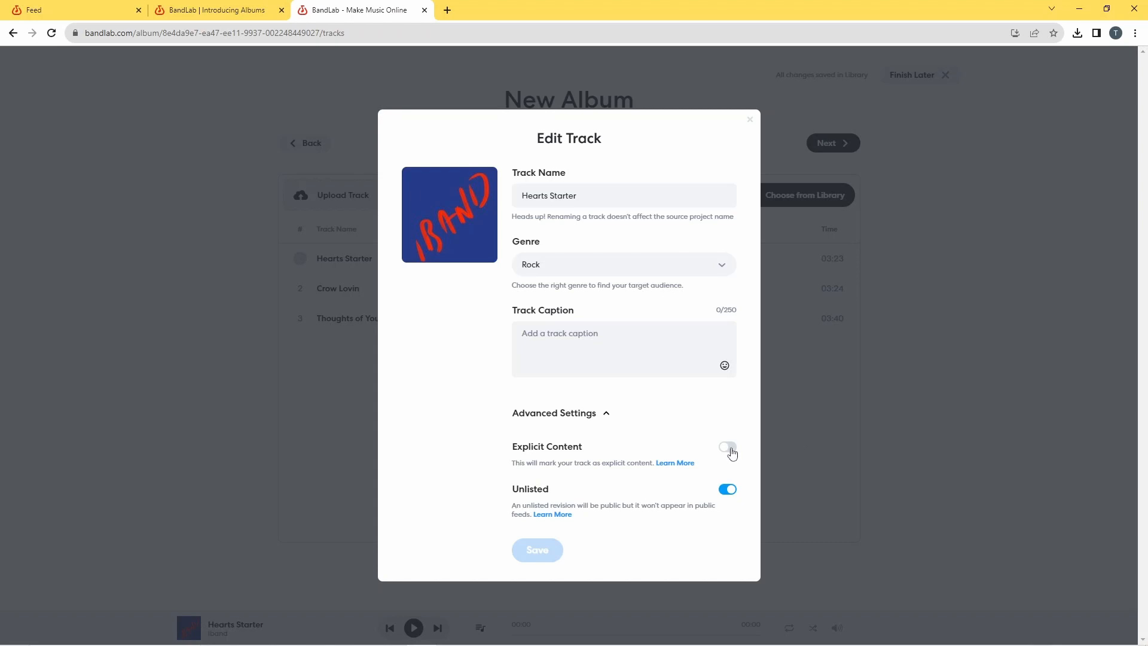
{"action": "mouse_move", "coordinate": [738, 456]}
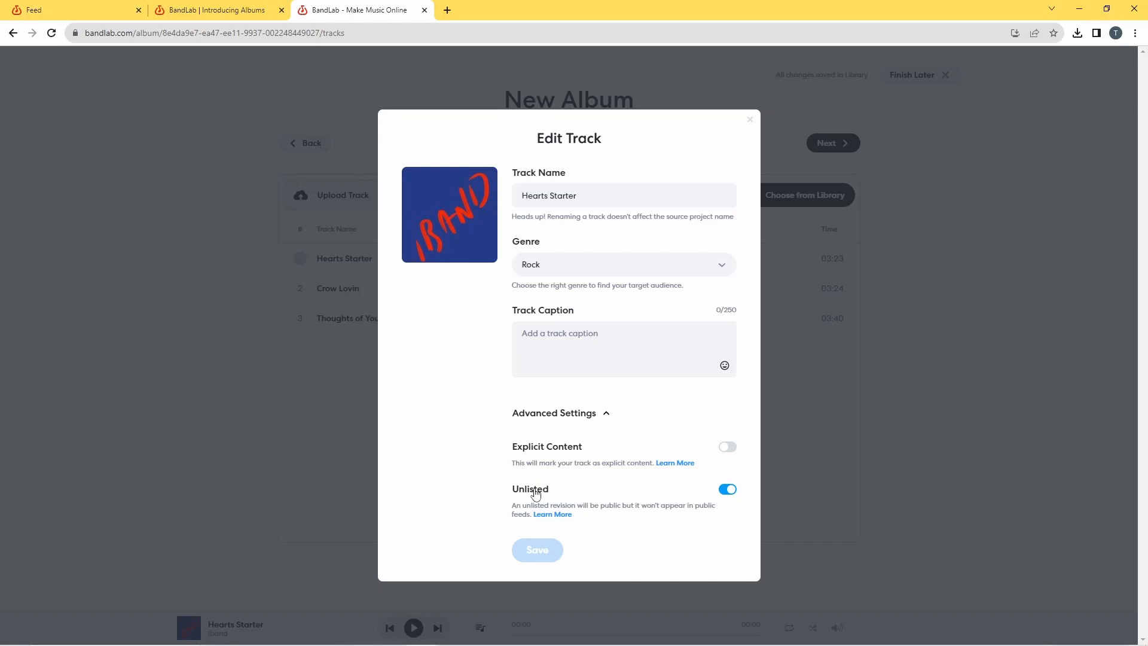
{"action": "mouse_move", "coordinate": [692, 492]}
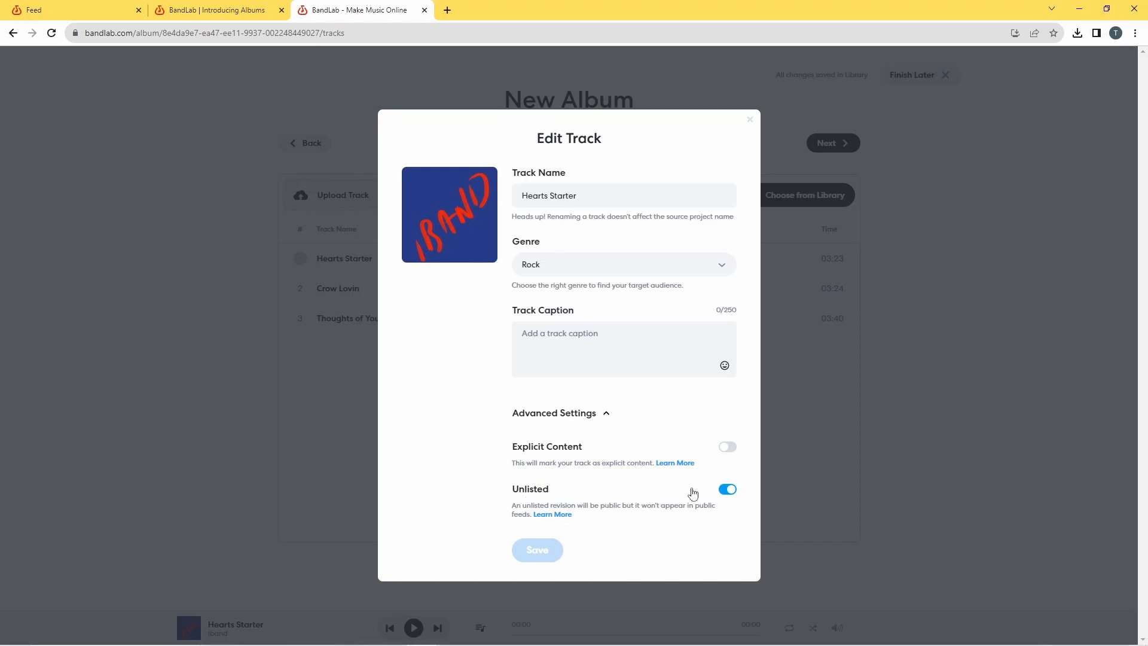
{"action": "mouse_move", "coordinate": [578, 500]}
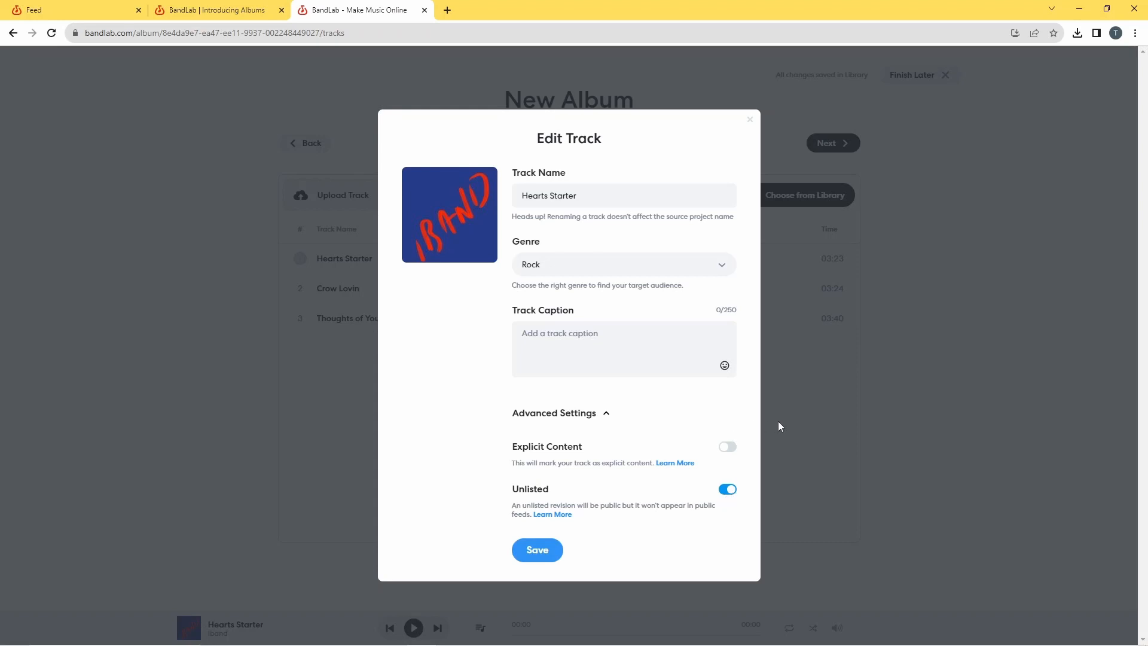
{"action": "mouse_move", "coordinate": [739, 485]}
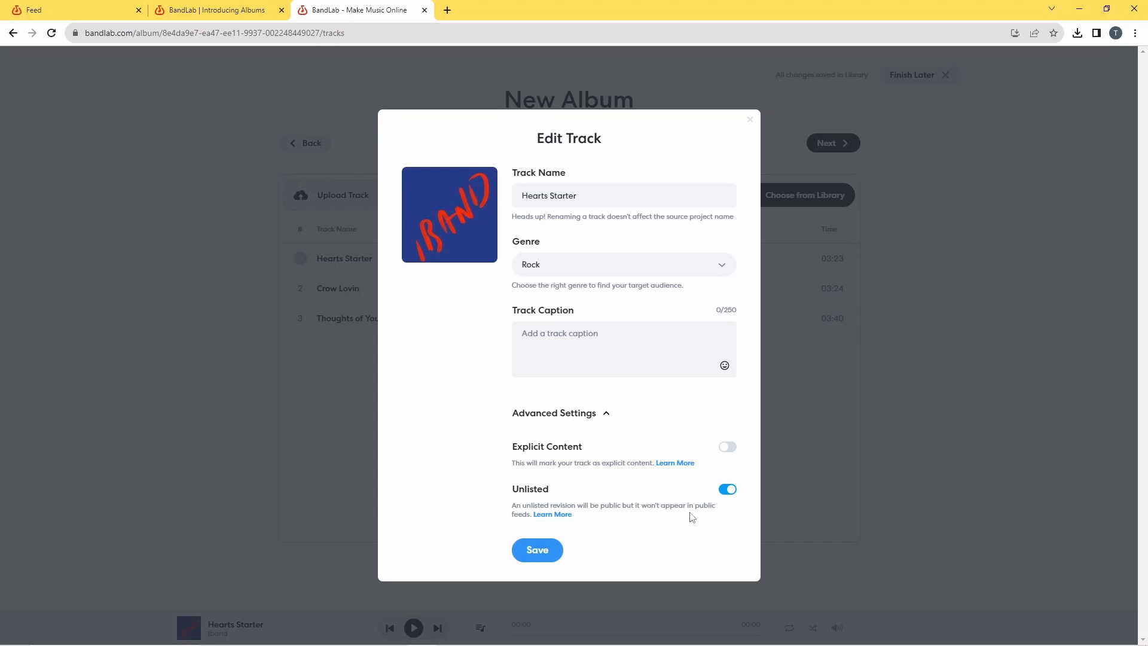
{"action": "mouse_move", "coordinate": [537, 550]}
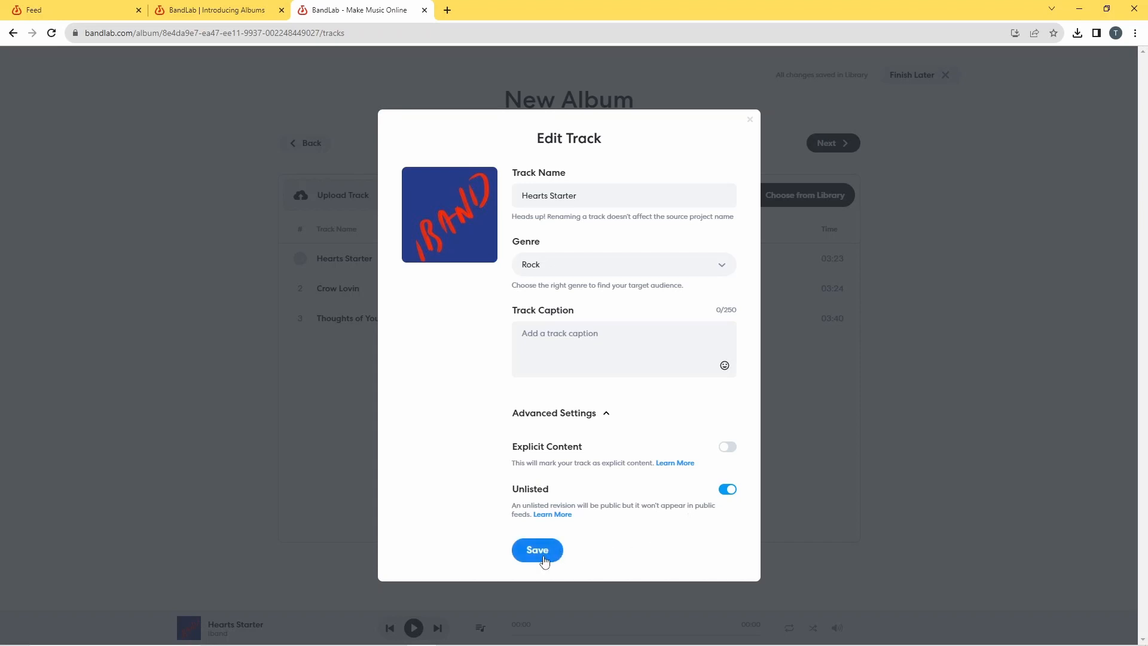
{"action": "left_click", "coordinate": [537, 550]}
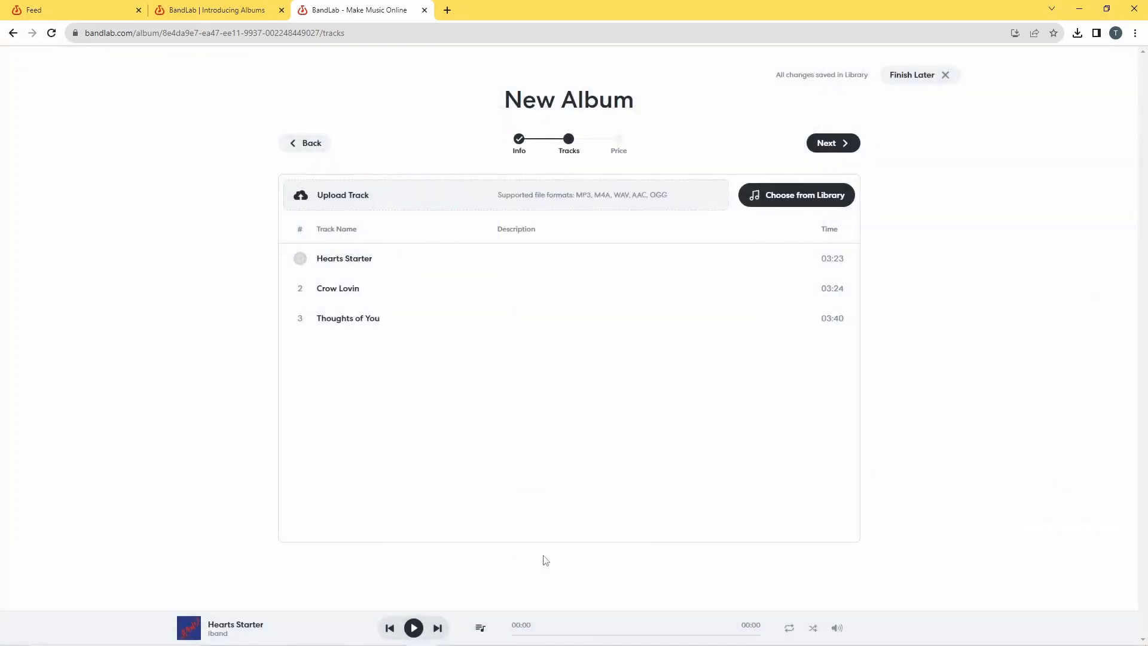
{"action": "mouse_move", "coordinate": [522, 274]}
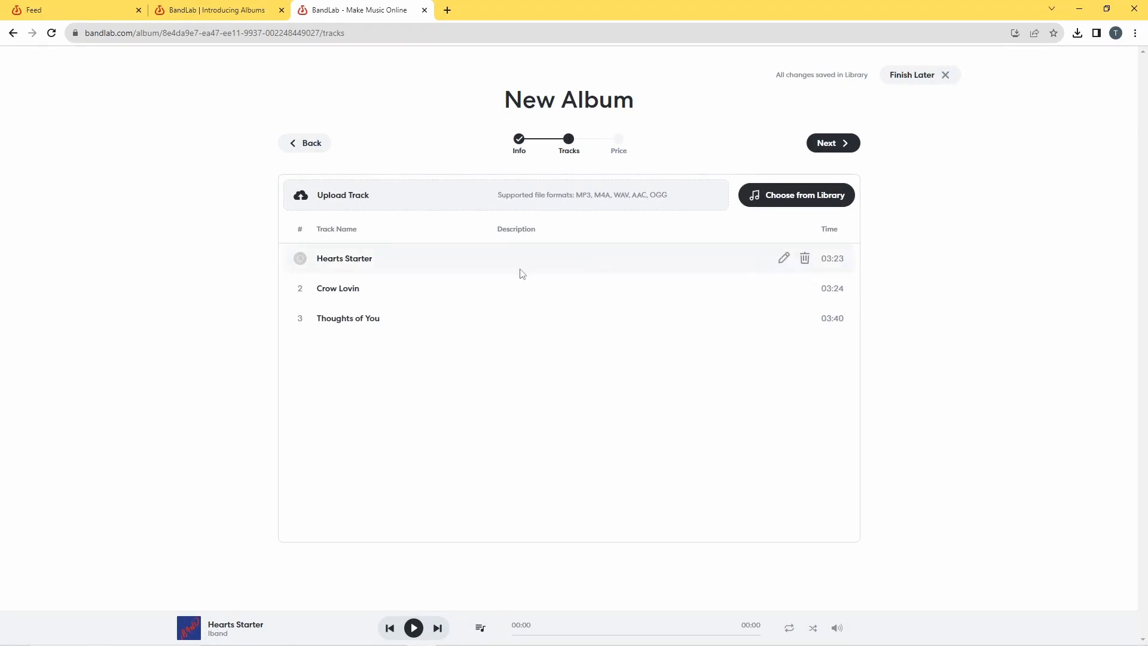
{"action": "mouse_move", "coordinate": [785, 288]}
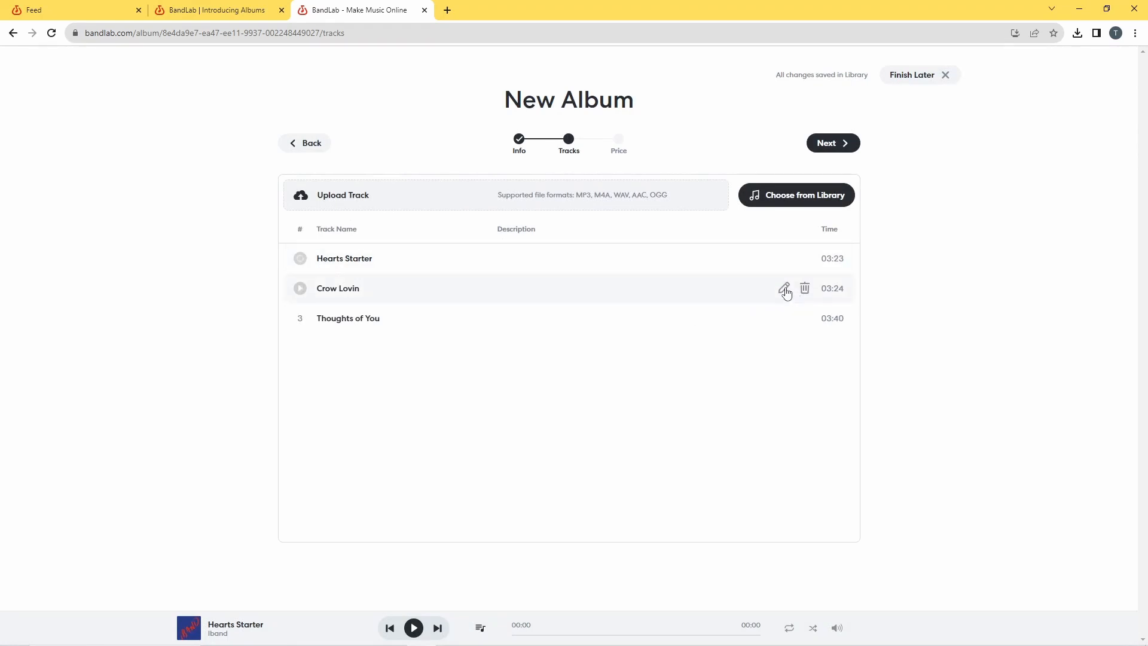
Step: Review Crow Lovin's advanced settings, then close its editor without saving
{"action": "left_click", "coordinate": [784, 288]}
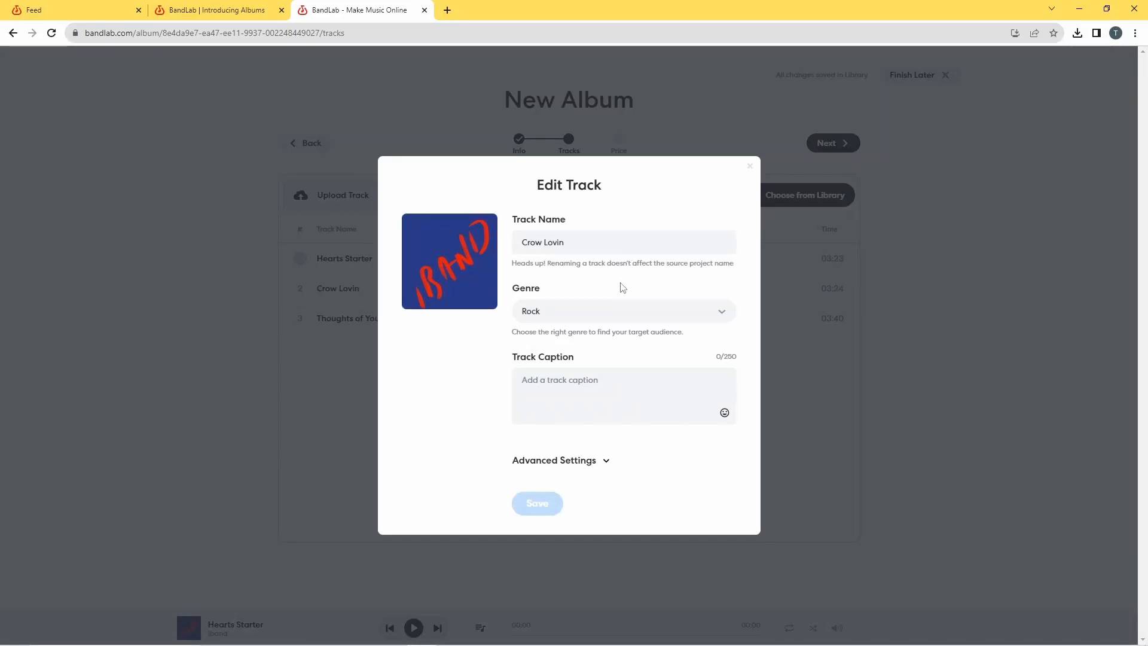
{"action": "left_click", "coordinate": [560, 459]}
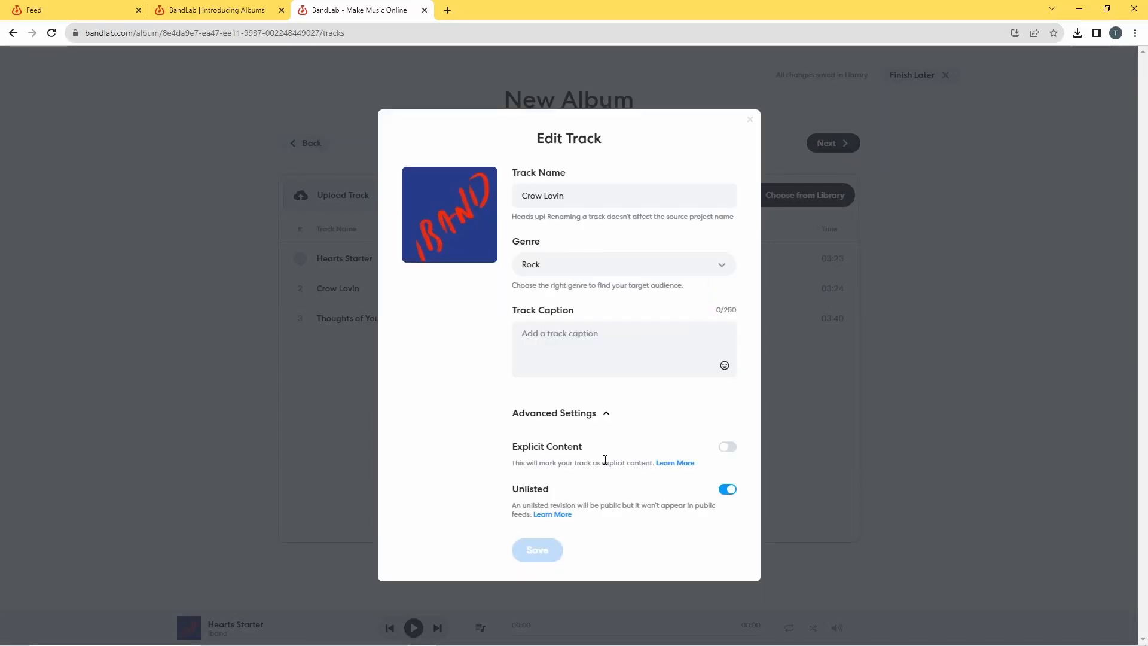
{"action": "mouse_move", "coordinate": [759, 516]}
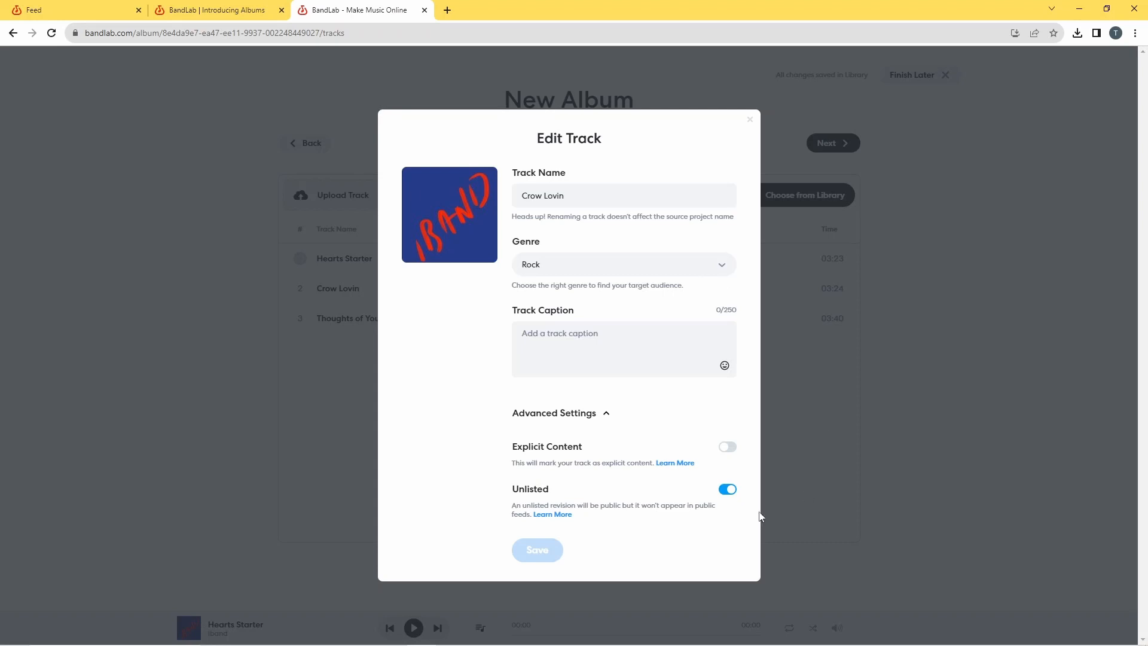
{"action": "left_click", "coordinate": [750, 119]}
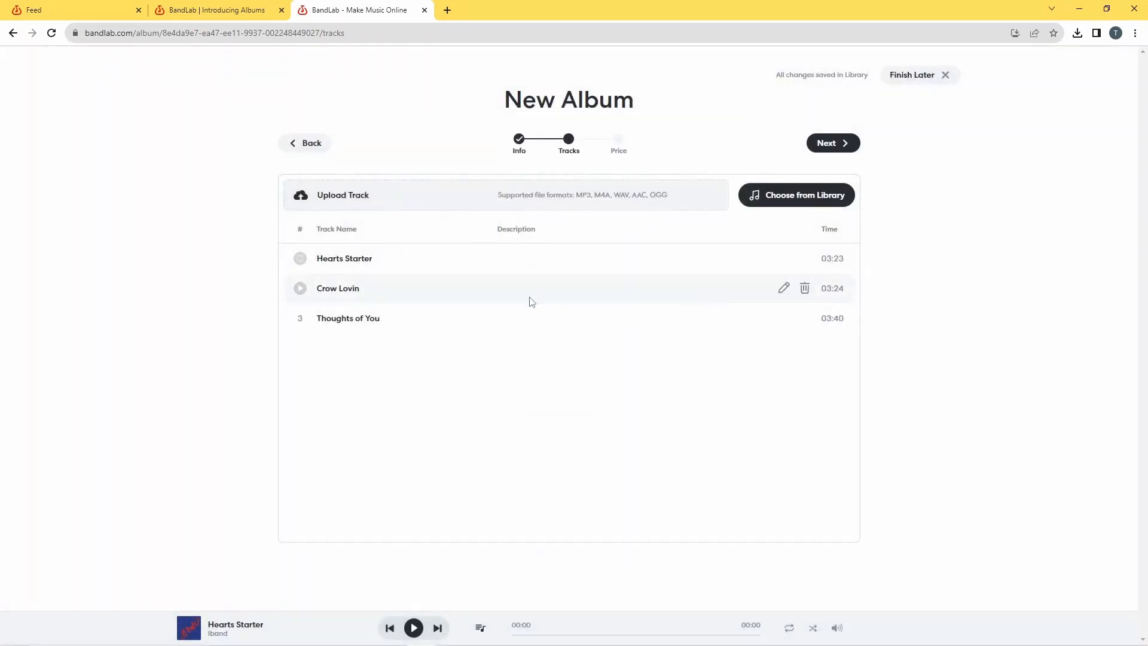
{"action": "mouse_move", "coordinate": [785, 345]}
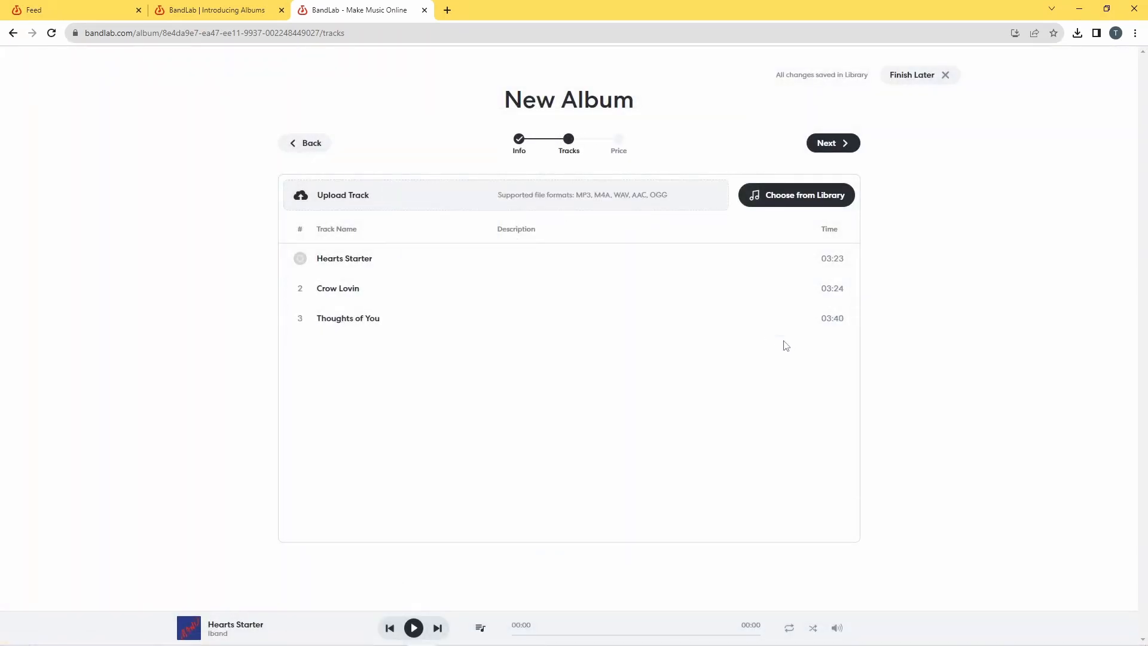
Step: Review Thoughts of You's advanced settings, then close its editor
{"action": "left_click", "coordinate": [348, 317]}
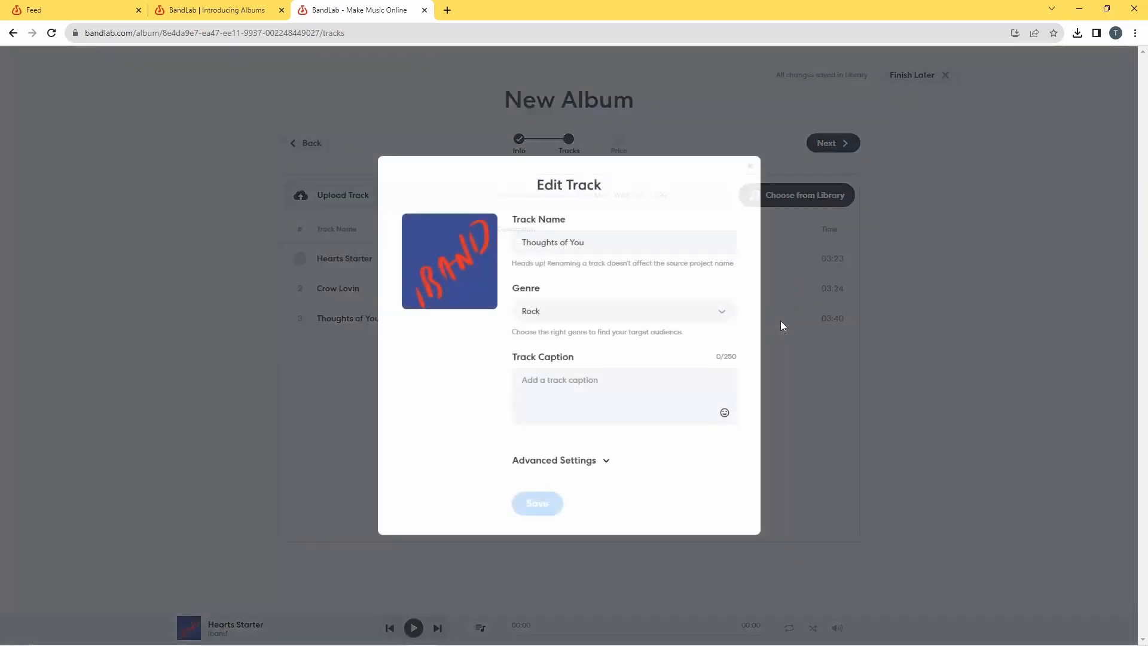
{"action": "left_click", "coordinate": [560, 459]}
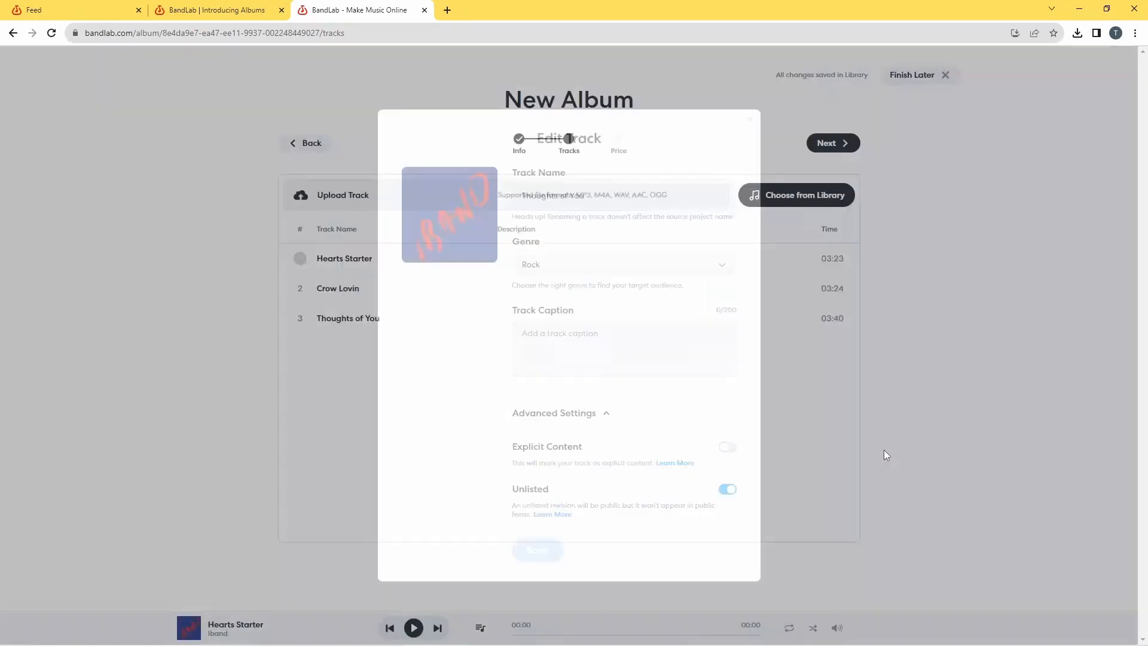
{"action": "left_click", "coordinate": [750, 119]}
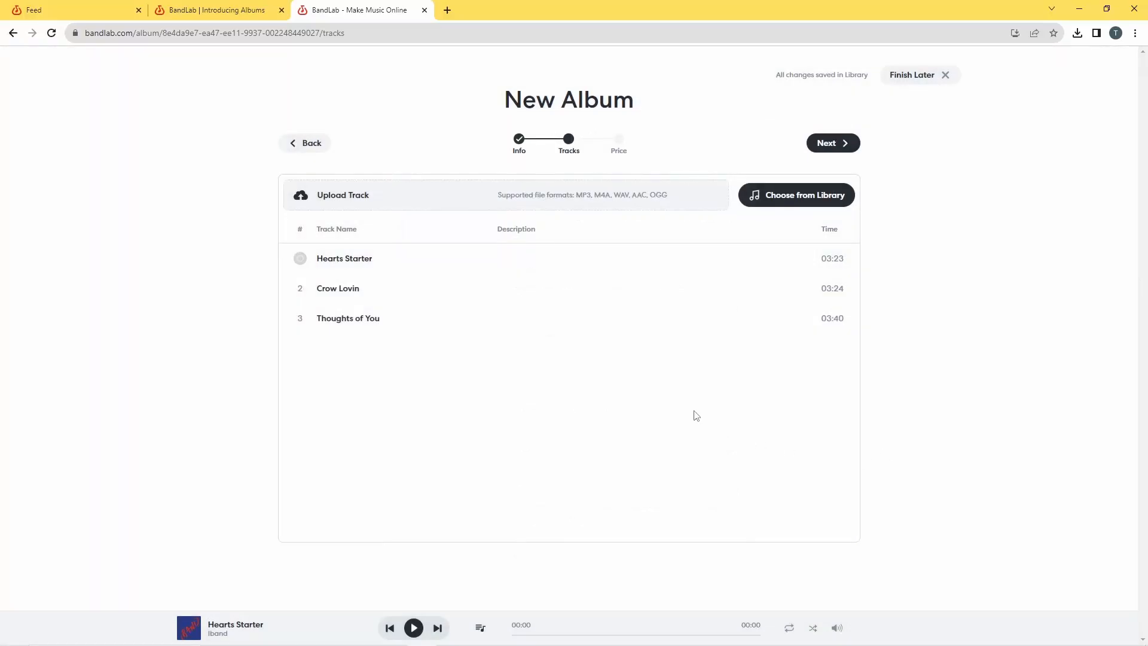
{"action": "mouse_move", "coordinate": [641, 259]}
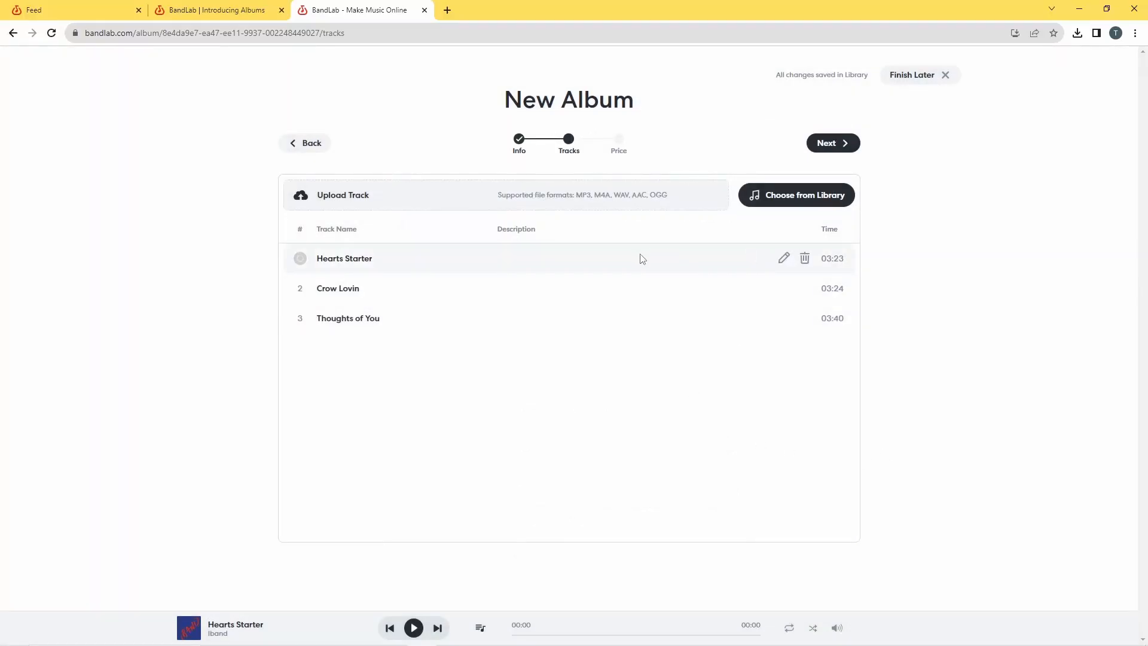
{"action": "mouse_move", "coordinate": [805, 258]}
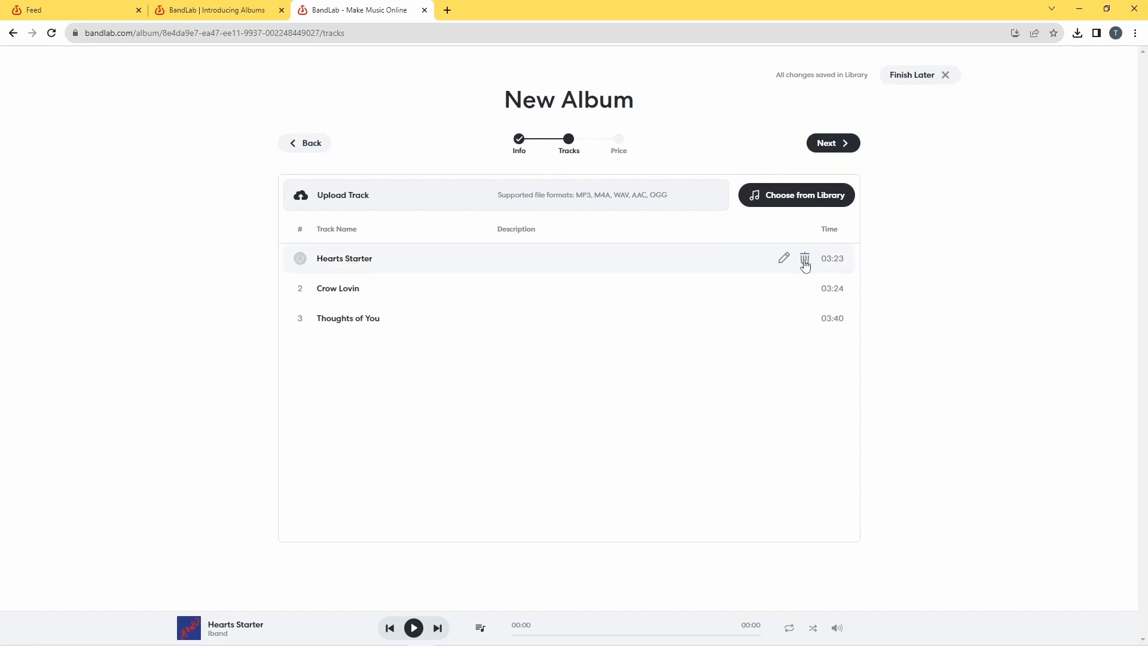
{"action": "mouse_move", "coordinate": [729, 269]}
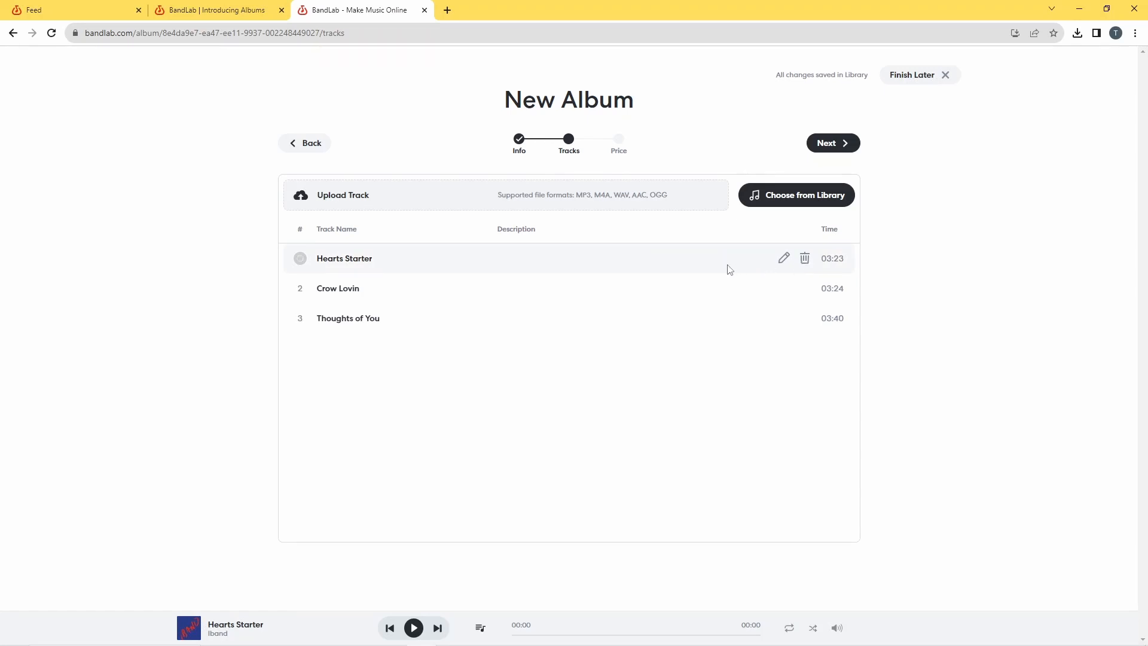
{"action": "mouse_move", "coordinate": [681, 275]}
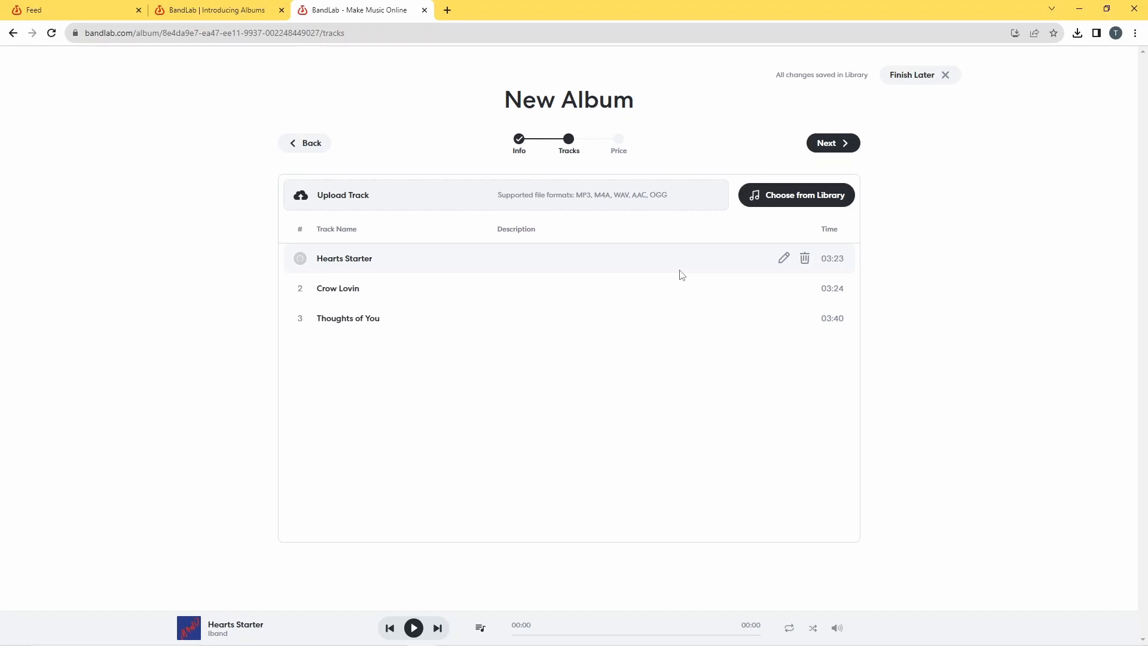
{"action": "mouse_move", "coordinate": [798, 265]}
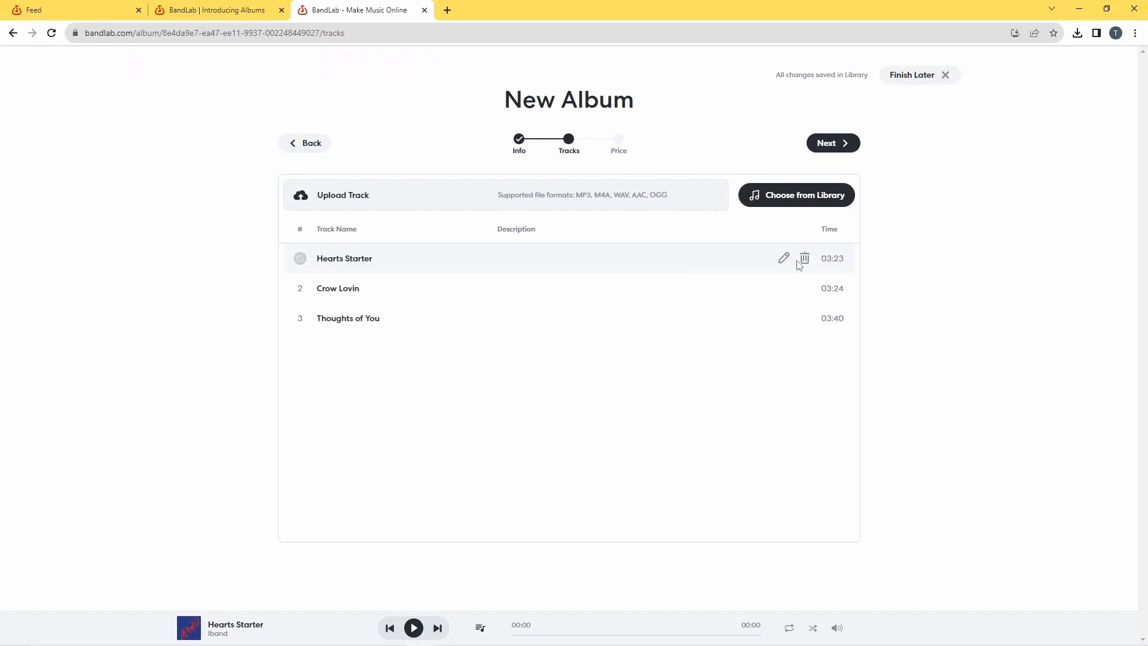
{"action": "mouse_move", "coordinate": [608, 270]}
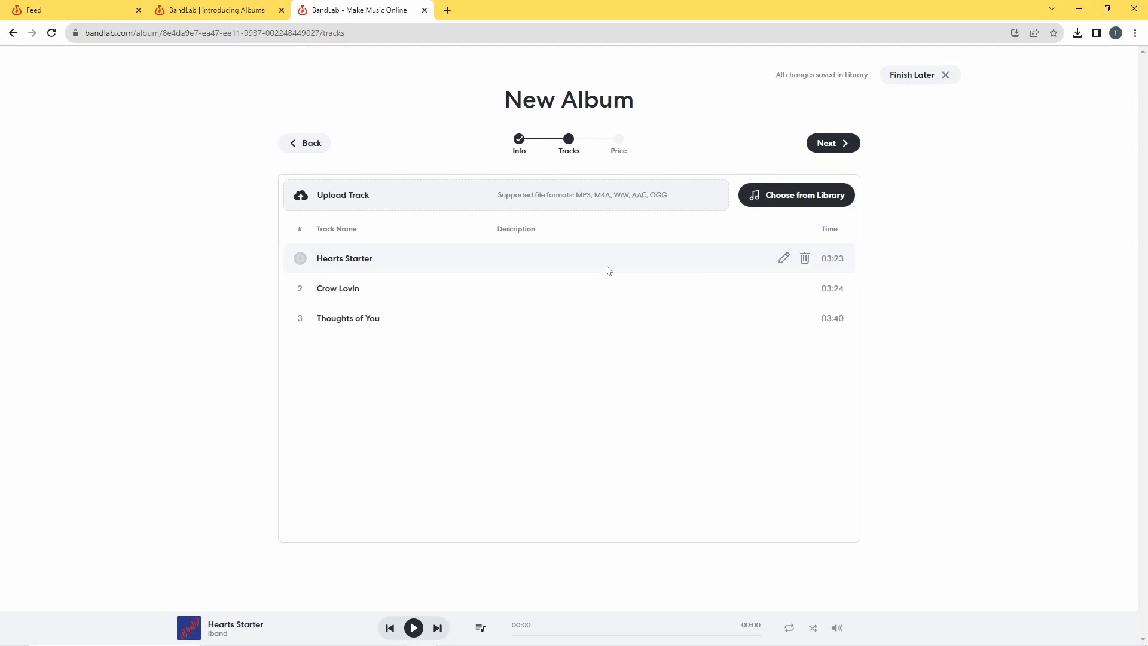
{"action": "mouse_move", "coordinate": [831, 143]}
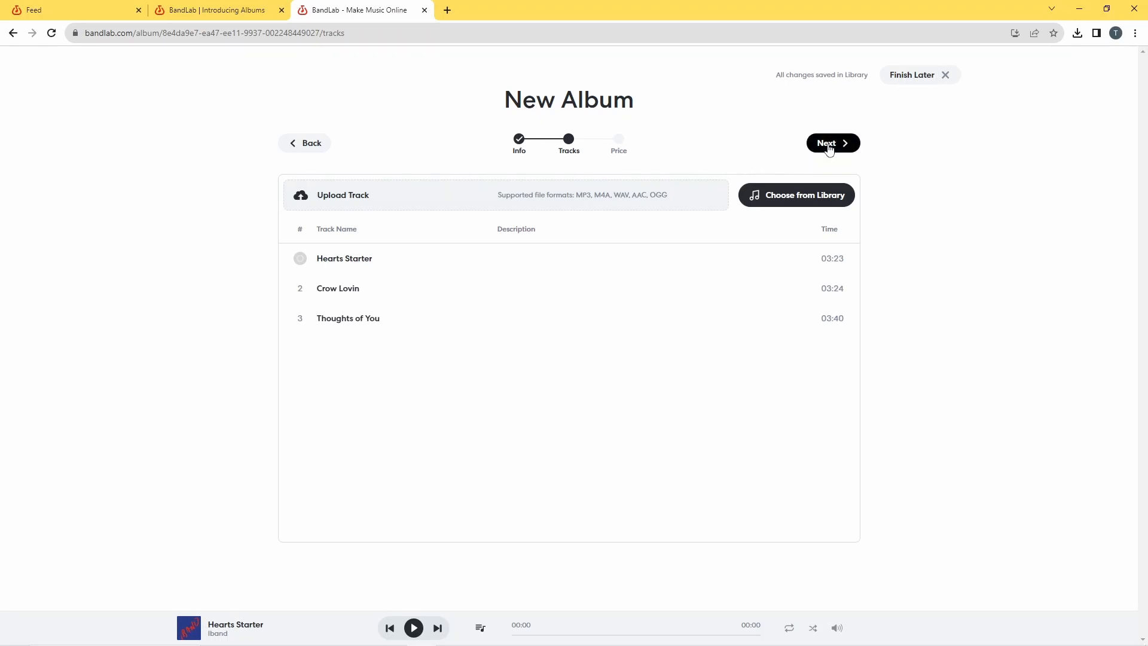
Step: Advance the new album to the Price step, with Free pricing selected
{"action": "left_click", "coordinate": [832, 143]}
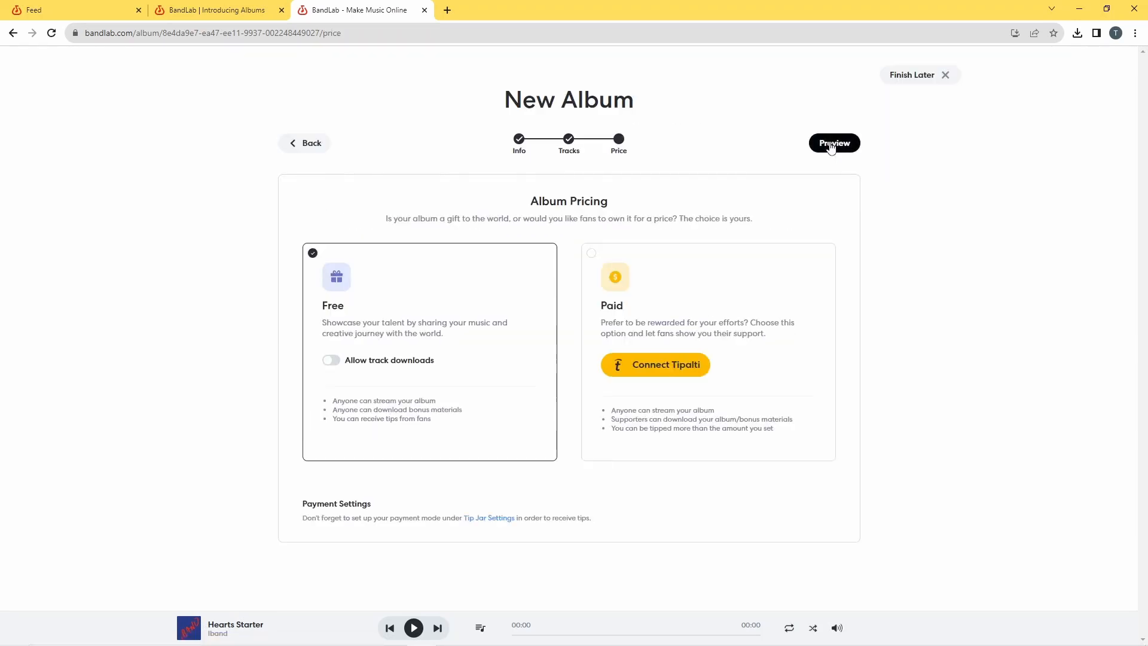
{"action": "mouse_move", "coordinate": [418, 281]}
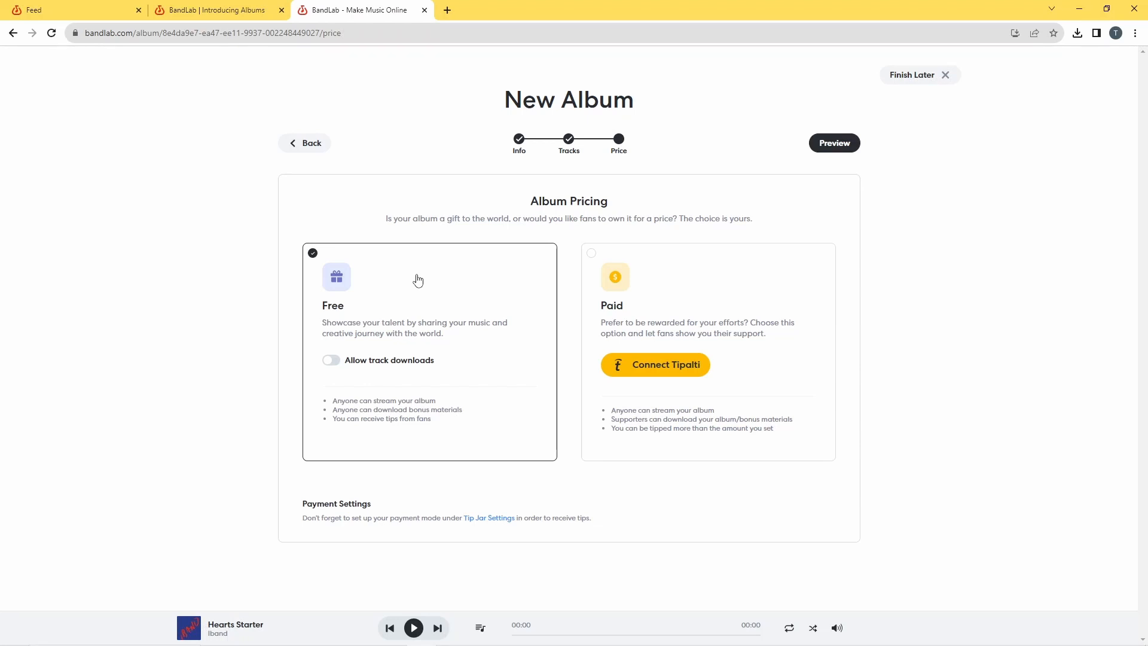
{"action": "mouse_move", "coordinate": [671, 381]}
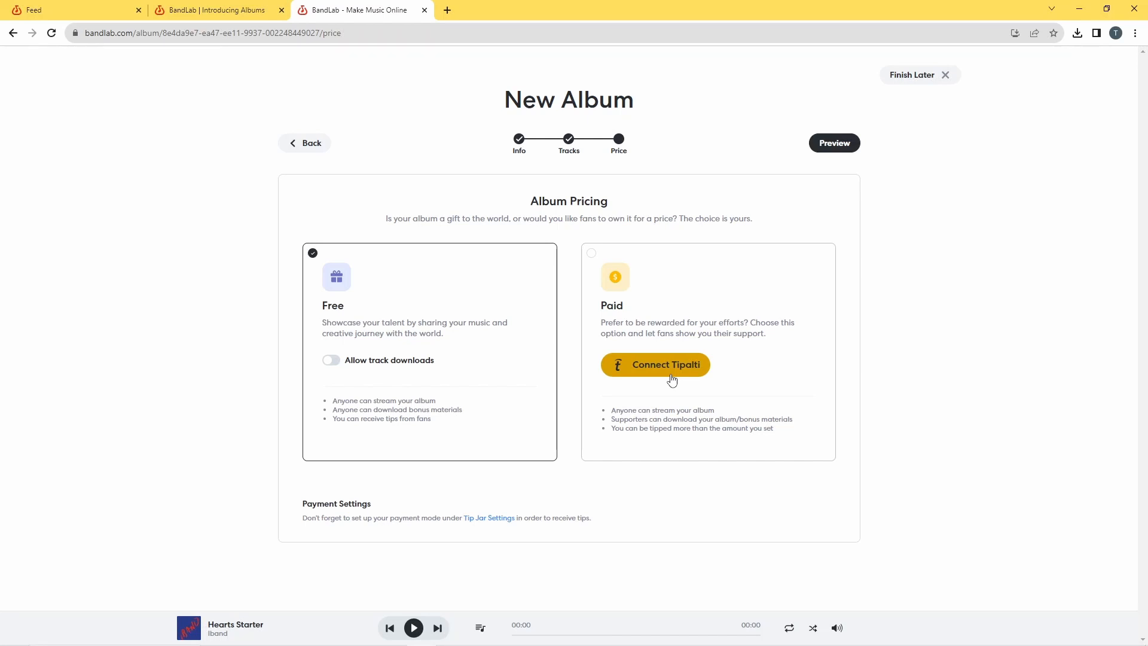
{"action": "mouse_move", "coordinate": [455, 371]}
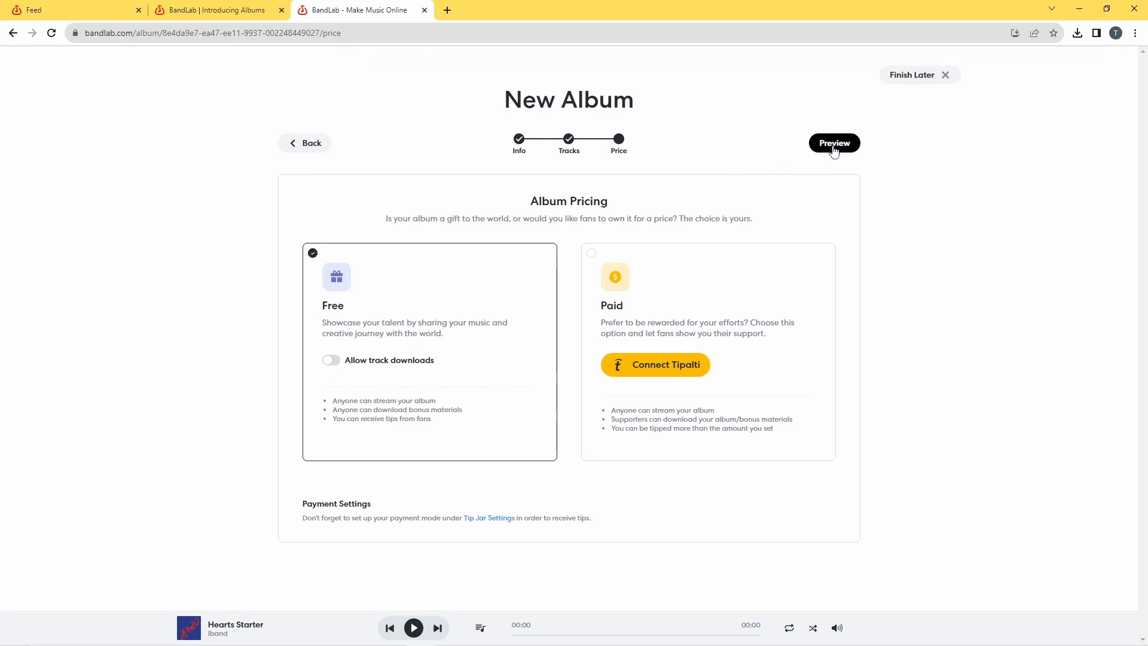
Step: Preview the Out of the Shadows album page and open its more-options menu
{"action": "left_click", "coordinate": [833, 142]}
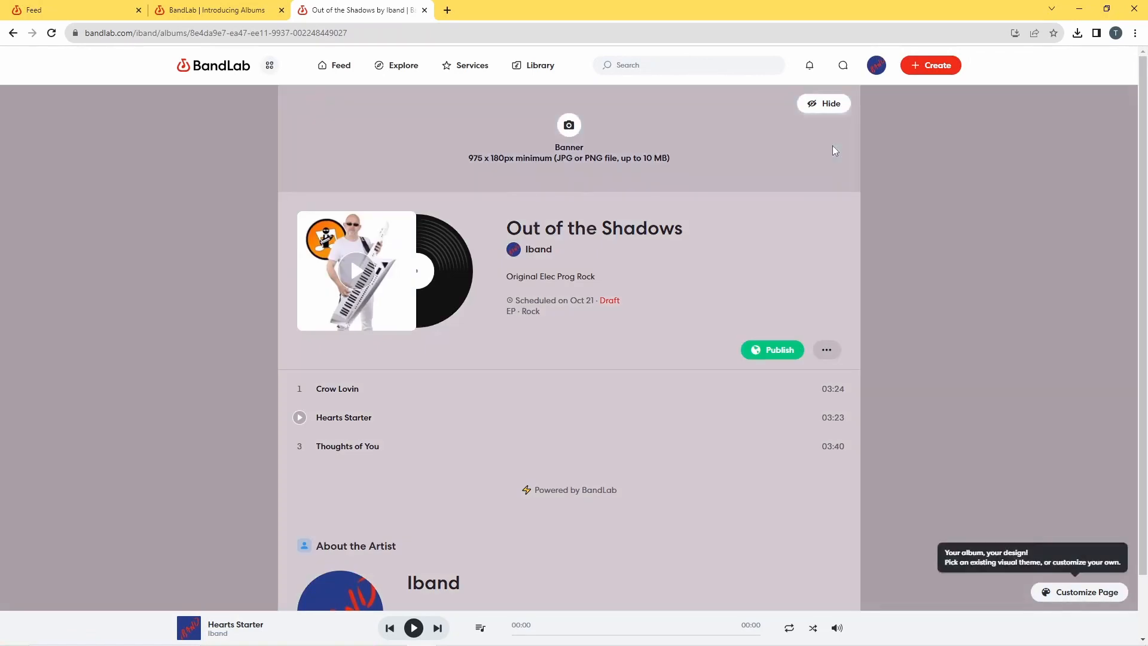
{"action": "mouse_move", "coordinate": [812, 205]}
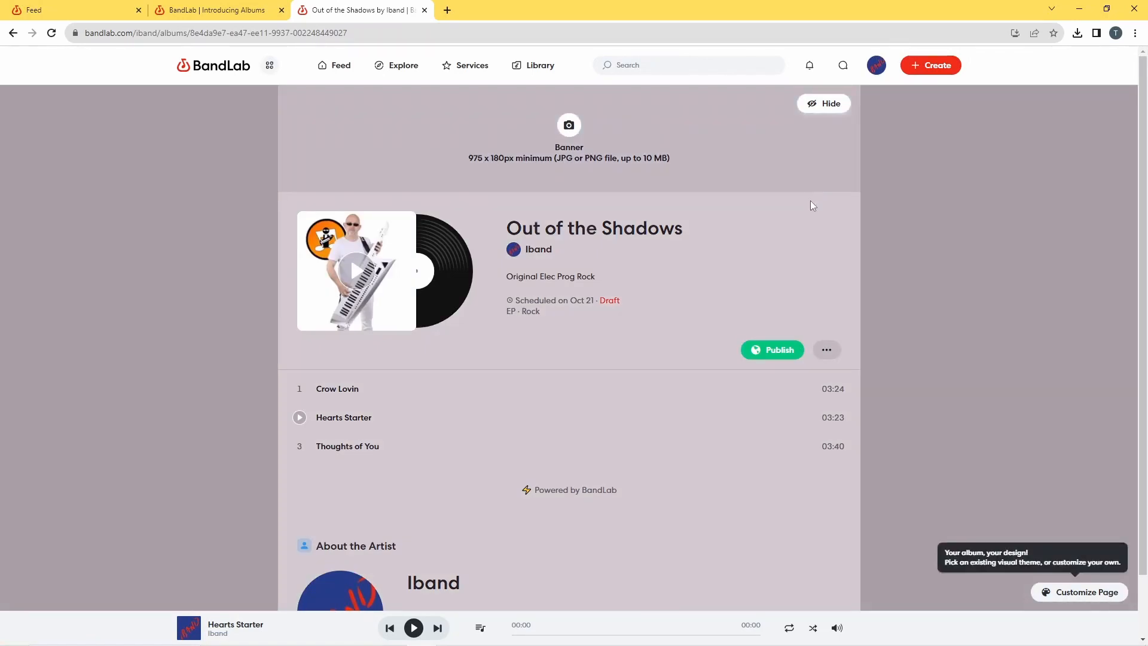
{"action": "mouse_move", "coordinate": [759, 211]}
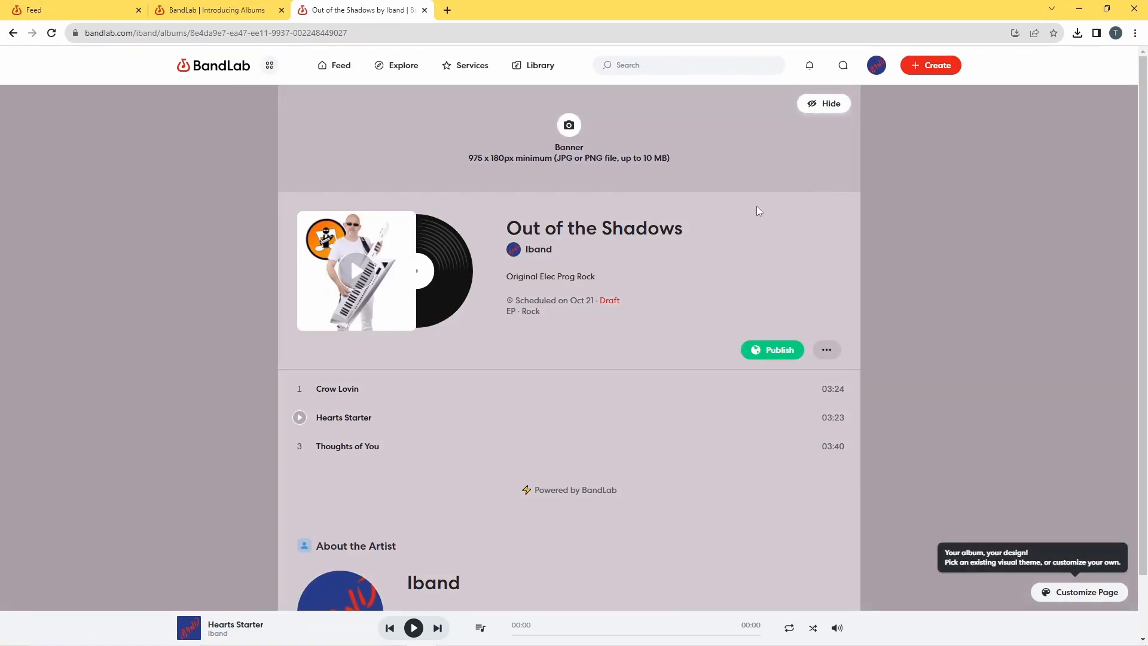
{"action": "mouse_move", "coordinate": [754, 208]}
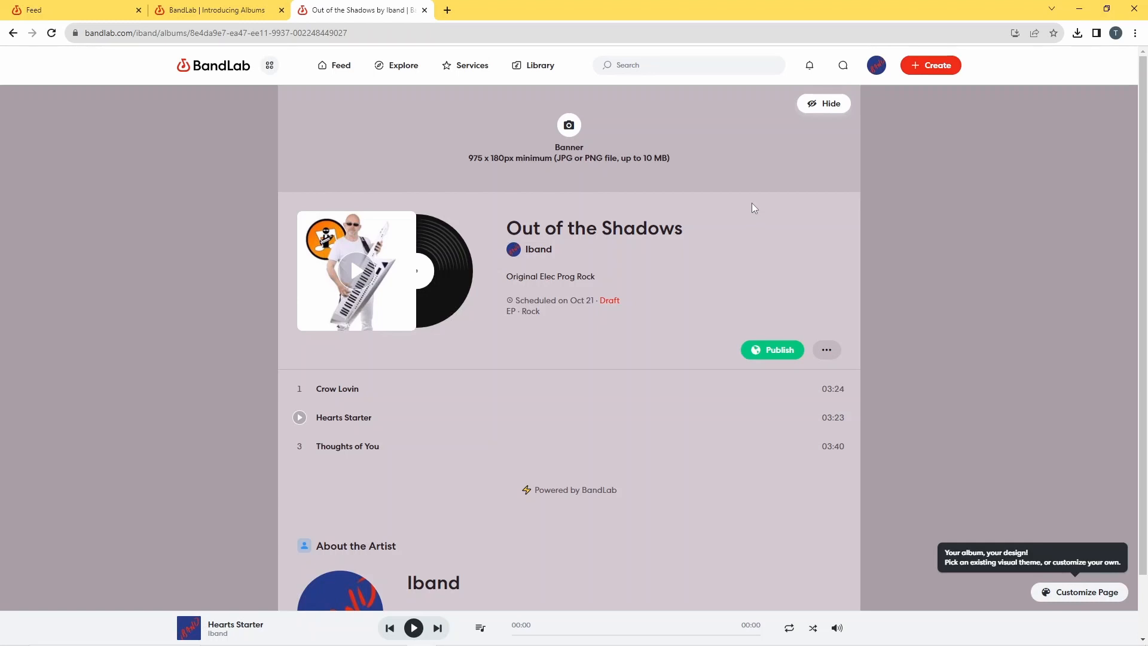
{"action": "mouse_move", "coordinate": [1095, 372]}
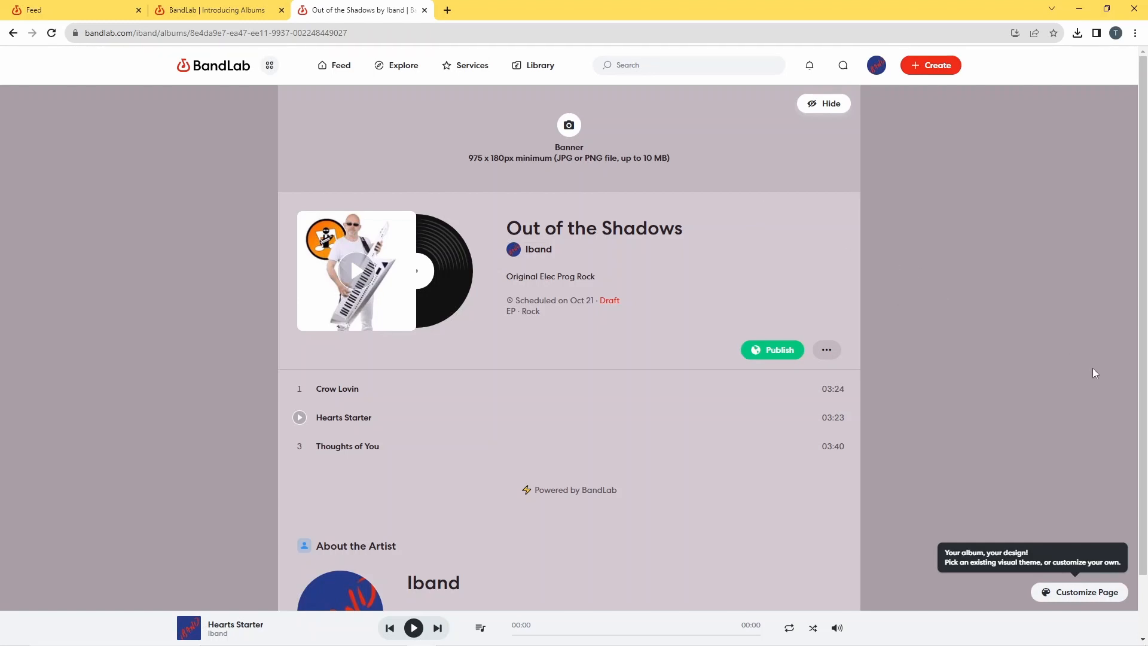
{"action": "mouse_move", "coordinate": [766, 499]}
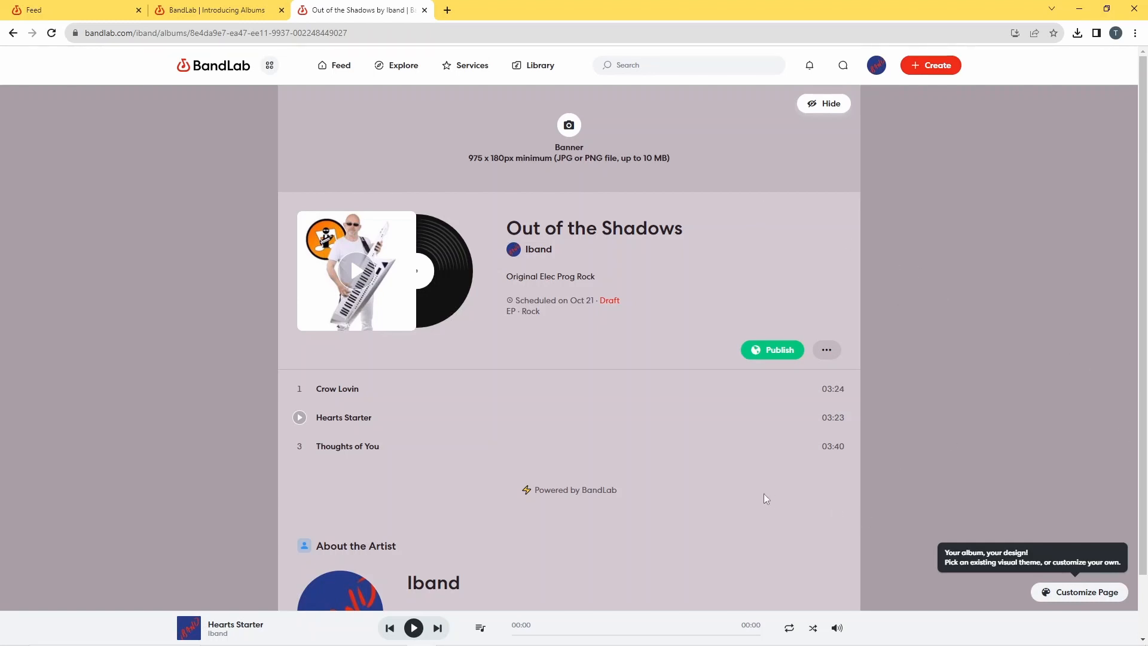
{"action": "mouse_move", "coordinate": [574, 393]}
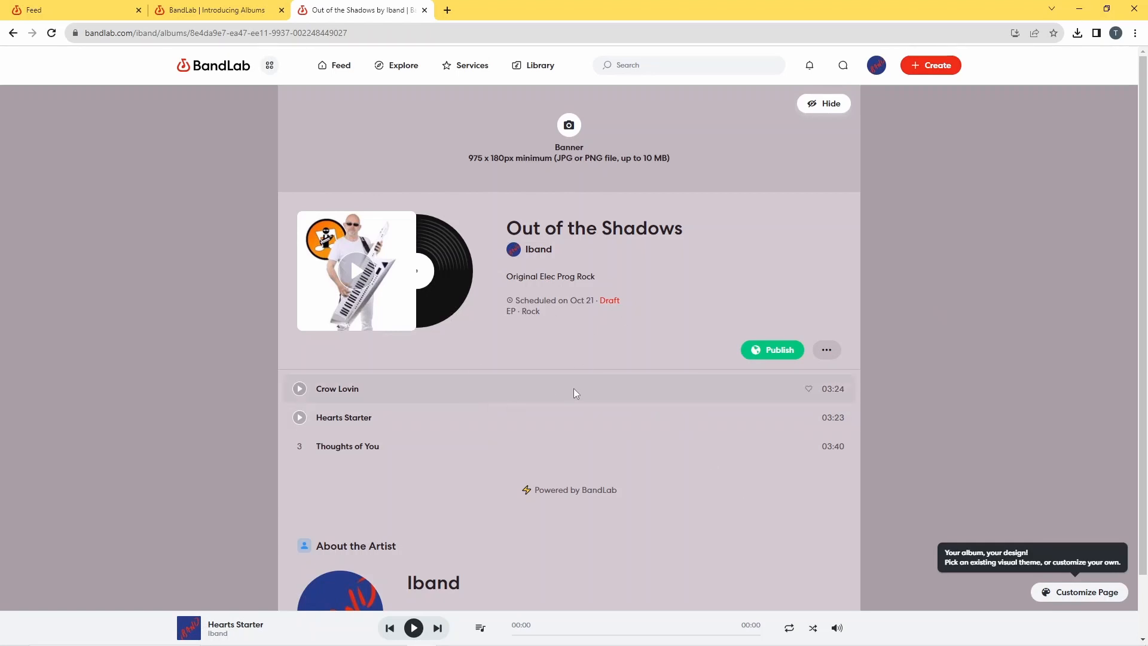
{"action": "mouse_move", "coordinate": [614, 314]}
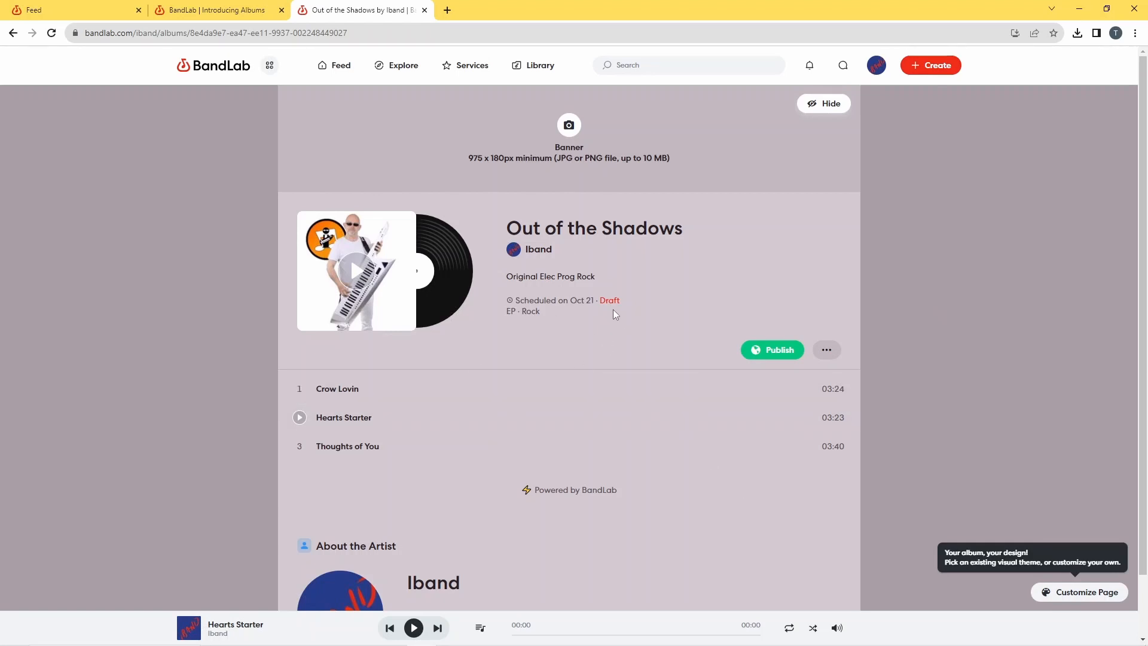
{"action": "mouse_move", "coordinate": [567, 312]}
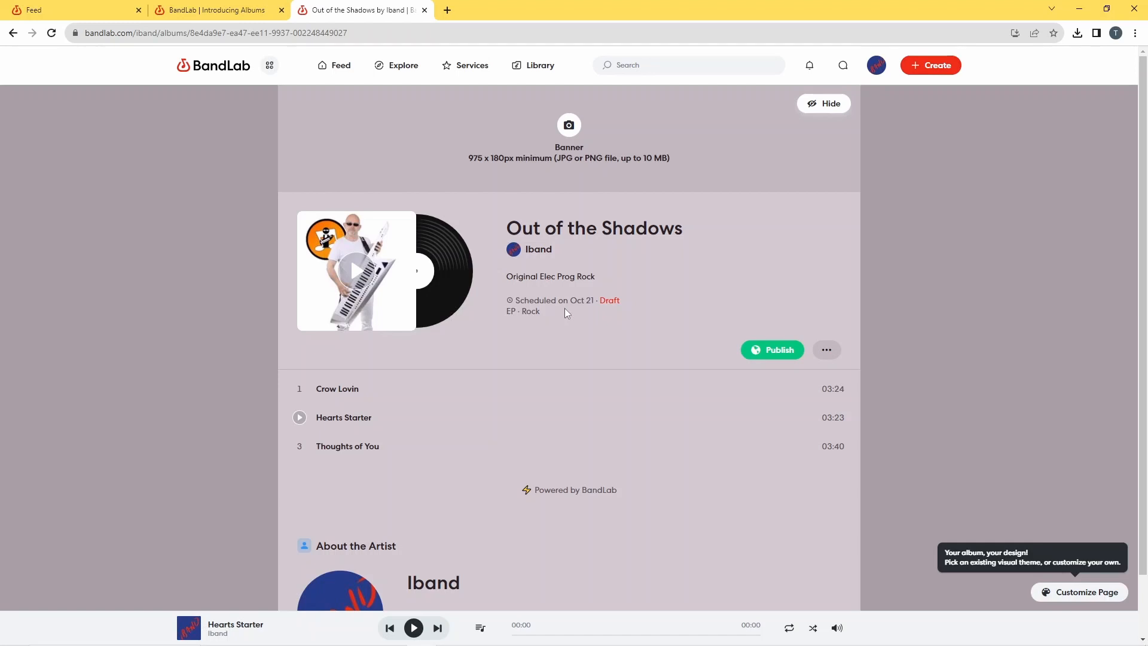
{"action": "mouse_move", "coordinate": [596, 353]}
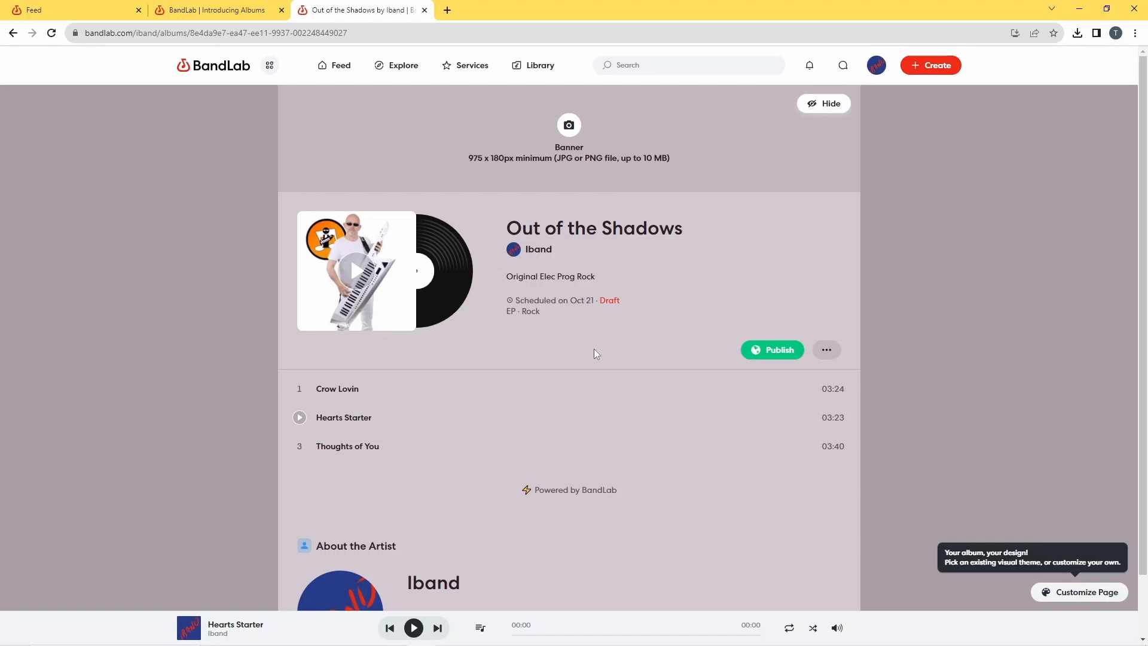
{"action": "mouse_move", "coordinate": [782, 225]}
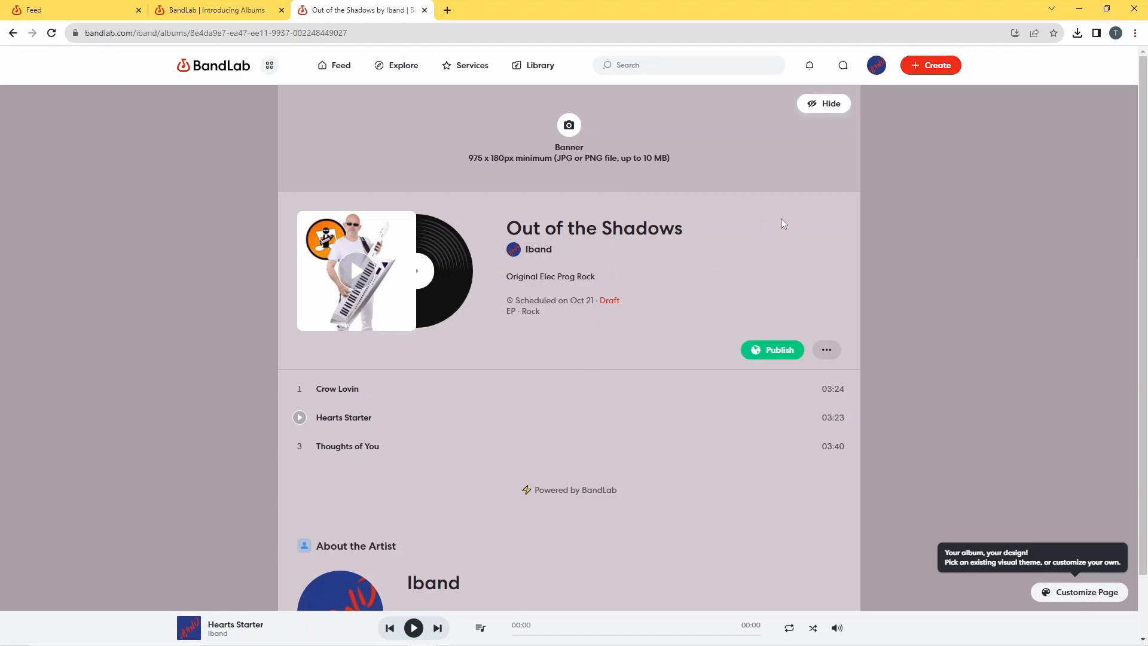
{"action": "mouse_move", "coordinate": [773, 266]}
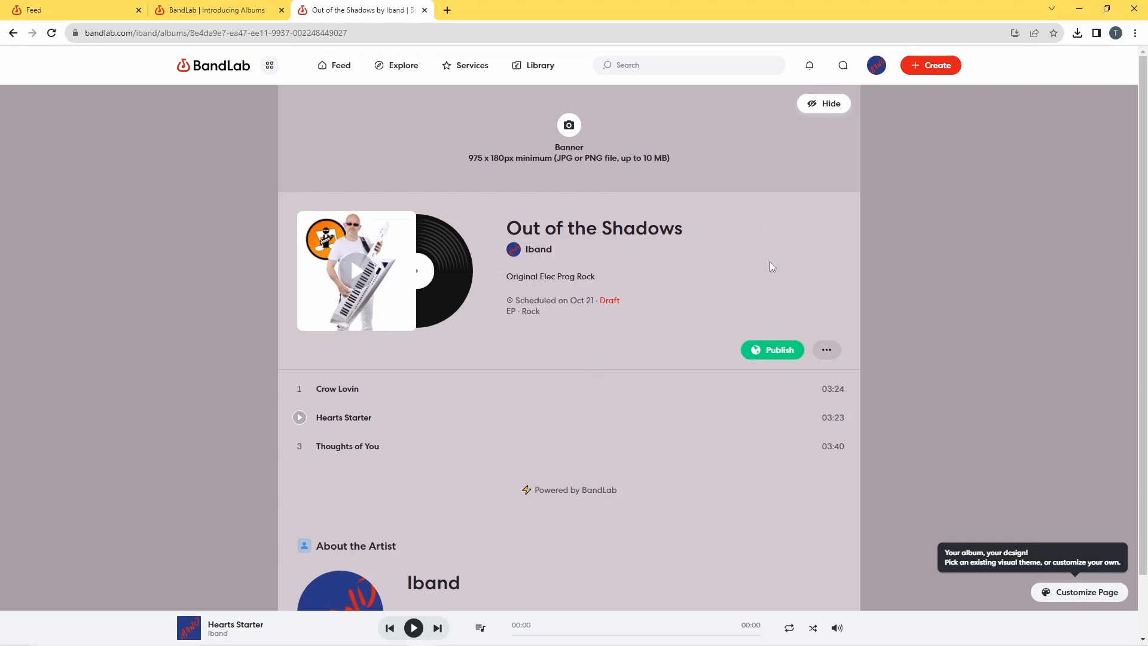
{"action": "mouse_move", "coordinate": [806, 367]}
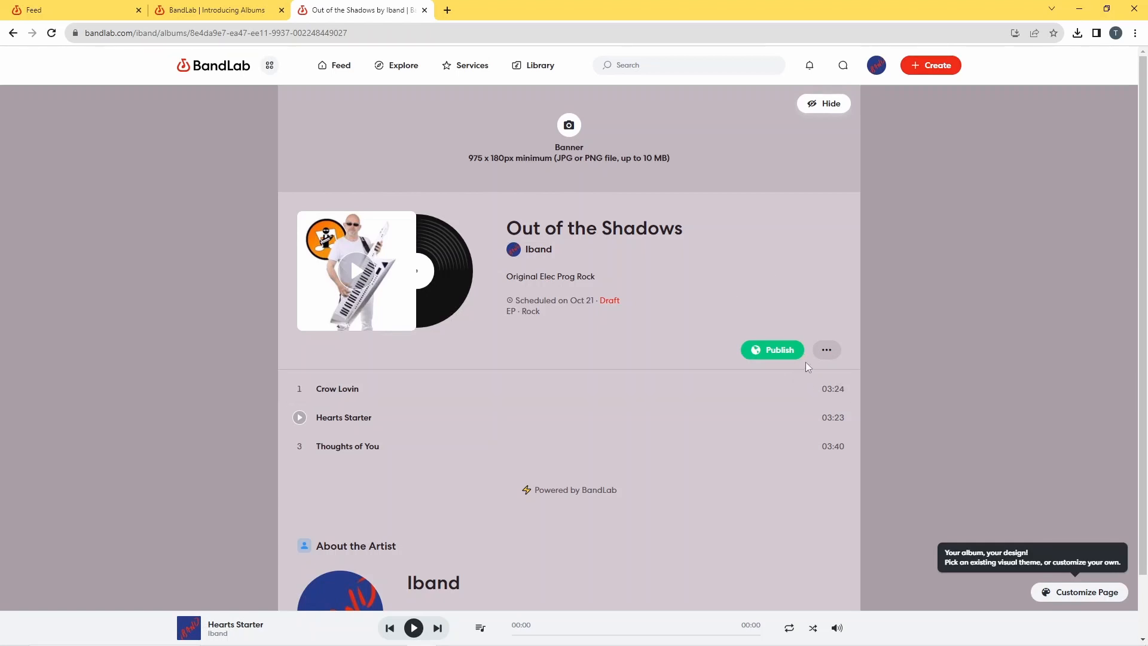
{"action": "left_click", "coordinate": [826, 349]}
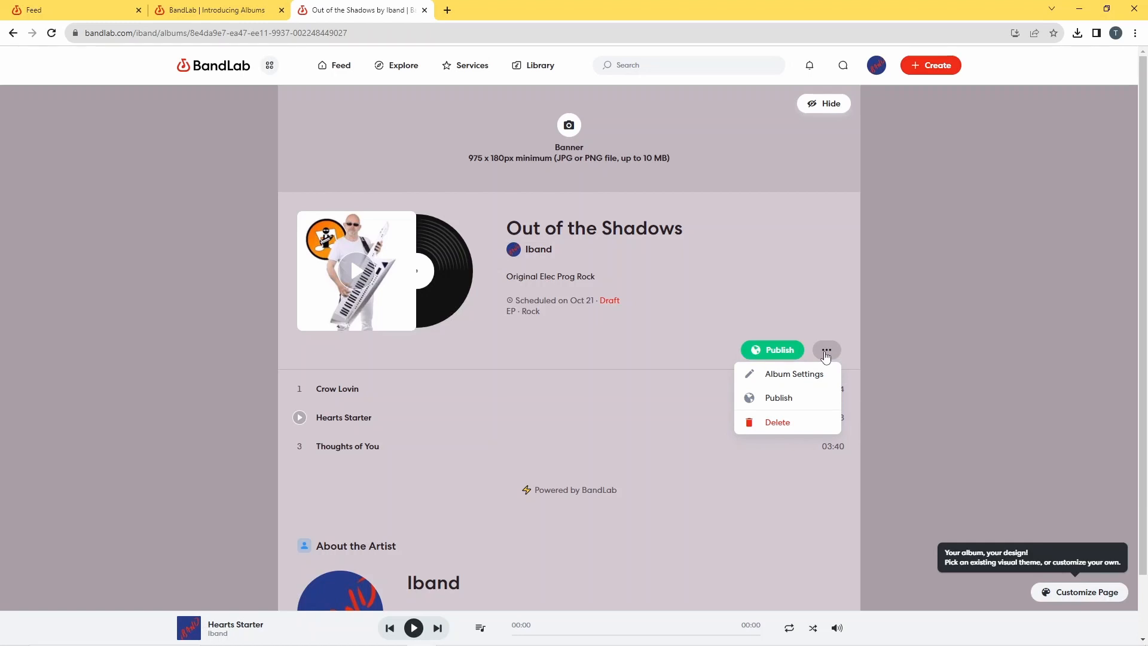
{"action": "mouse_move", "coordinate": [793, 374]}
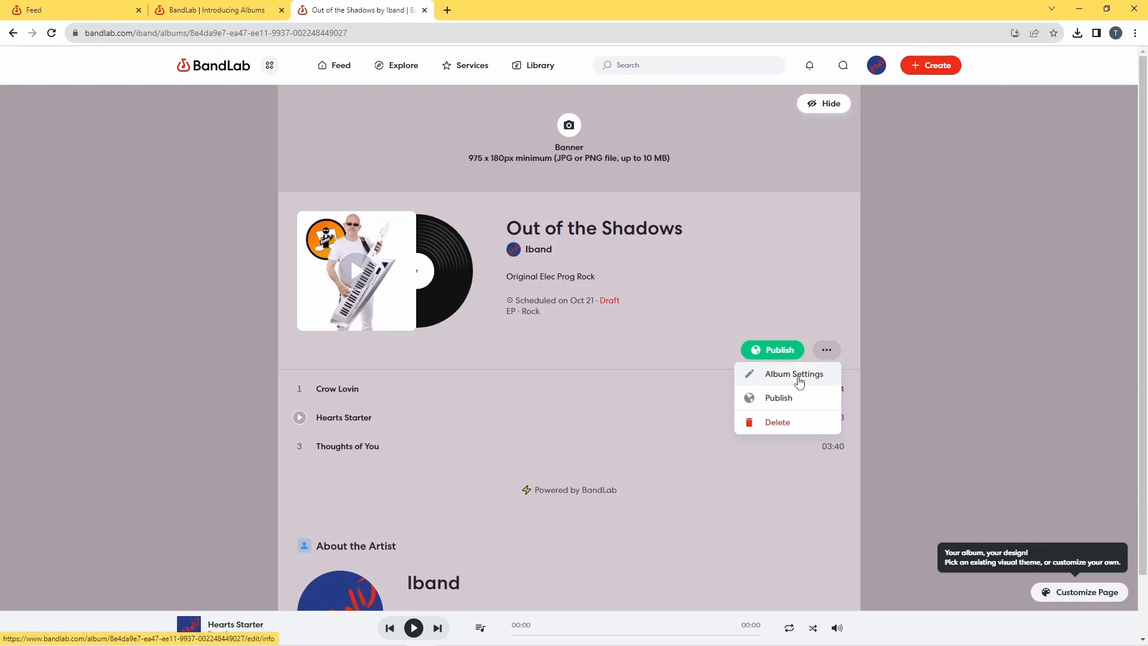
{"action": "mouse_move", "coordinate": [752, 281]}
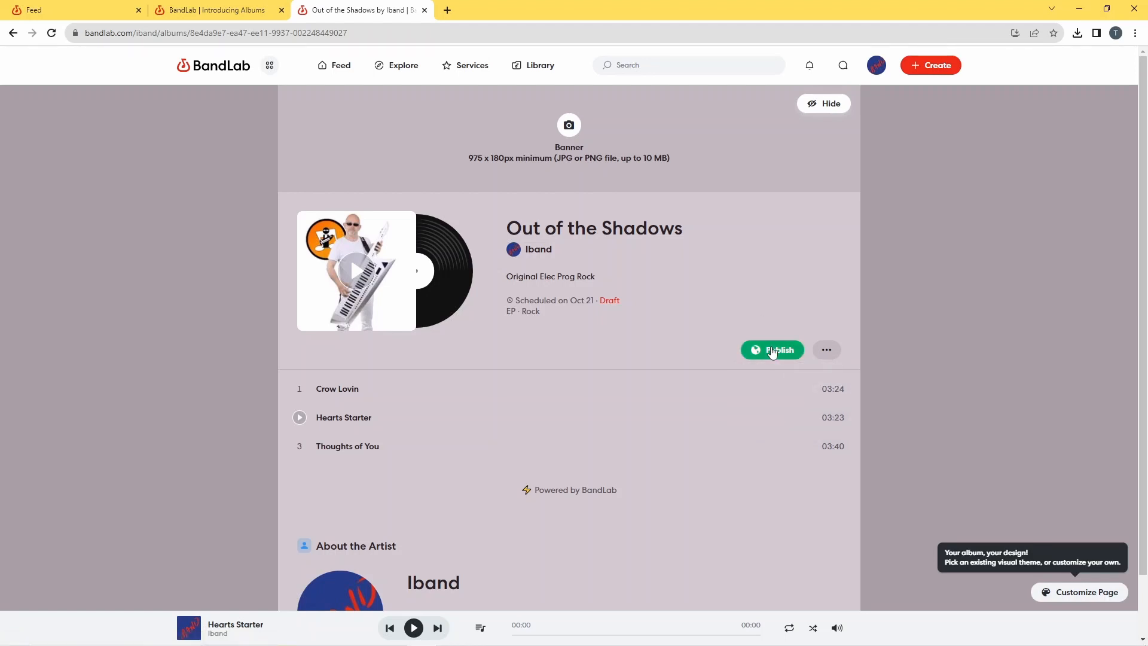
Step: Publish 'Out of the Shadows' now, so its page shows Released Today
{"action": "left_click", "coordinate": [772, 349]}
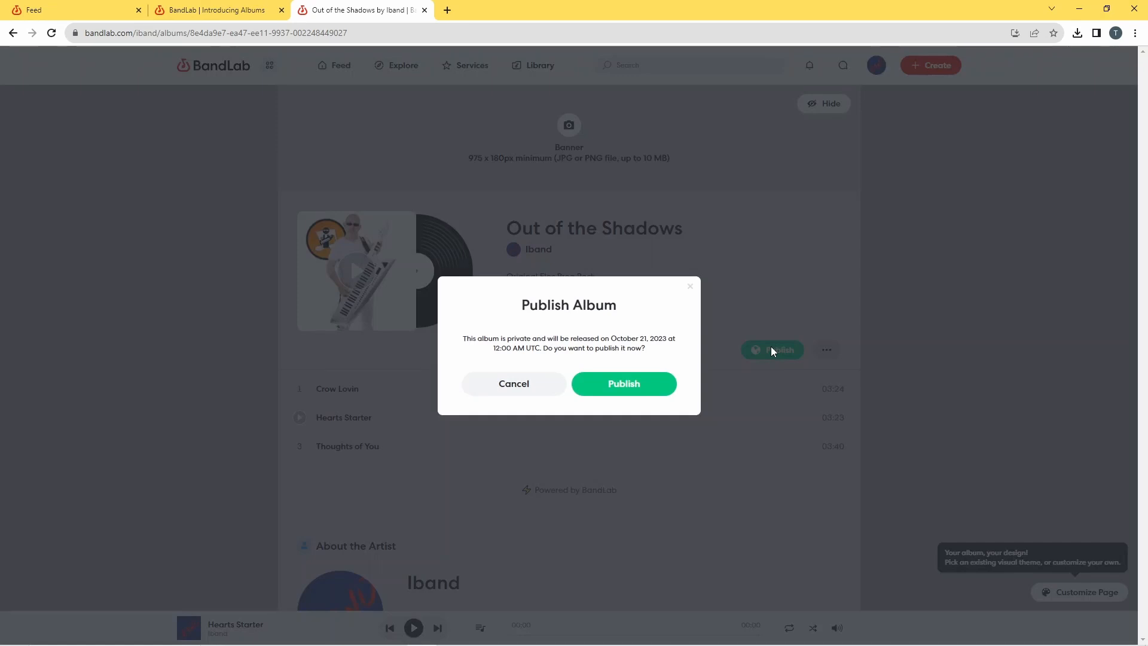
{"action": "mouse_move", "coordinate": [573, 340]}
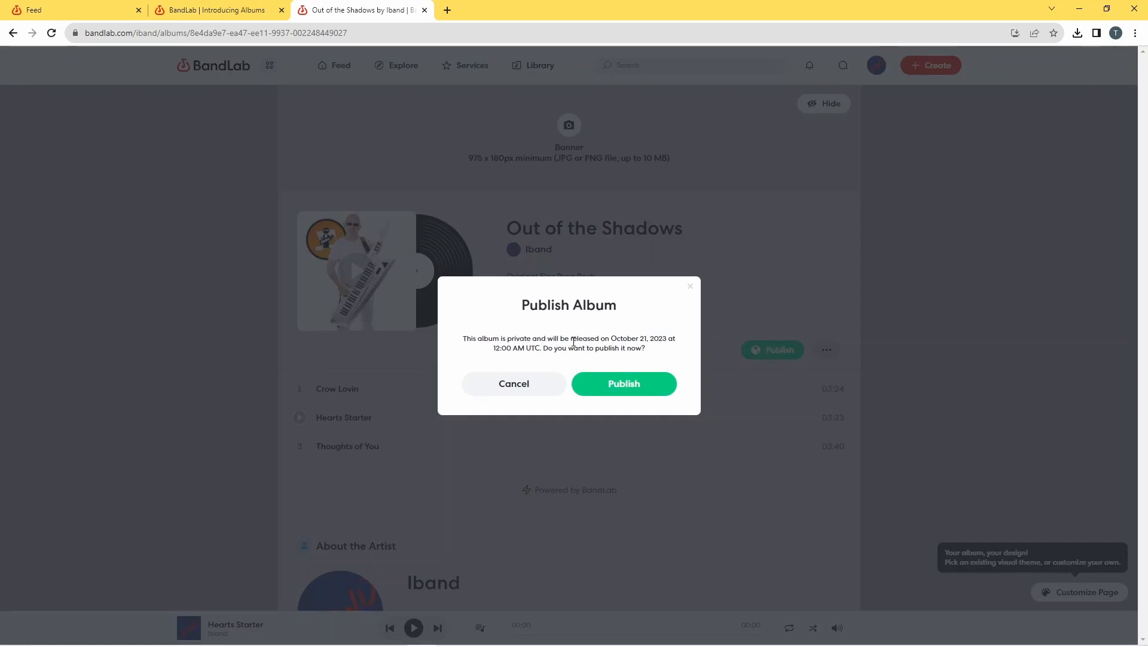
{"action": "mouse_move", "coordinate": [655, 351]}
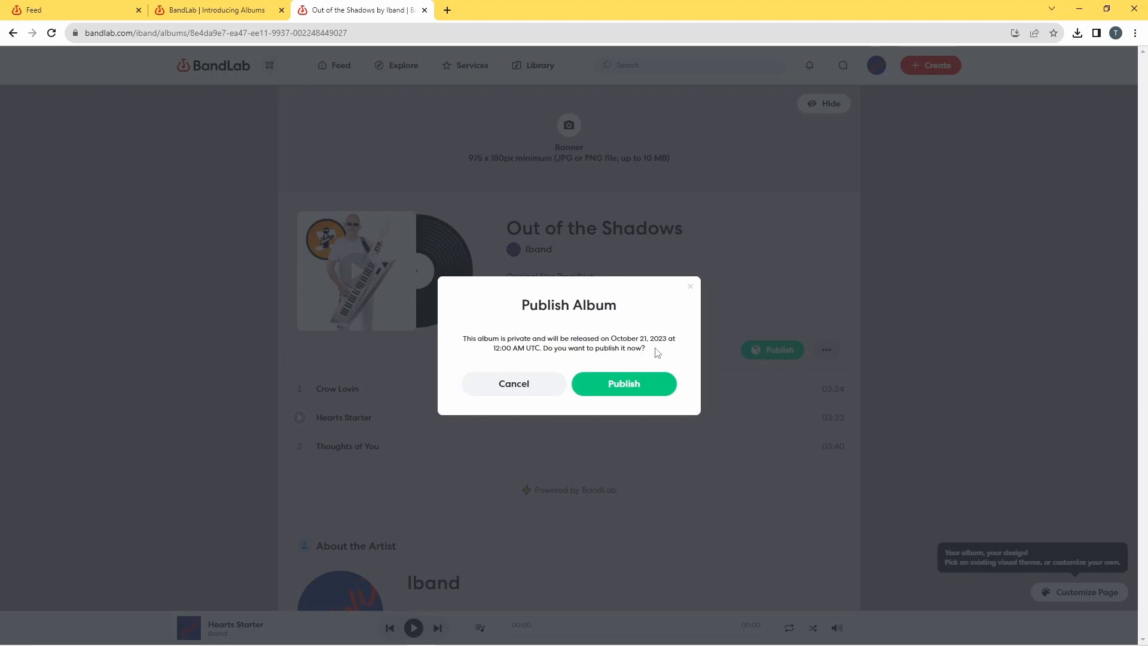
{"action": "mouse_move", "coordinate": [542, 361]}
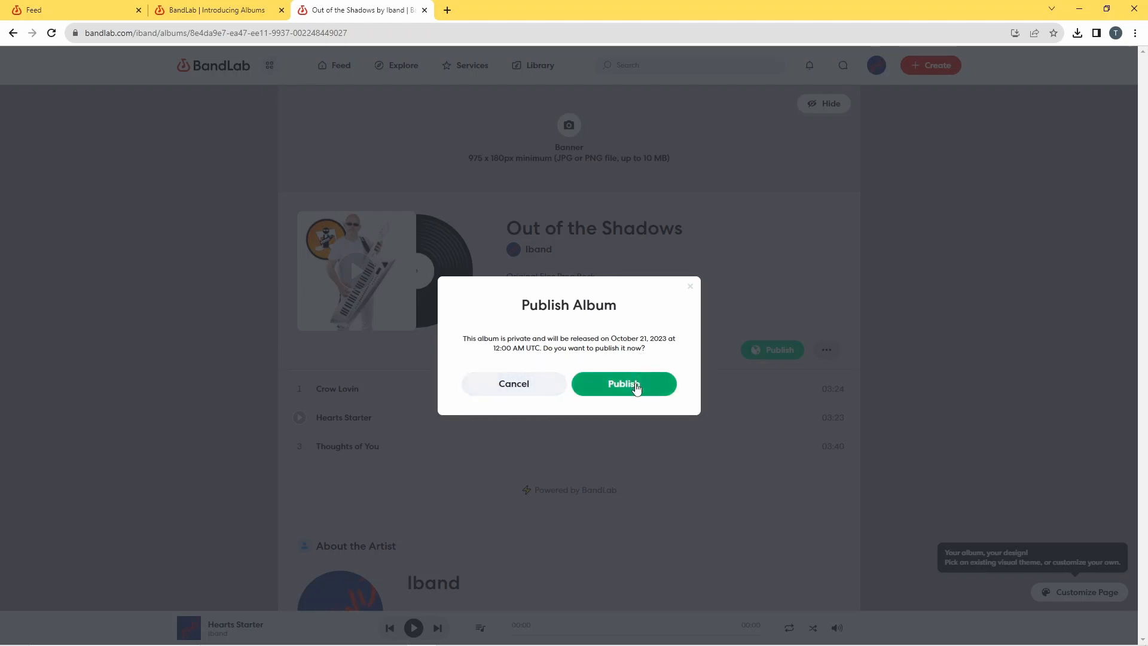
{"action": "left_click", "coordinate": [623, 384]}
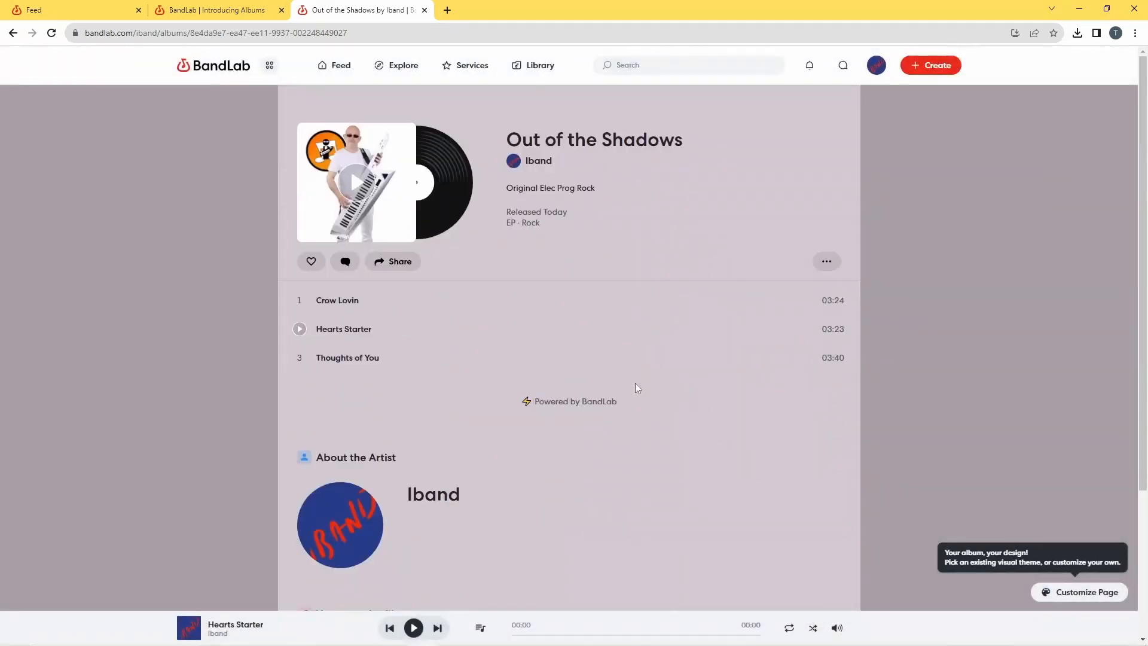
{"action": "mouse_move", "coordinate": [952, 287]}
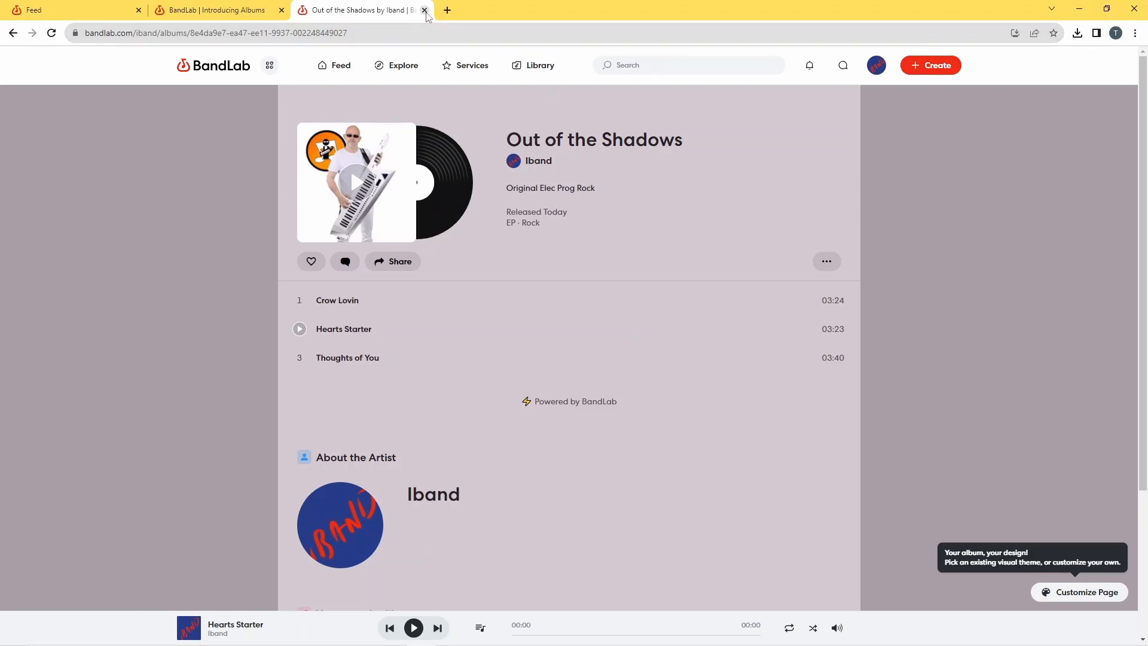
{"action": "mouse_move", "coordinate": [424, 10]}
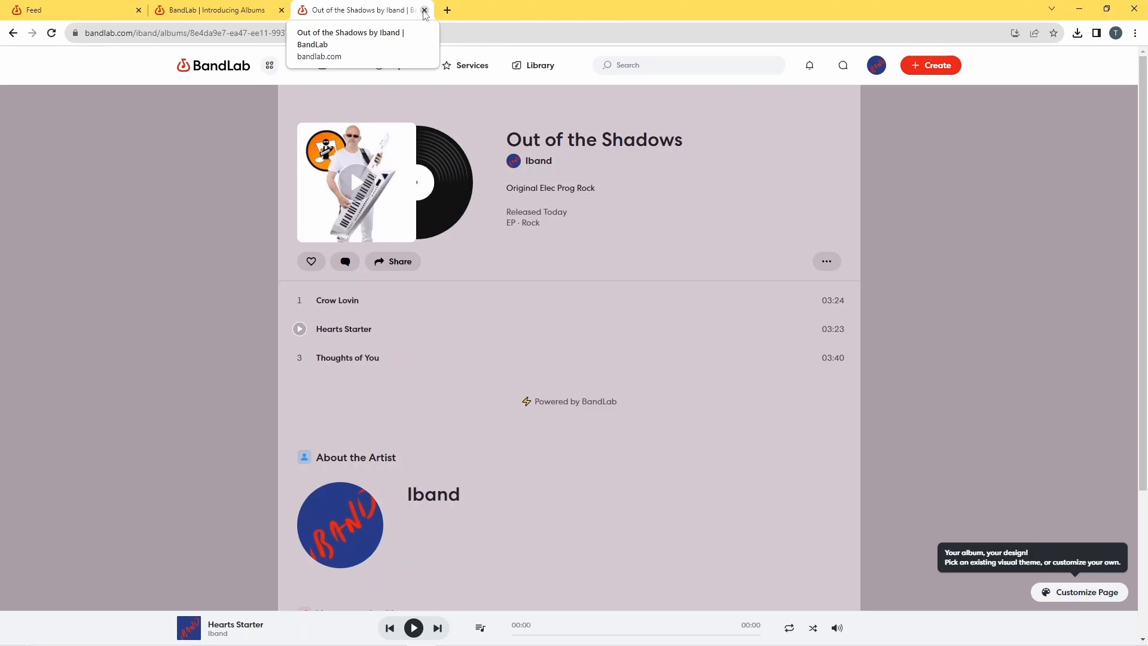
Step: Close the album tab and the Introducing Albums tab, leaving the trending feed
{"action": "left_click", "coordinate": [424, 10]}
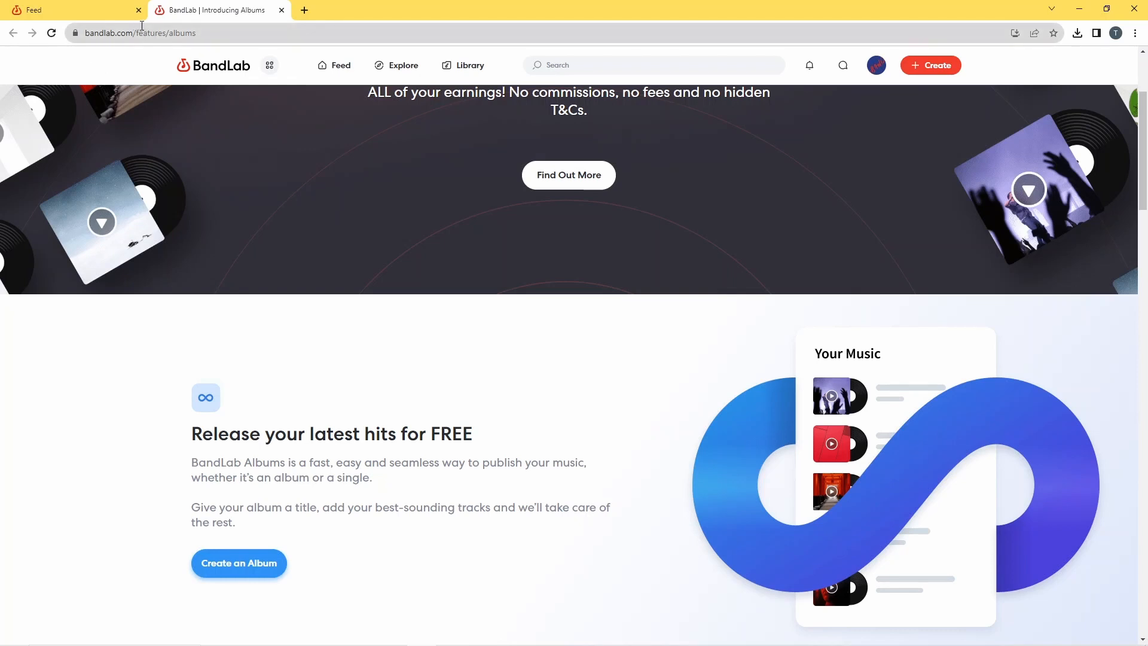
{"action": "mouse_move", "coordinate": [281, 16]}
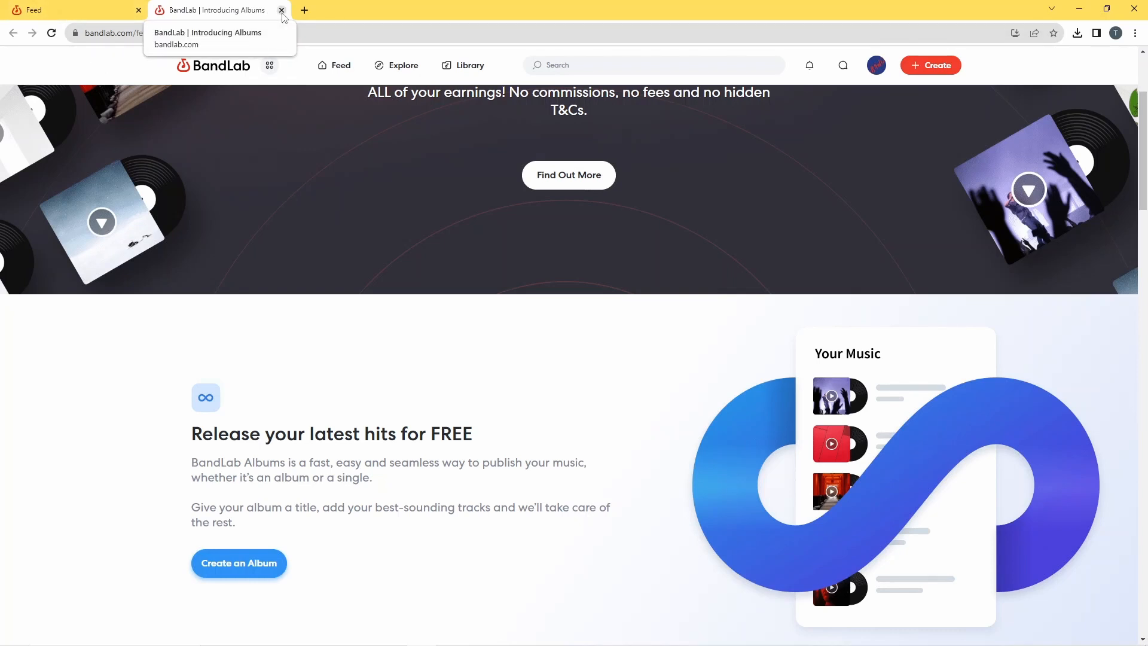
{"action": "left_click", "coordinate": [281, 10]}
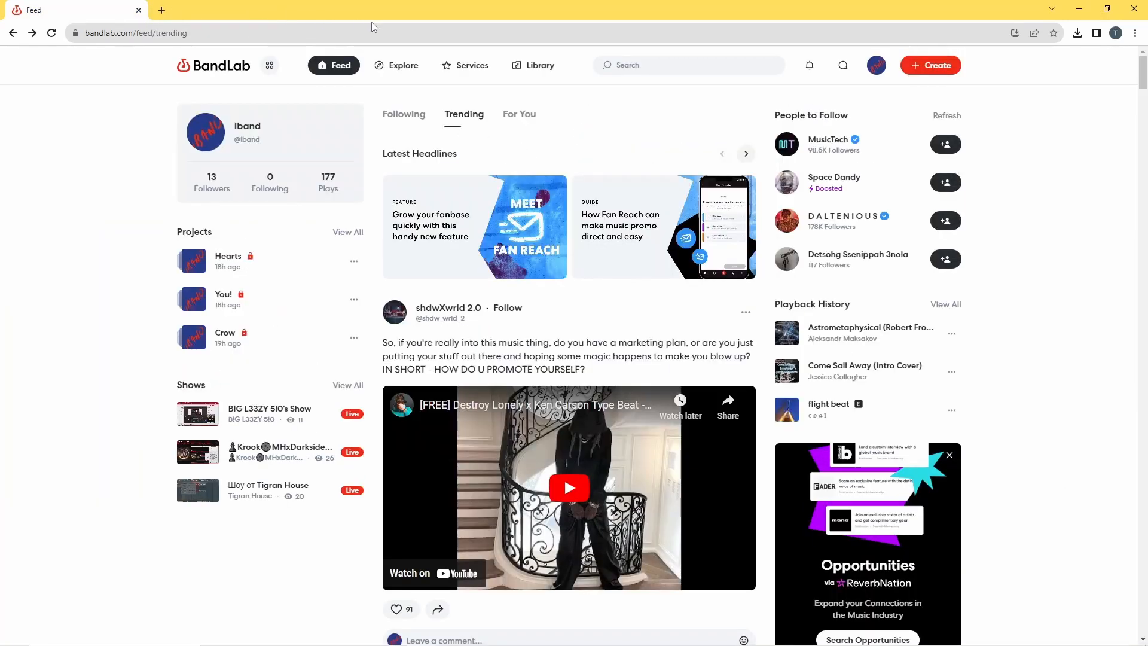
{"action": "mouse_move", "coordinate": [560, 134]}
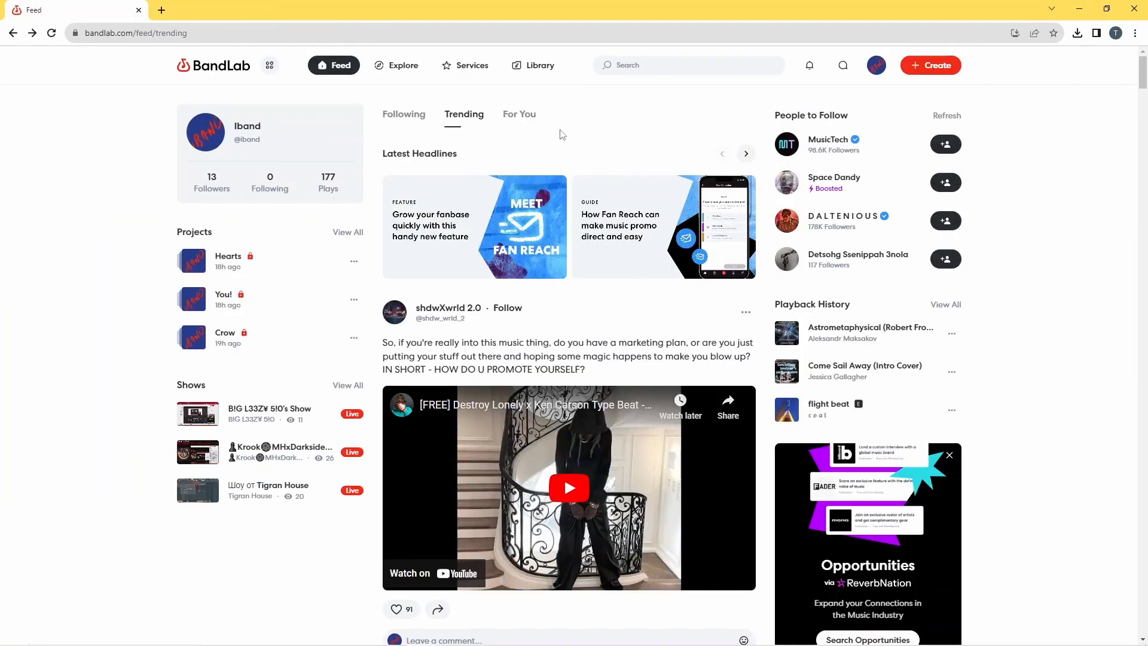
{"action": "mouse_move", "coordinate": [613, 137]}
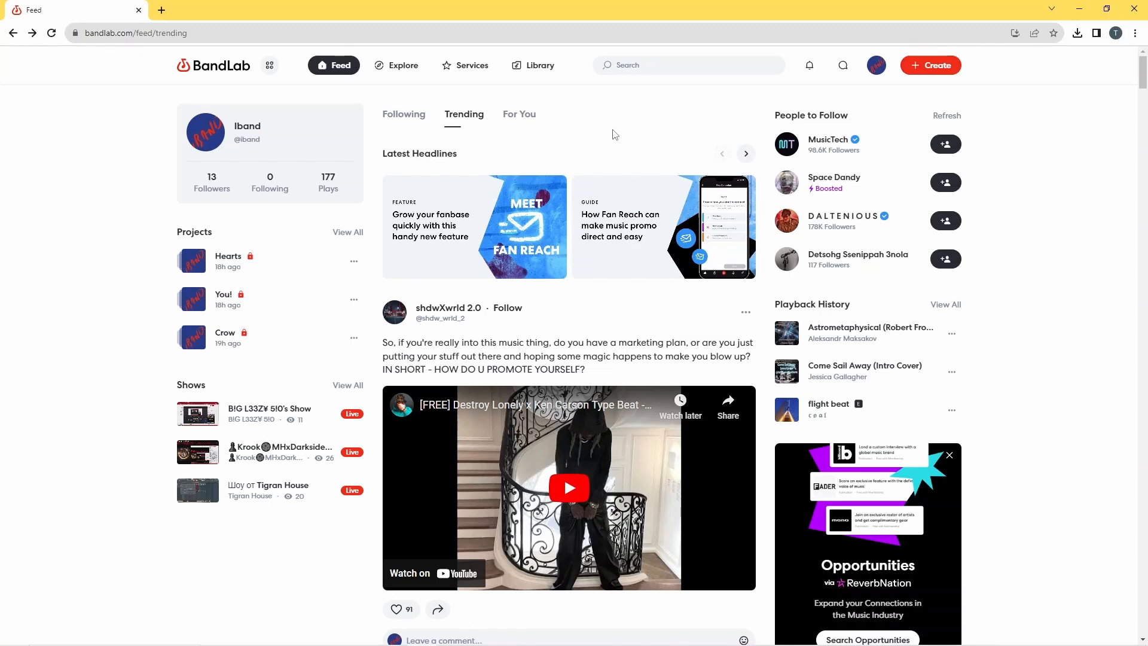
{"action": "mouse_move", "coordinate": [539, 65]}
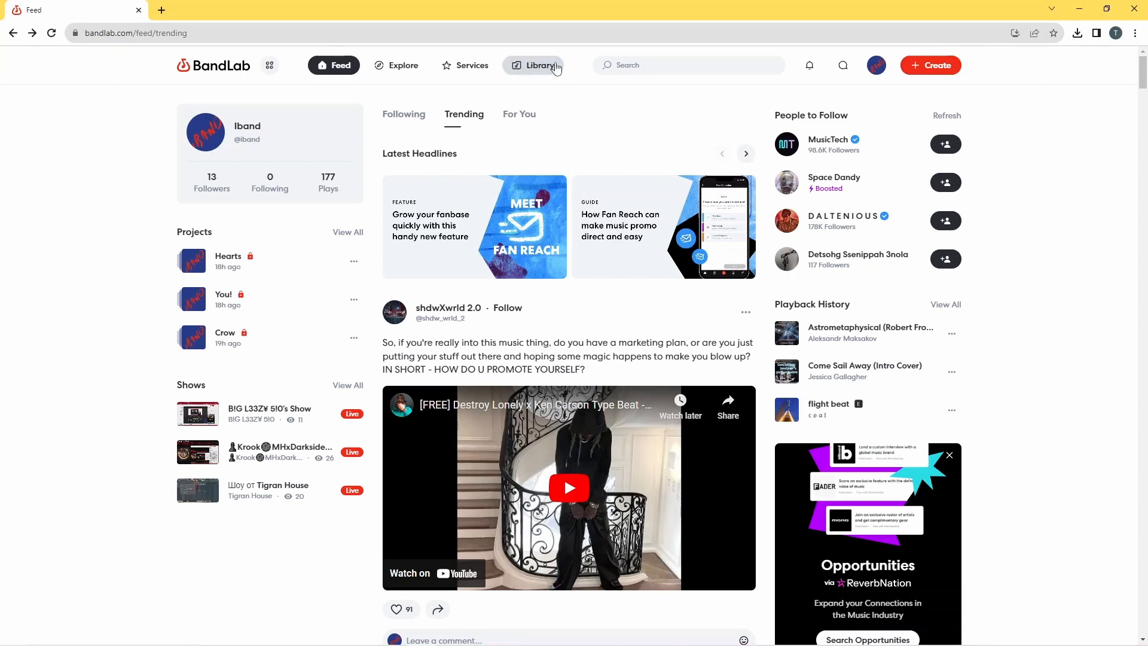
Step: Open Library > Albums, toggle to Projects and back, confirming 'Out of the Shadows' lists as a 3-track EP
{"action": "left_click", "coordinate": [540, 65]}
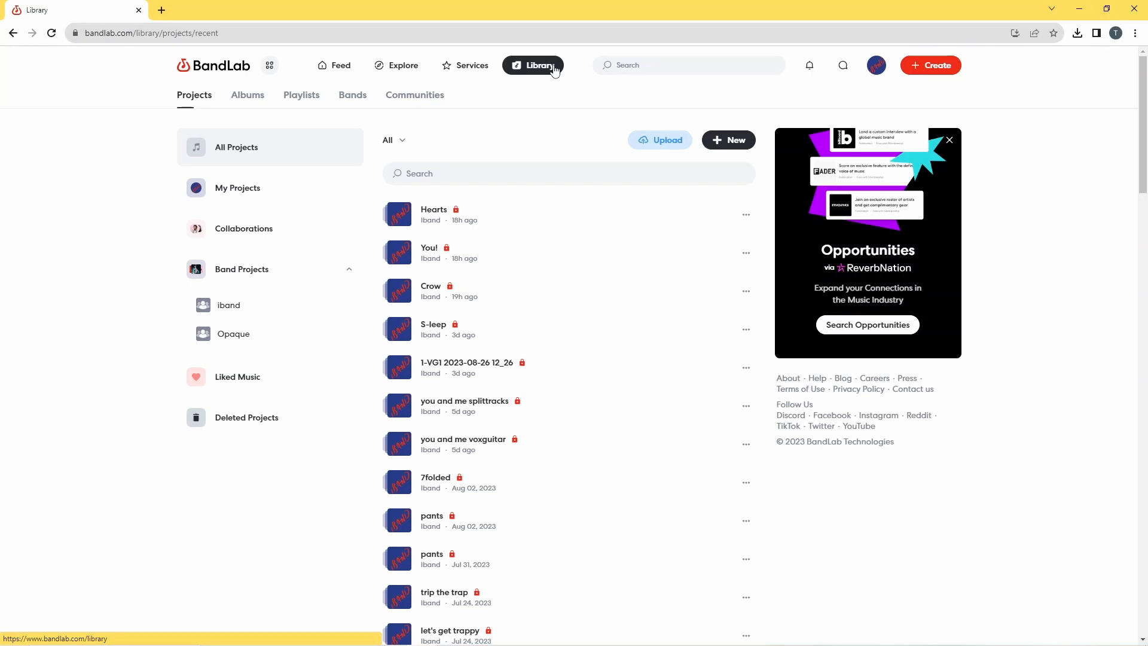
{"action": "mouse_move", "coordinate": [302, 95]}
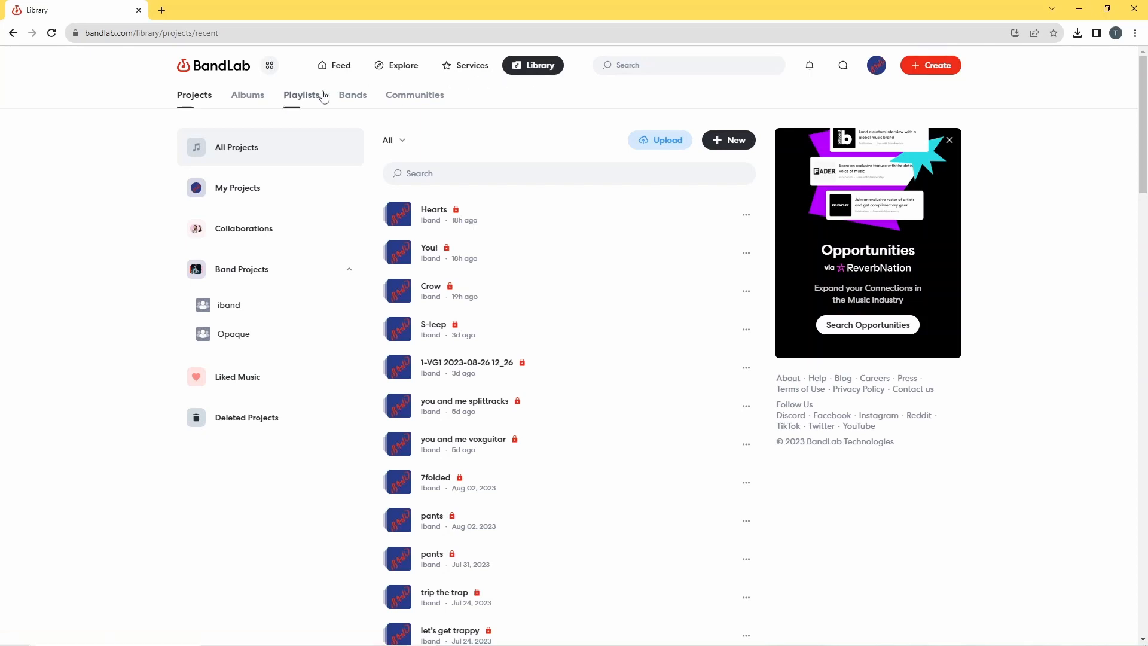
{"action": "left_click", "coordinate": [247, 95]}
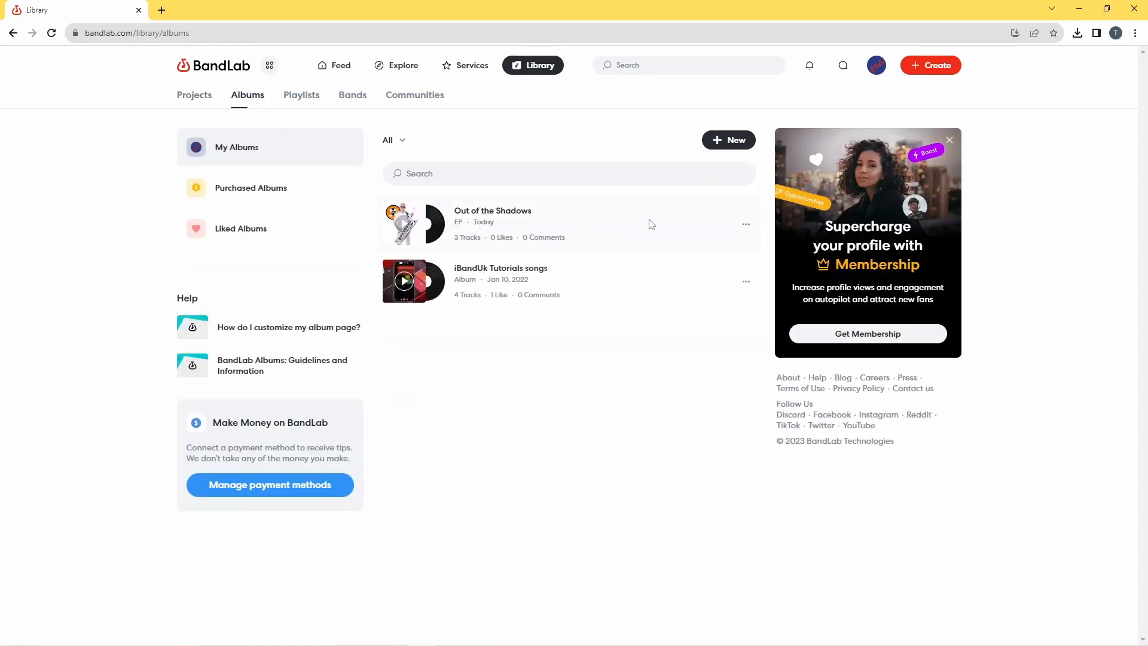
{"action": "mouse_move", "coordinate": [502, 233]}
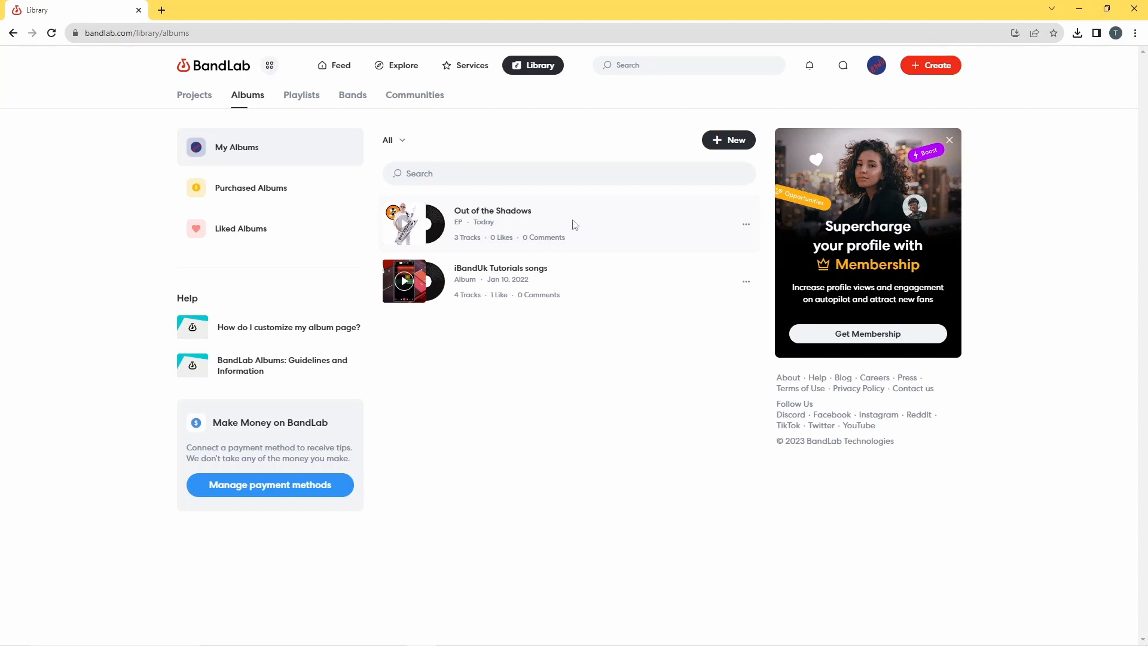
{"action": "mouse_move", "coordinate": [194, 95]}
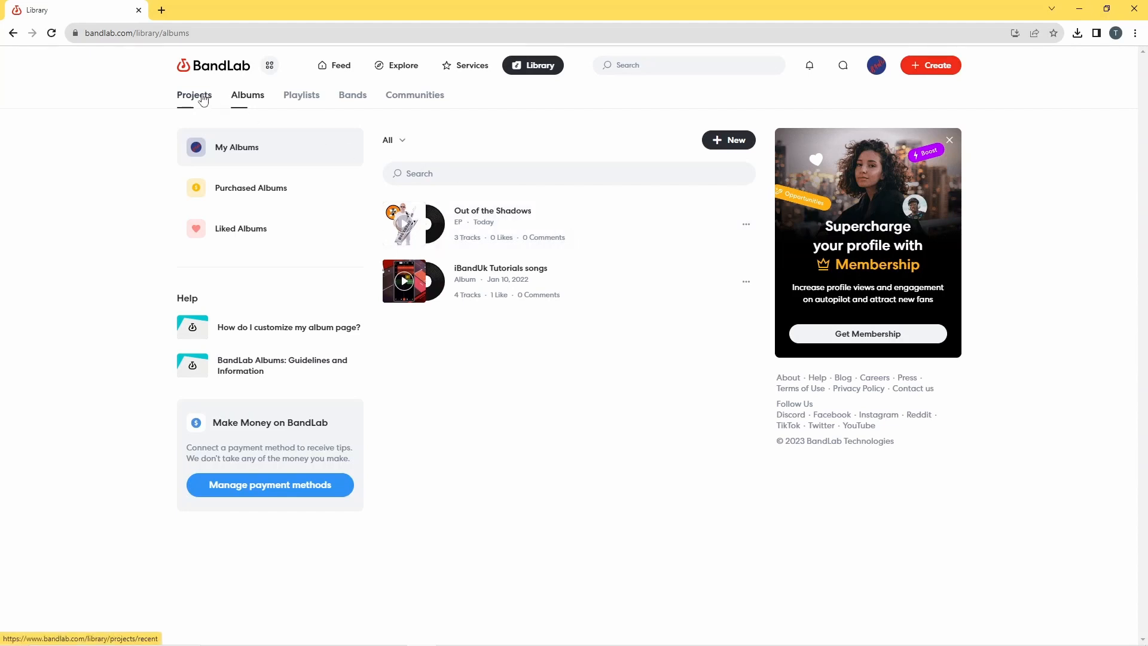
{"action": "left_click", "coordinate": [194, 95]}
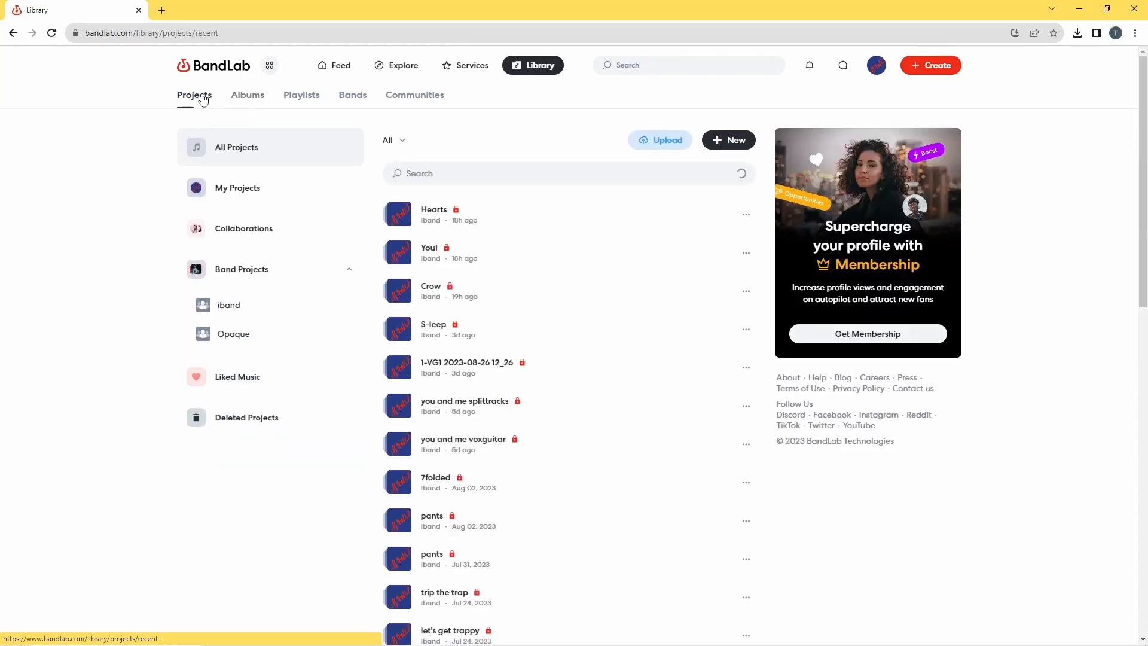
{"action": "mouse_move", "coordinate": [472, 247]}
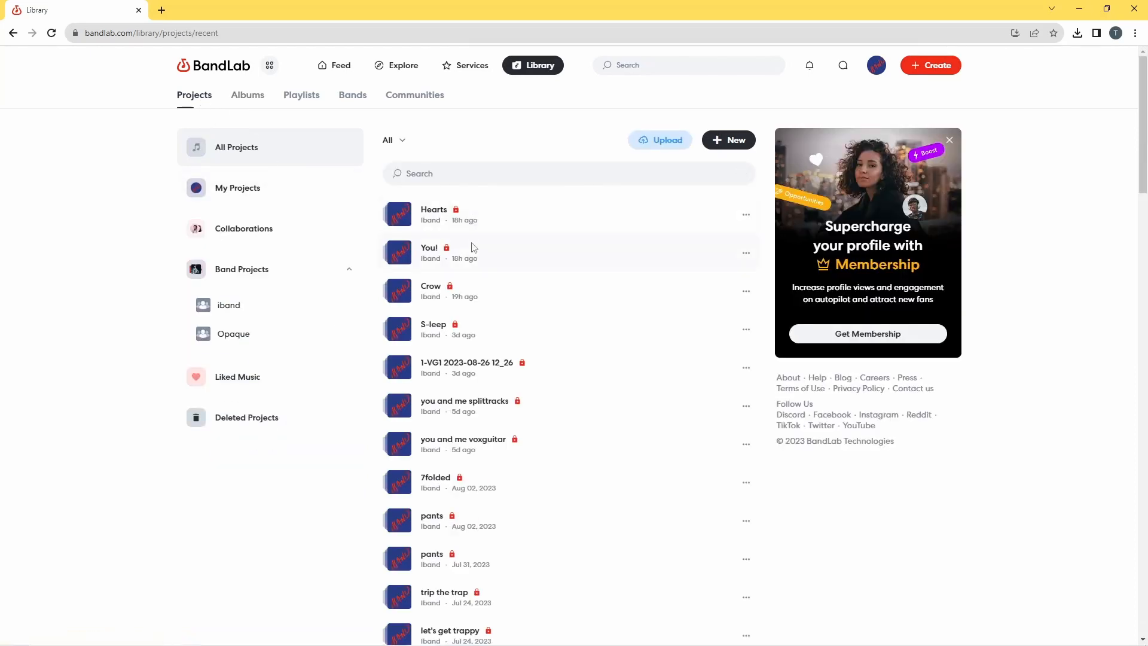
{"action": "mouse_move", "coordinate": [508, 305]}
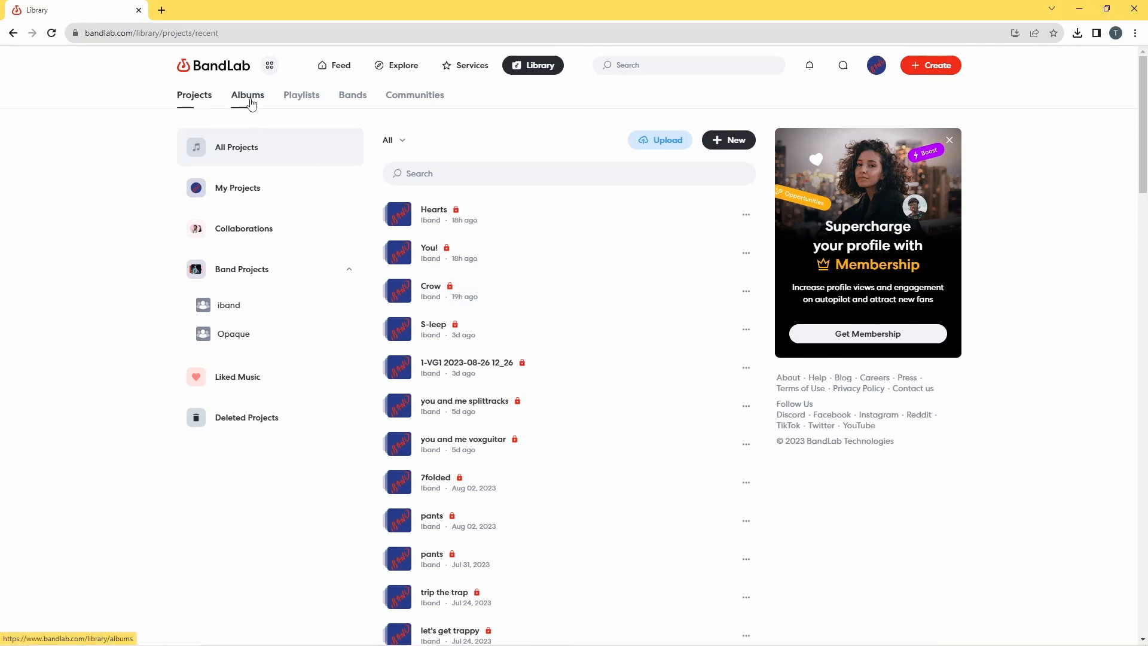
{"action": "left_click", "coordinate": [248, 95]}
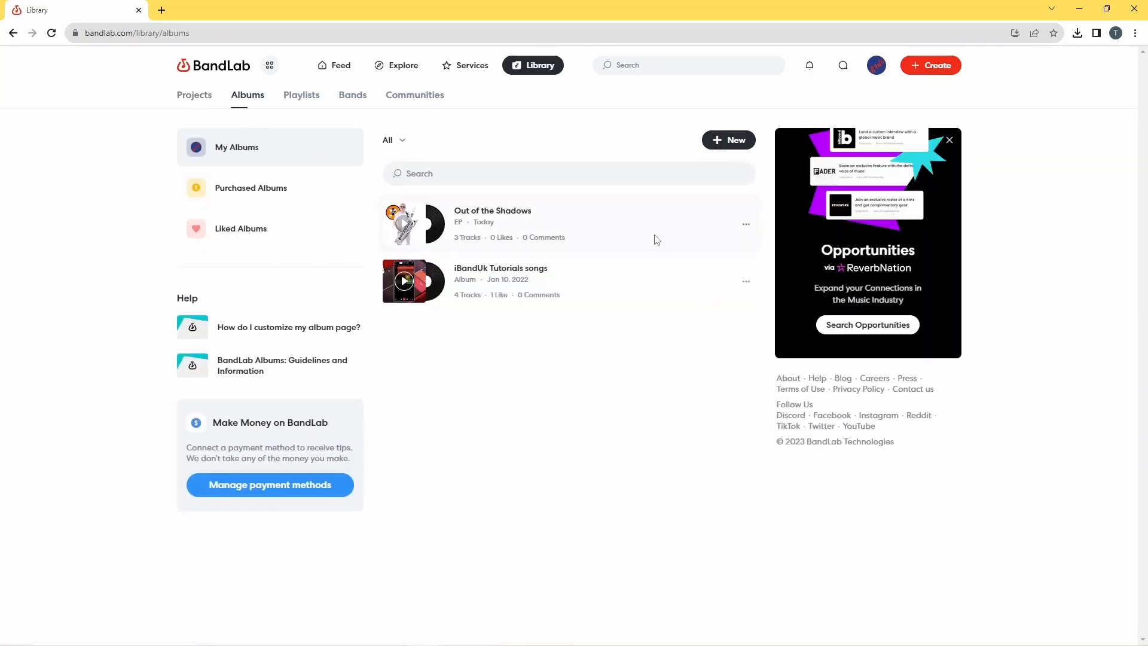